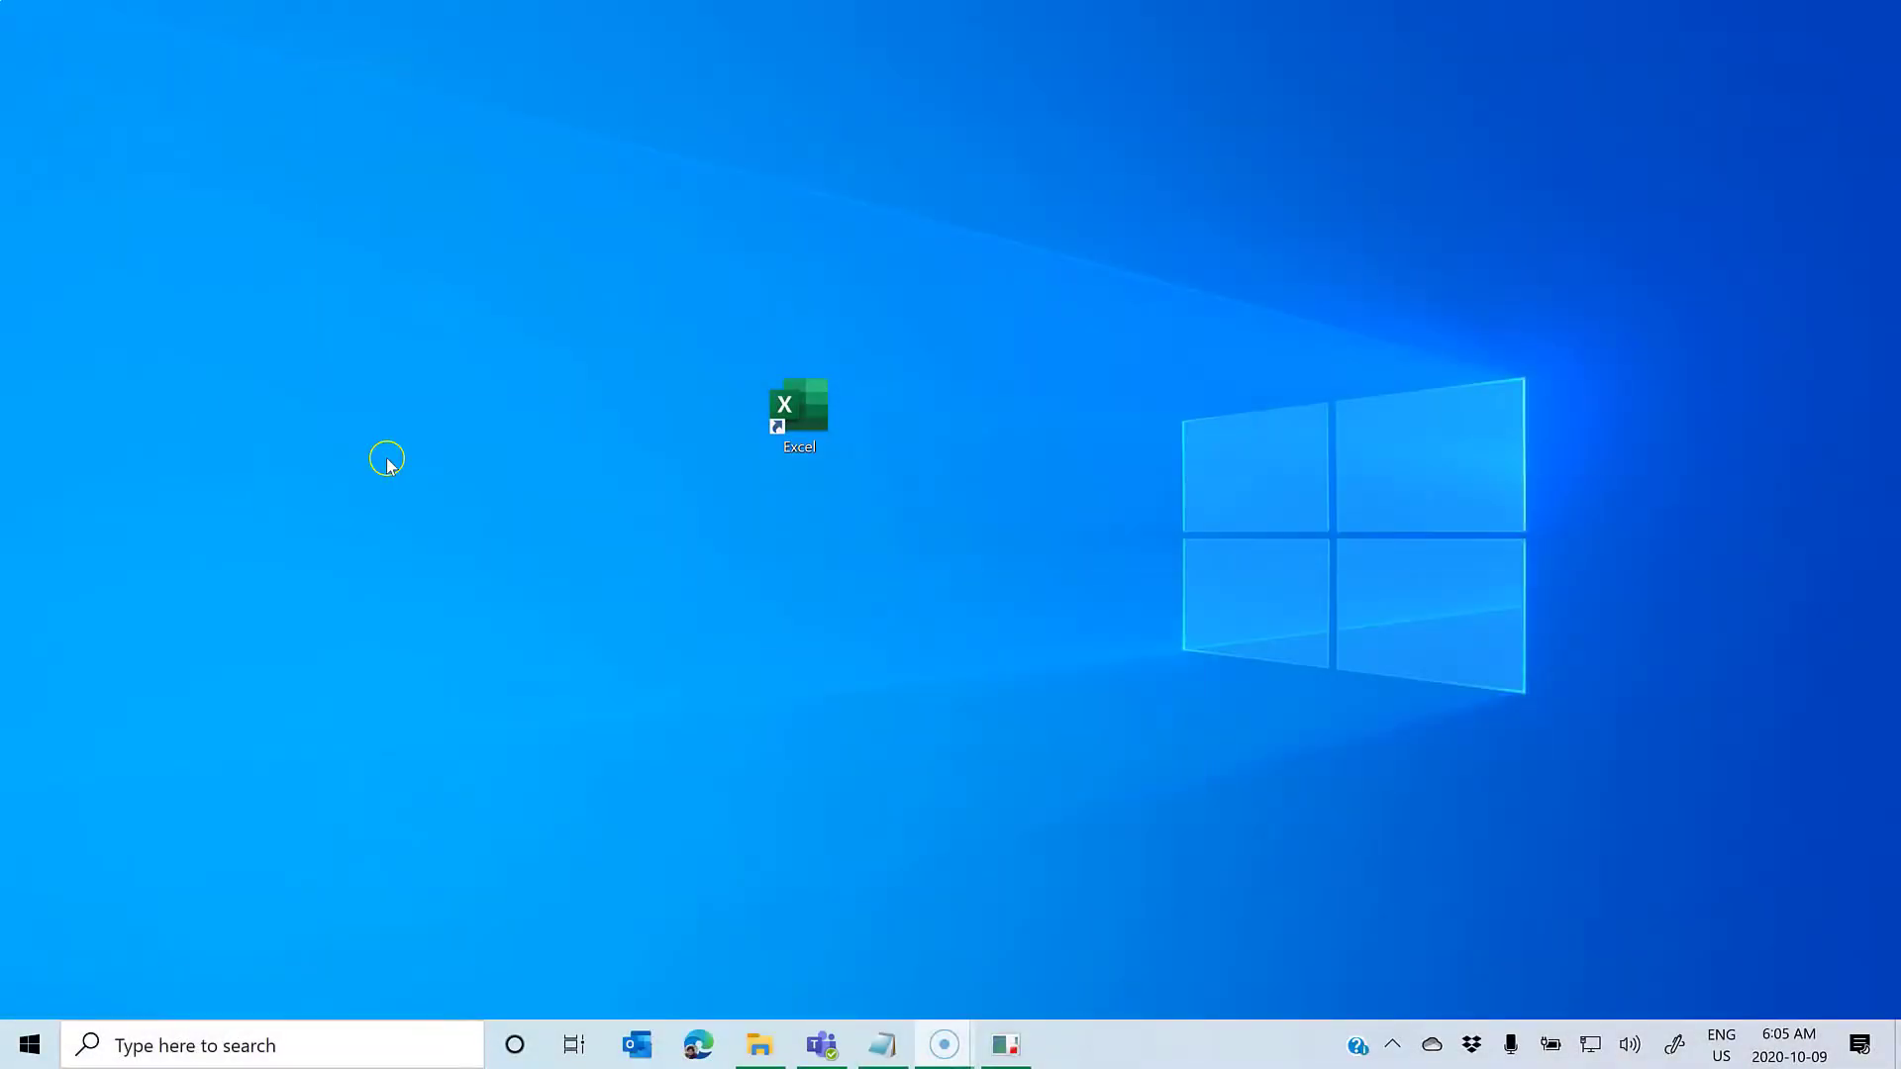
pyautogui.moveTo(390, 480)
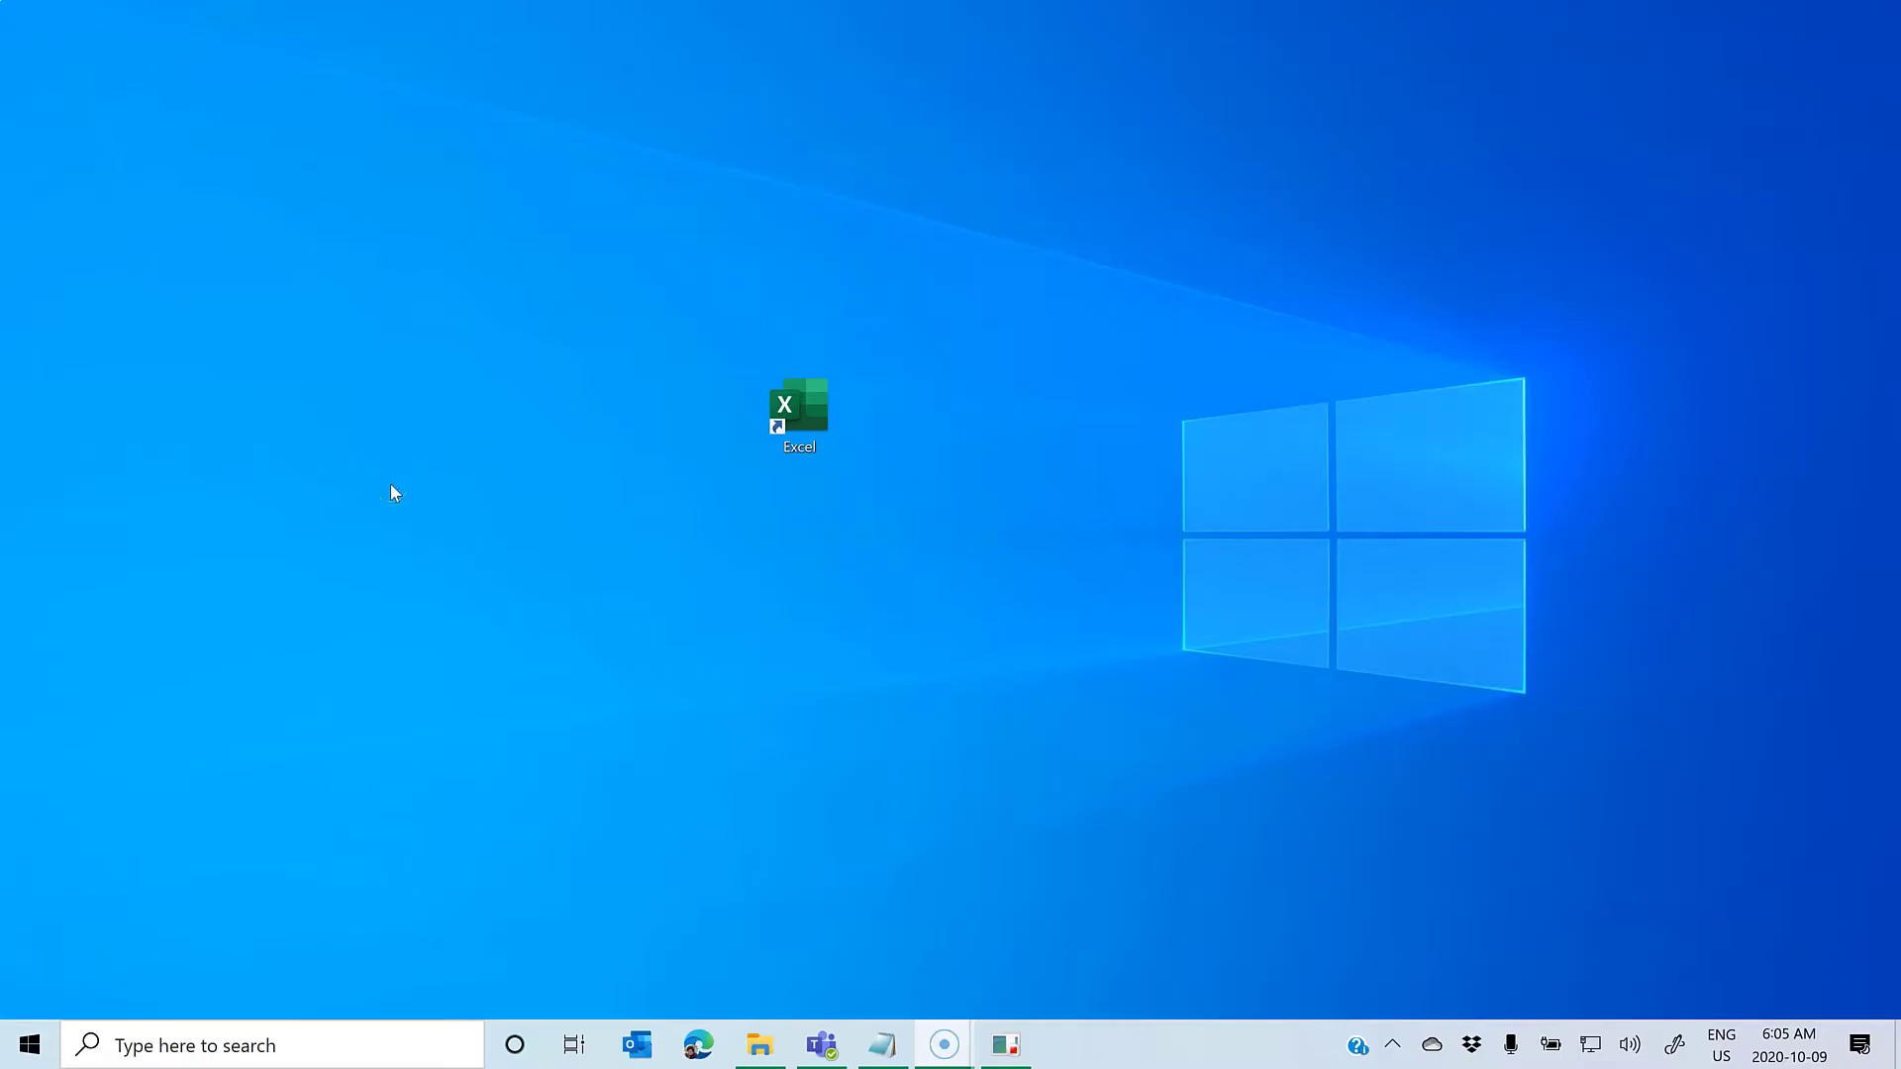
# Launch Excel from the desktop shortcut to get blank workbook Book1
pyautogui.click(398, 492)
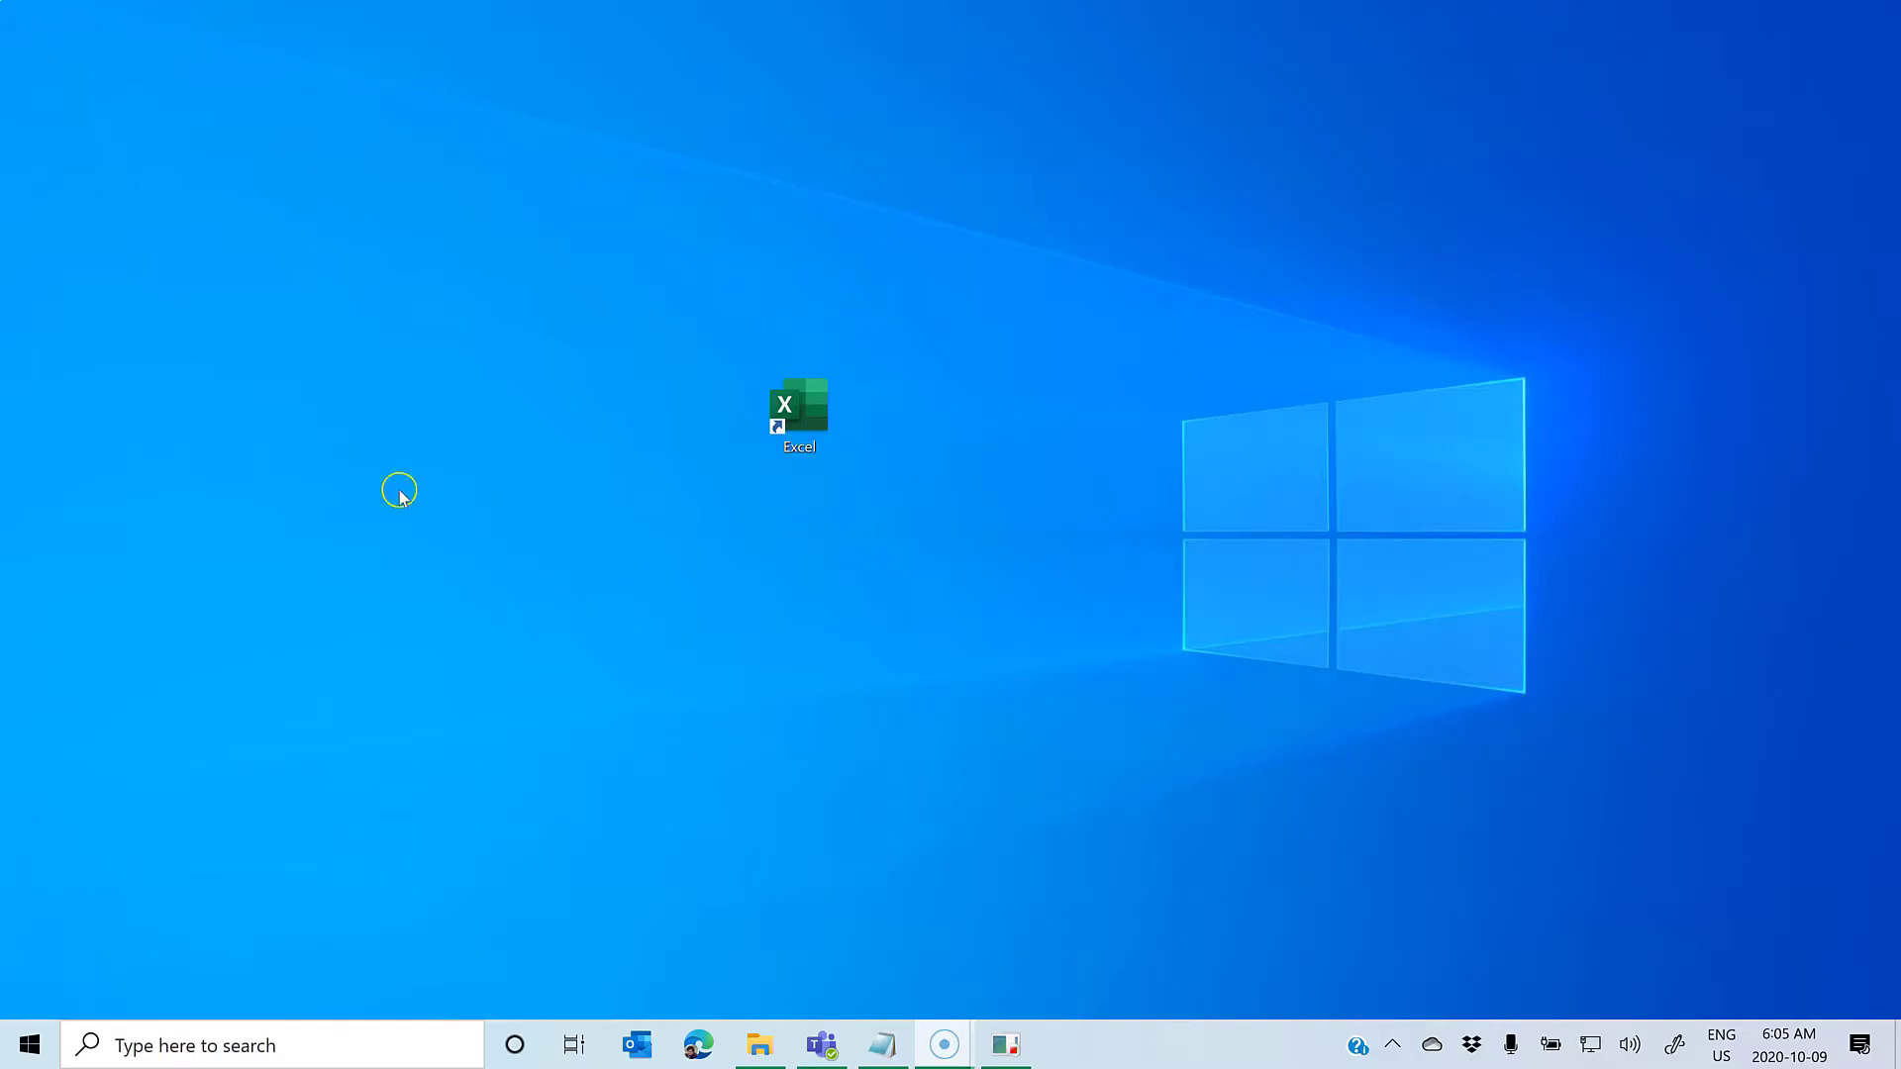
pyautogui.moveTo(576, 511)
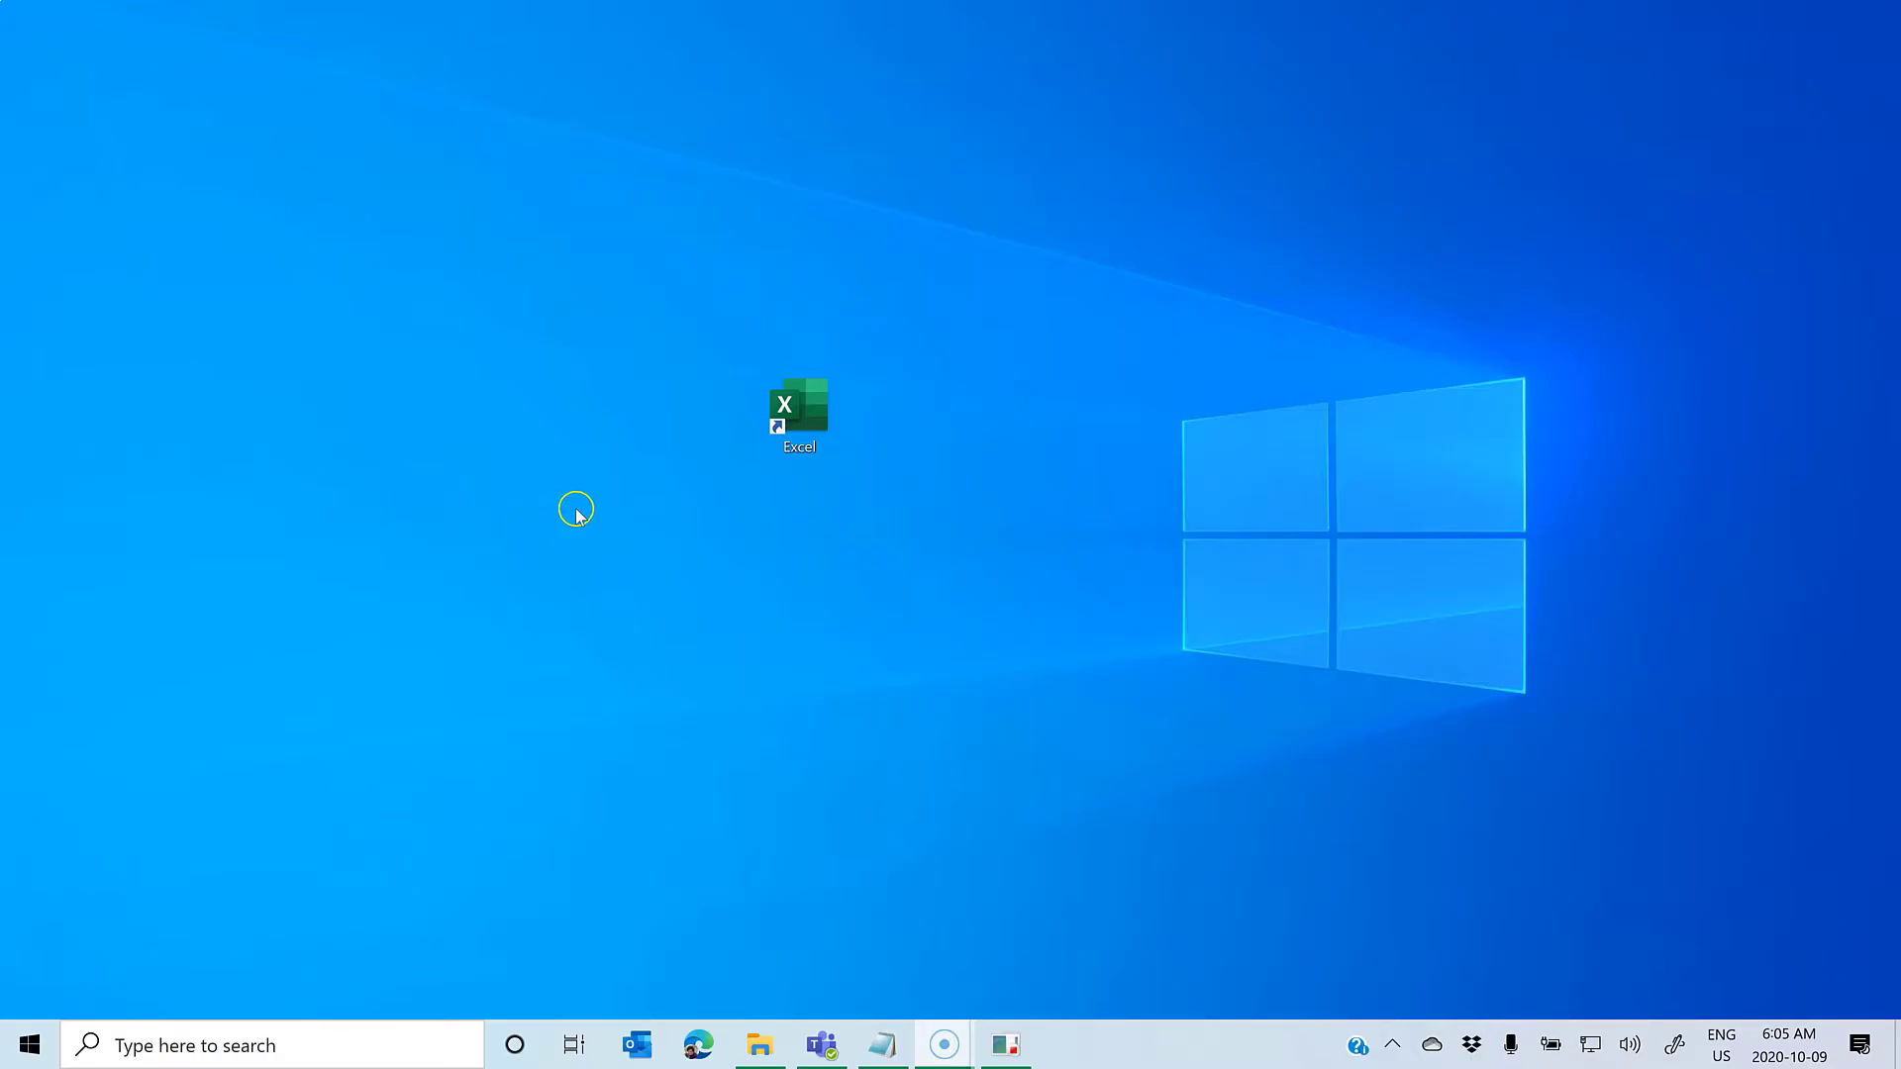
pyautogui.moveTo(735, 502)
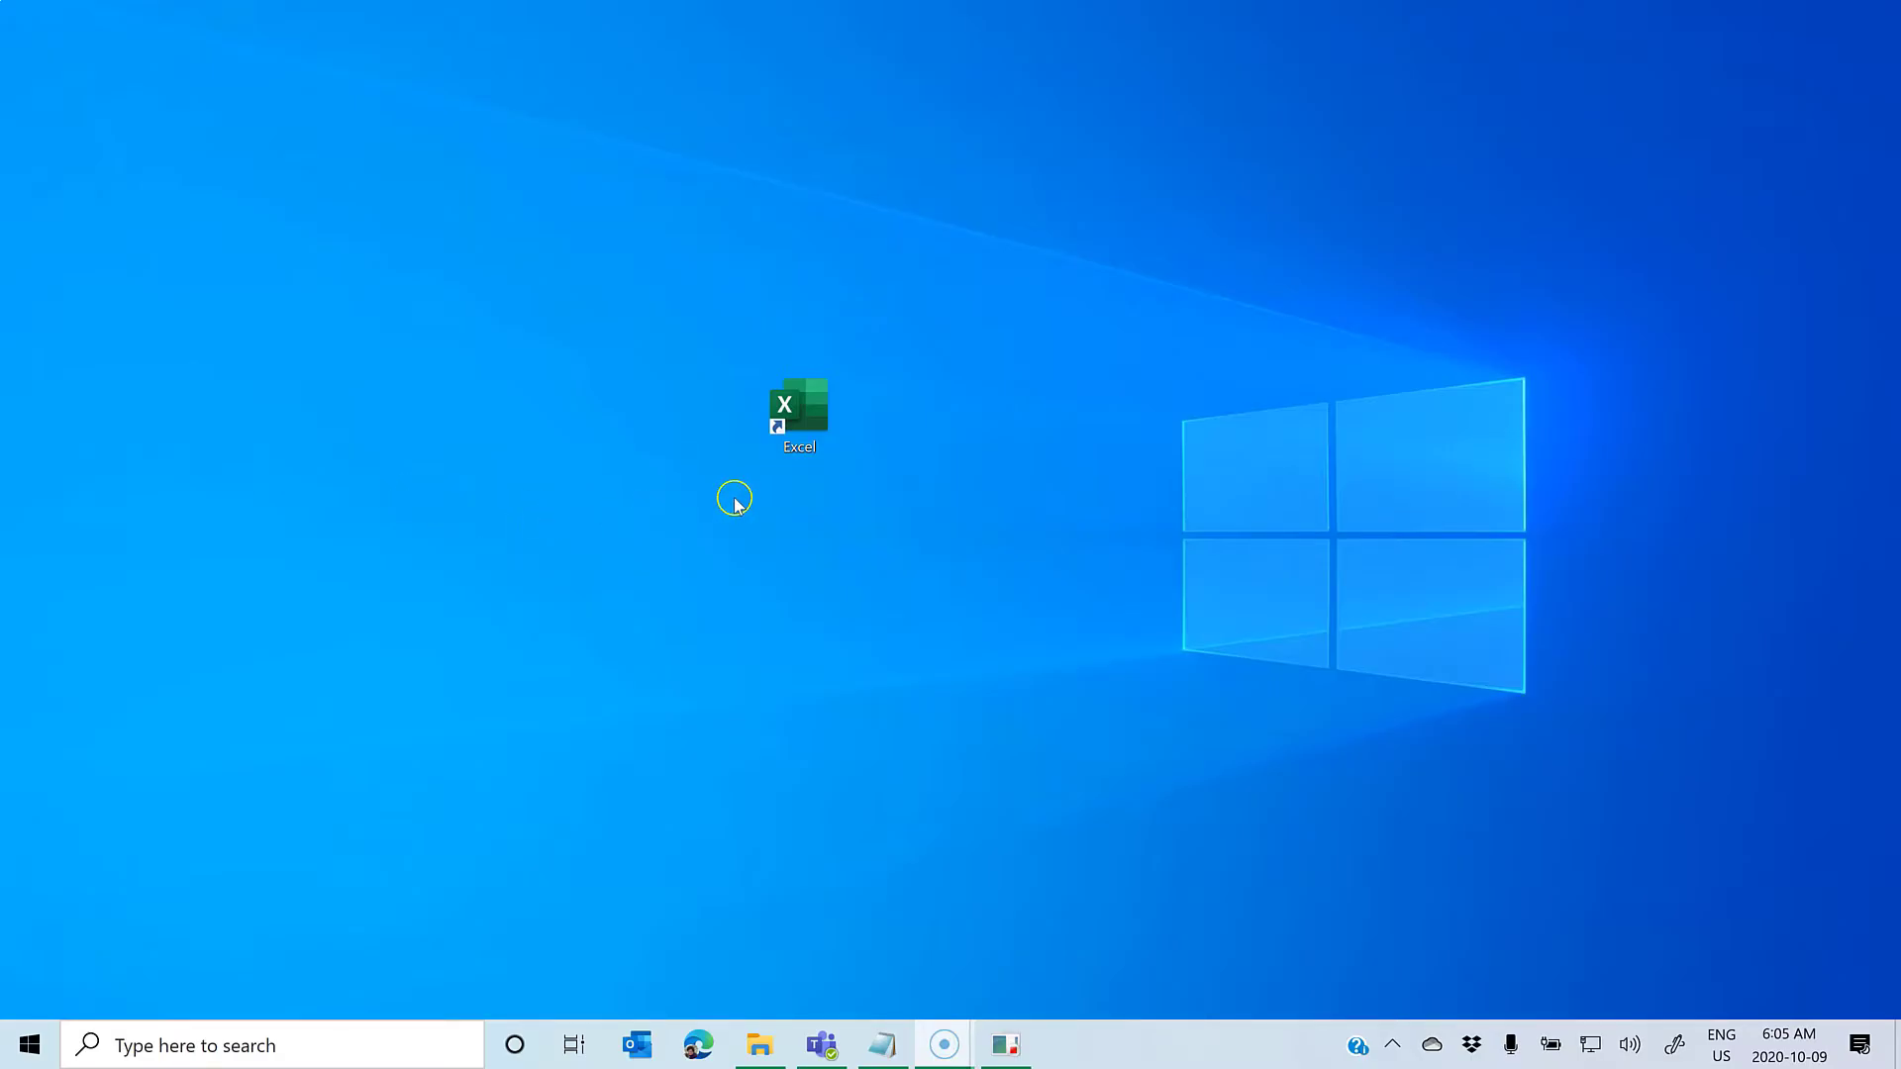
pyautogui.moveTo(750, 498)
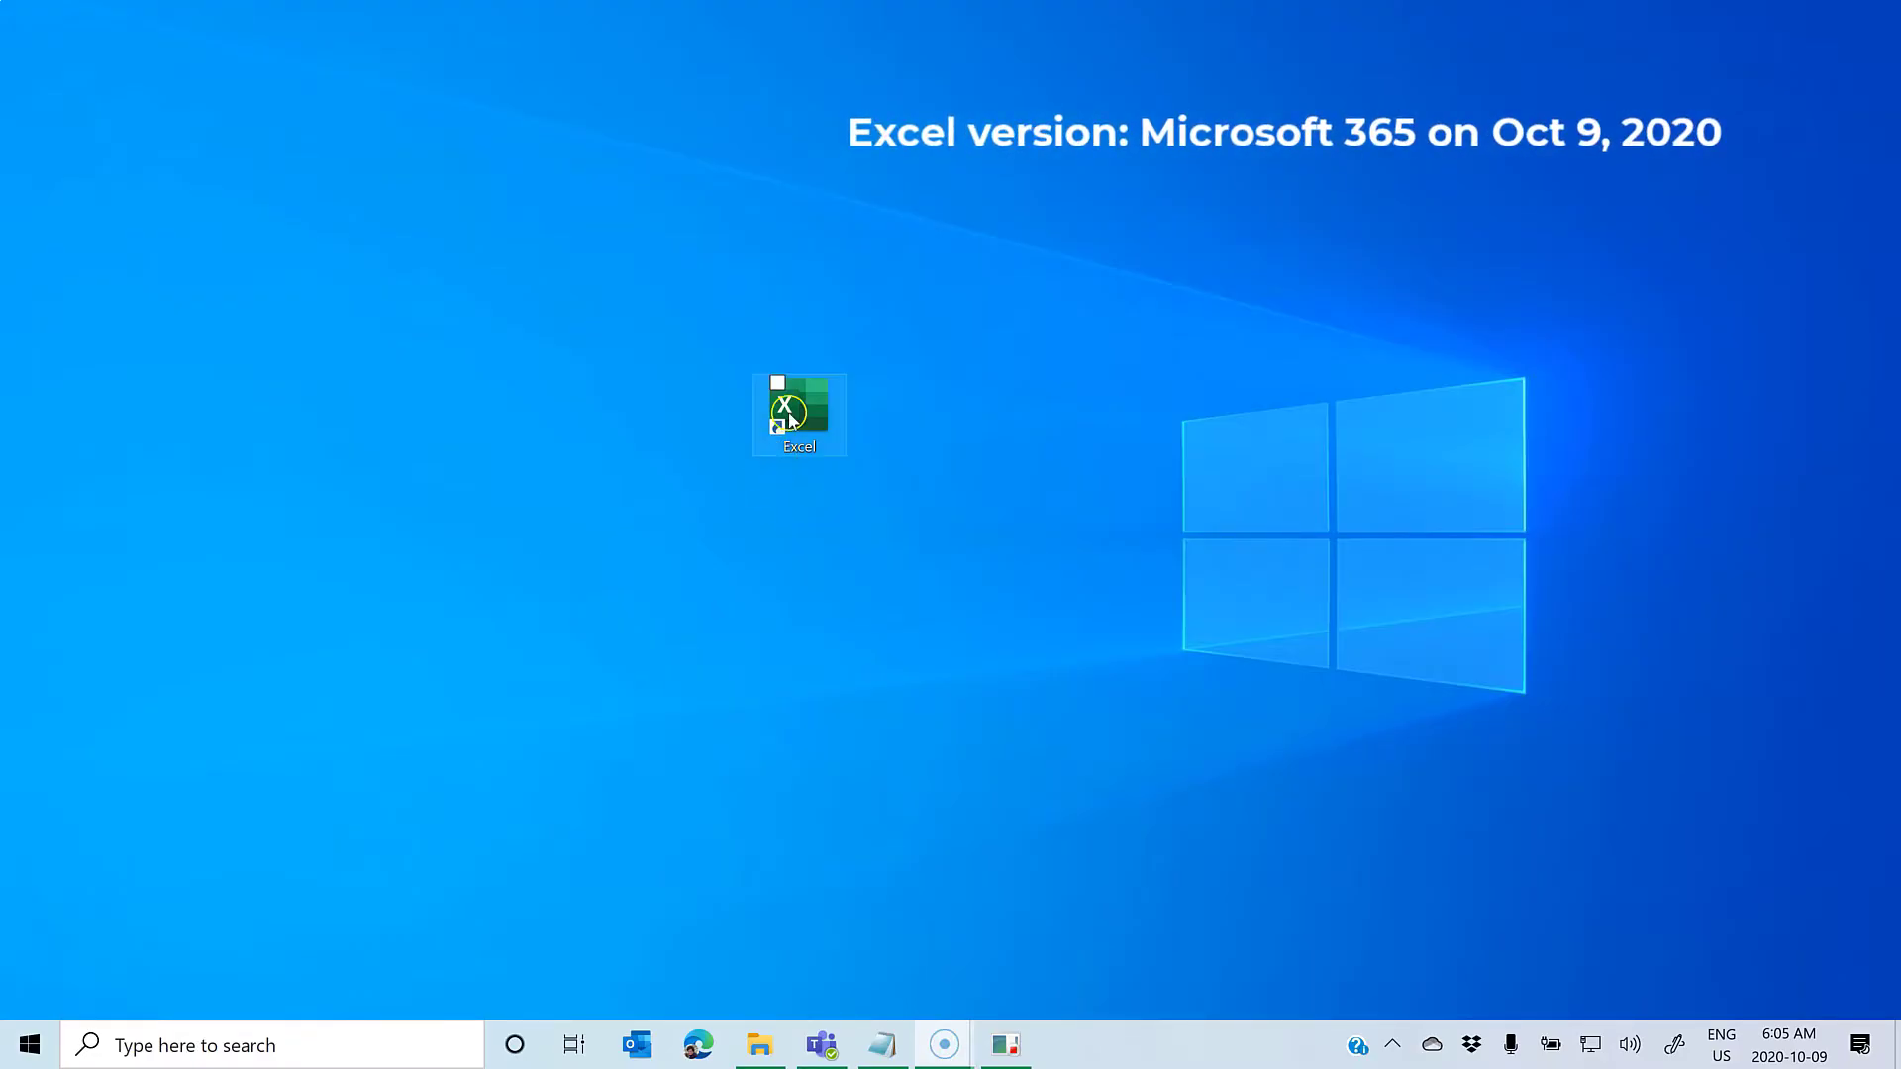
pyautogui.doubleClick(799, 412)
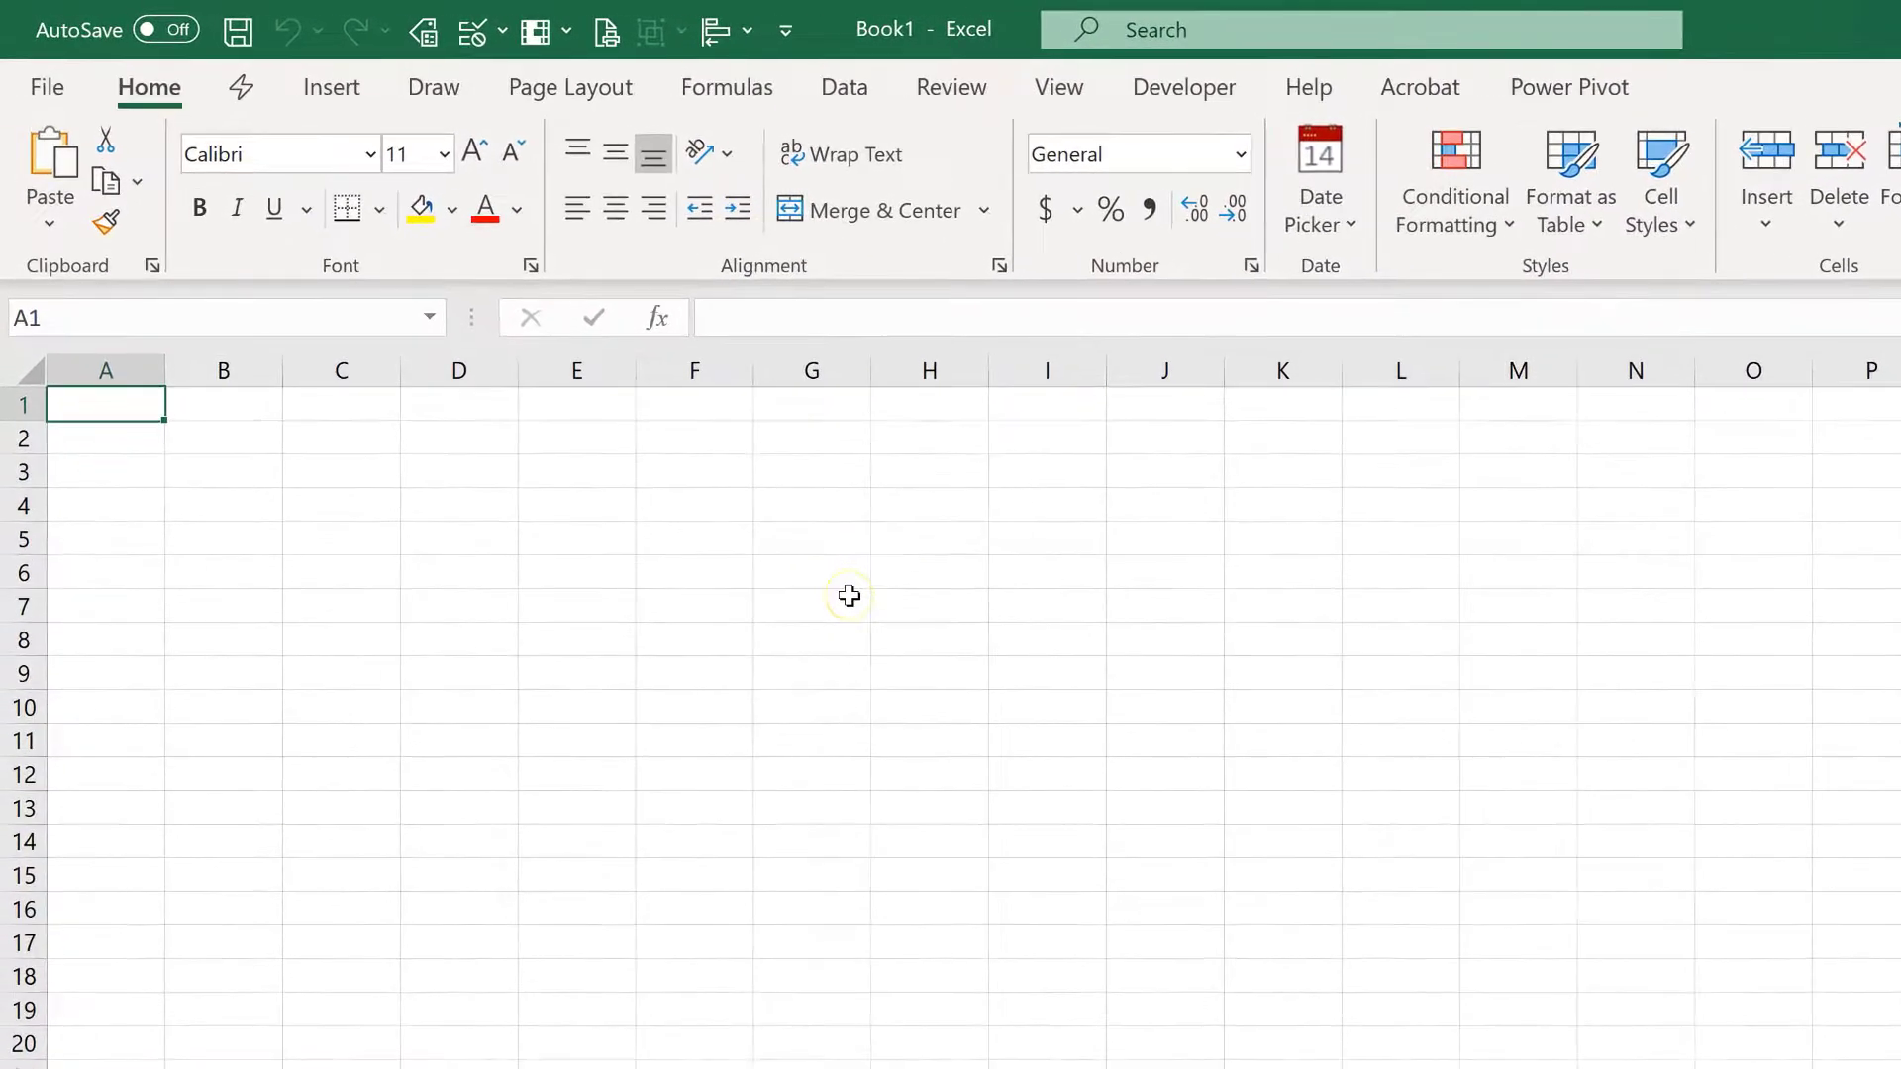
pyautogui.moveTo(857, 609)
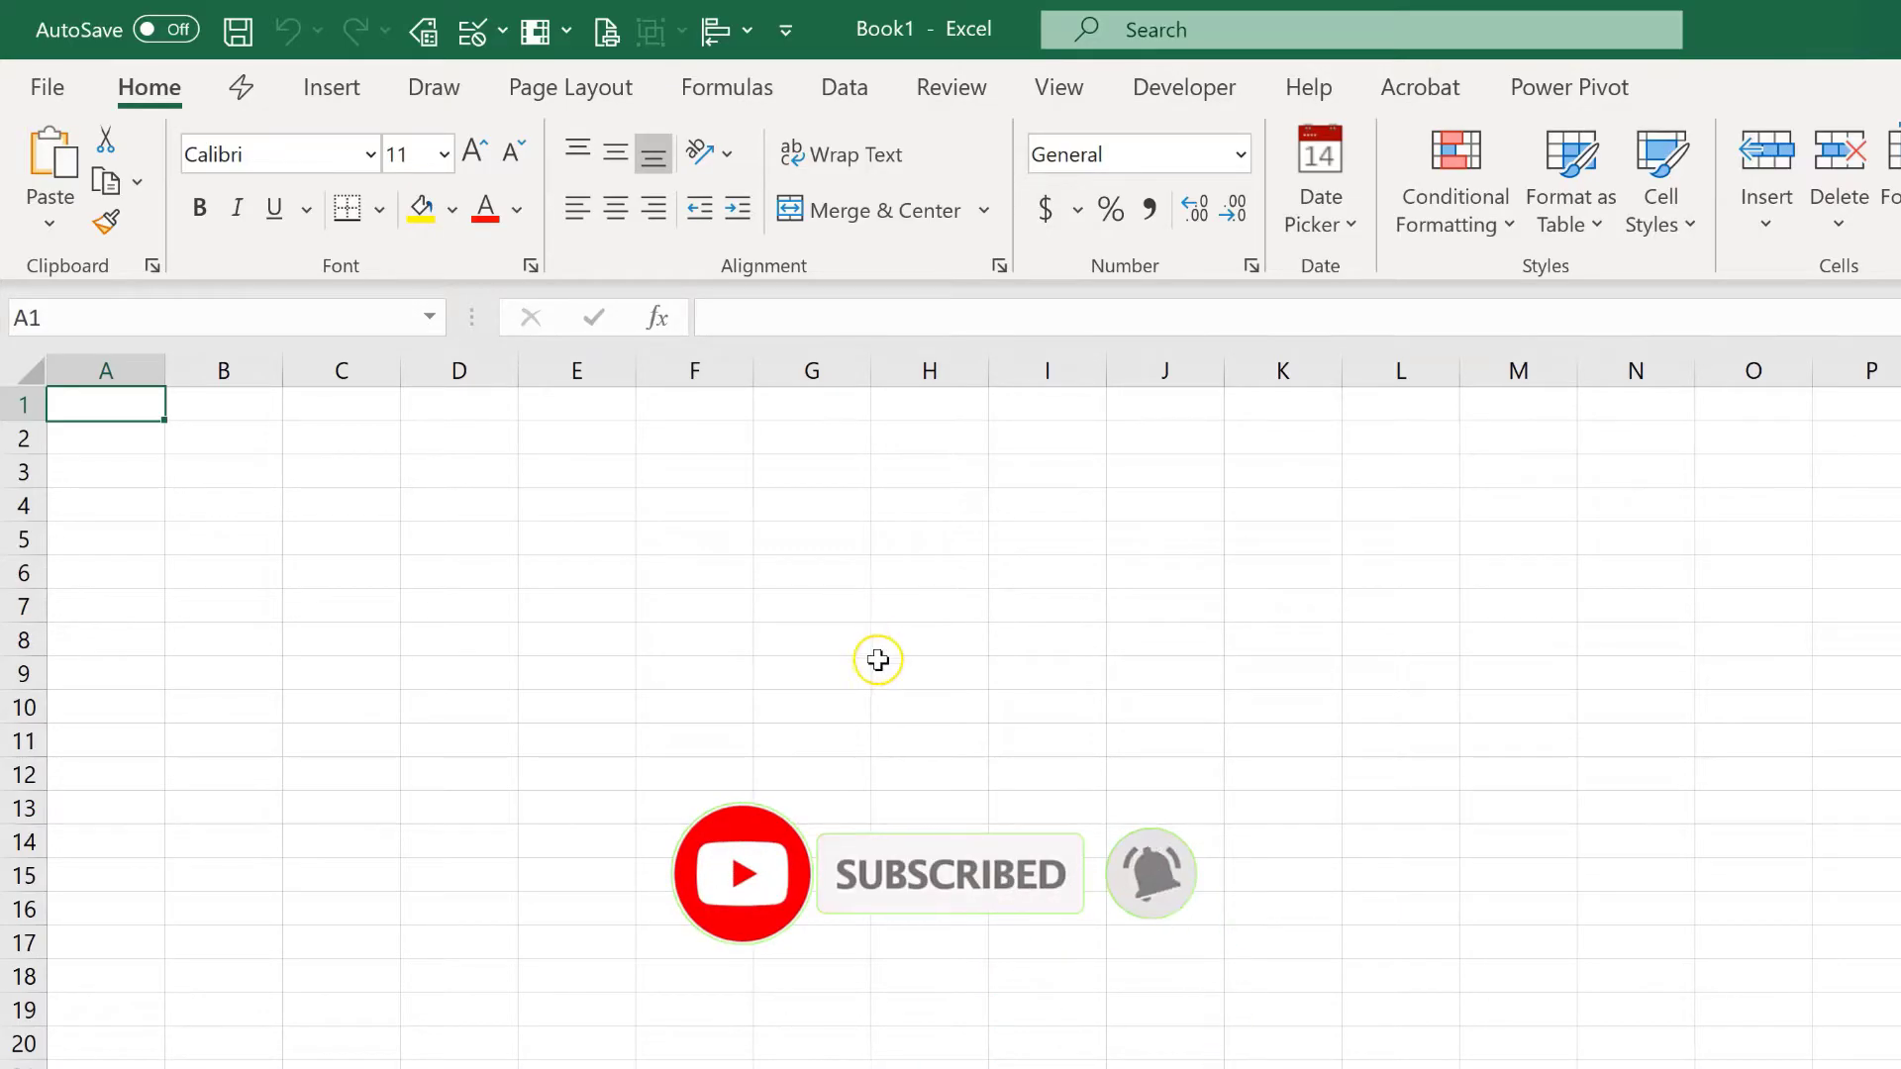
pyautogui.moveTo(863, 588)
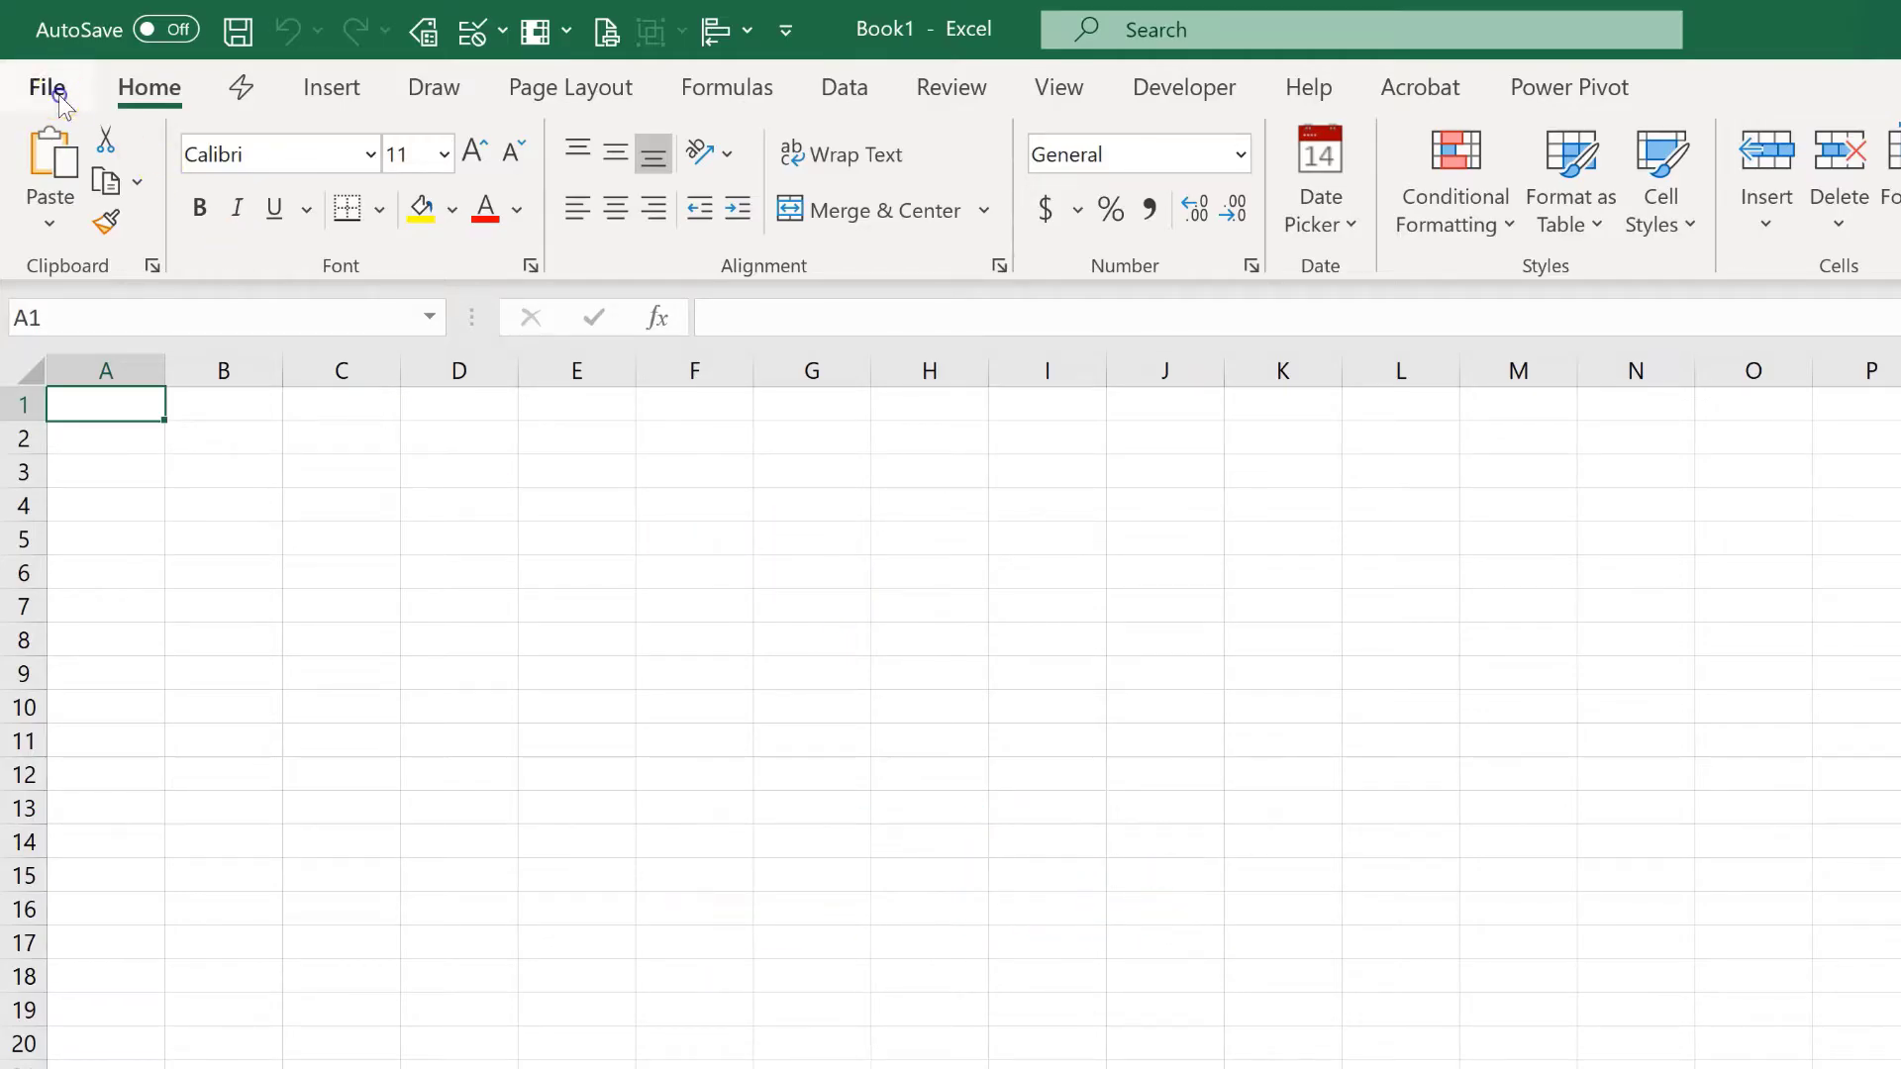
# Show the Language options and select Portuguese (Portugal) among authoring languages
pyautogui.click(47, 88)
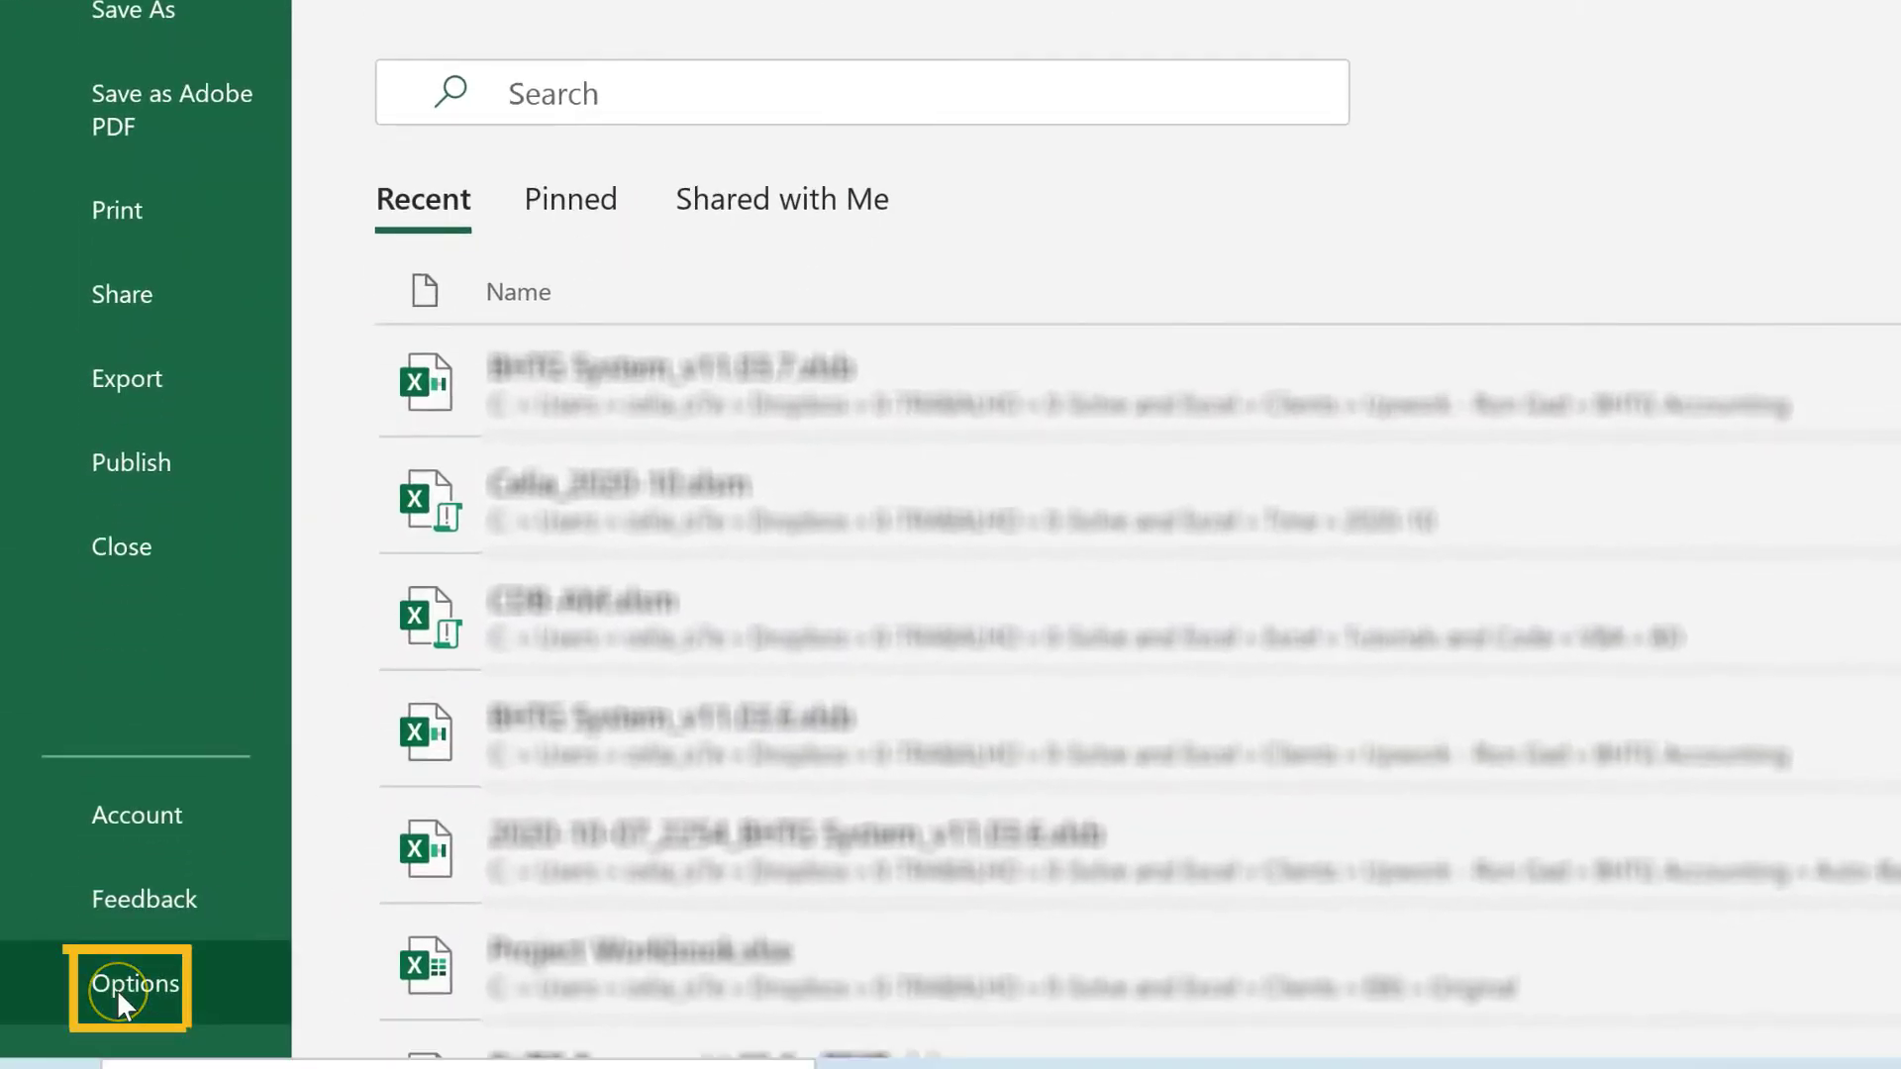
pyautogui.click(134, 984)
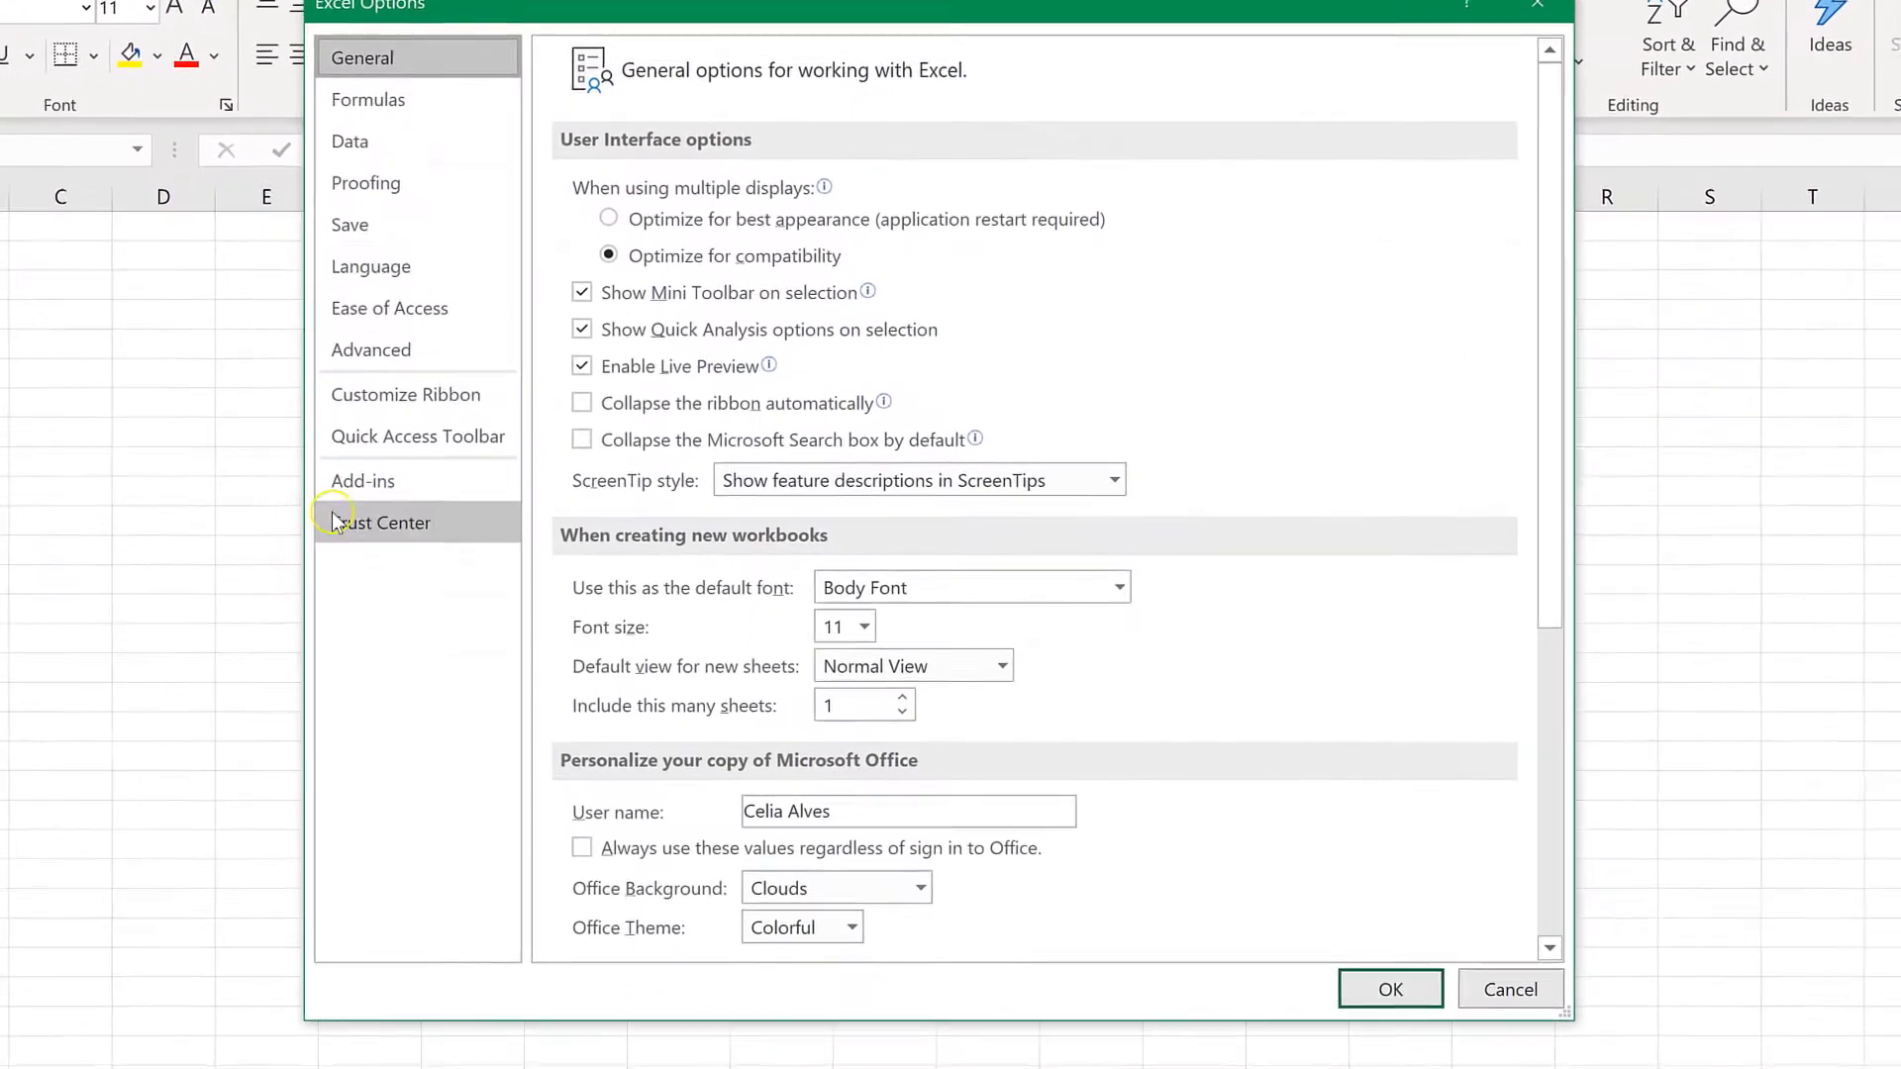
pyautogui.click(367, 264)
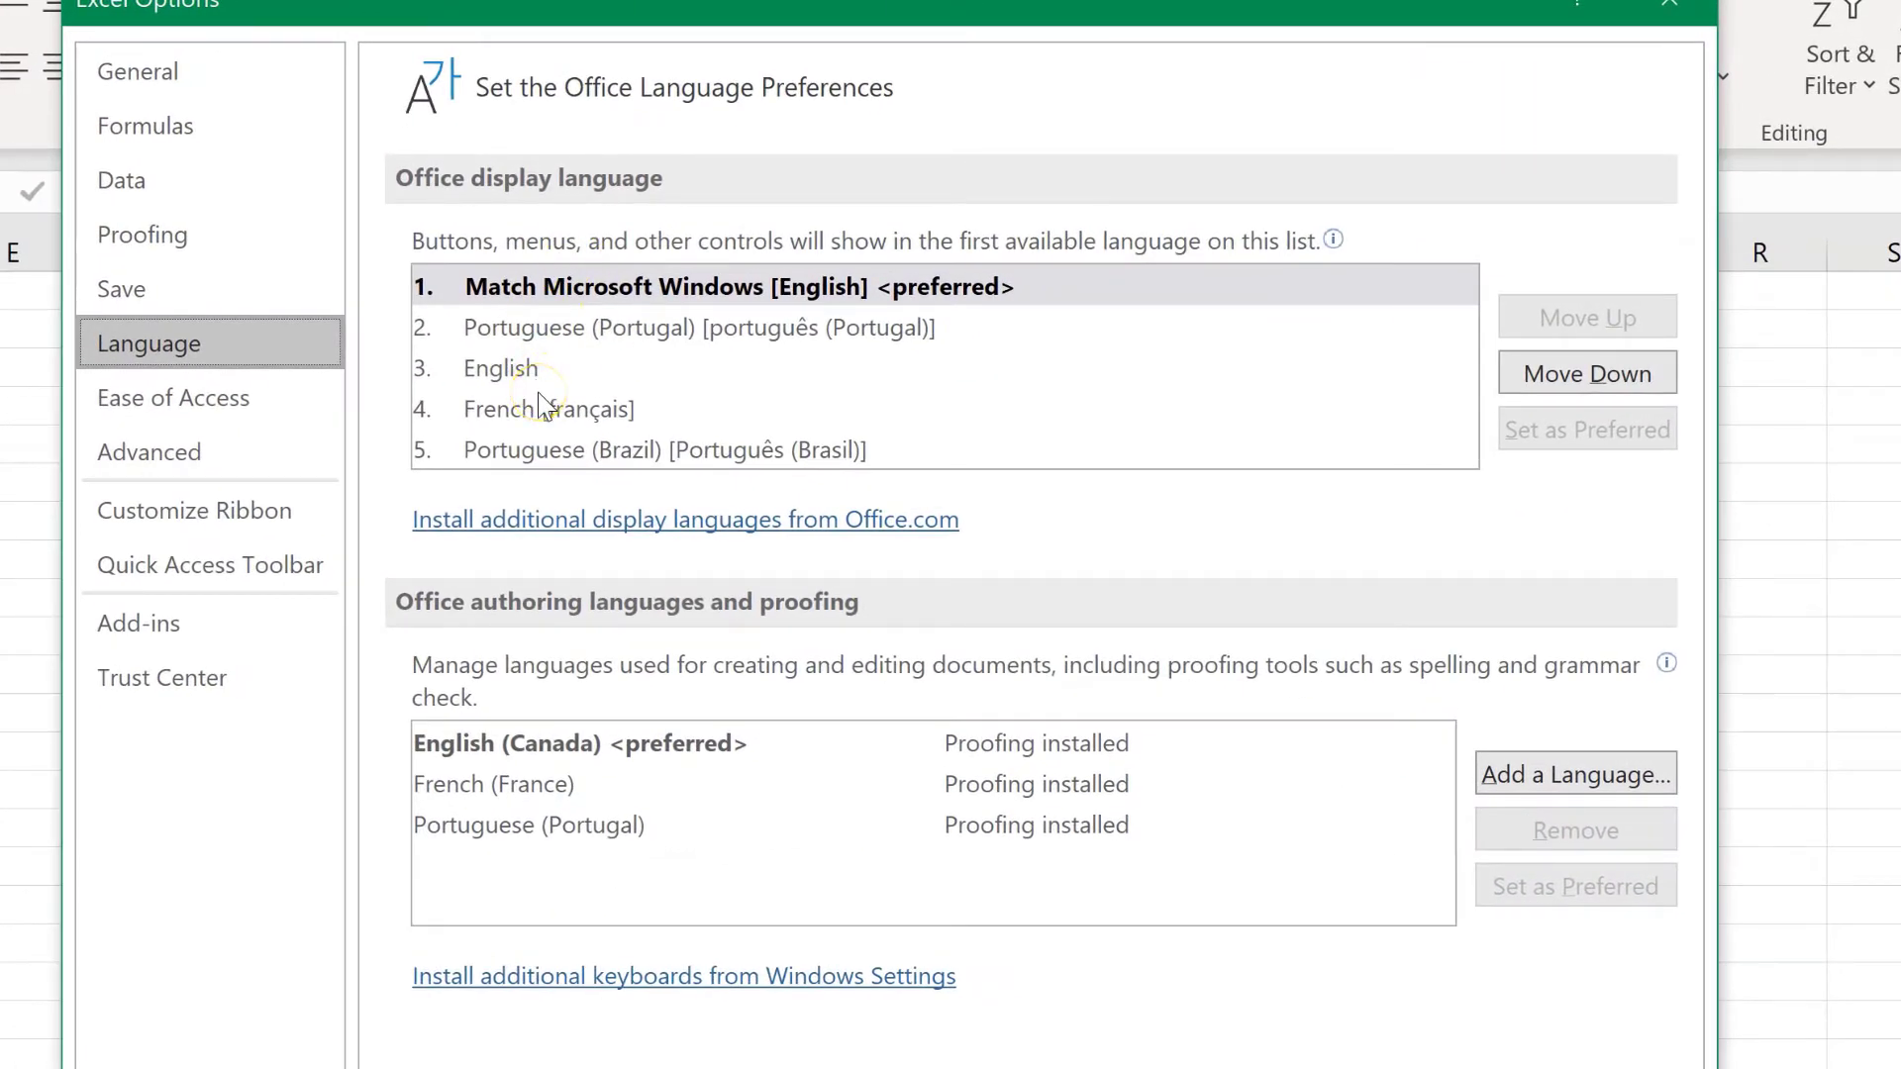
pyautogui.moveTo(567, 342)
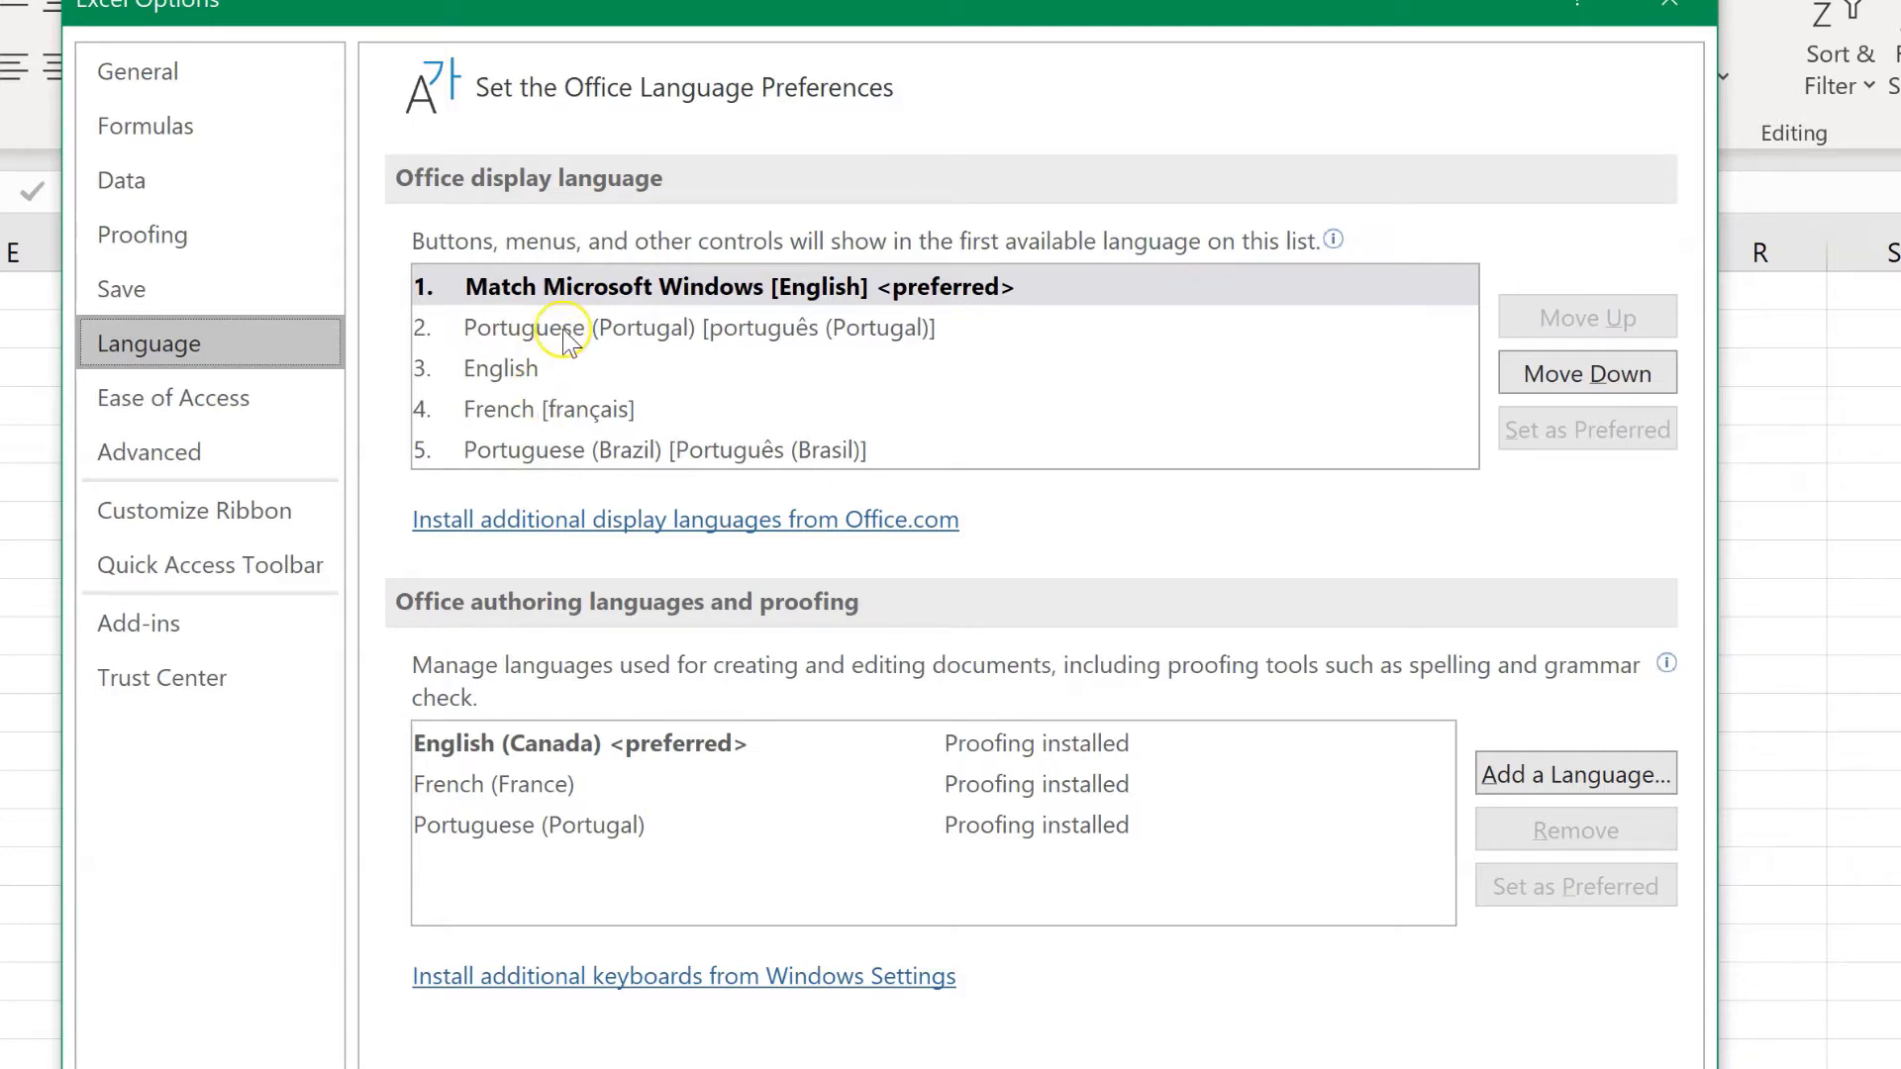
pyautogui.moveTo(565, 840)
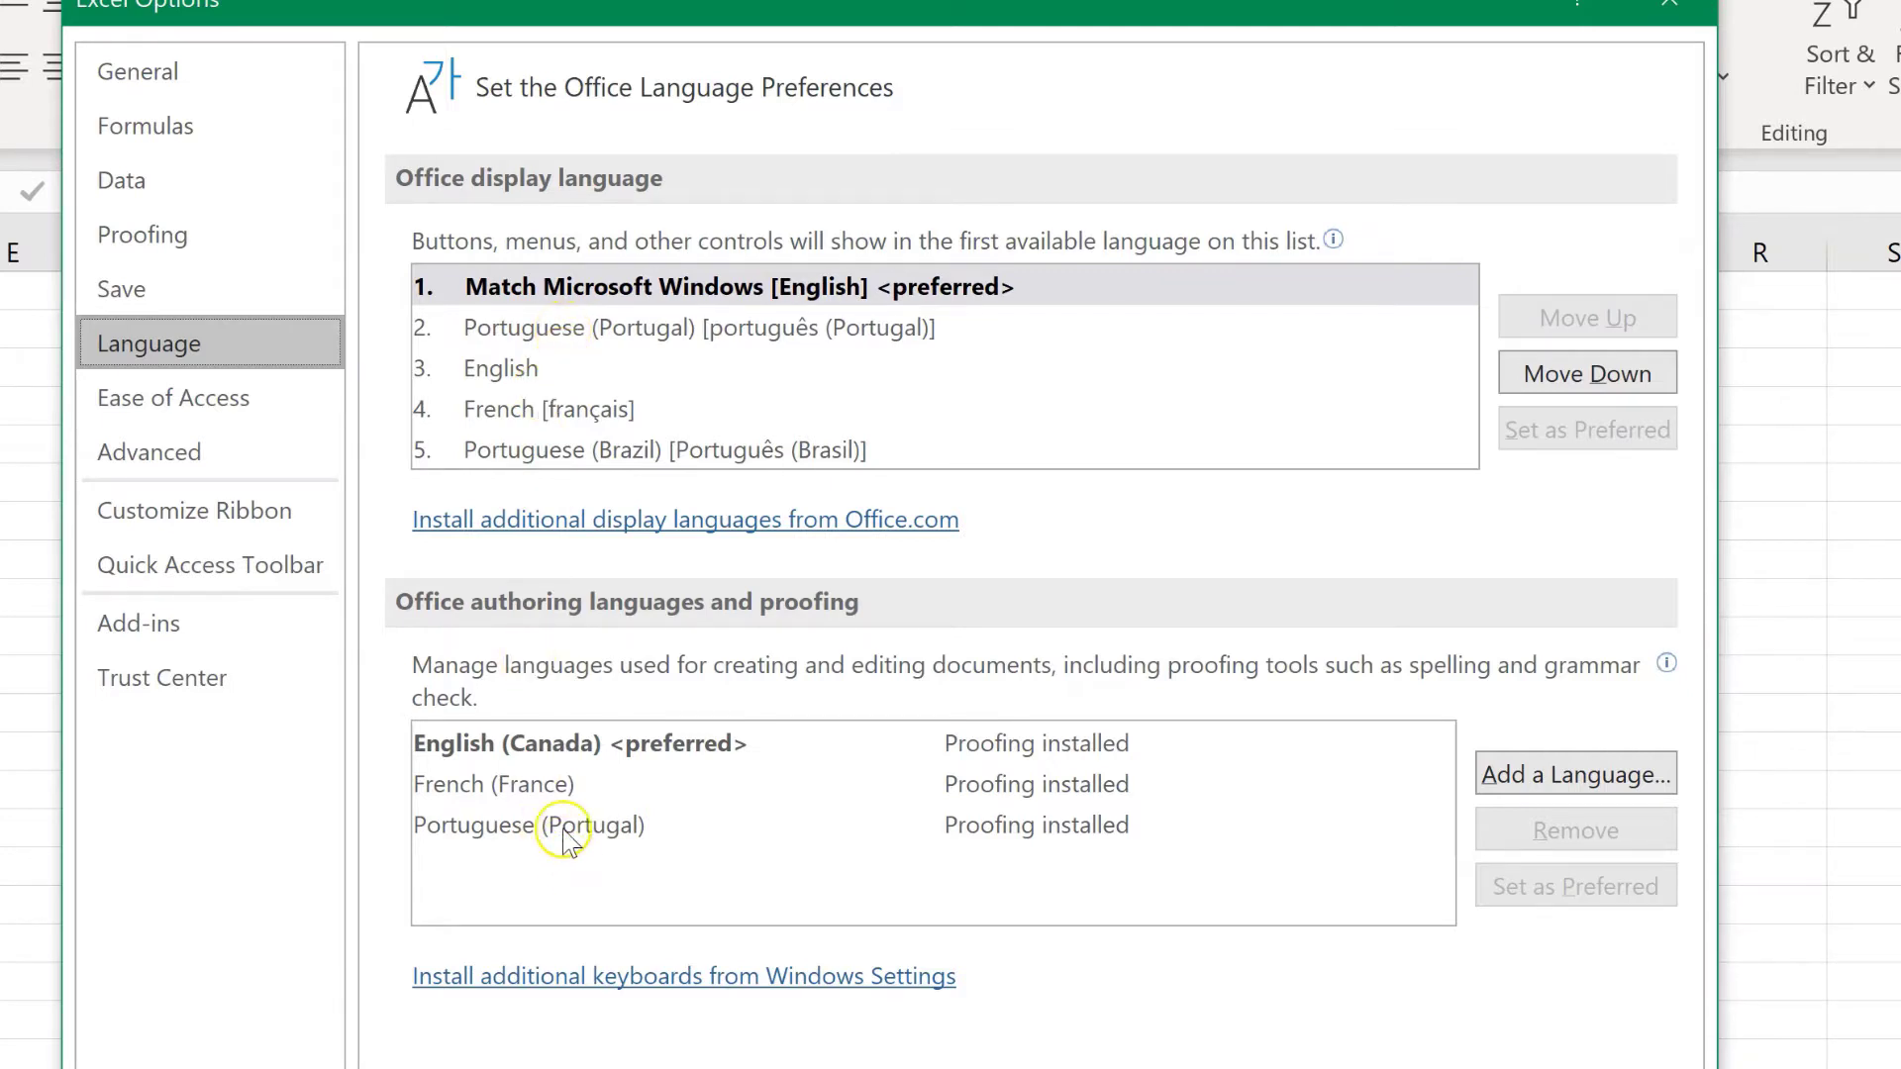
pyautogui.click(567, 825)
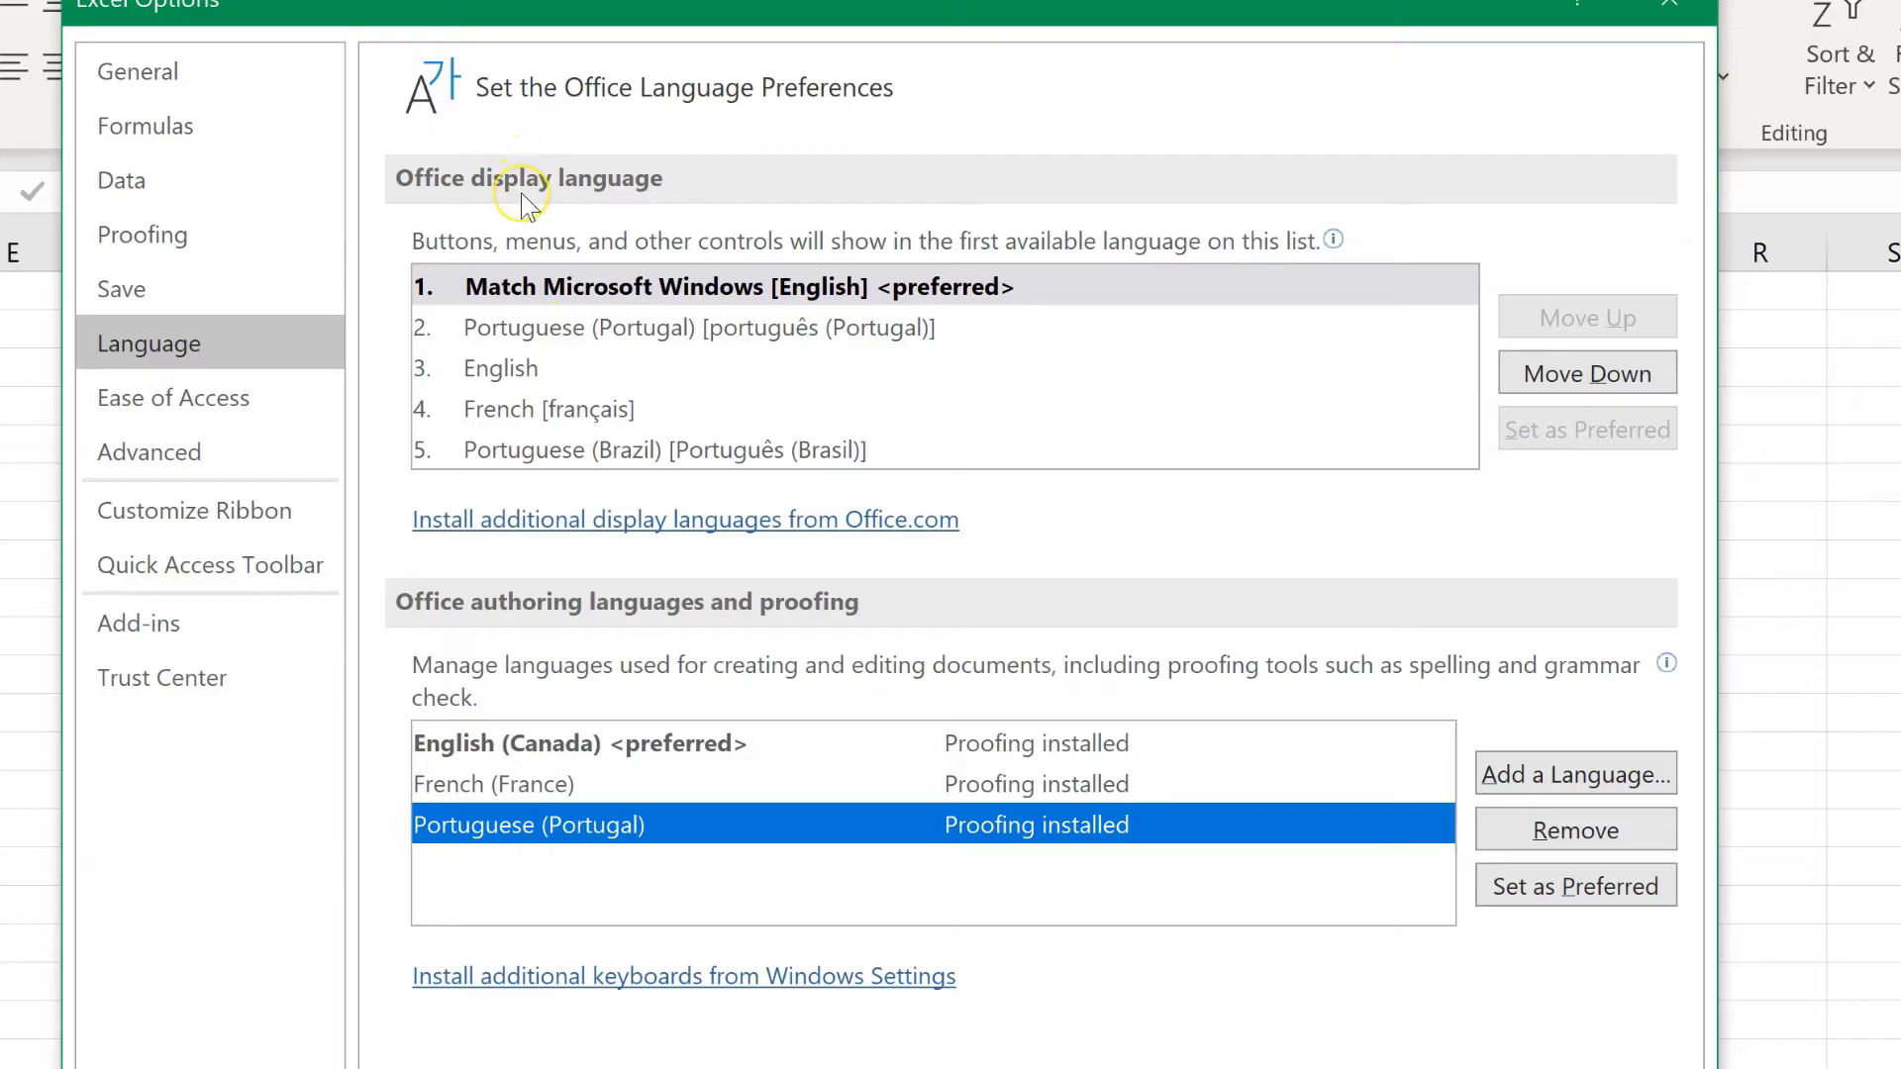
pyautogui.moveTo(561, 702)
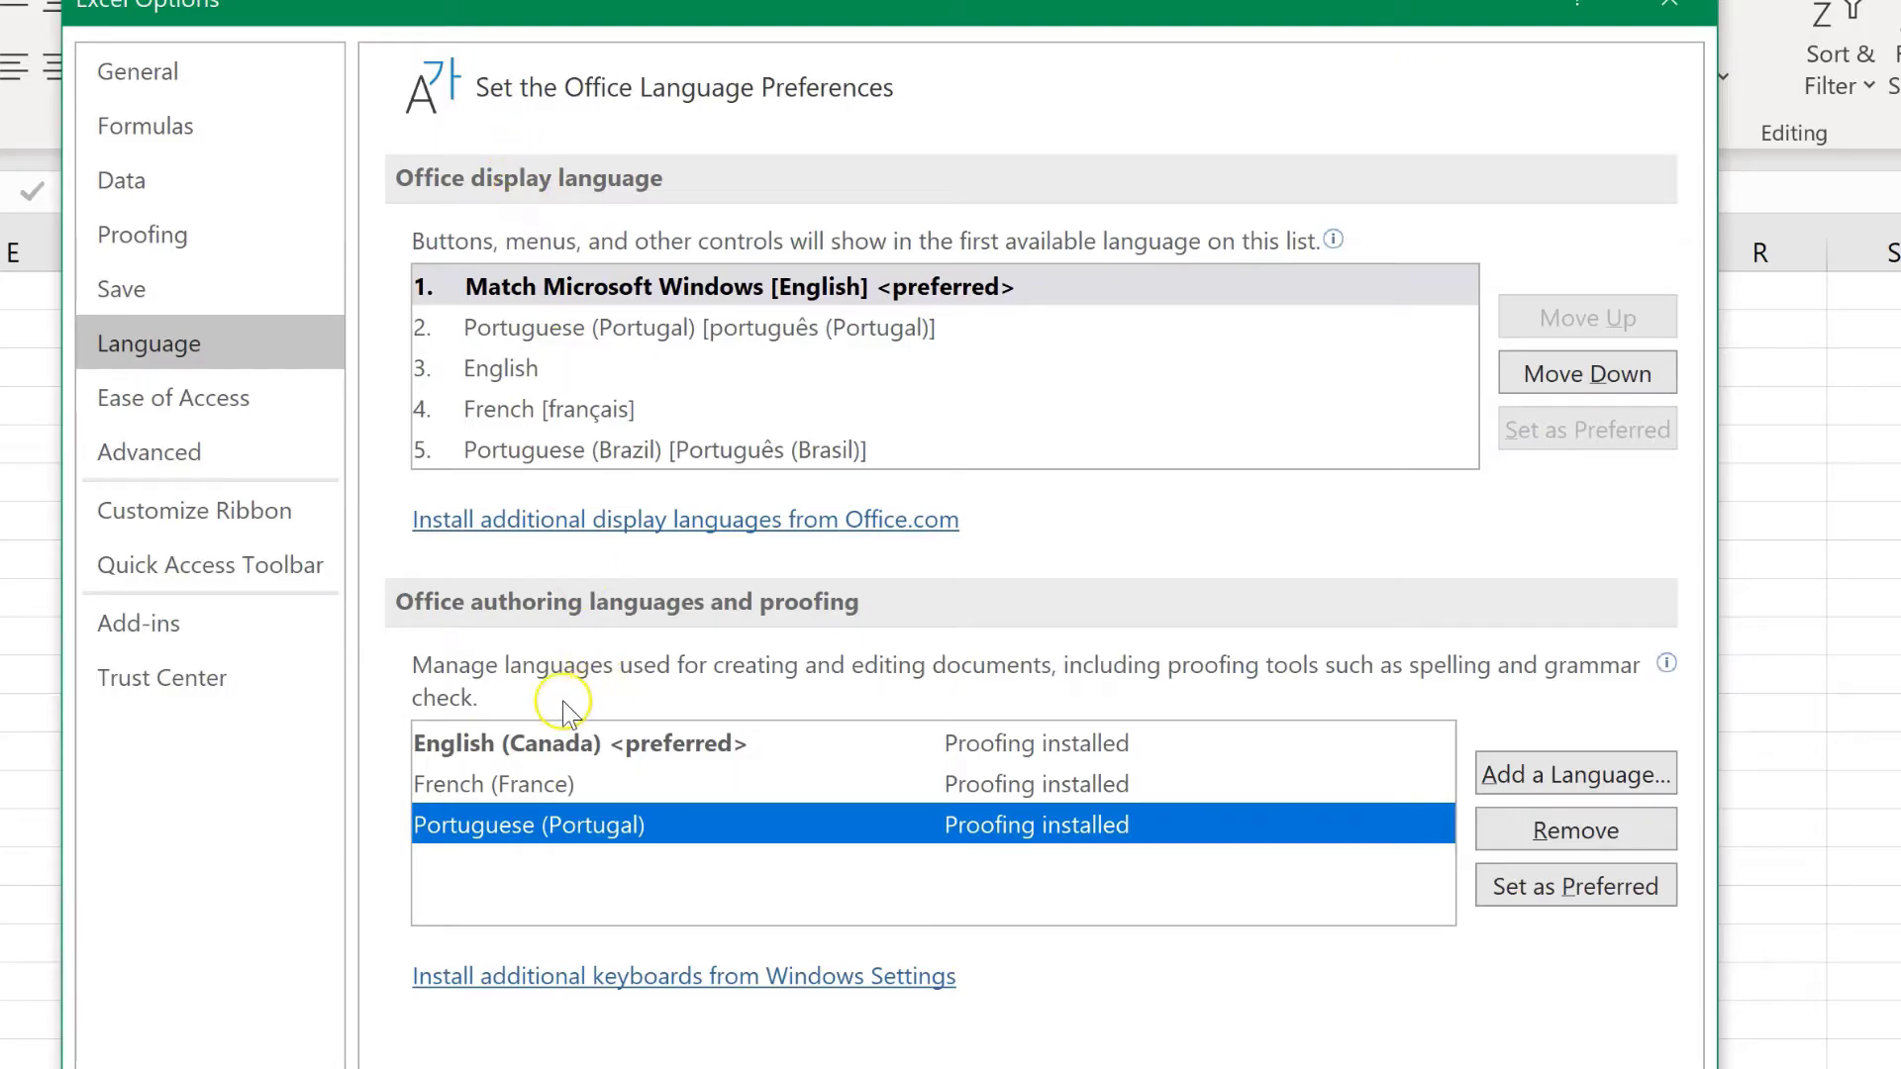
pyautogui.moveTo(645, 624)
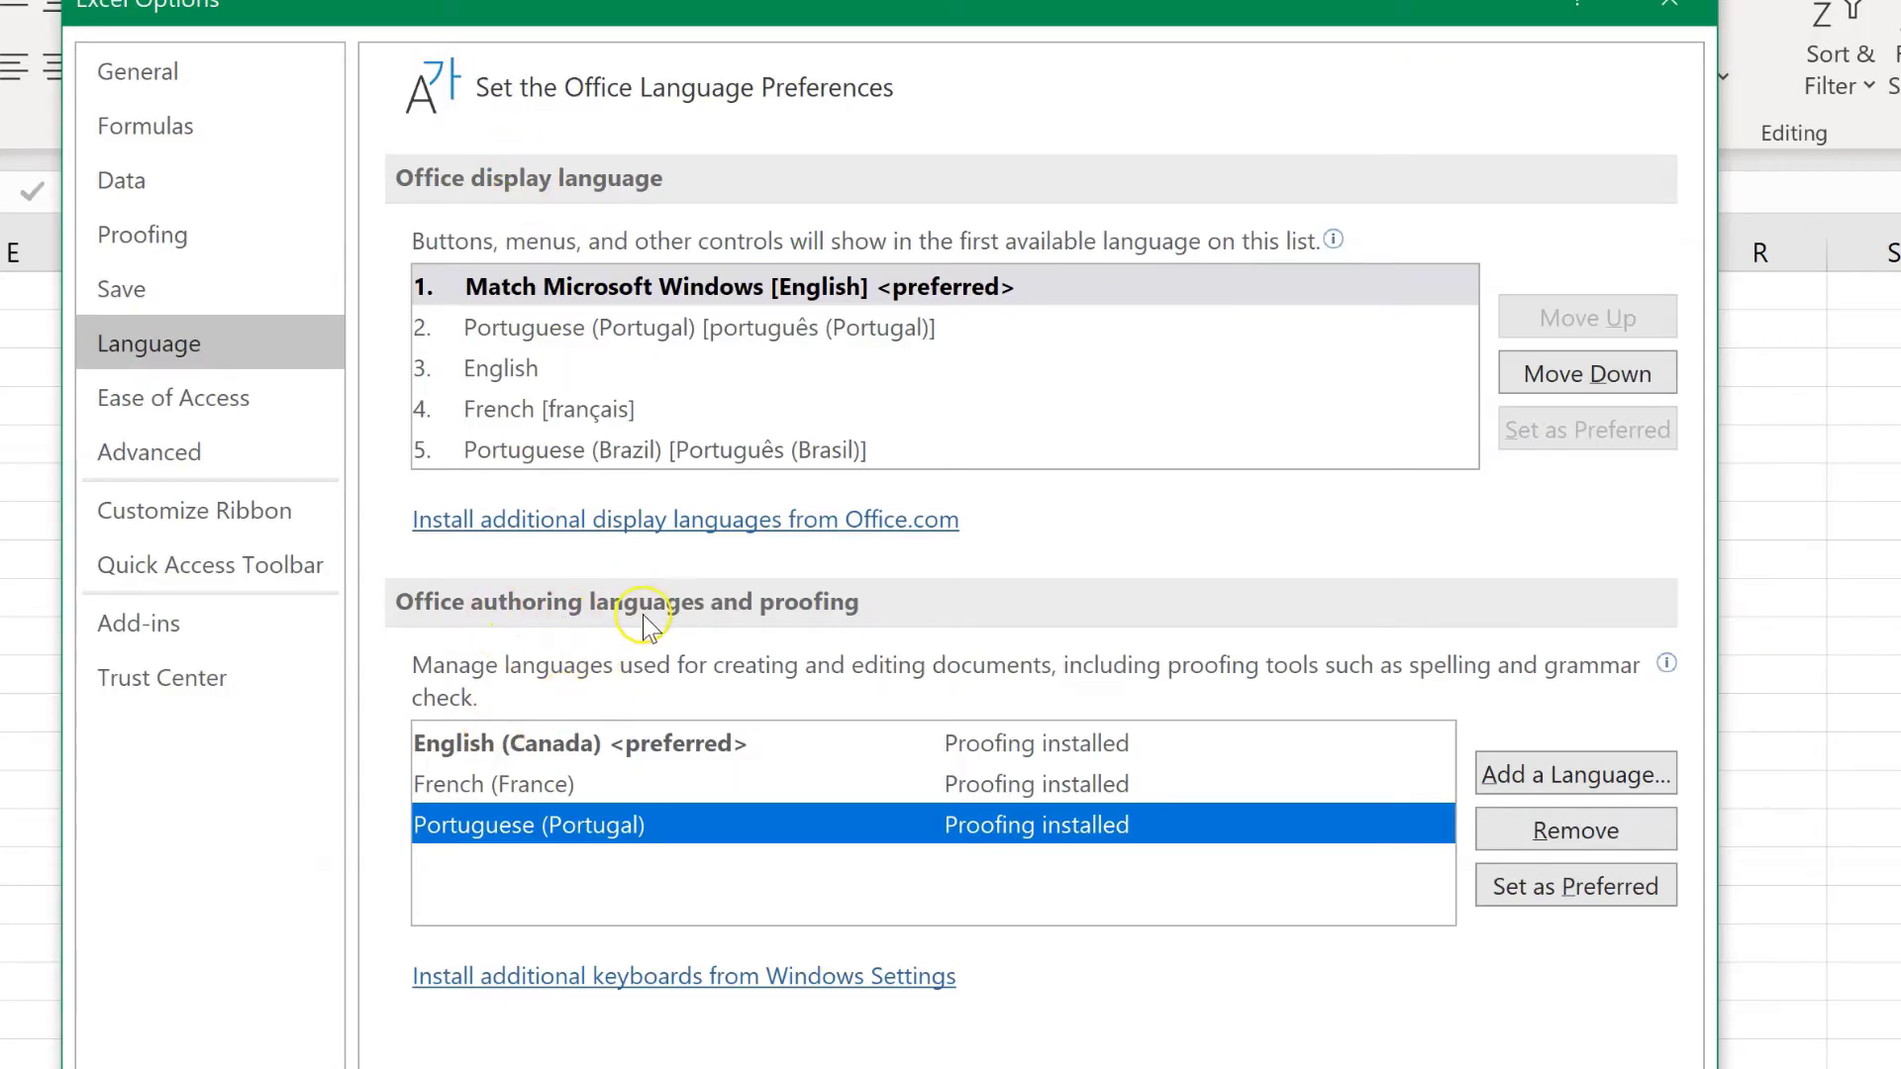
pyautogui.moveTo(699, 623)
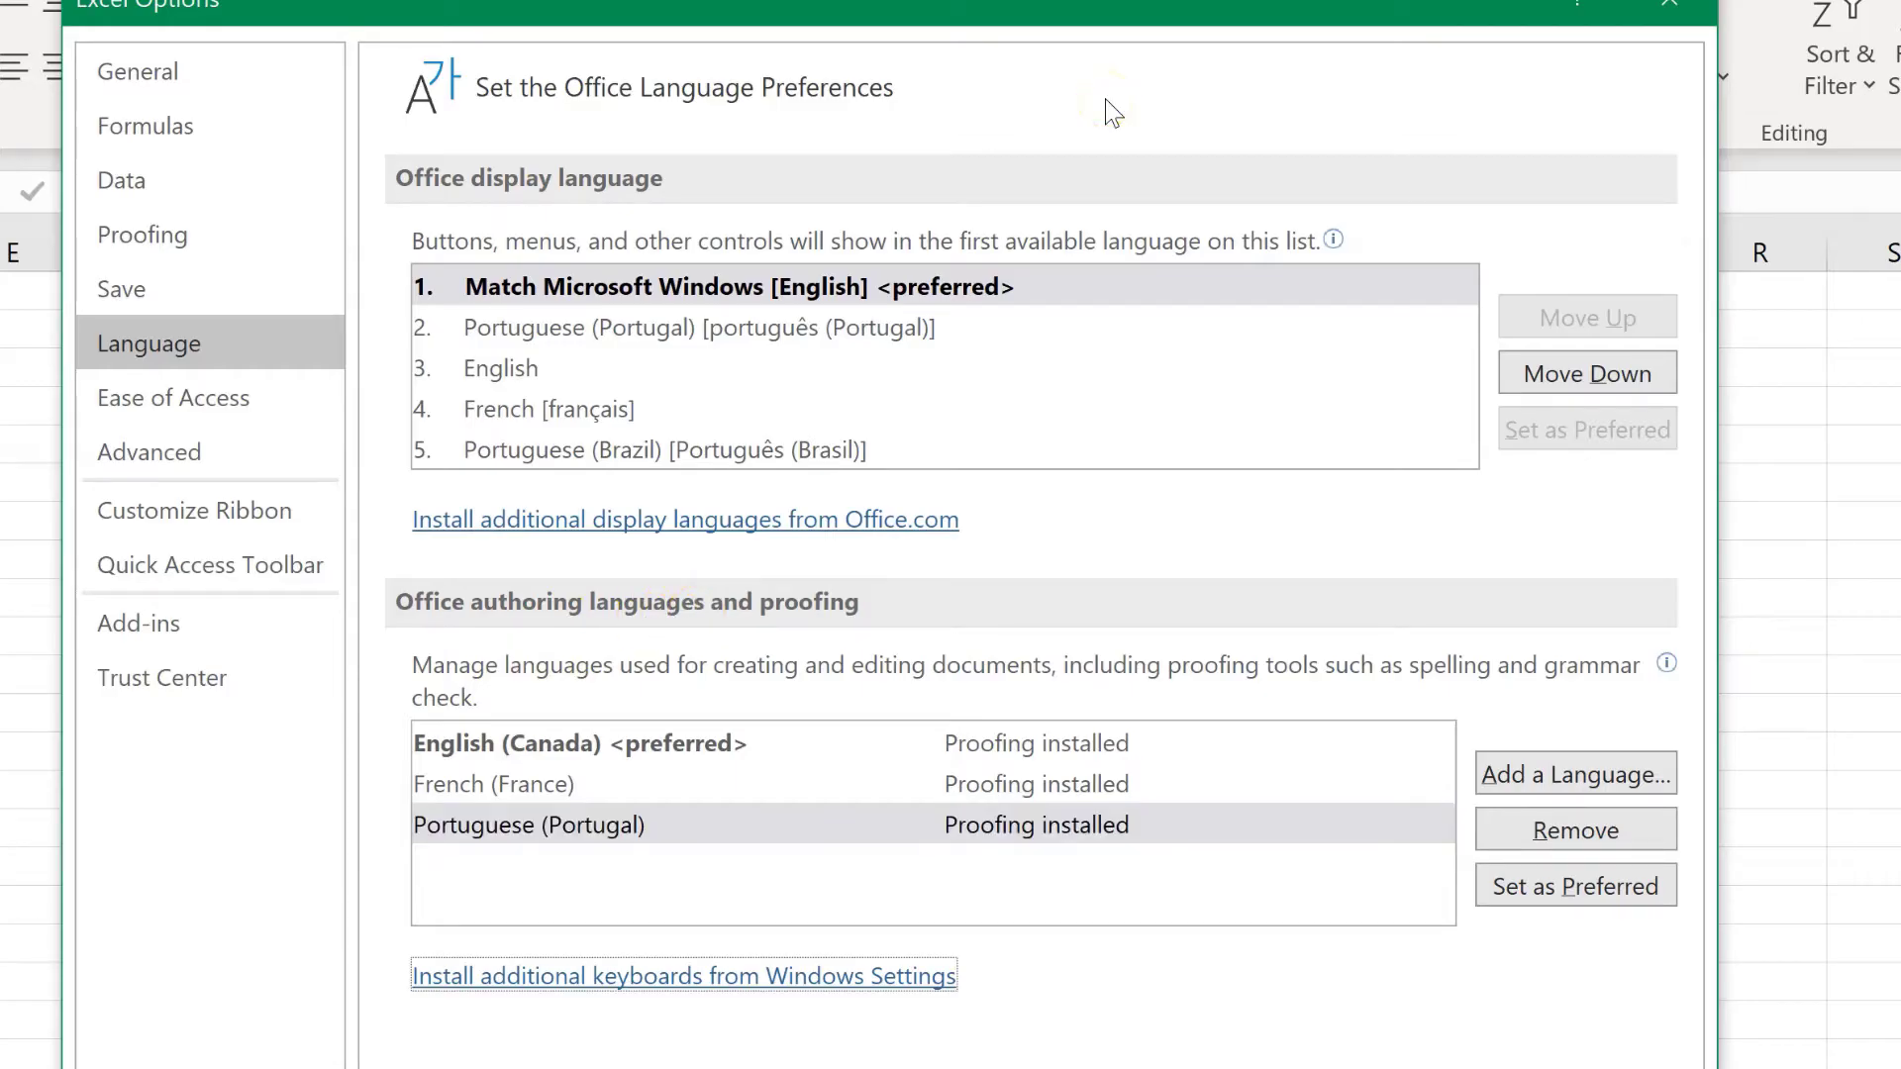
pyautogui.moveTo(692, 568)
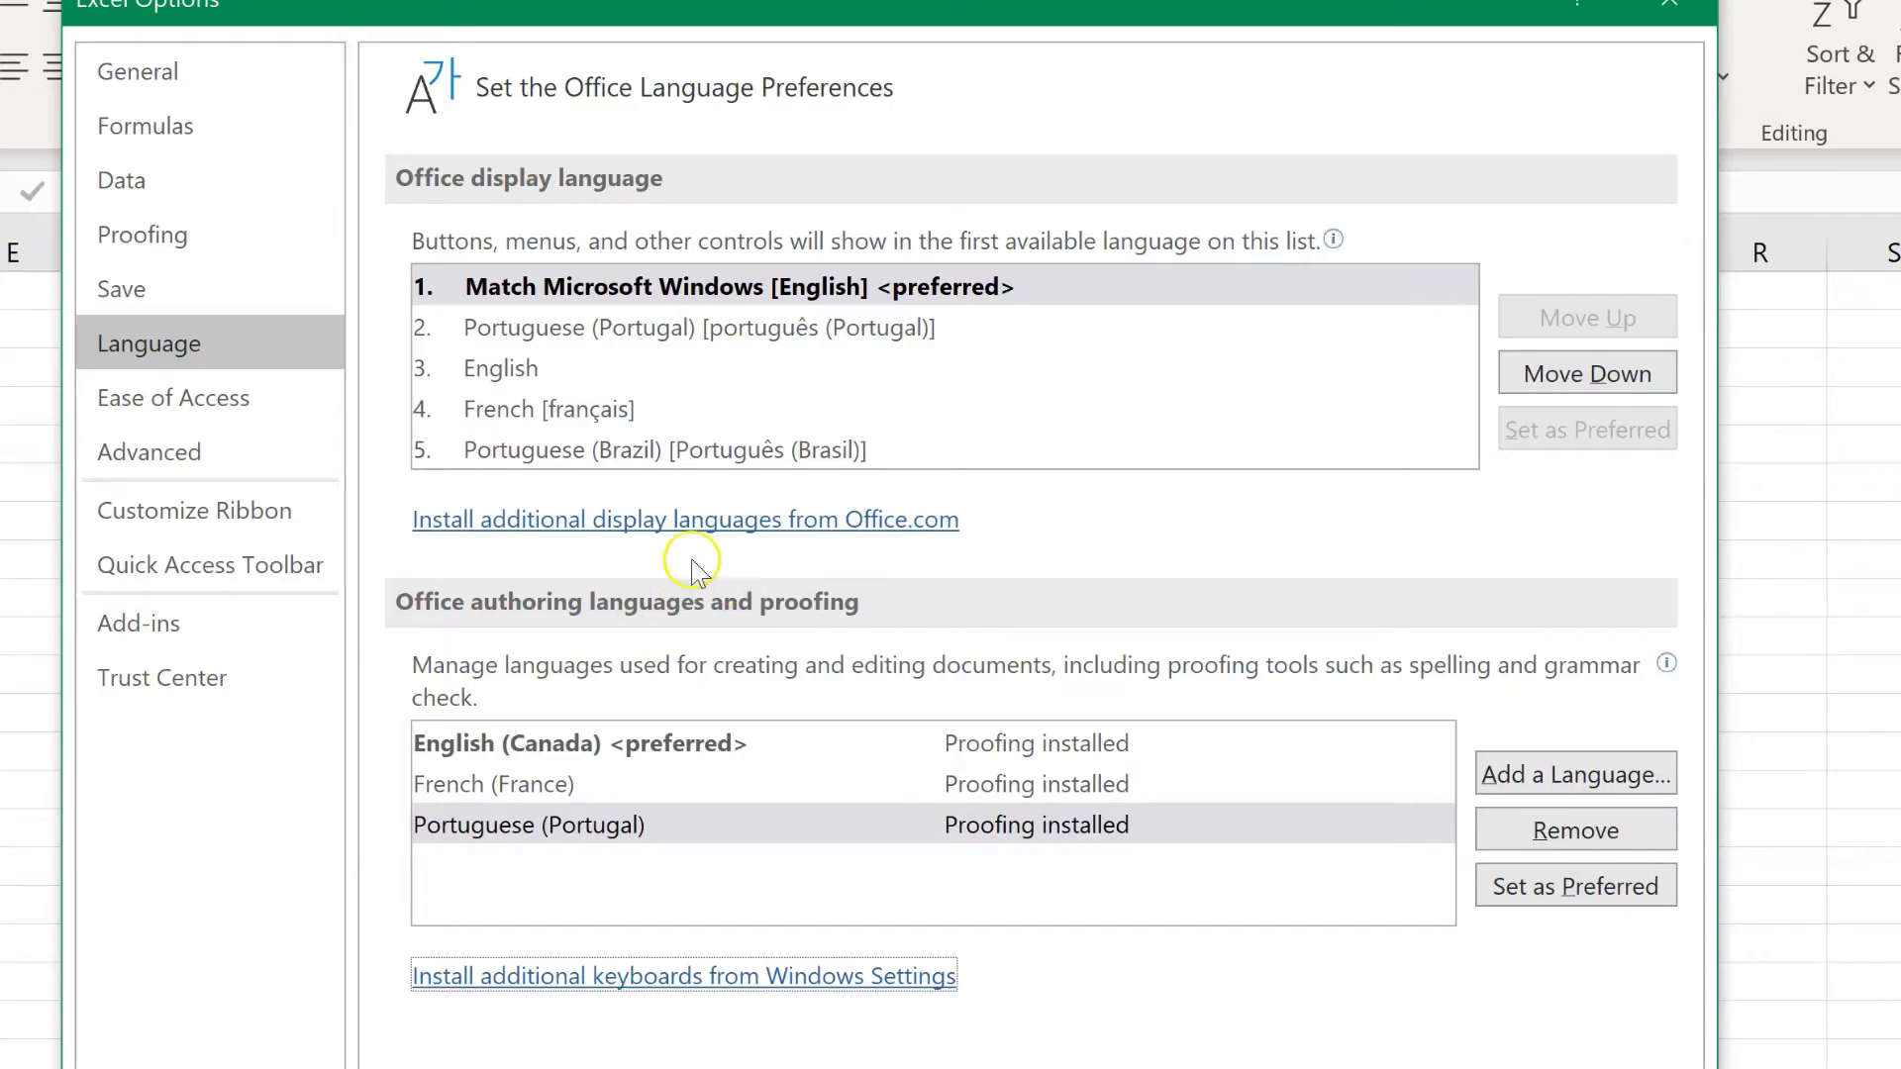
pyautogui.moveTo(816, 539)
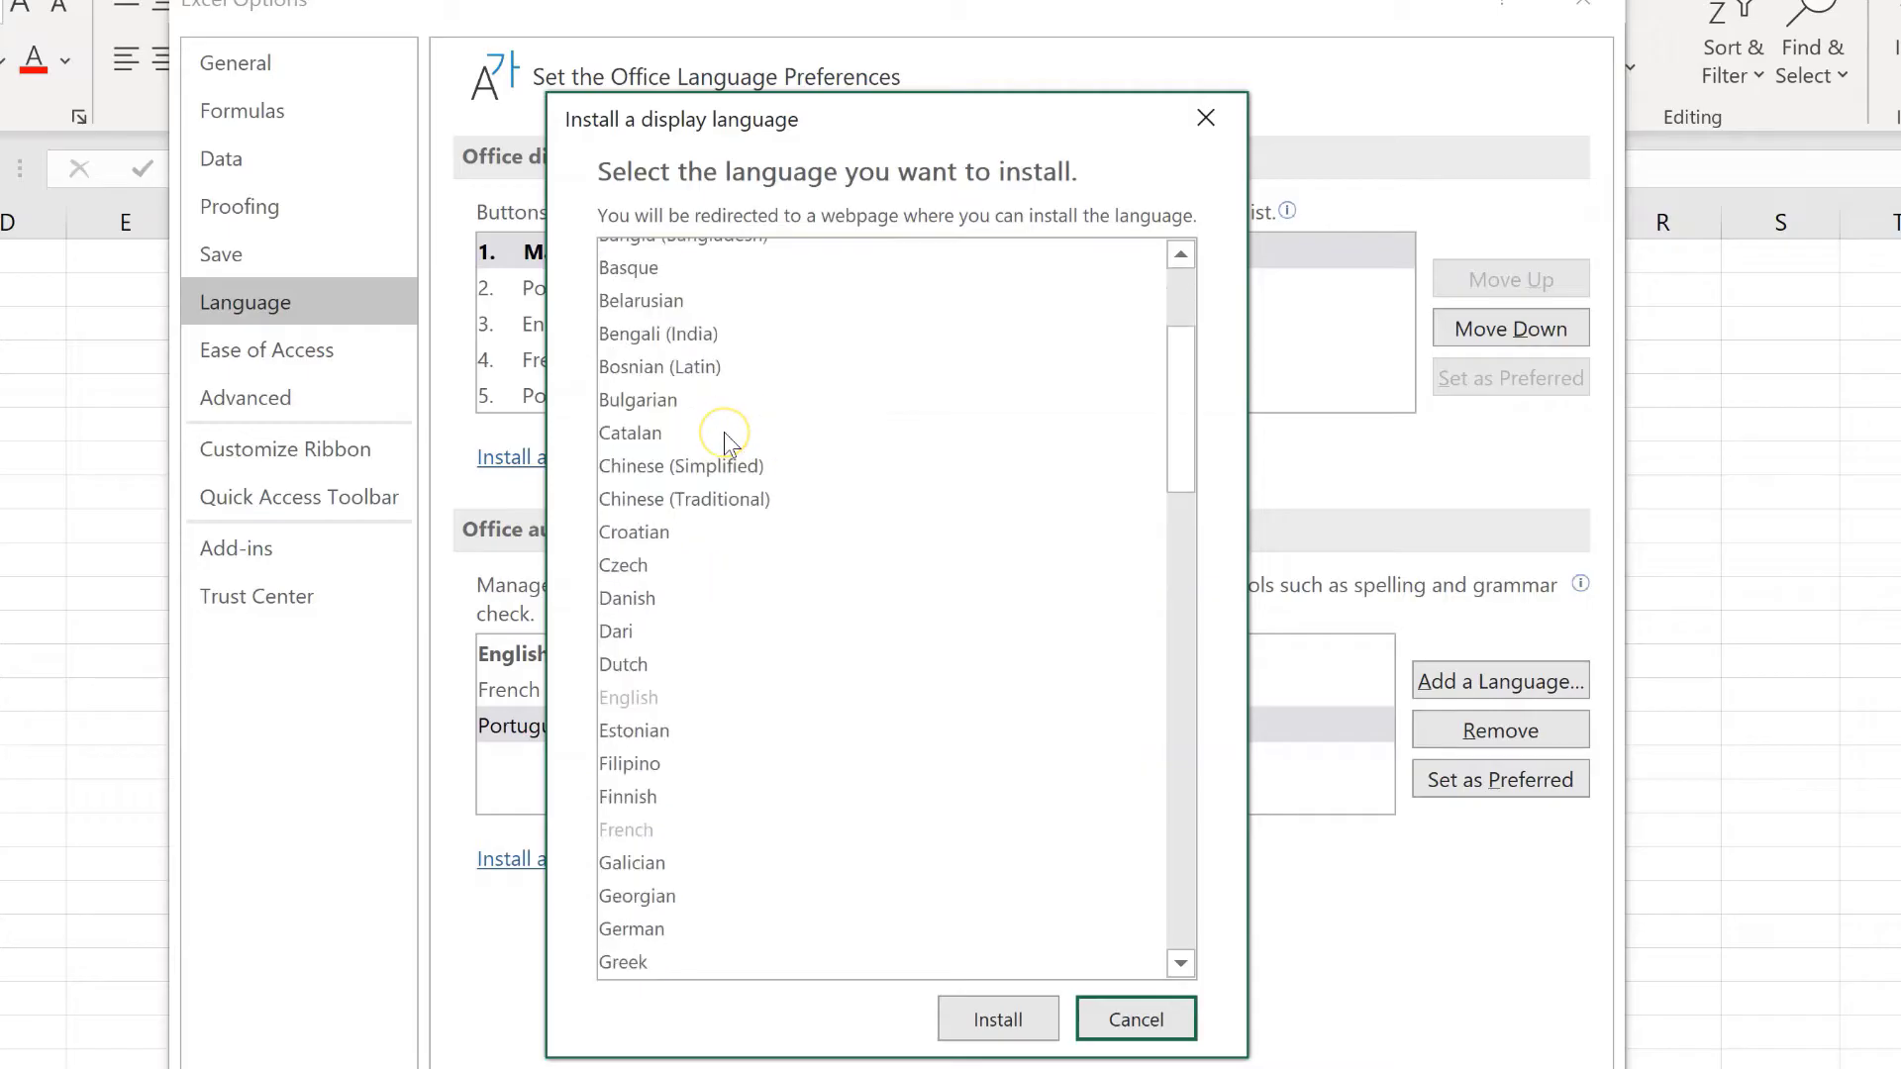
# Scroll to Polish in the display languages and request its installation
pyautogui.scroll(-3)
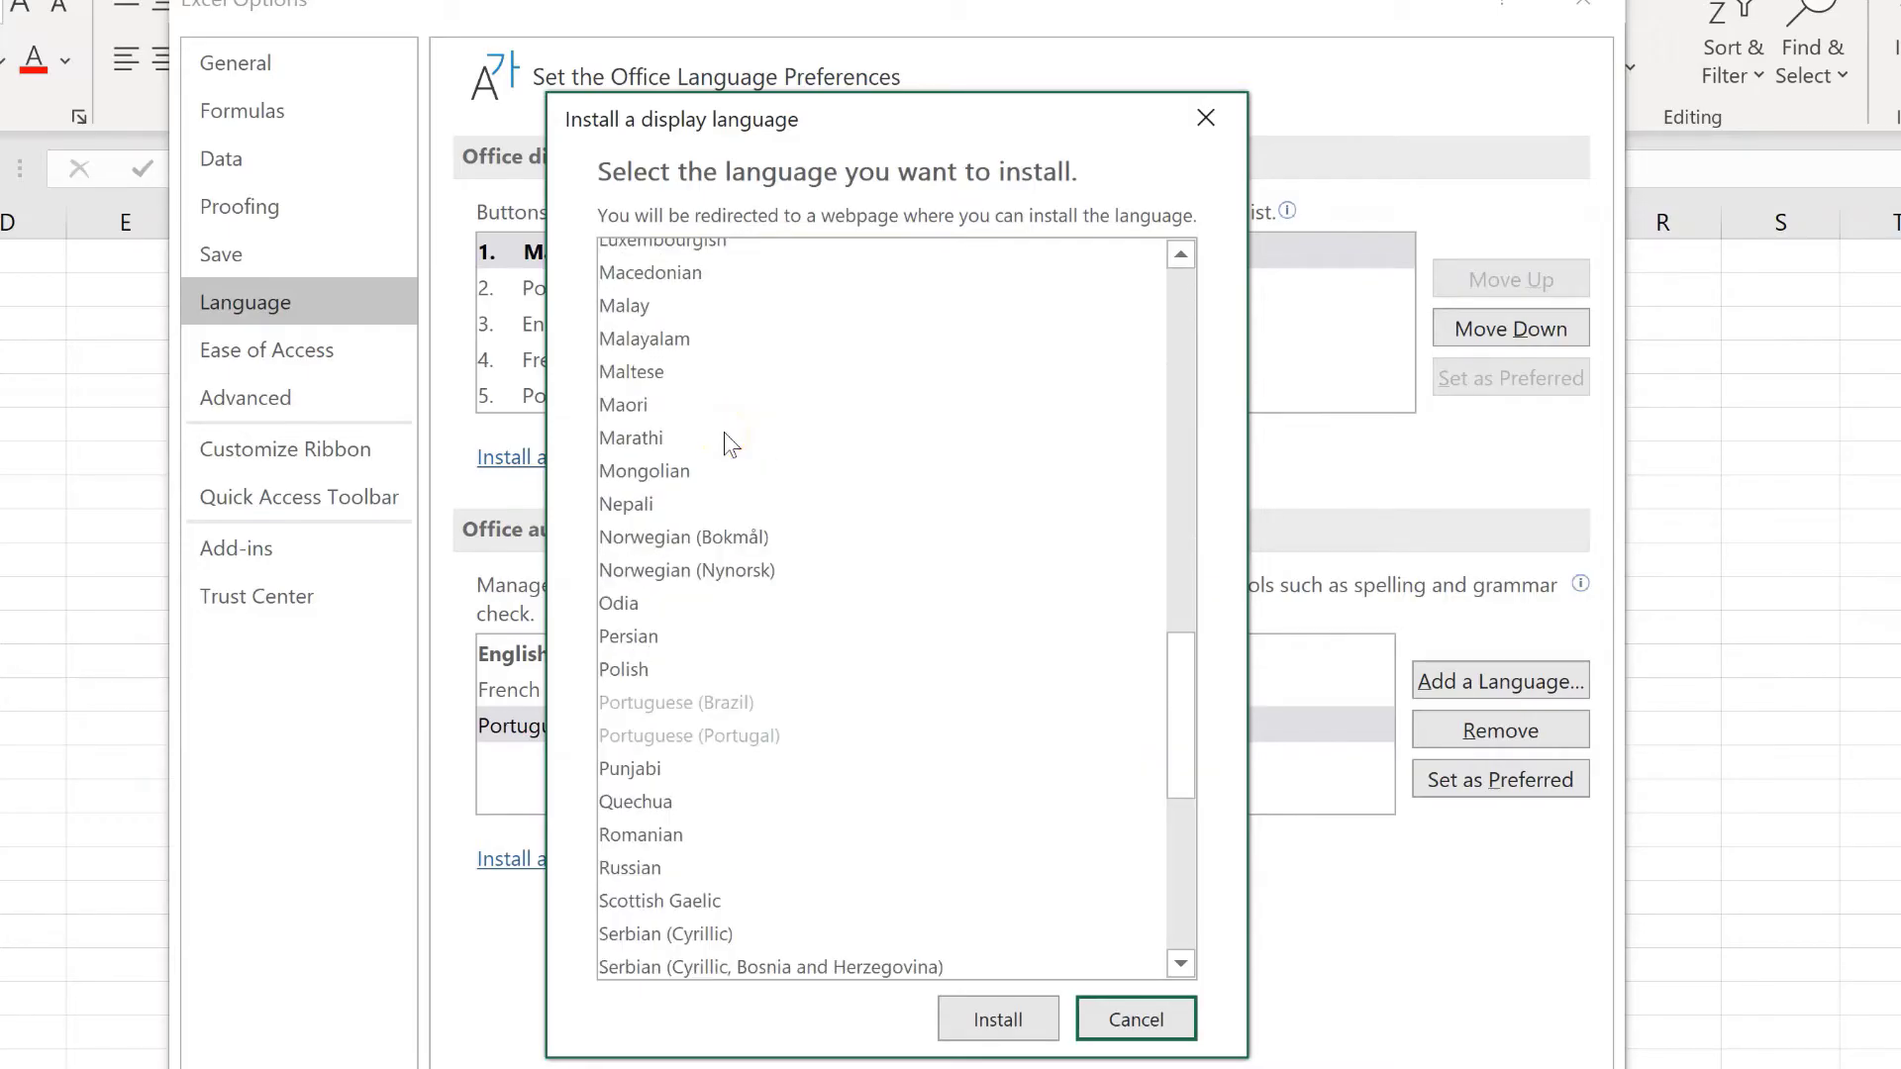
pyautogui.scroll(-3)
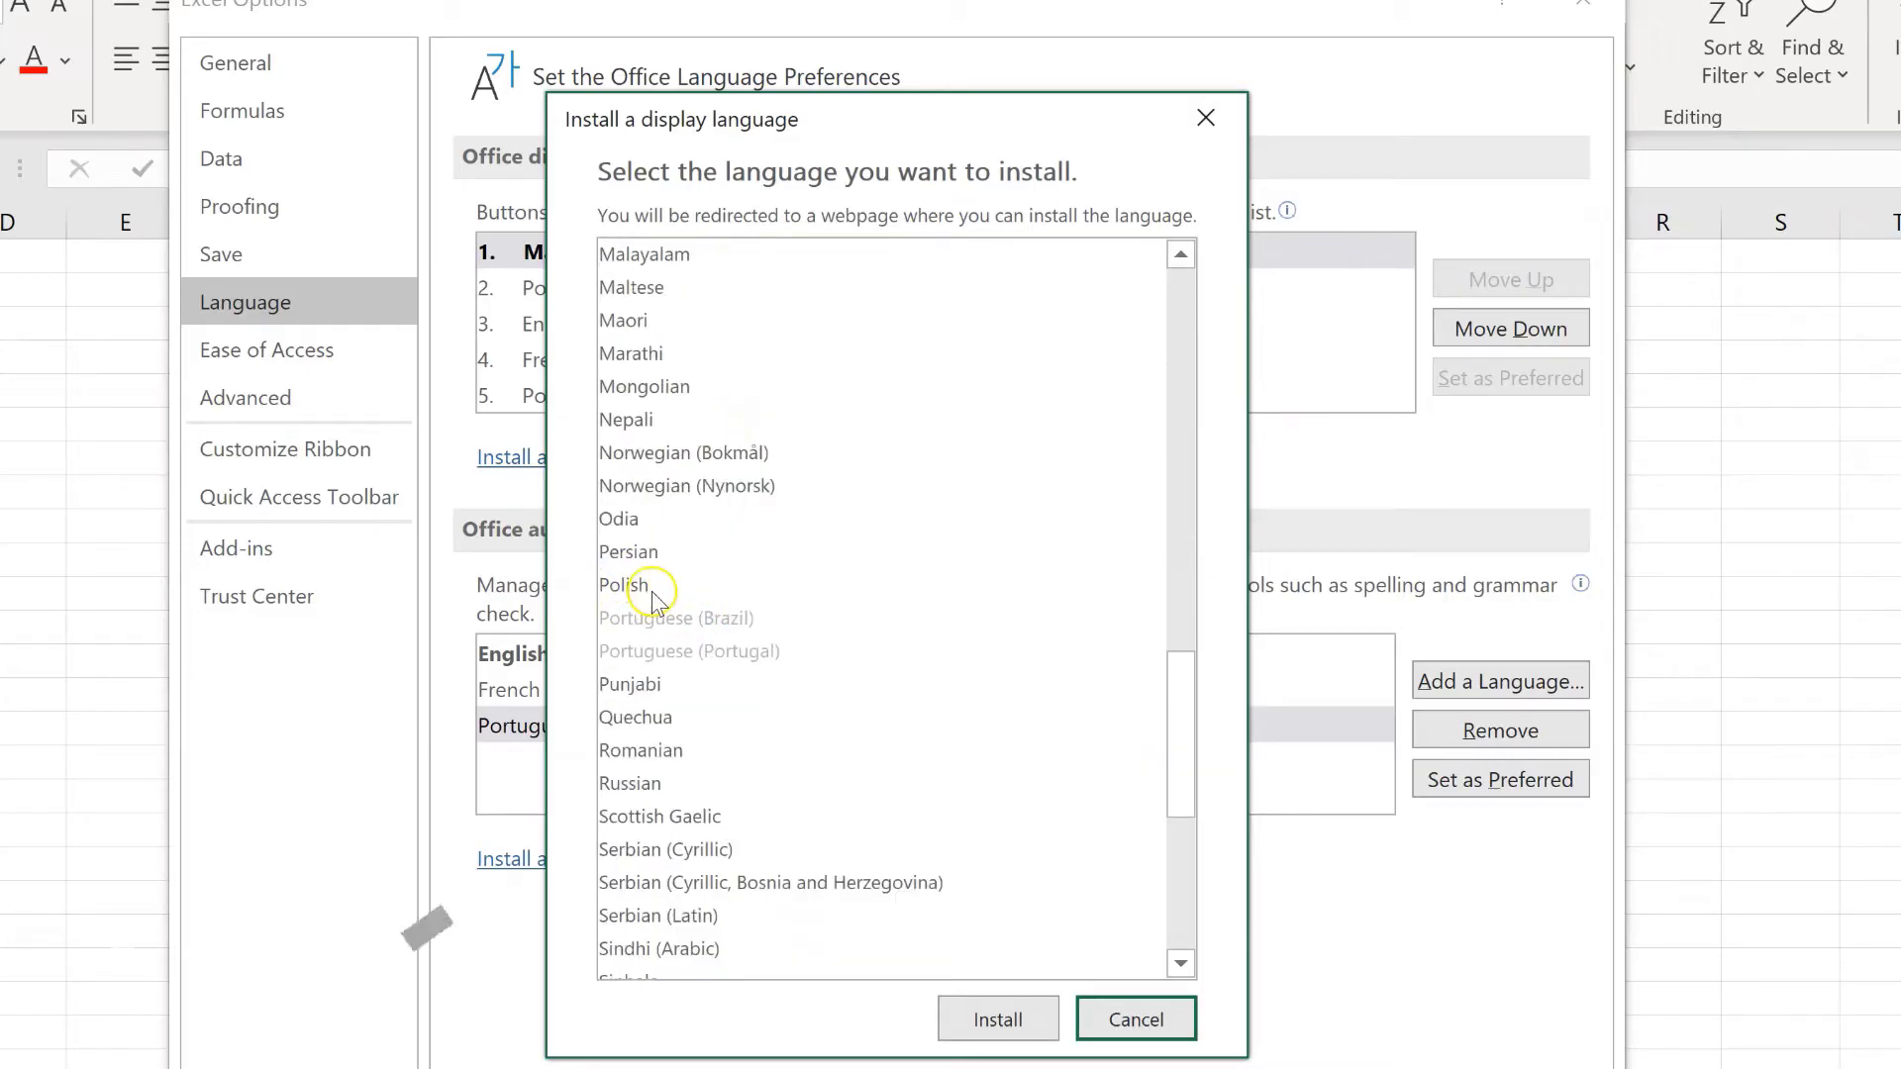
pyautogui.click(623, 586)
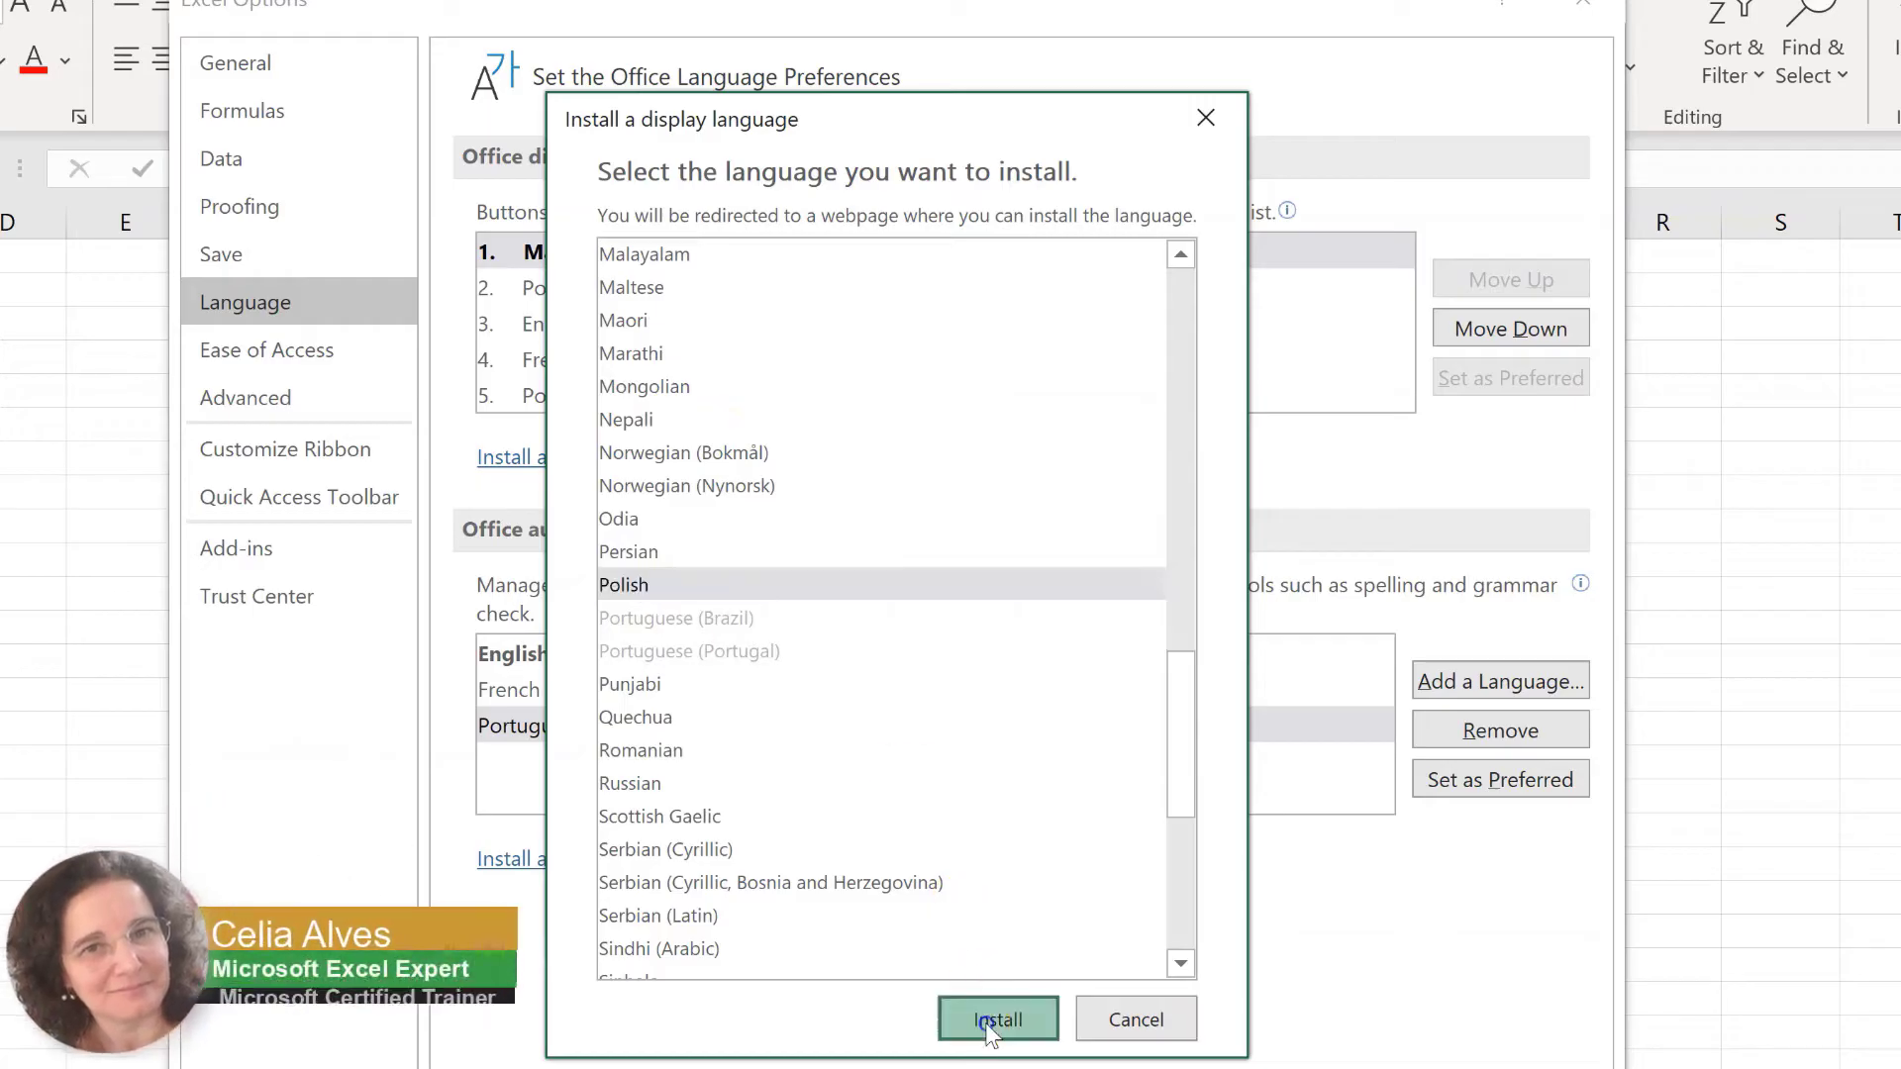
pyautogui.click(998, 1046)
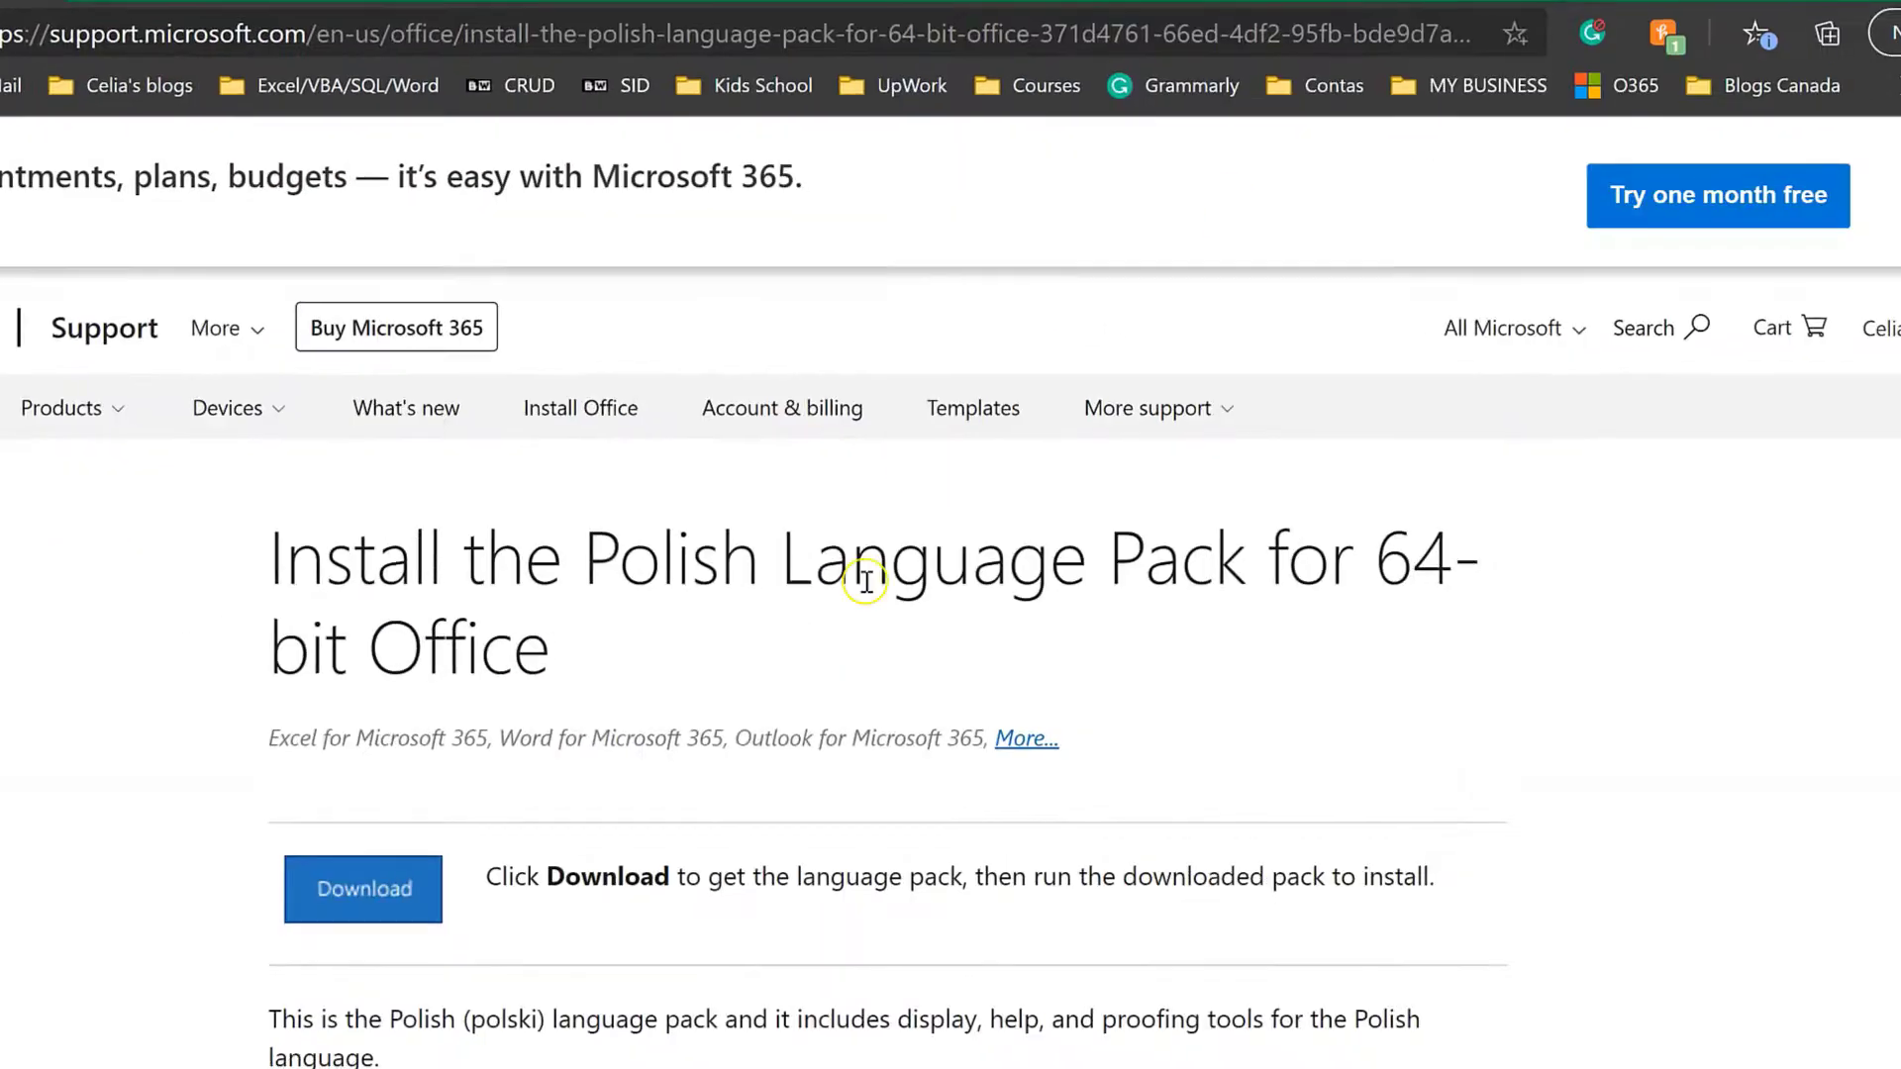
# Scroll through the Polish Language Pack support page to read its installation notes
pyautogui.scroll(-3)
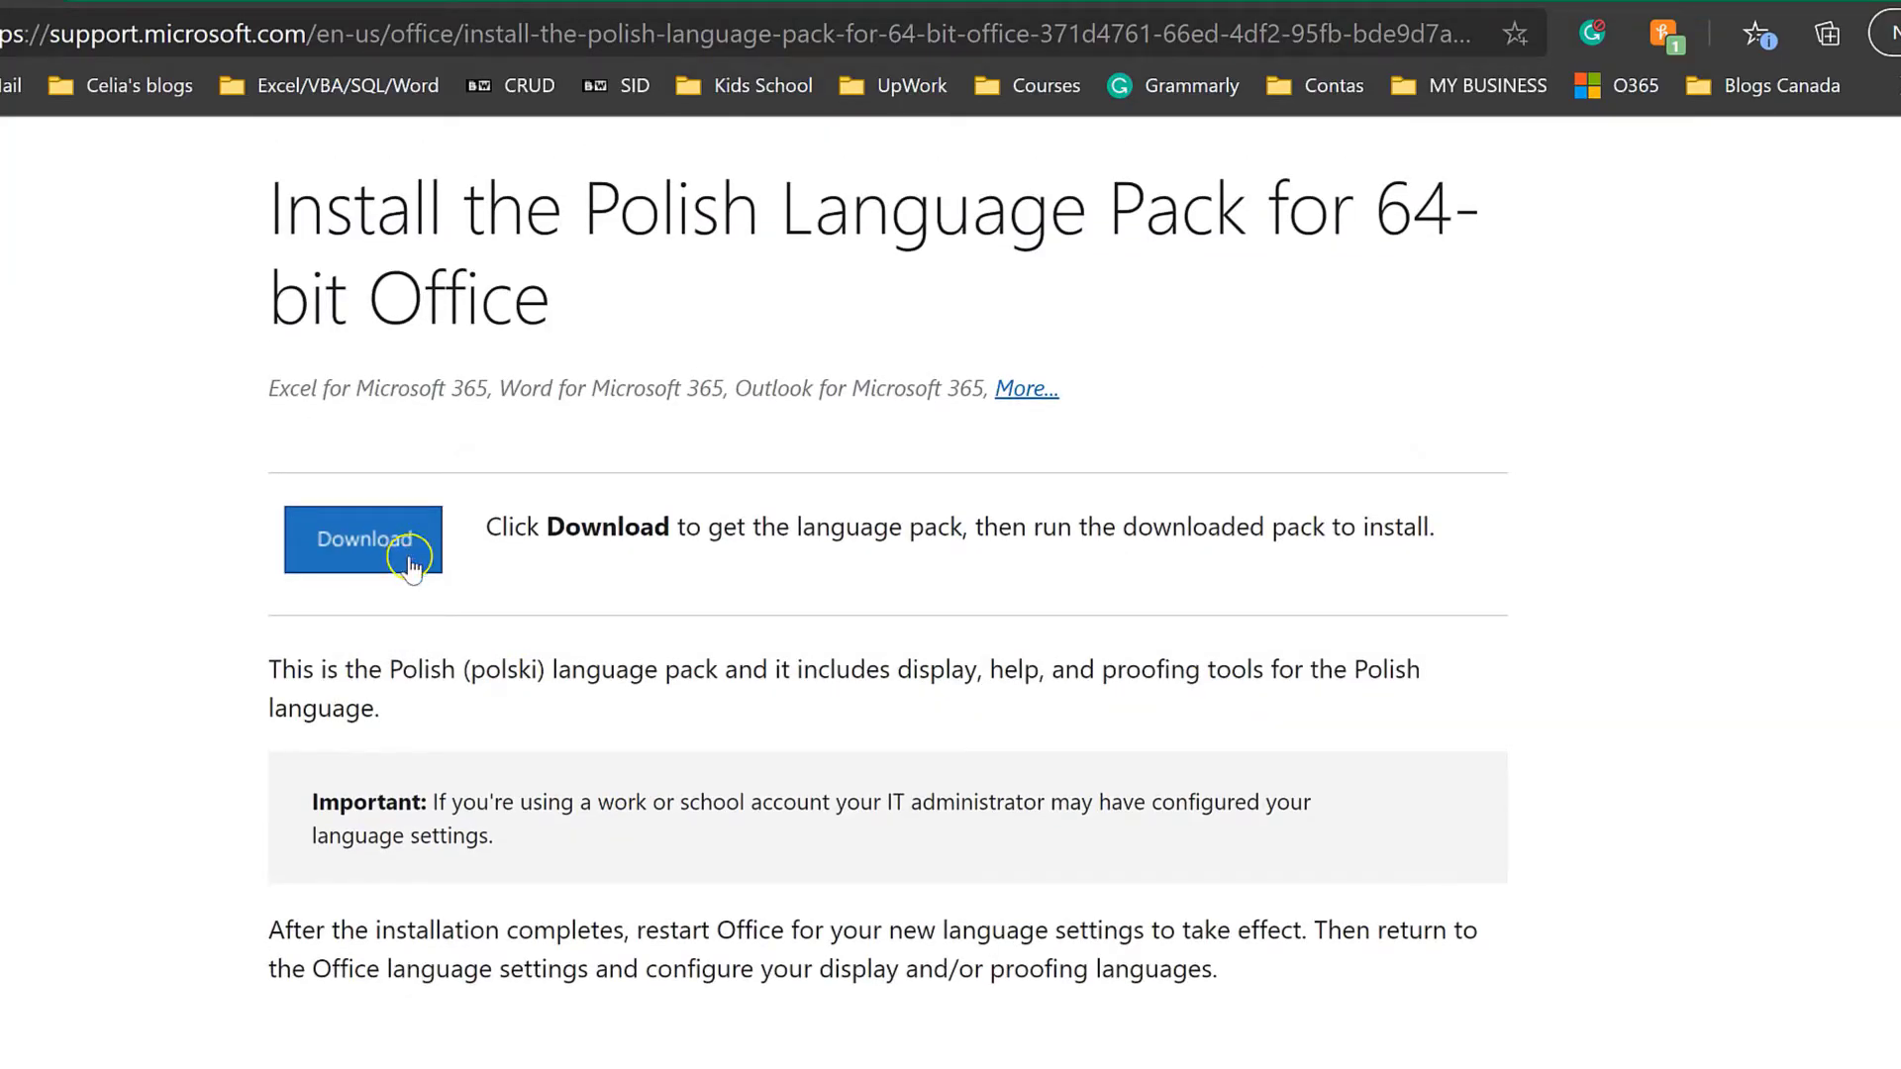
pyautogui.moveTo(548, 617)
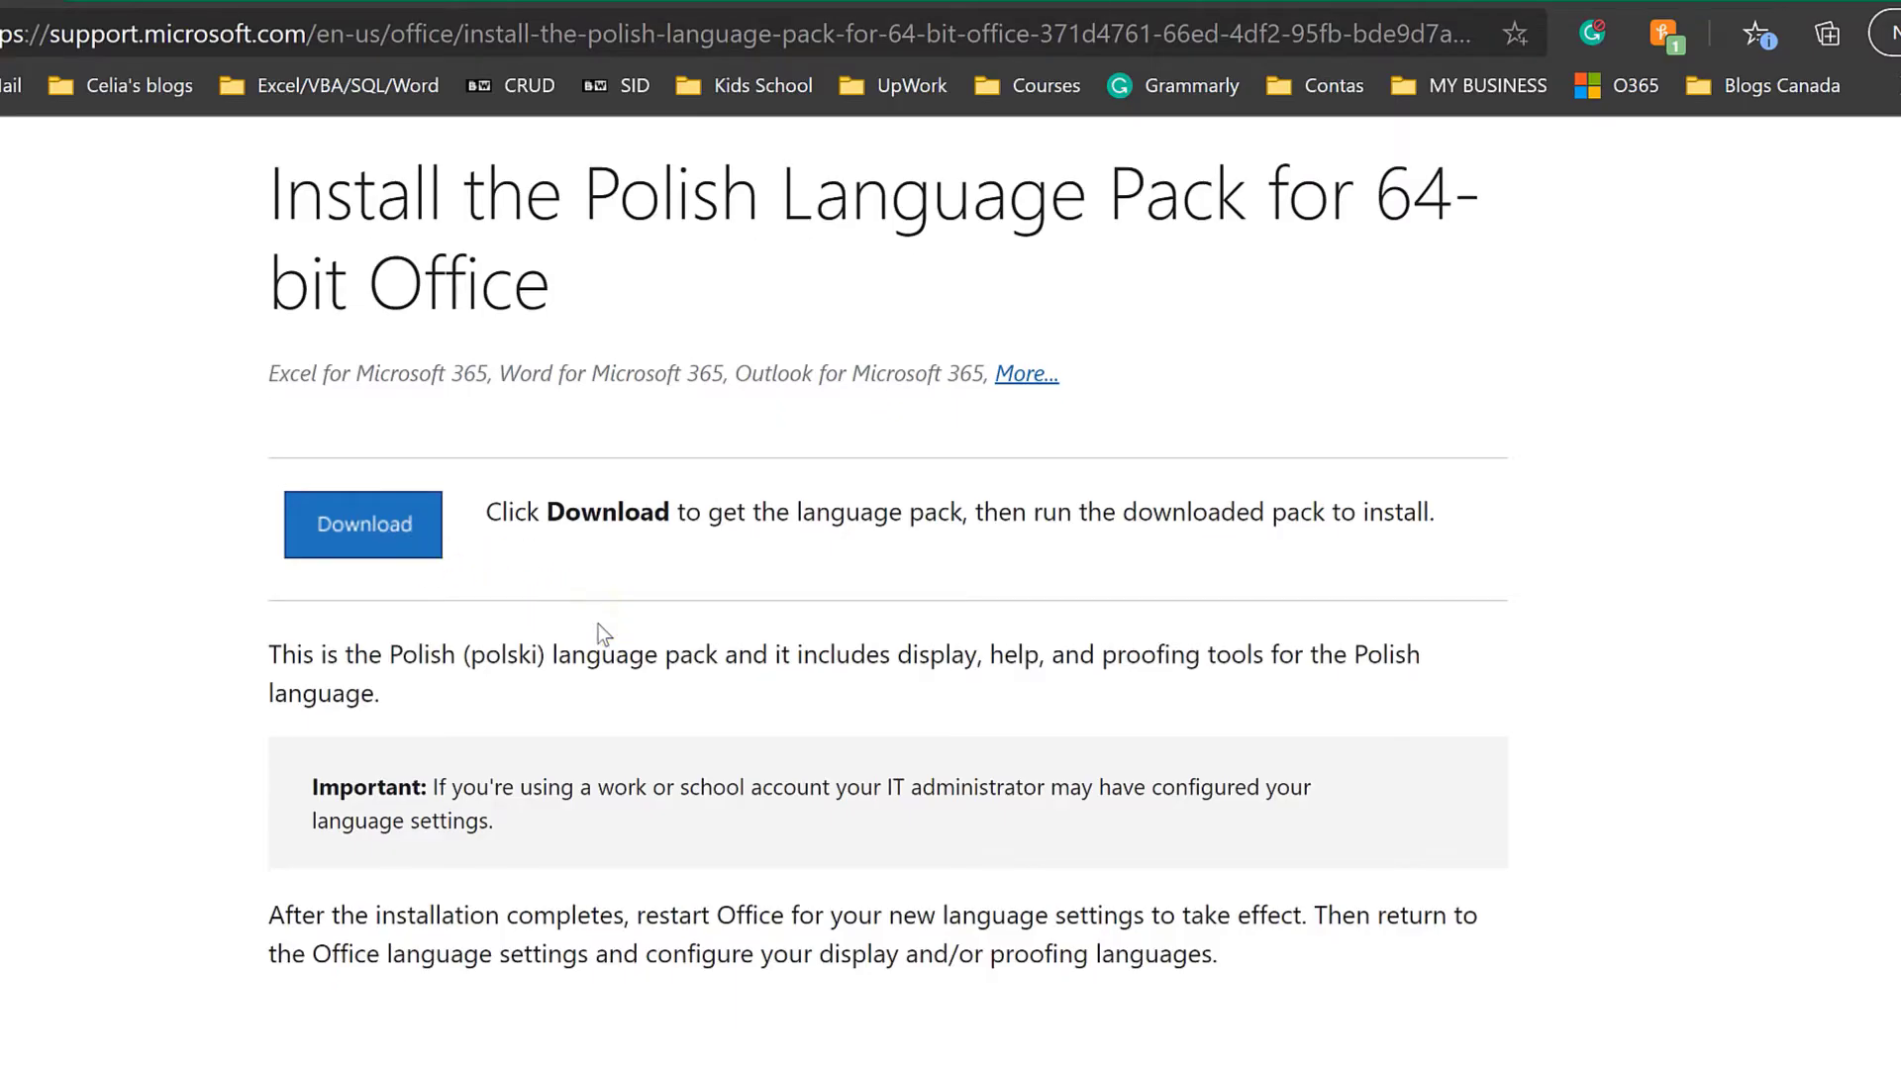
pyautogui.scroll(-3)
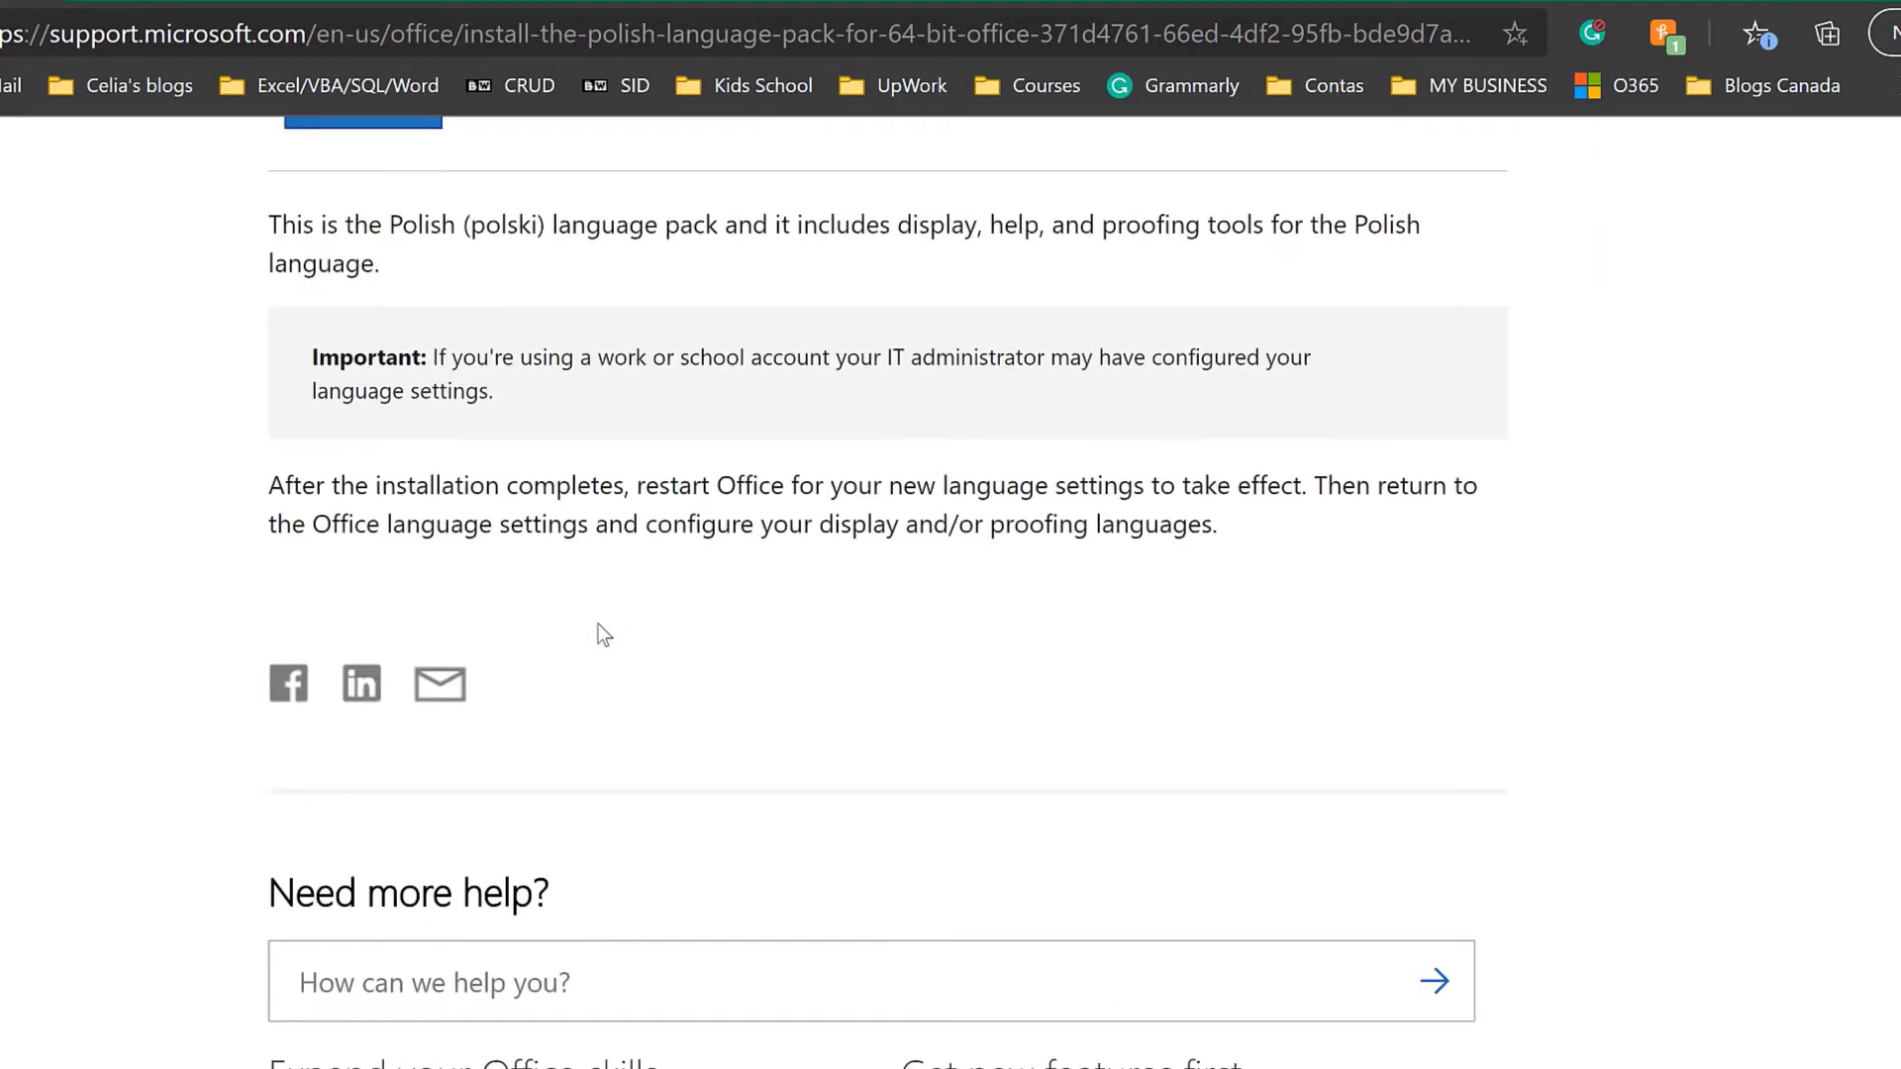
pyautogui.scroll(3)
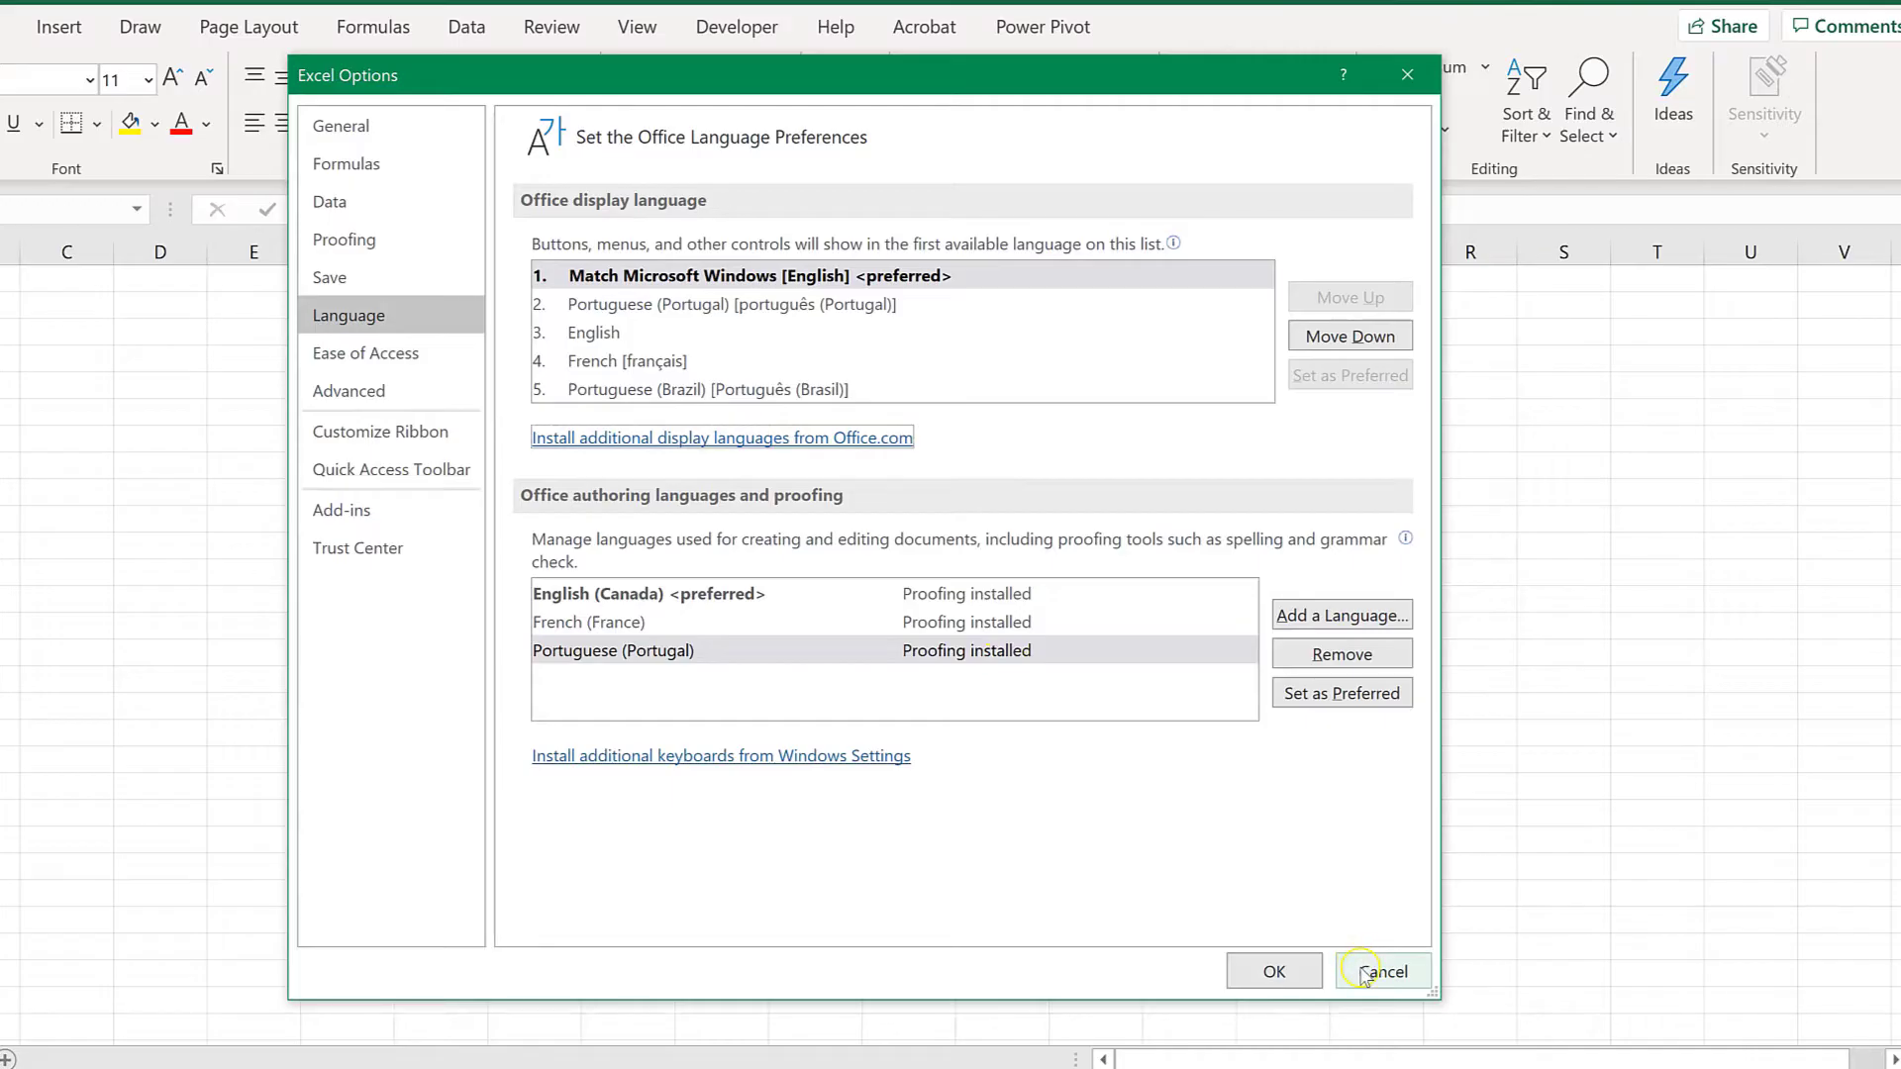
# Cancel the Excel Options dialog, leaving language settings unchanged
pyautogui.click(1383, 971)
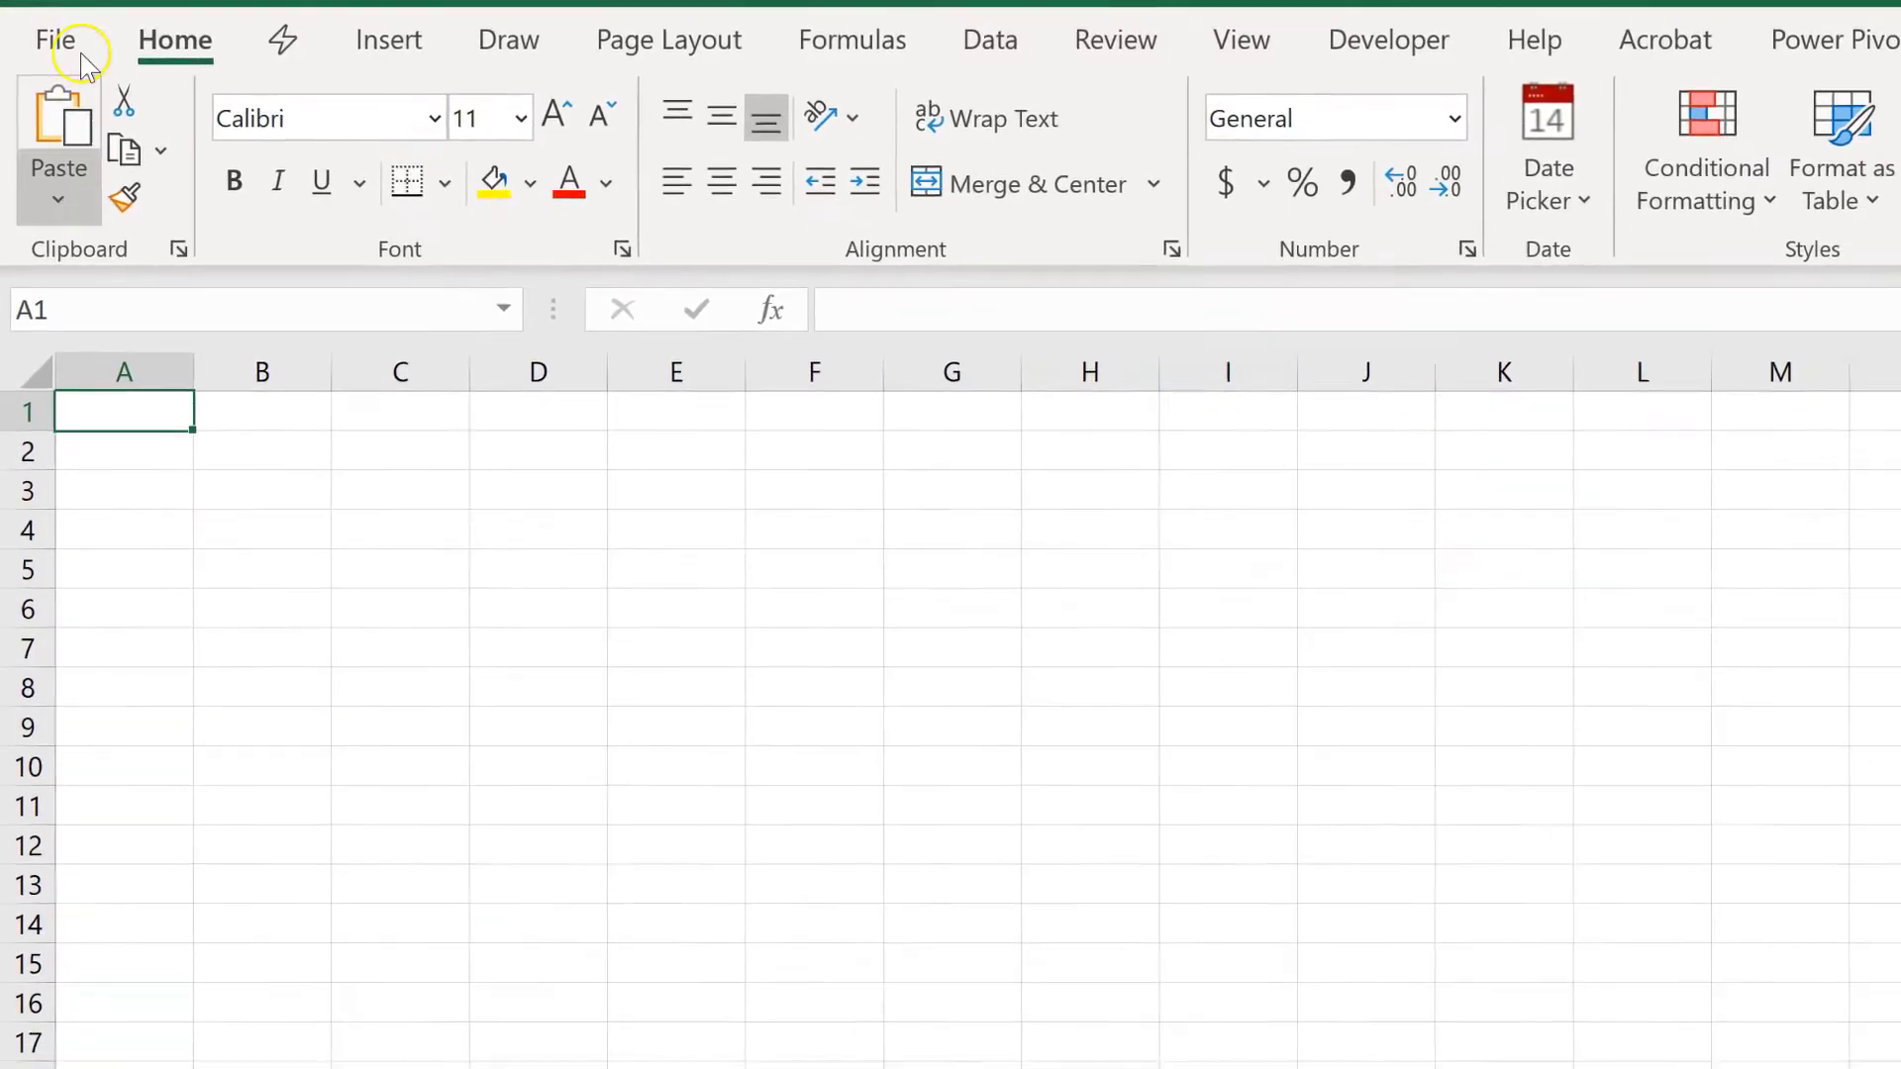
# Make Portuguese (Portugal) the preferred display language in the Language options
pyautogui.click(54, 40)
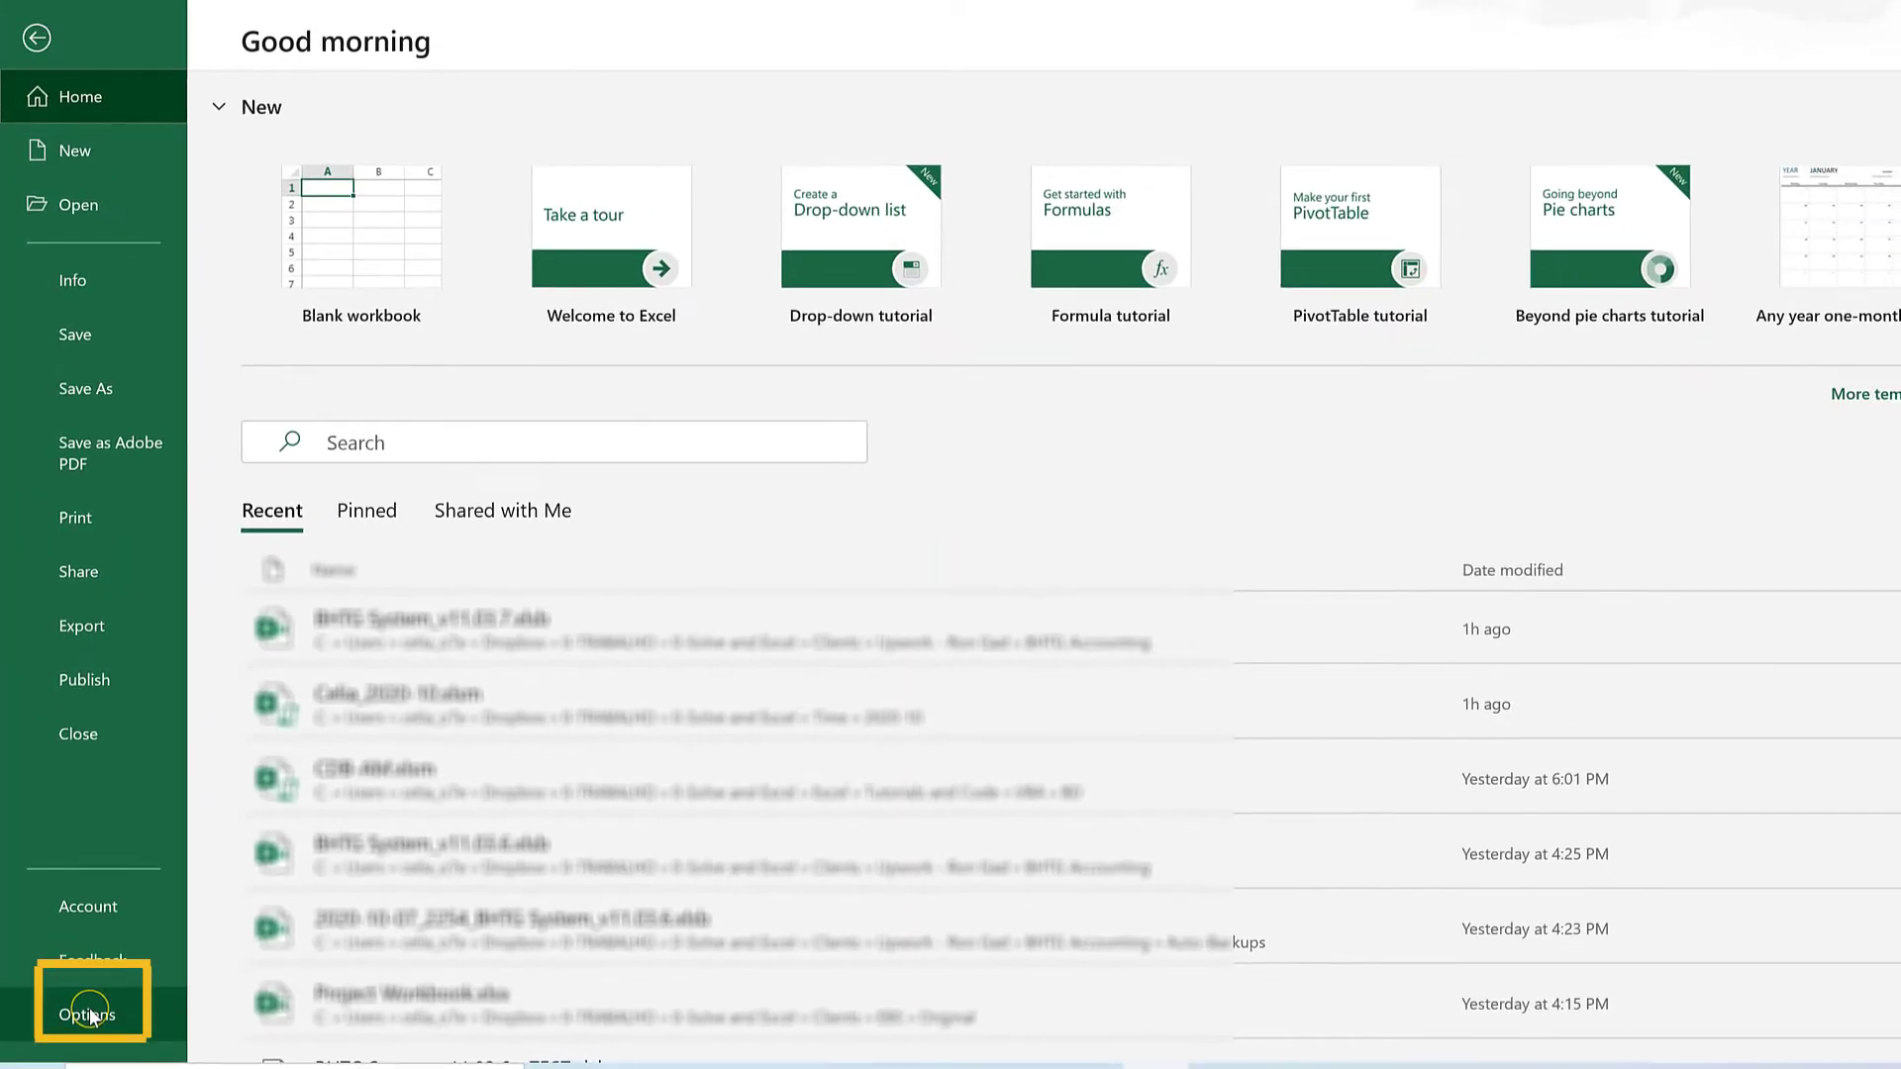
pyautogui.click(89, 1009)
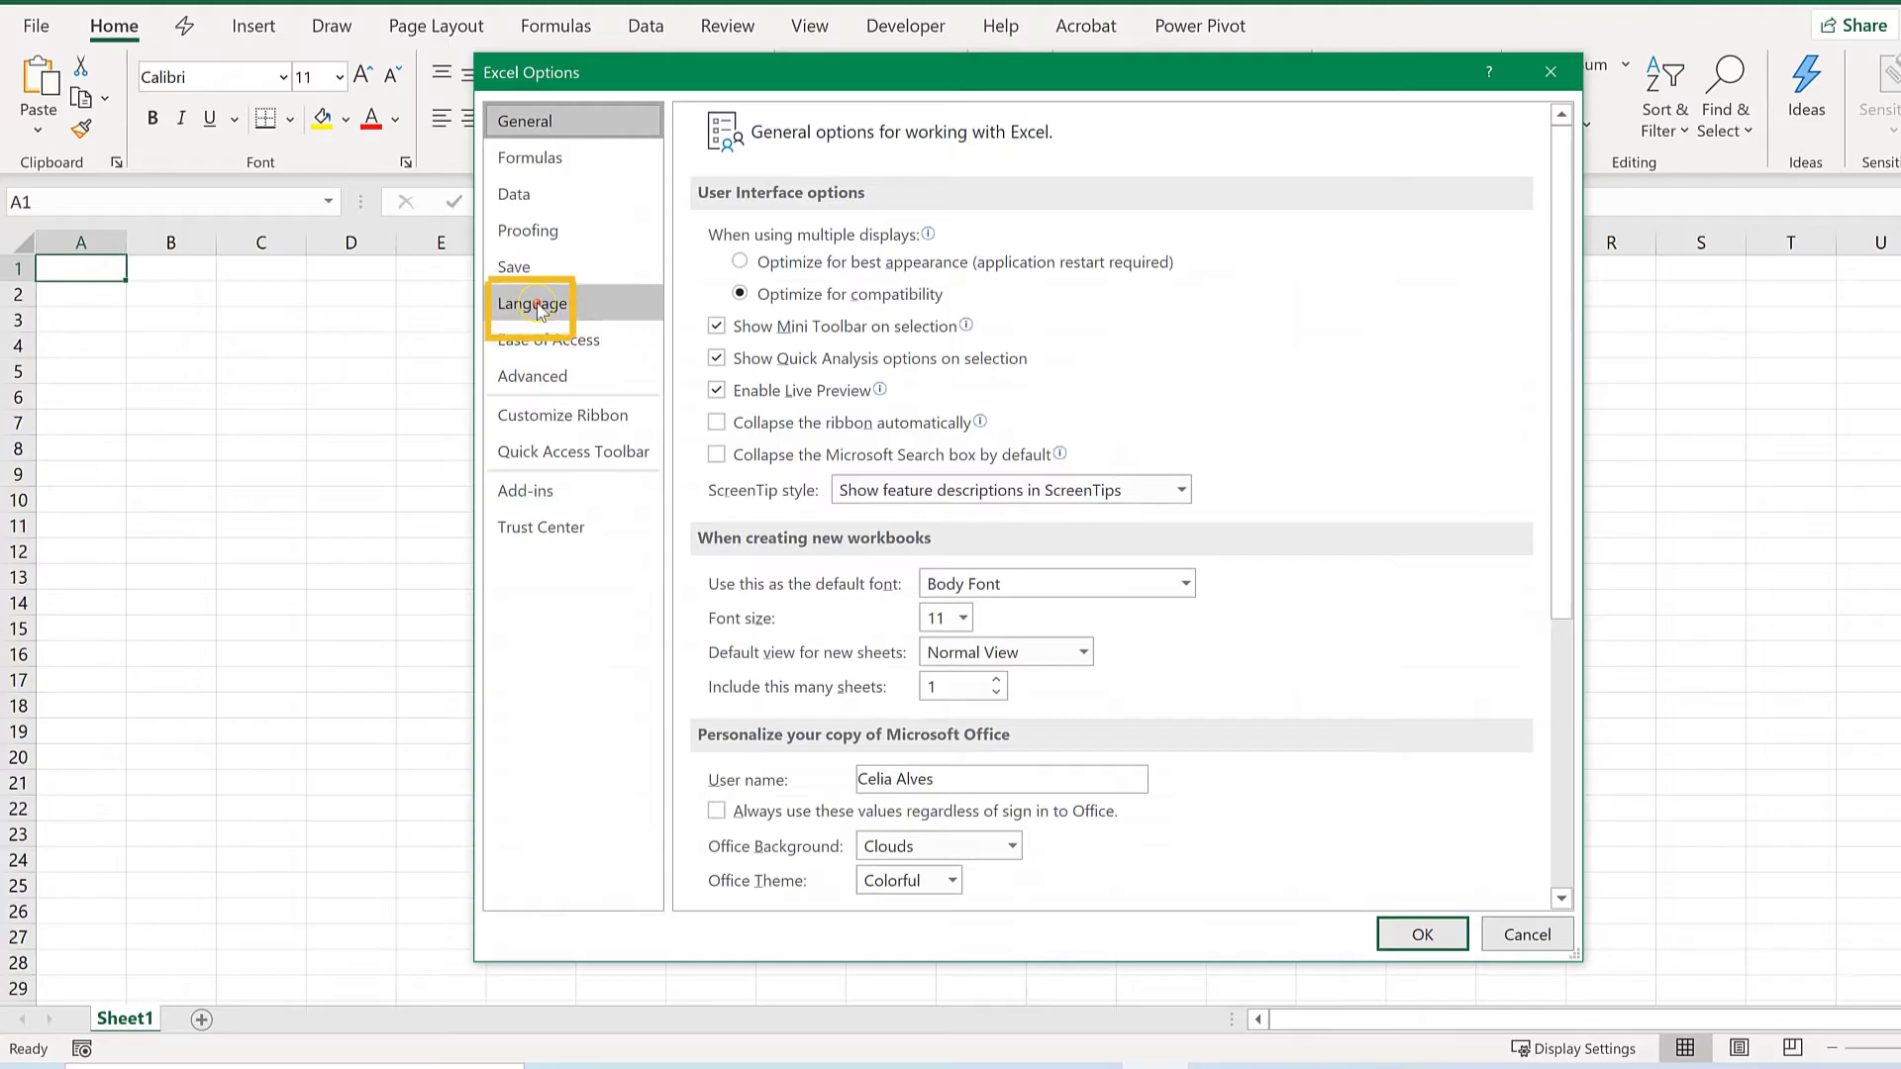
pyautogui.click(531, 304)
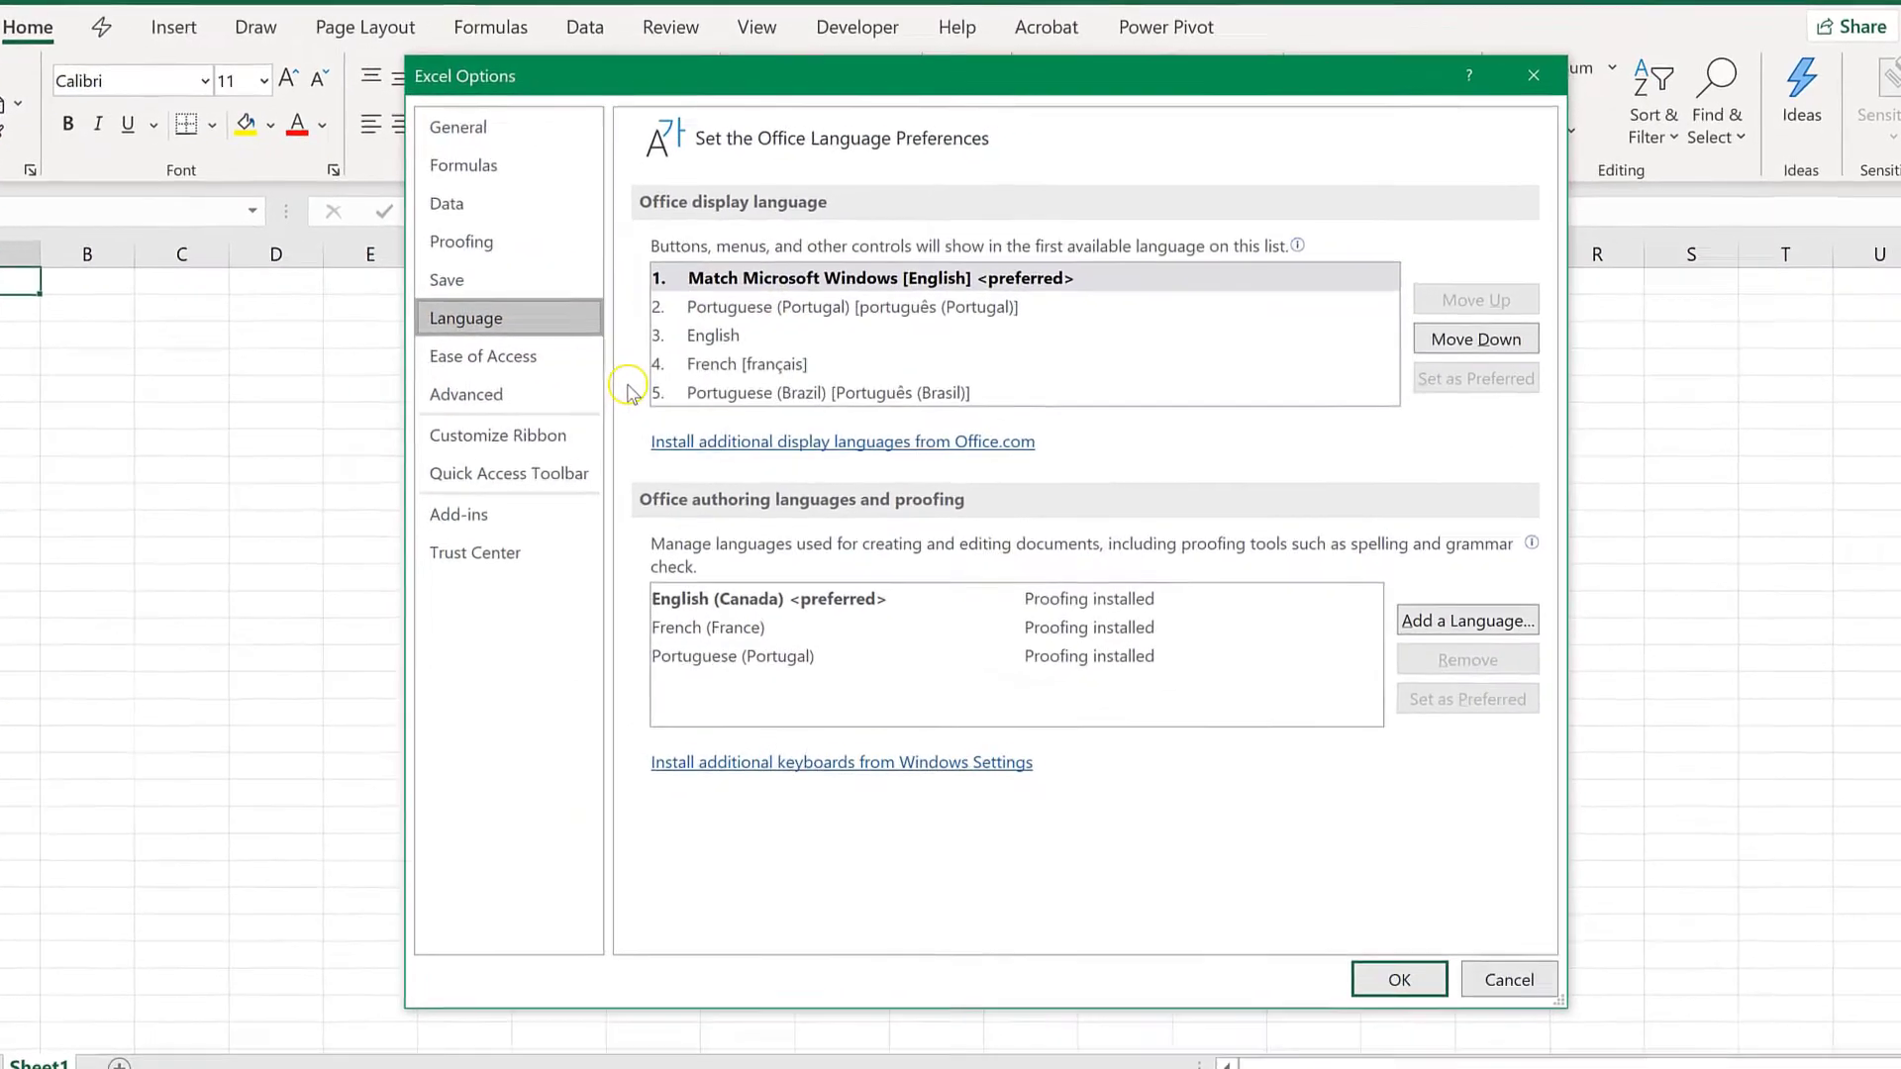
pyautogui.click(790, 345)
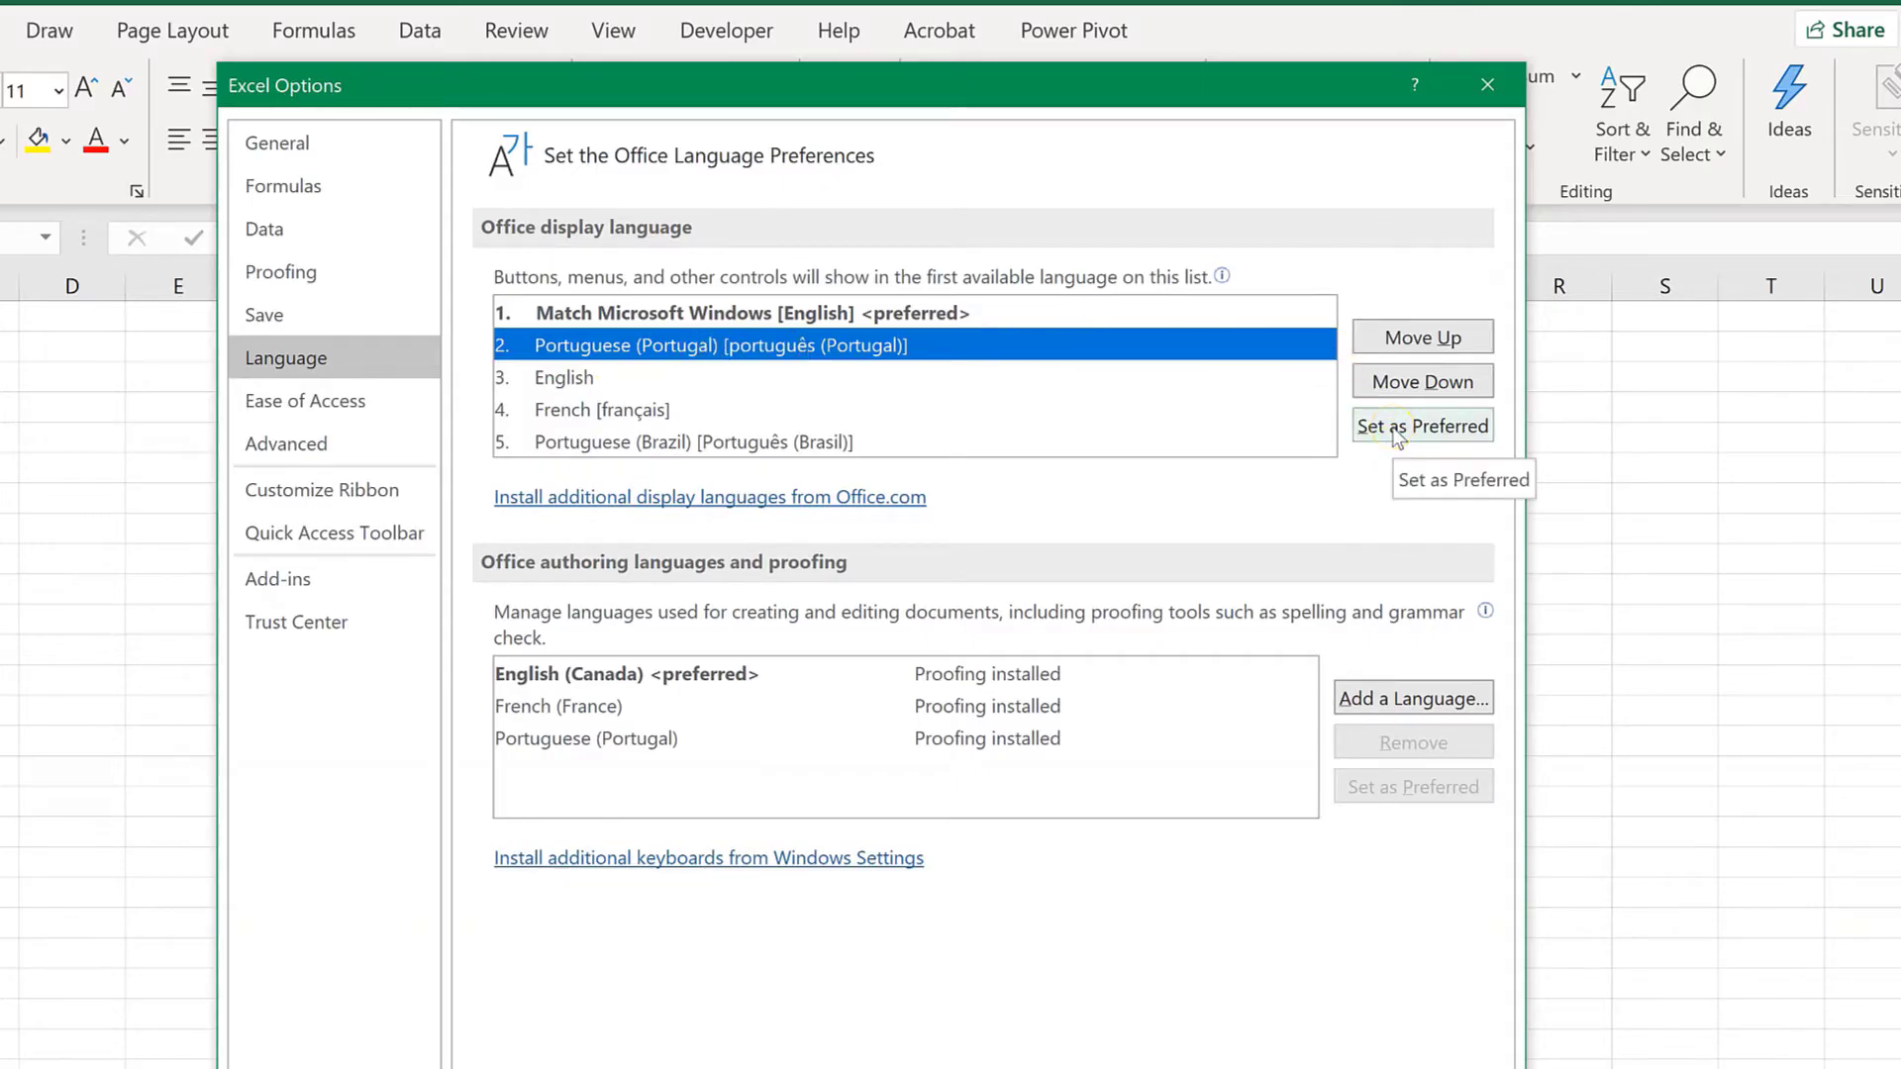
pyautogui.click(1422, 425)
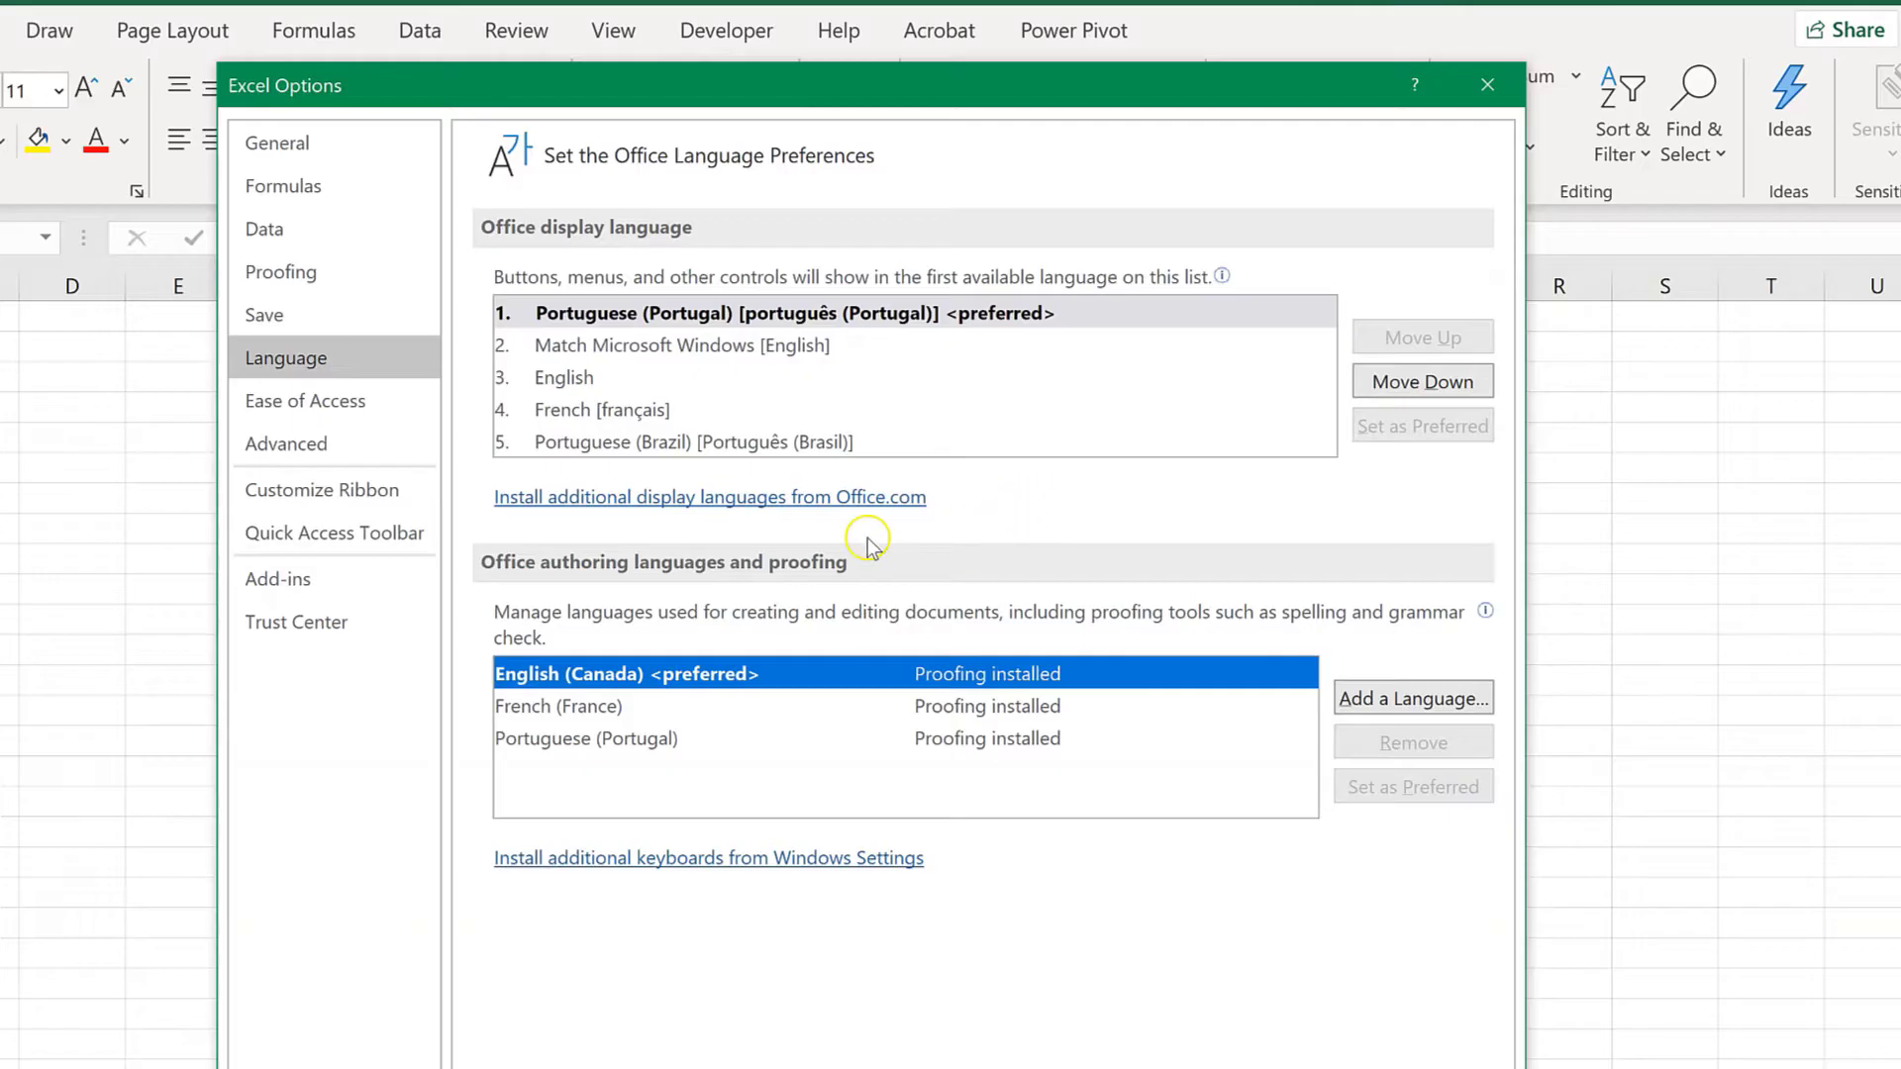
pyautogui.moveTo(632, 595)
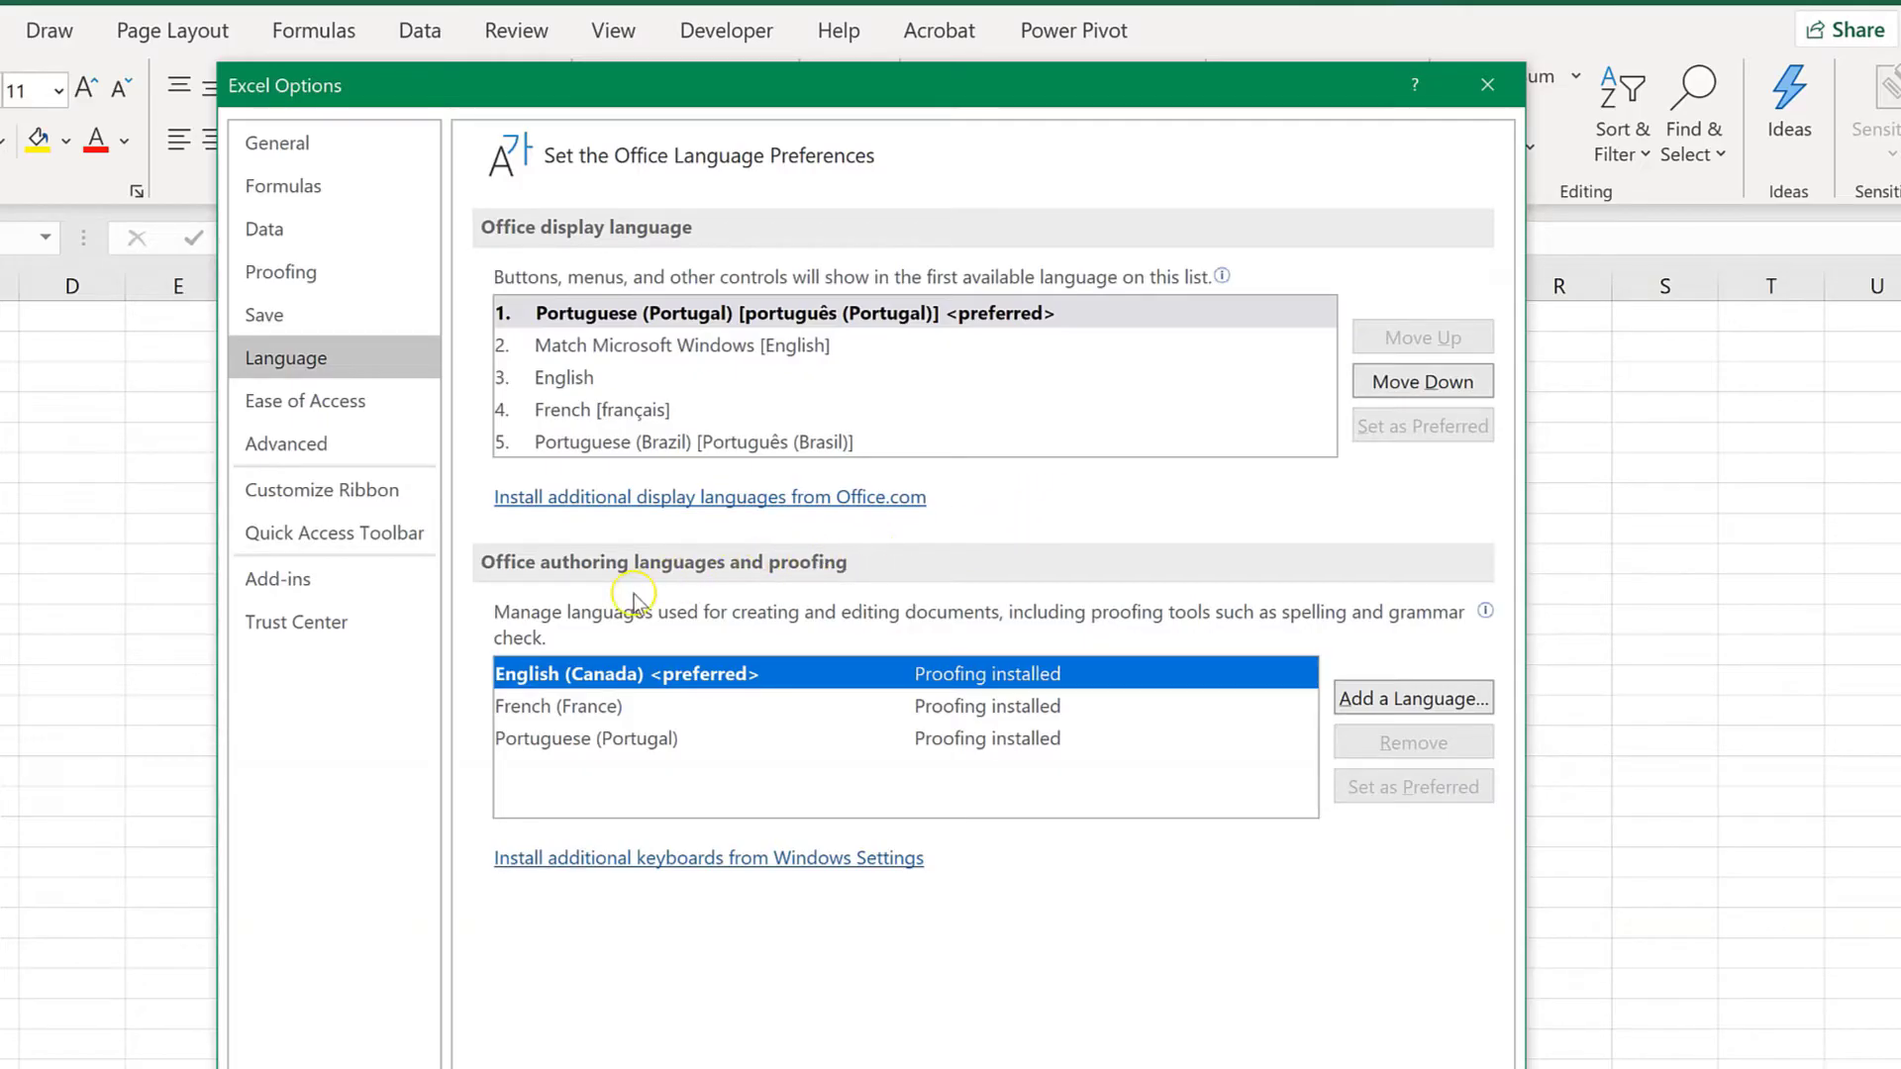
pyautogui.moveTo(581, 580)
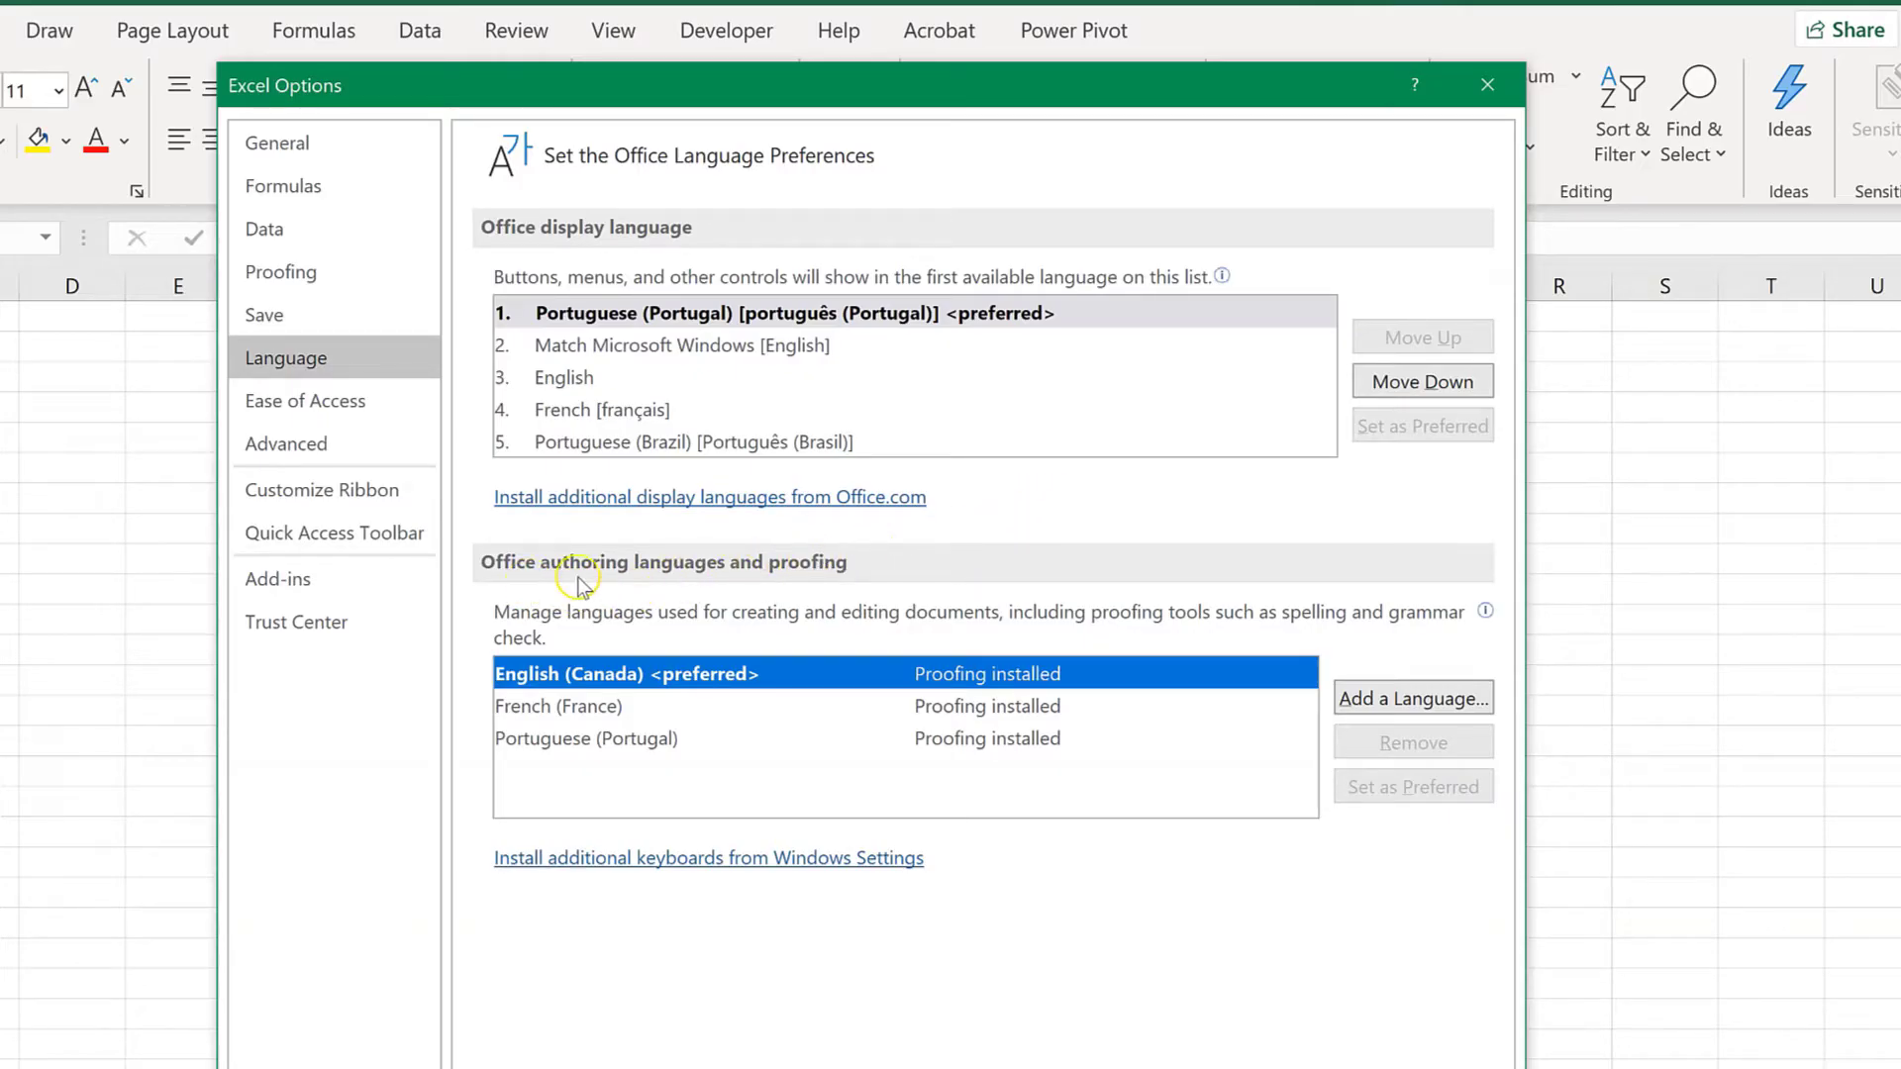
pyautogui.moveTo(602, 718)
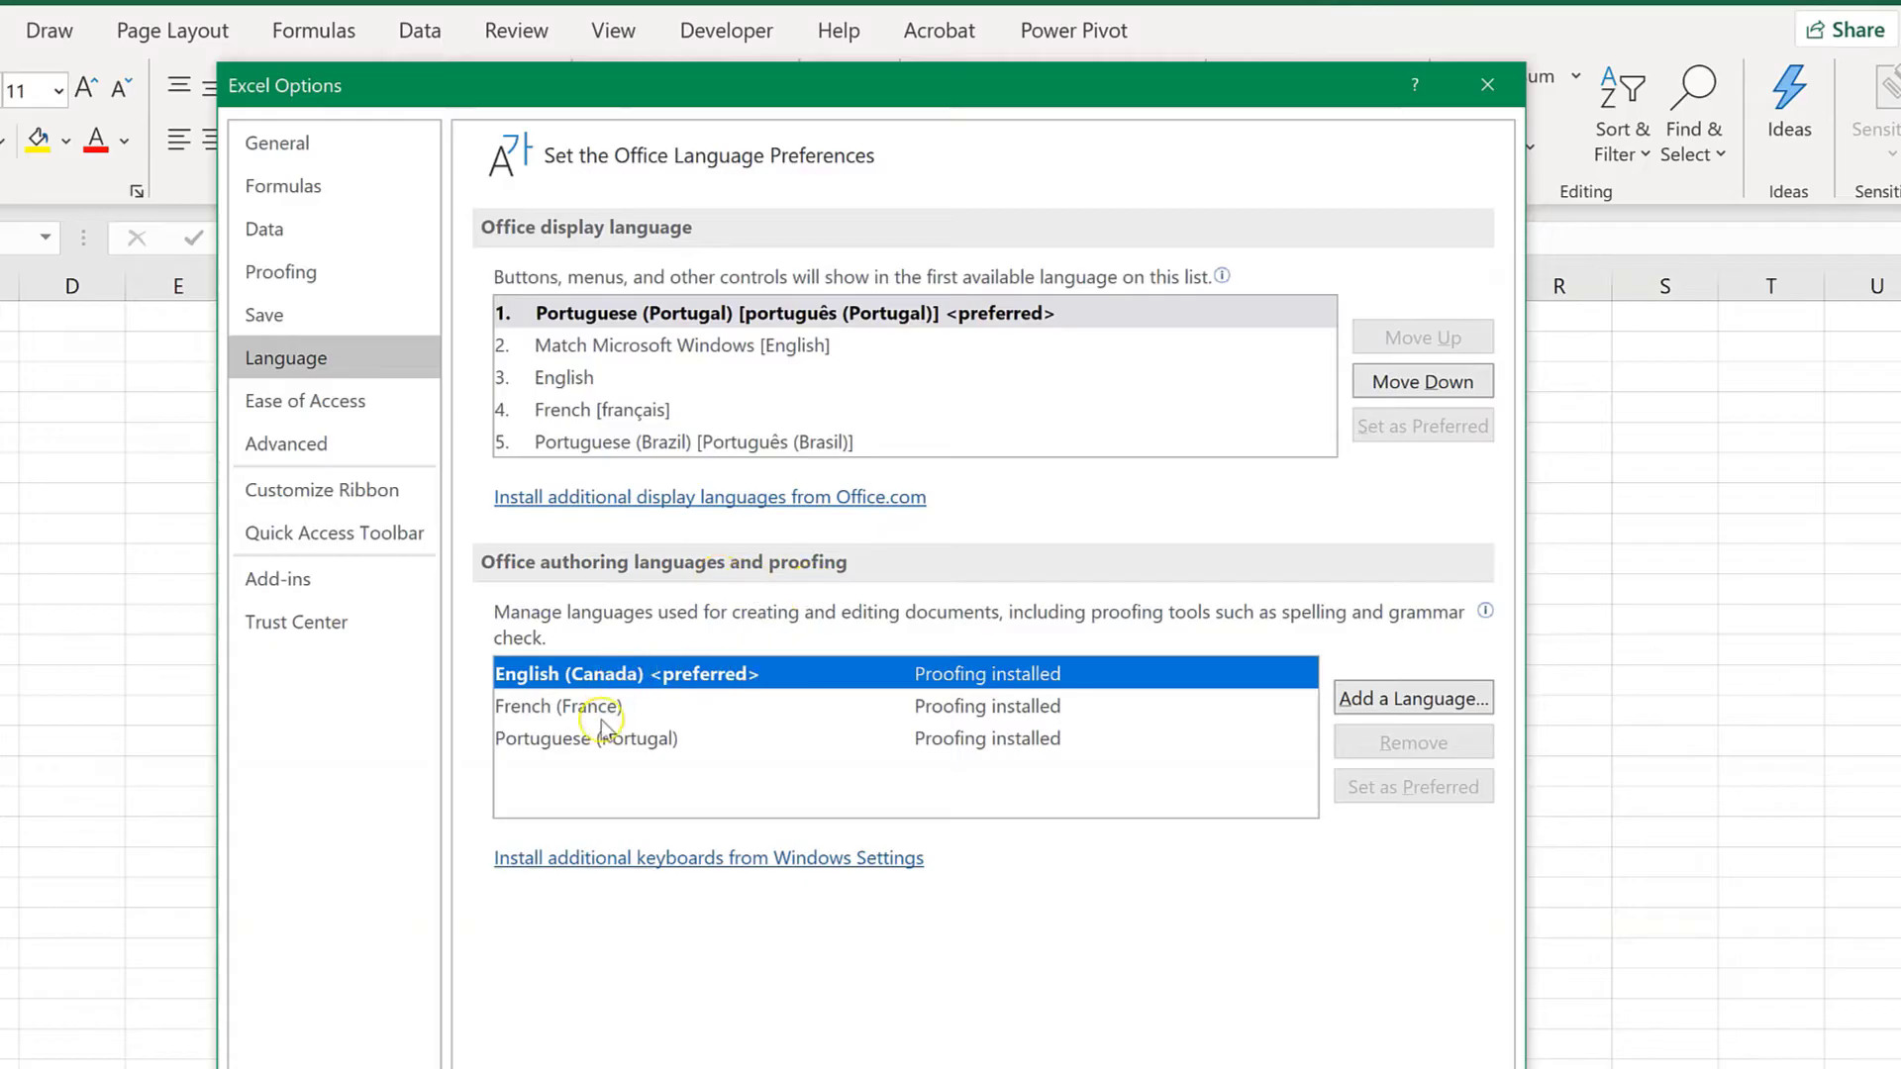
# Make Portuguese (Portugal) the preferred authoring language, confirm, save and acknowledge the restart notice
pyautogui.click(587, 739)
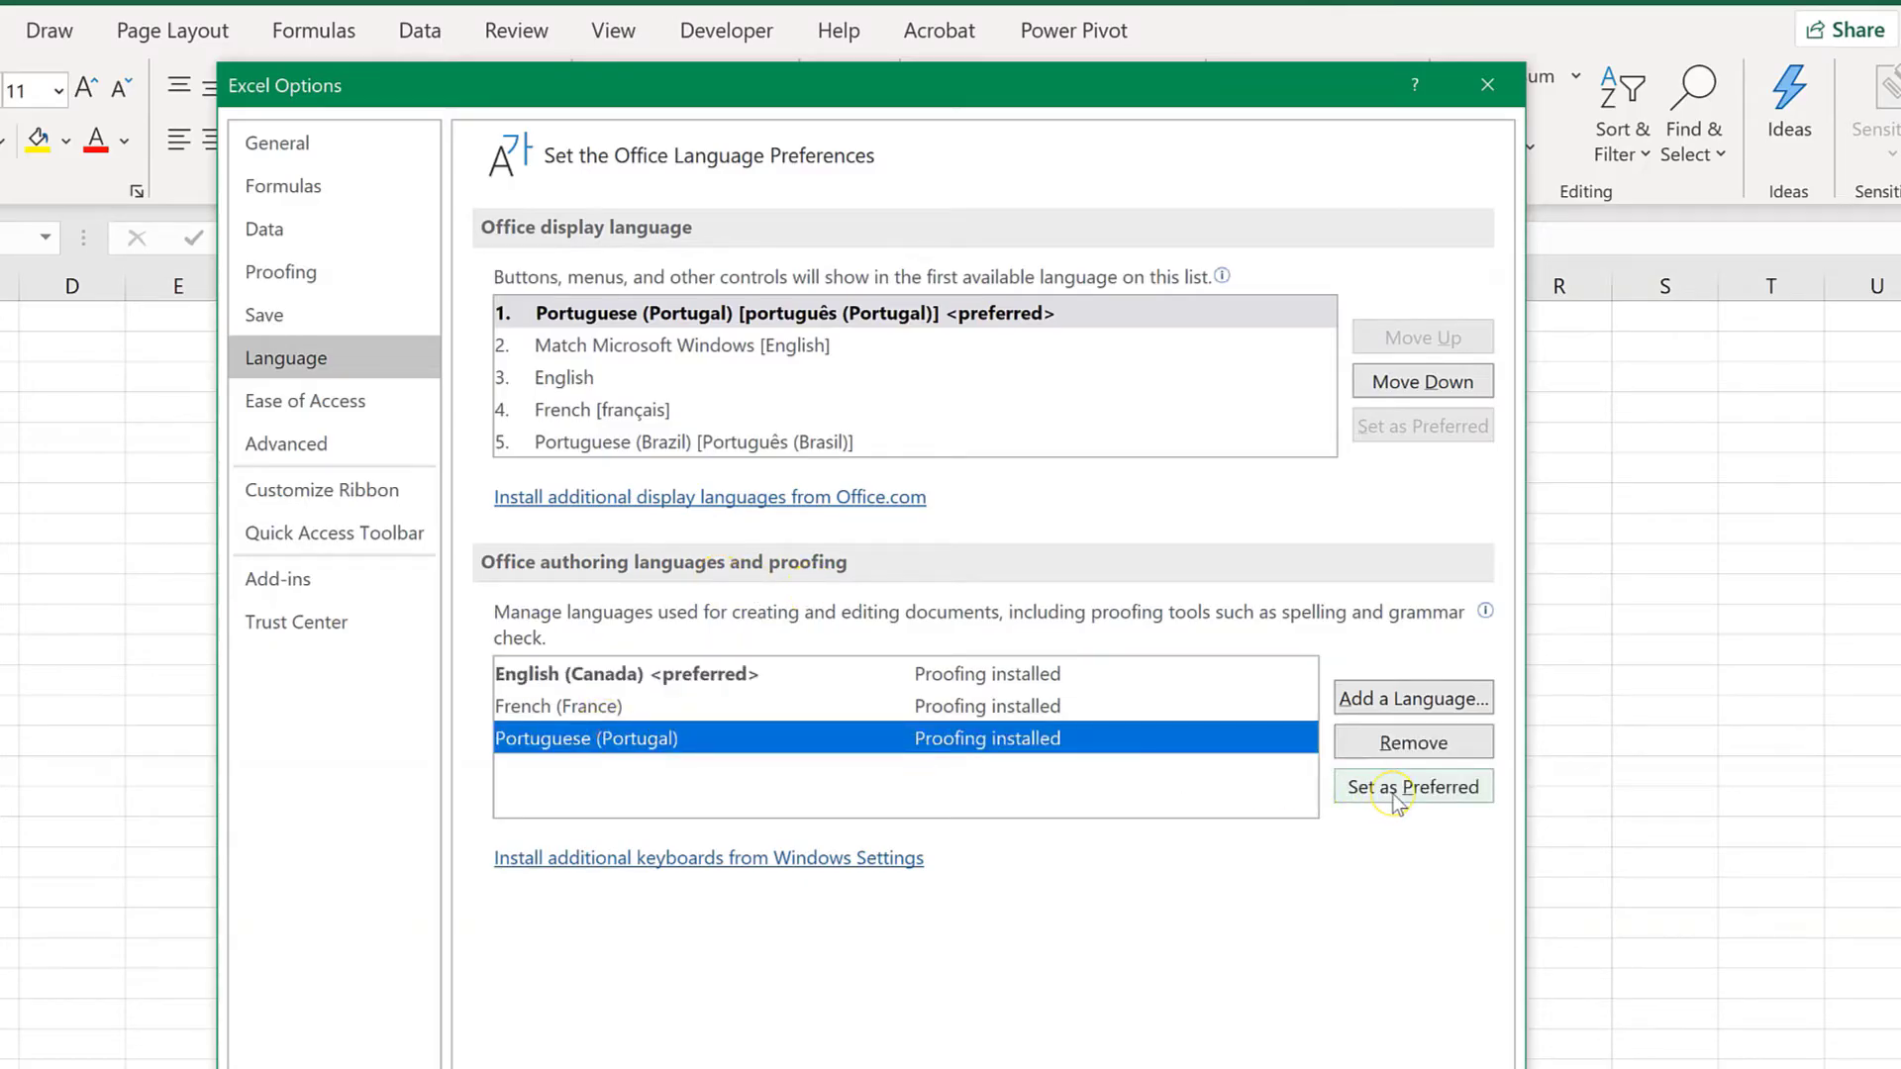
pyautogui.click(1413, 787)
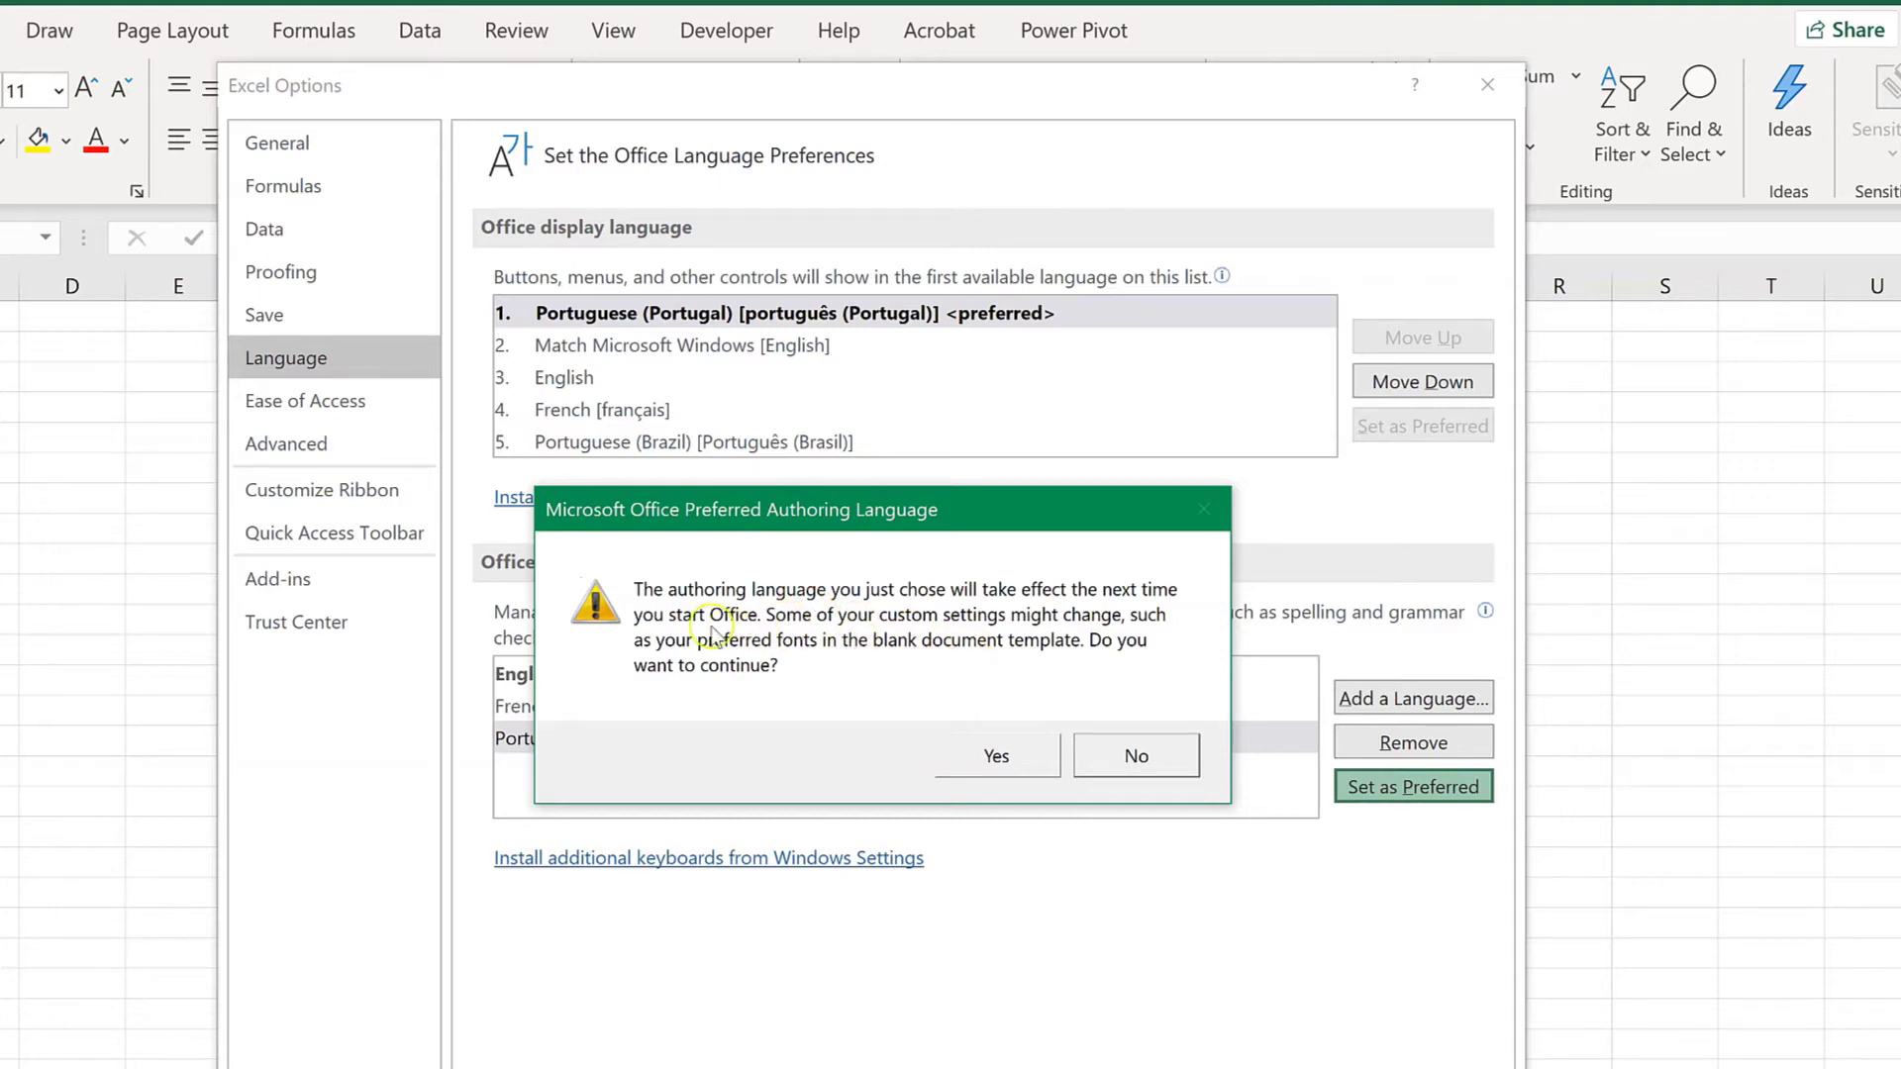
pyautogui.moveTo(865, 648)
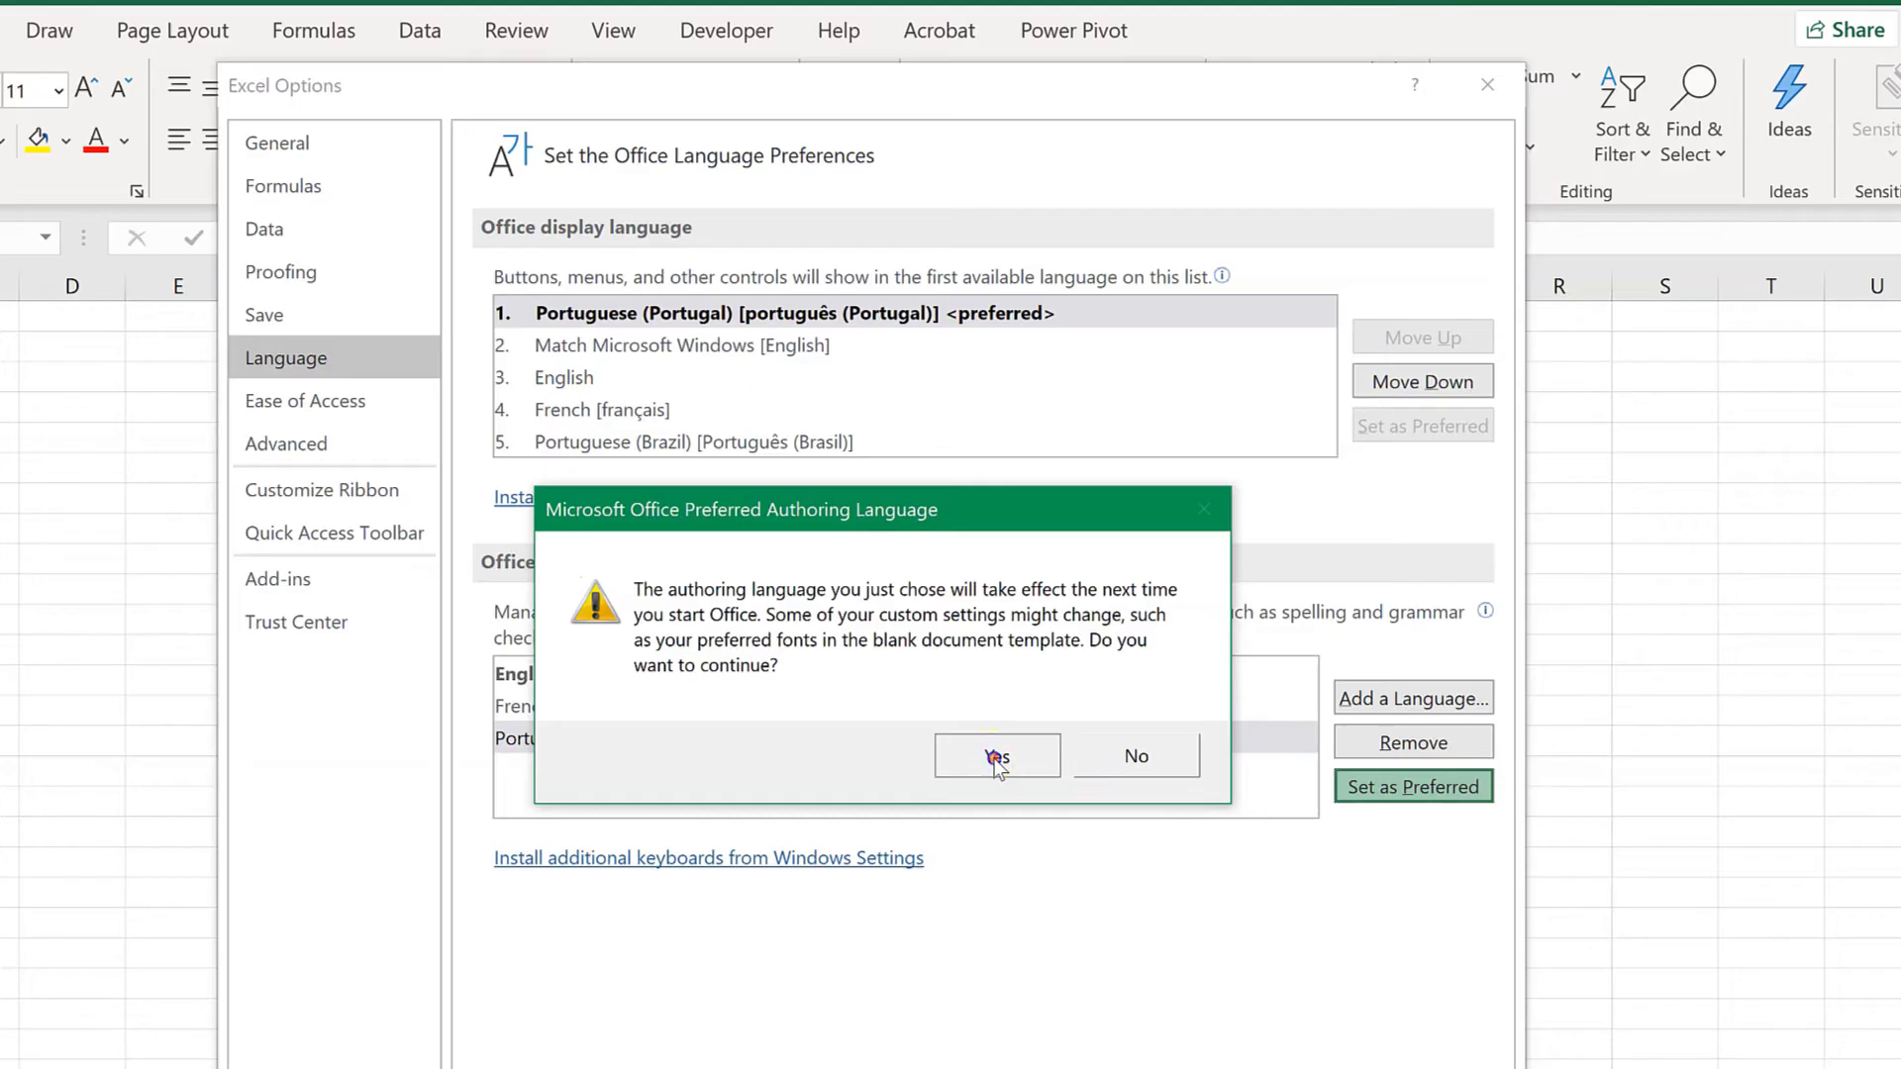
pyautogui.click(997, 755)
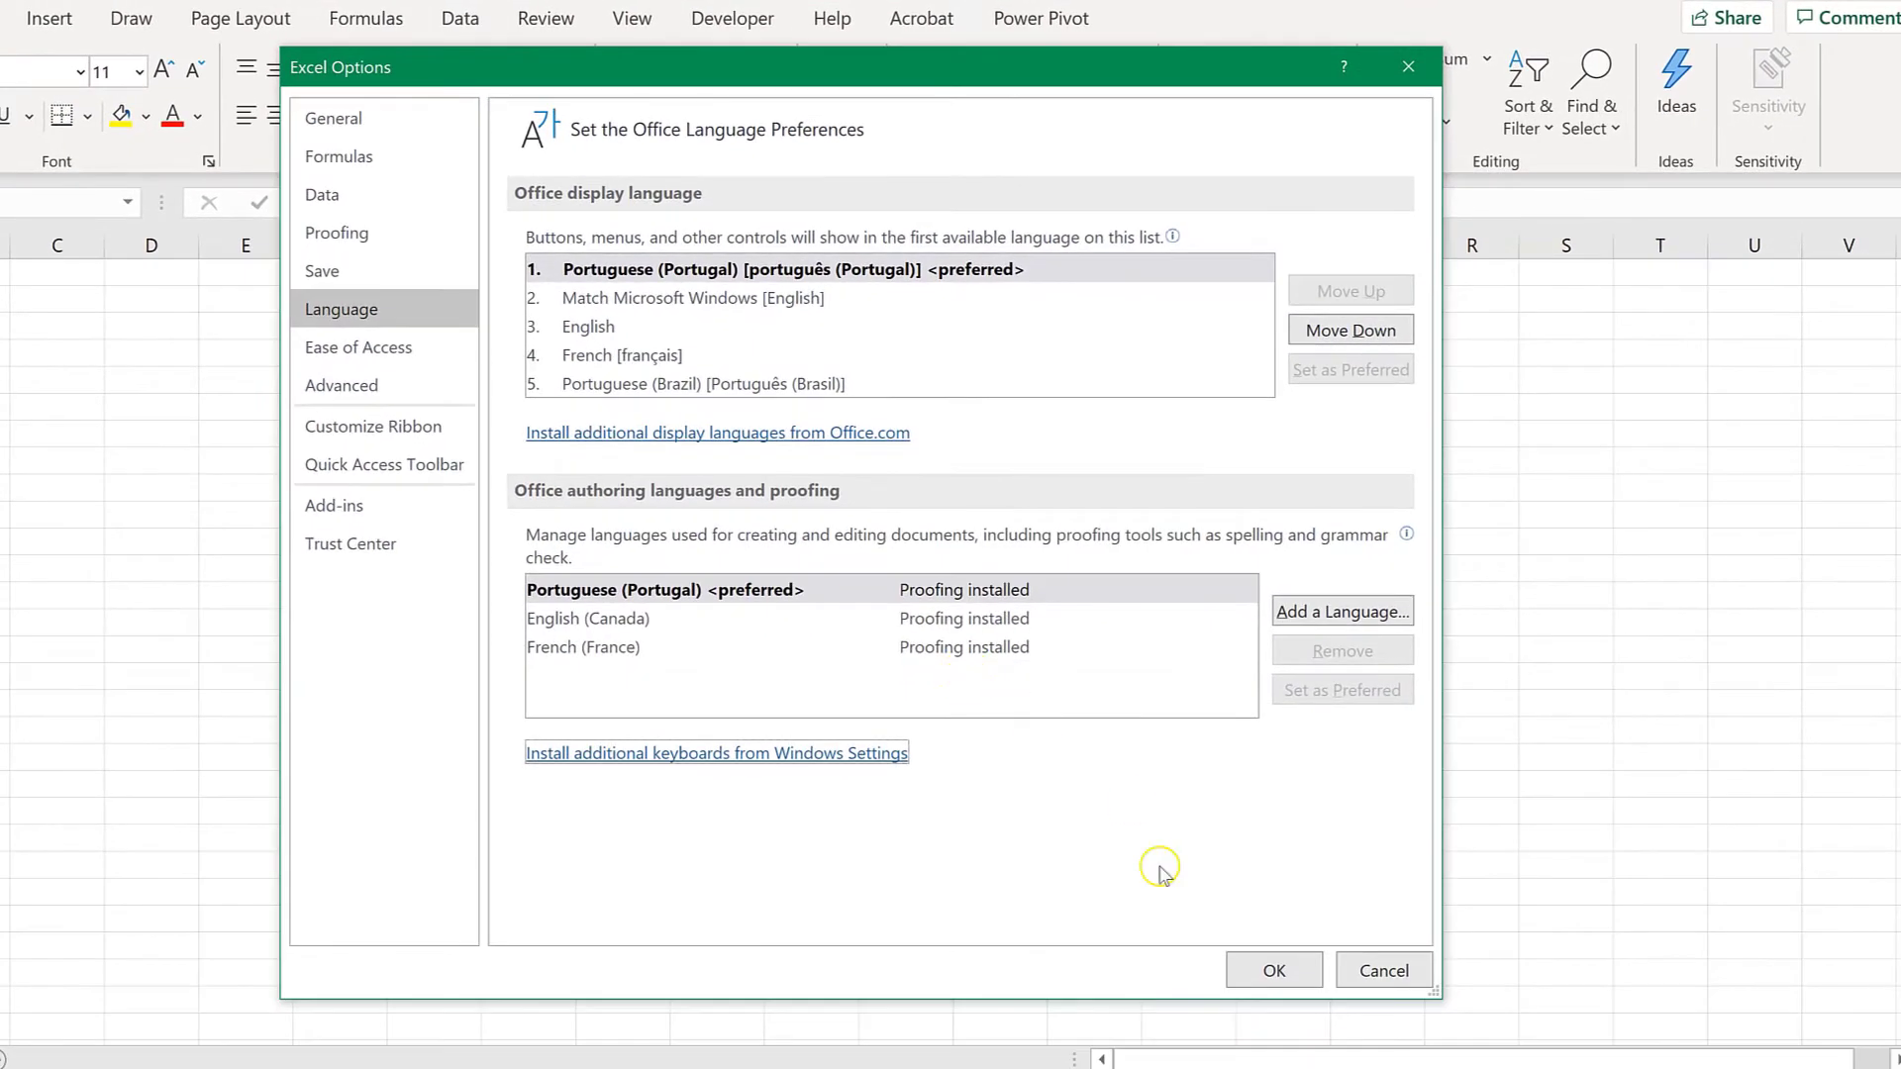
pyautogui.click(1273, 969)
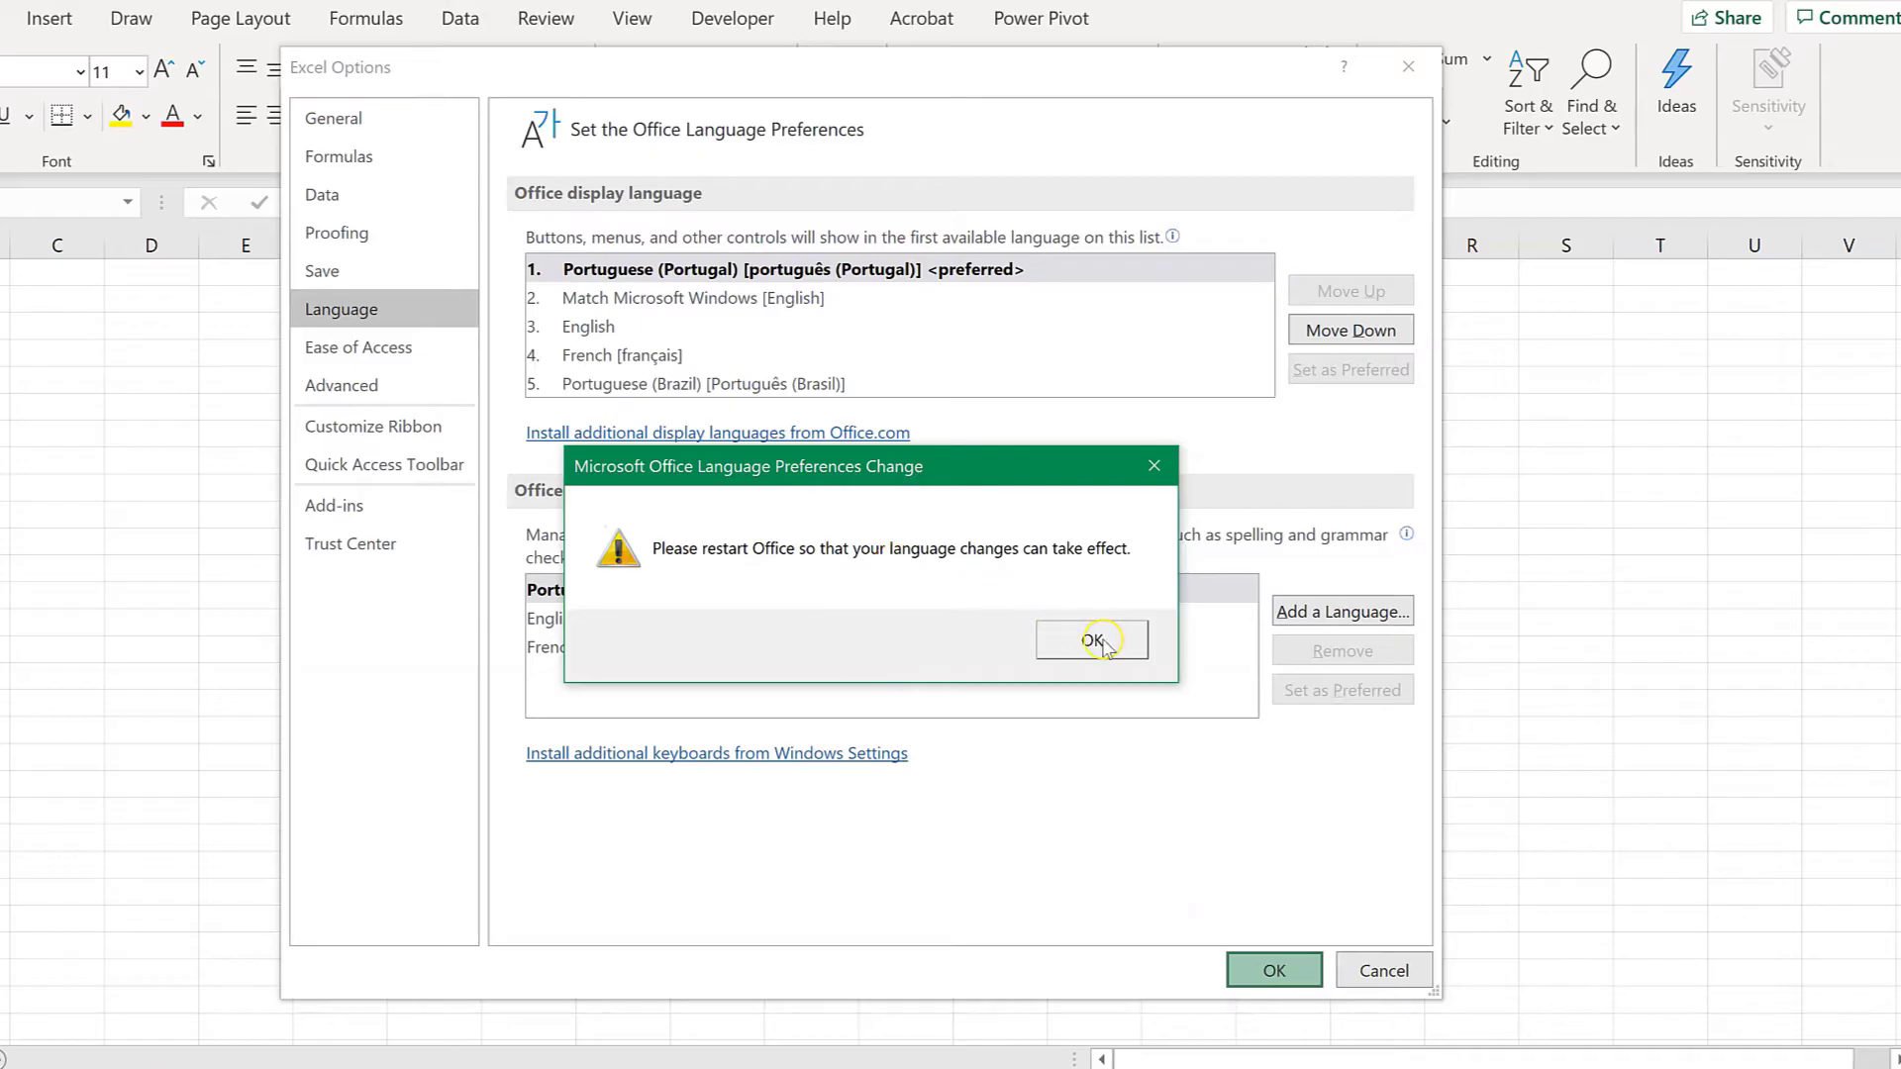
pyautogui.click(1092, 640)
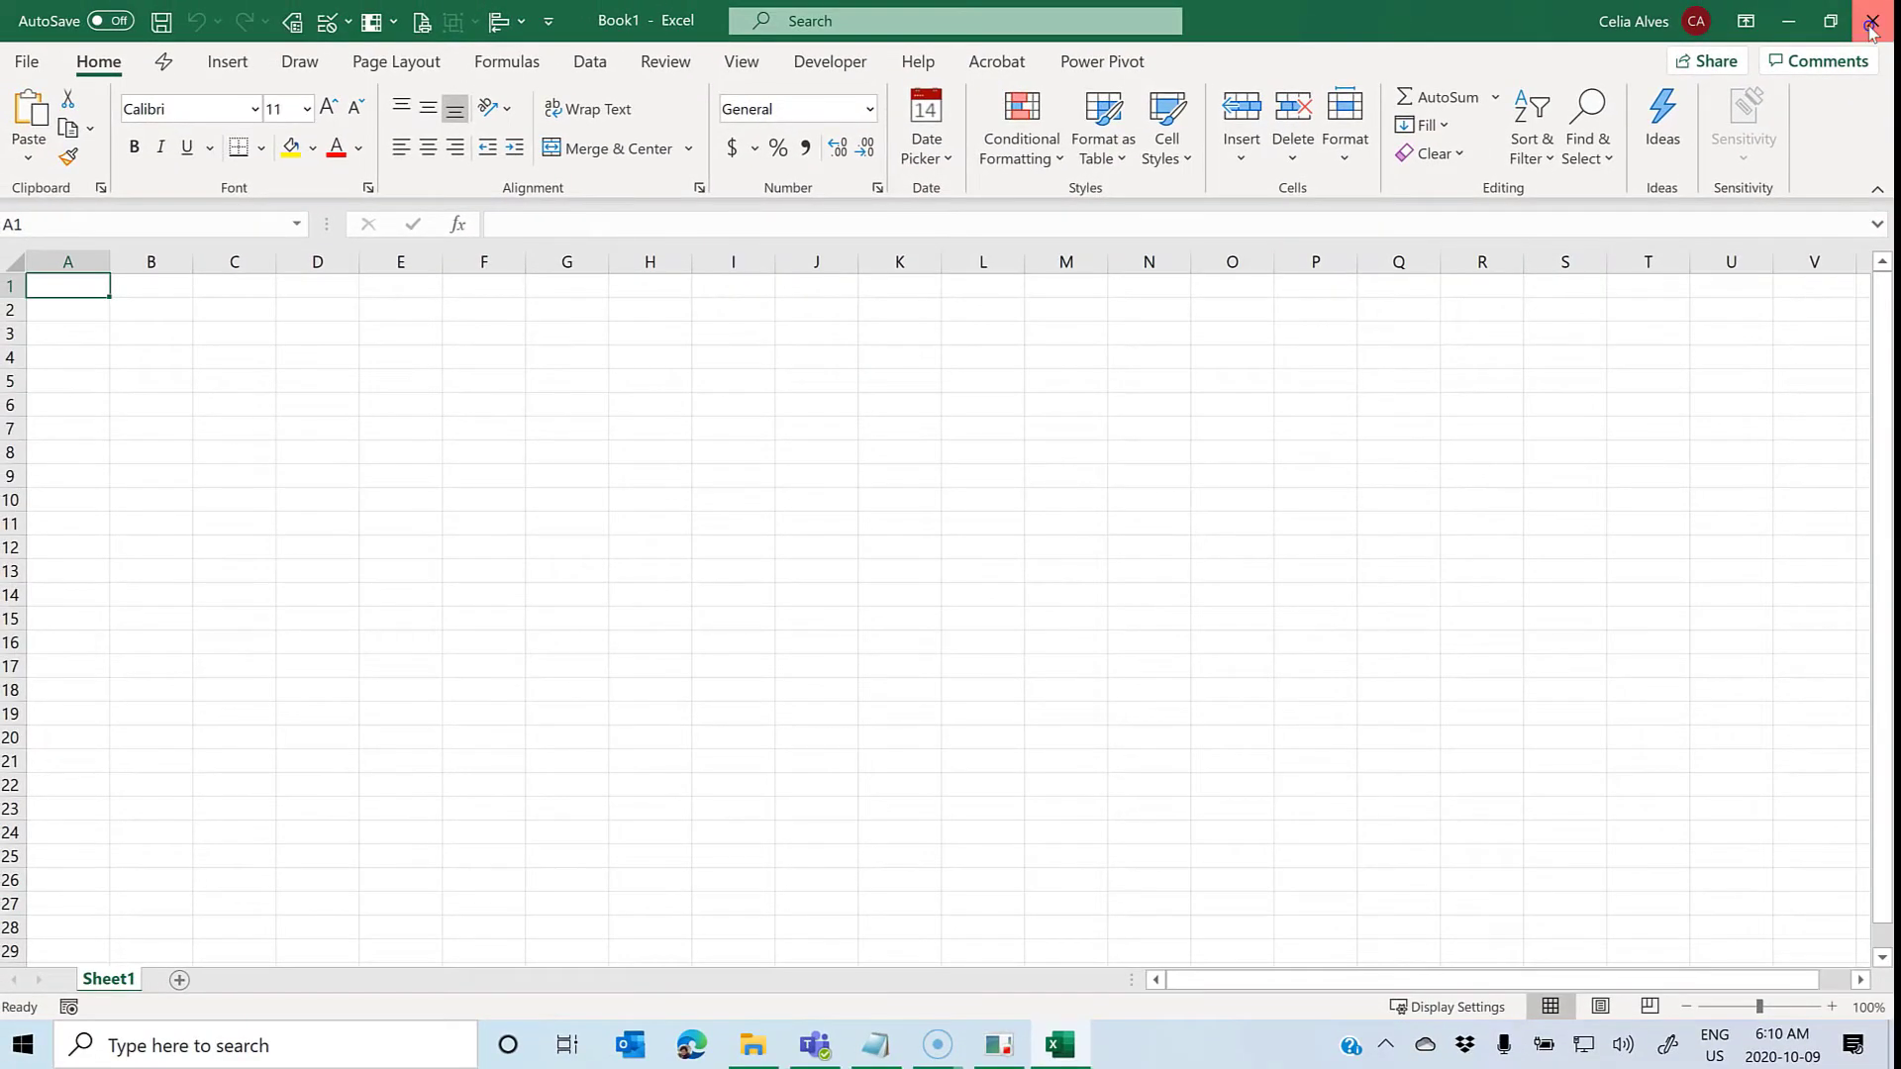
# Close and relaunch Excel, reopening as Livro1 with a Portuguese interface
pyautogui.click(1873, 20)
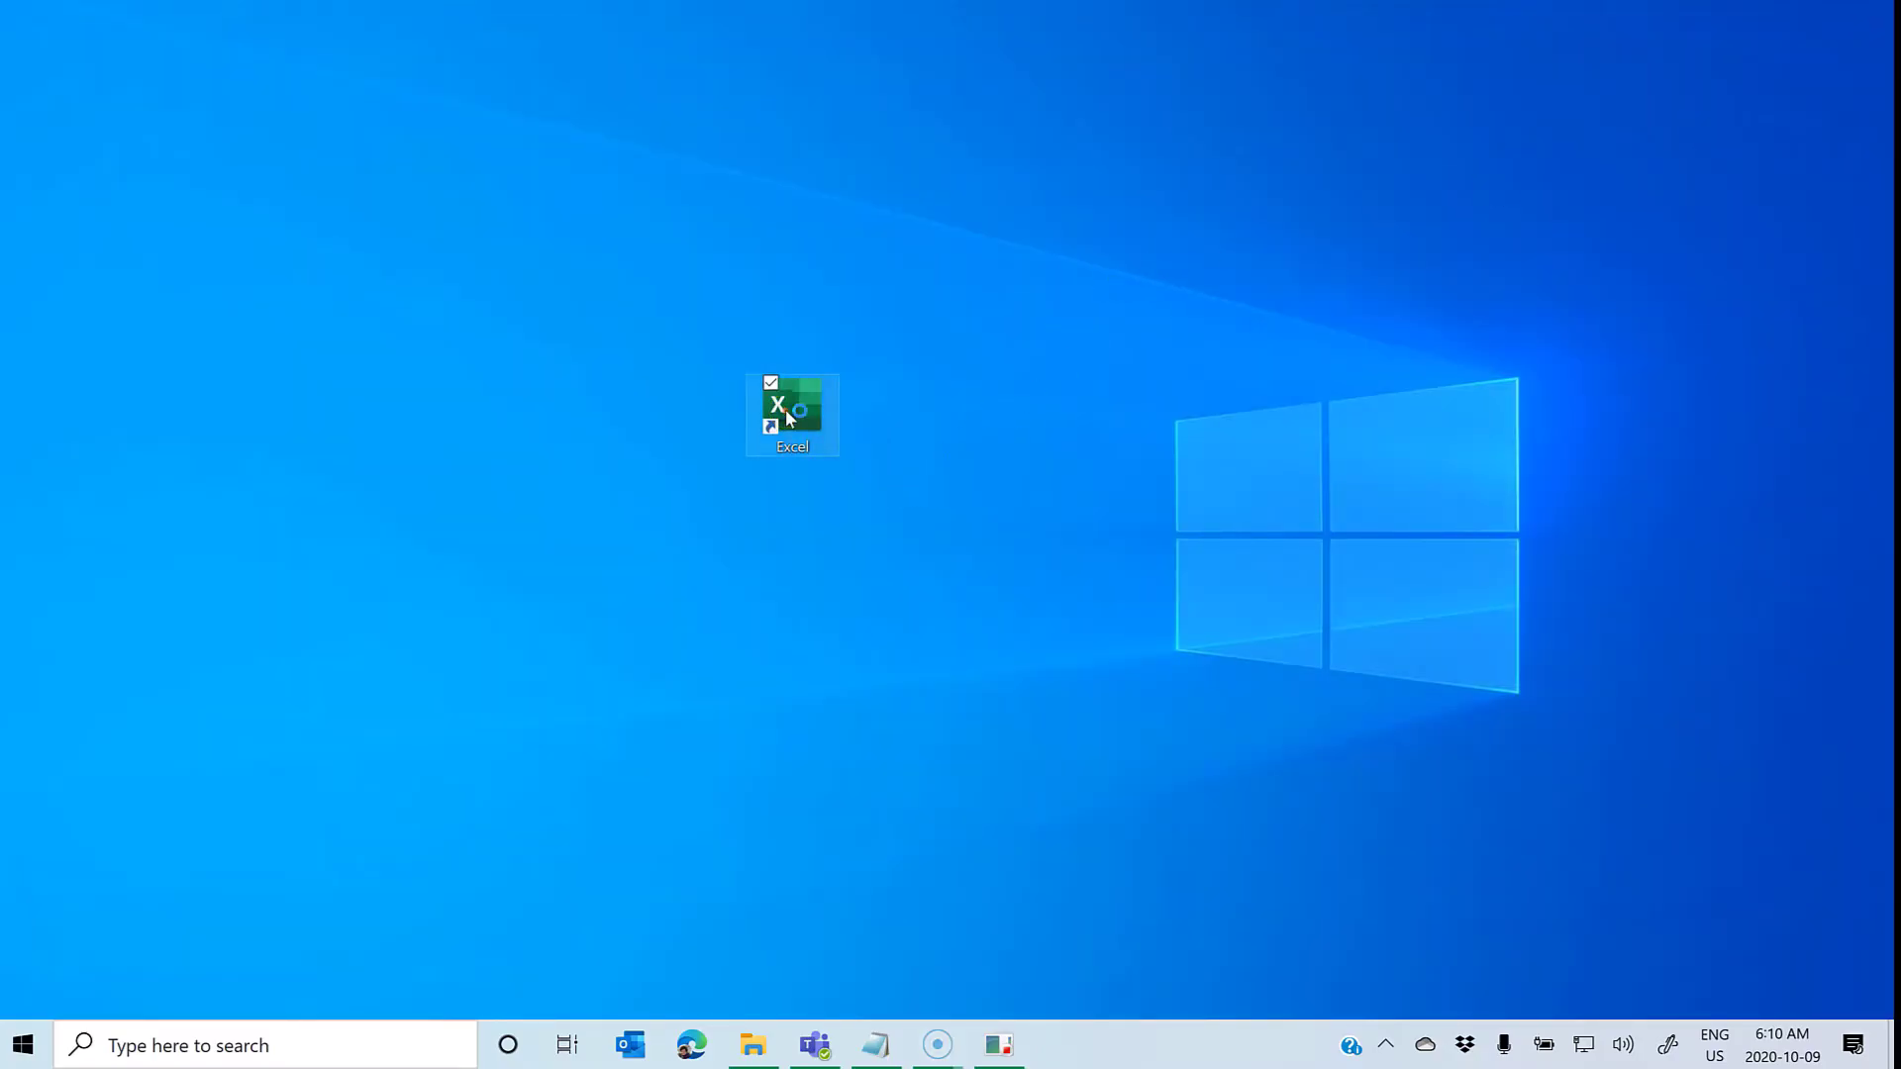
pyautogui.doubleClick(786, 412)
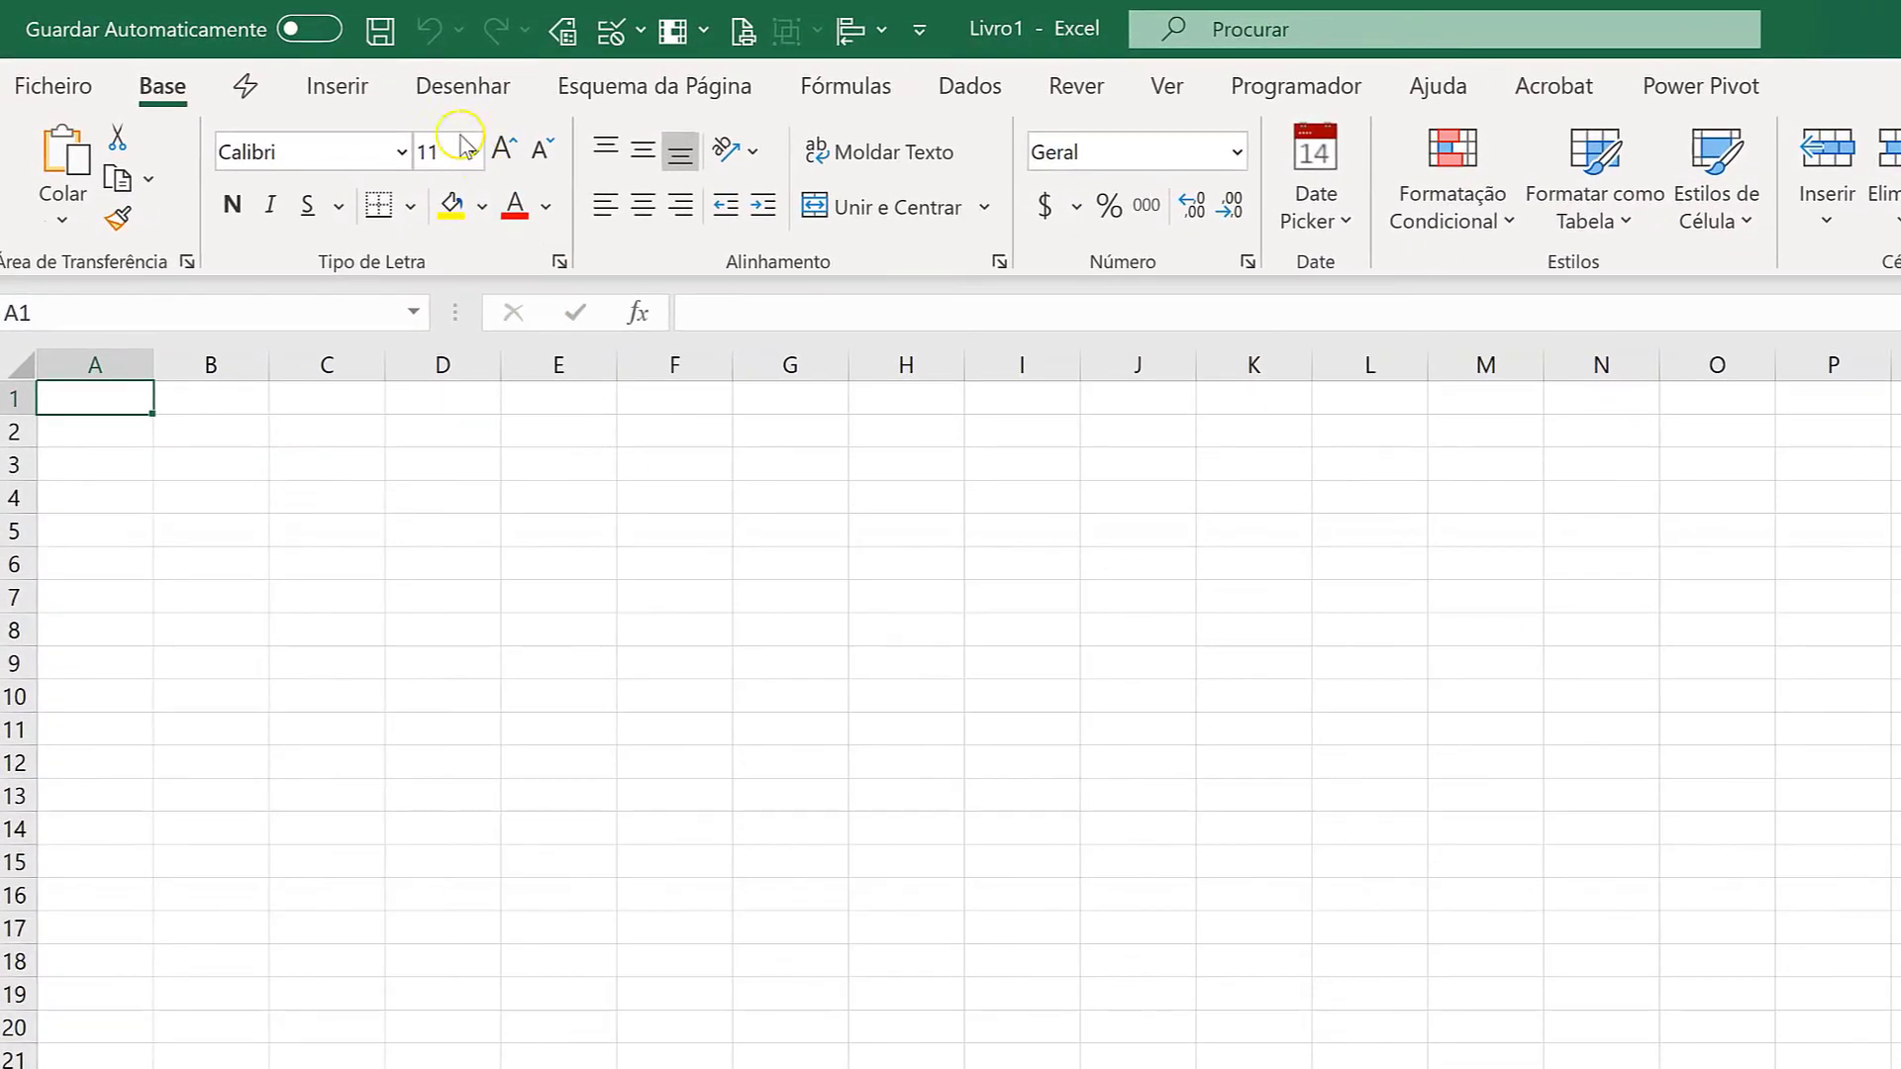
pyautogui.moveTo(1073, 520)
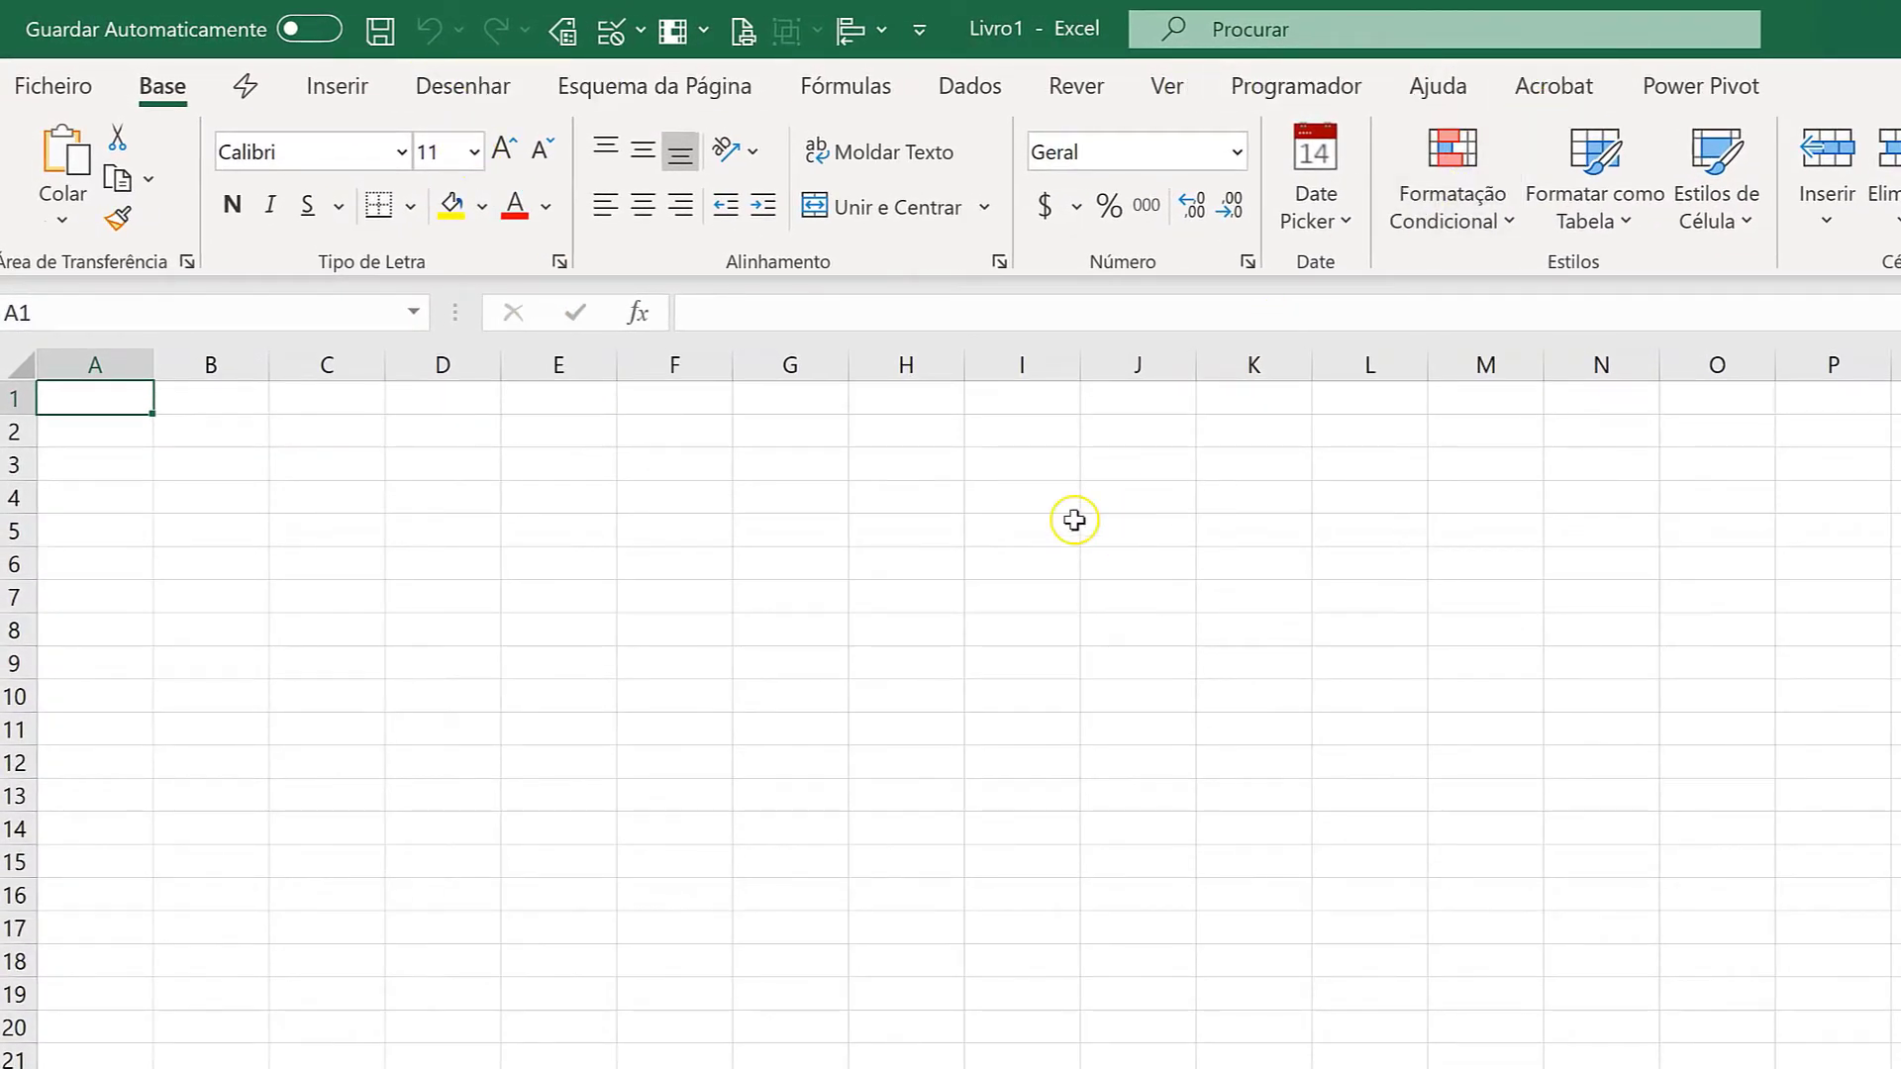
pyautogui.moveTo(328, 491)
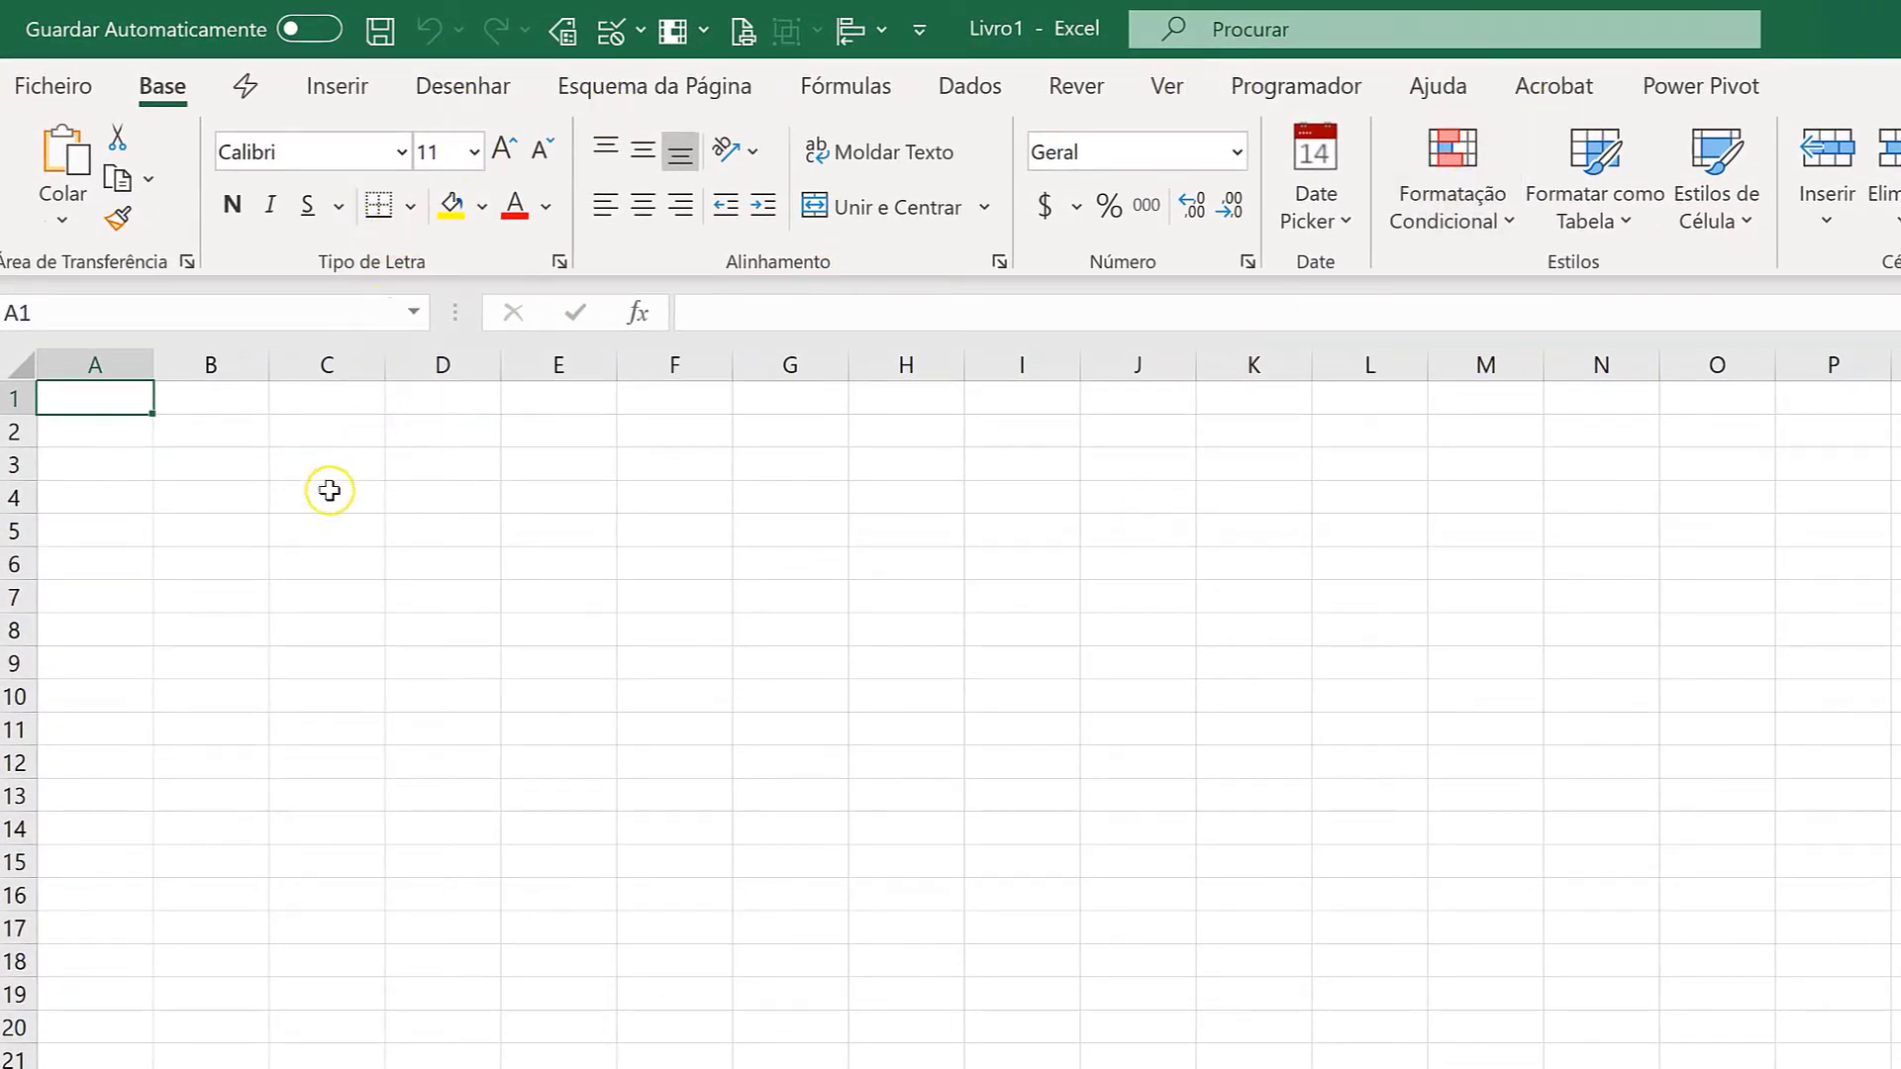
# In B3, type =PROC after correcting a mistyped 'vlo', bringing up PROCV suggestions
pyautogui.click(210, 465)
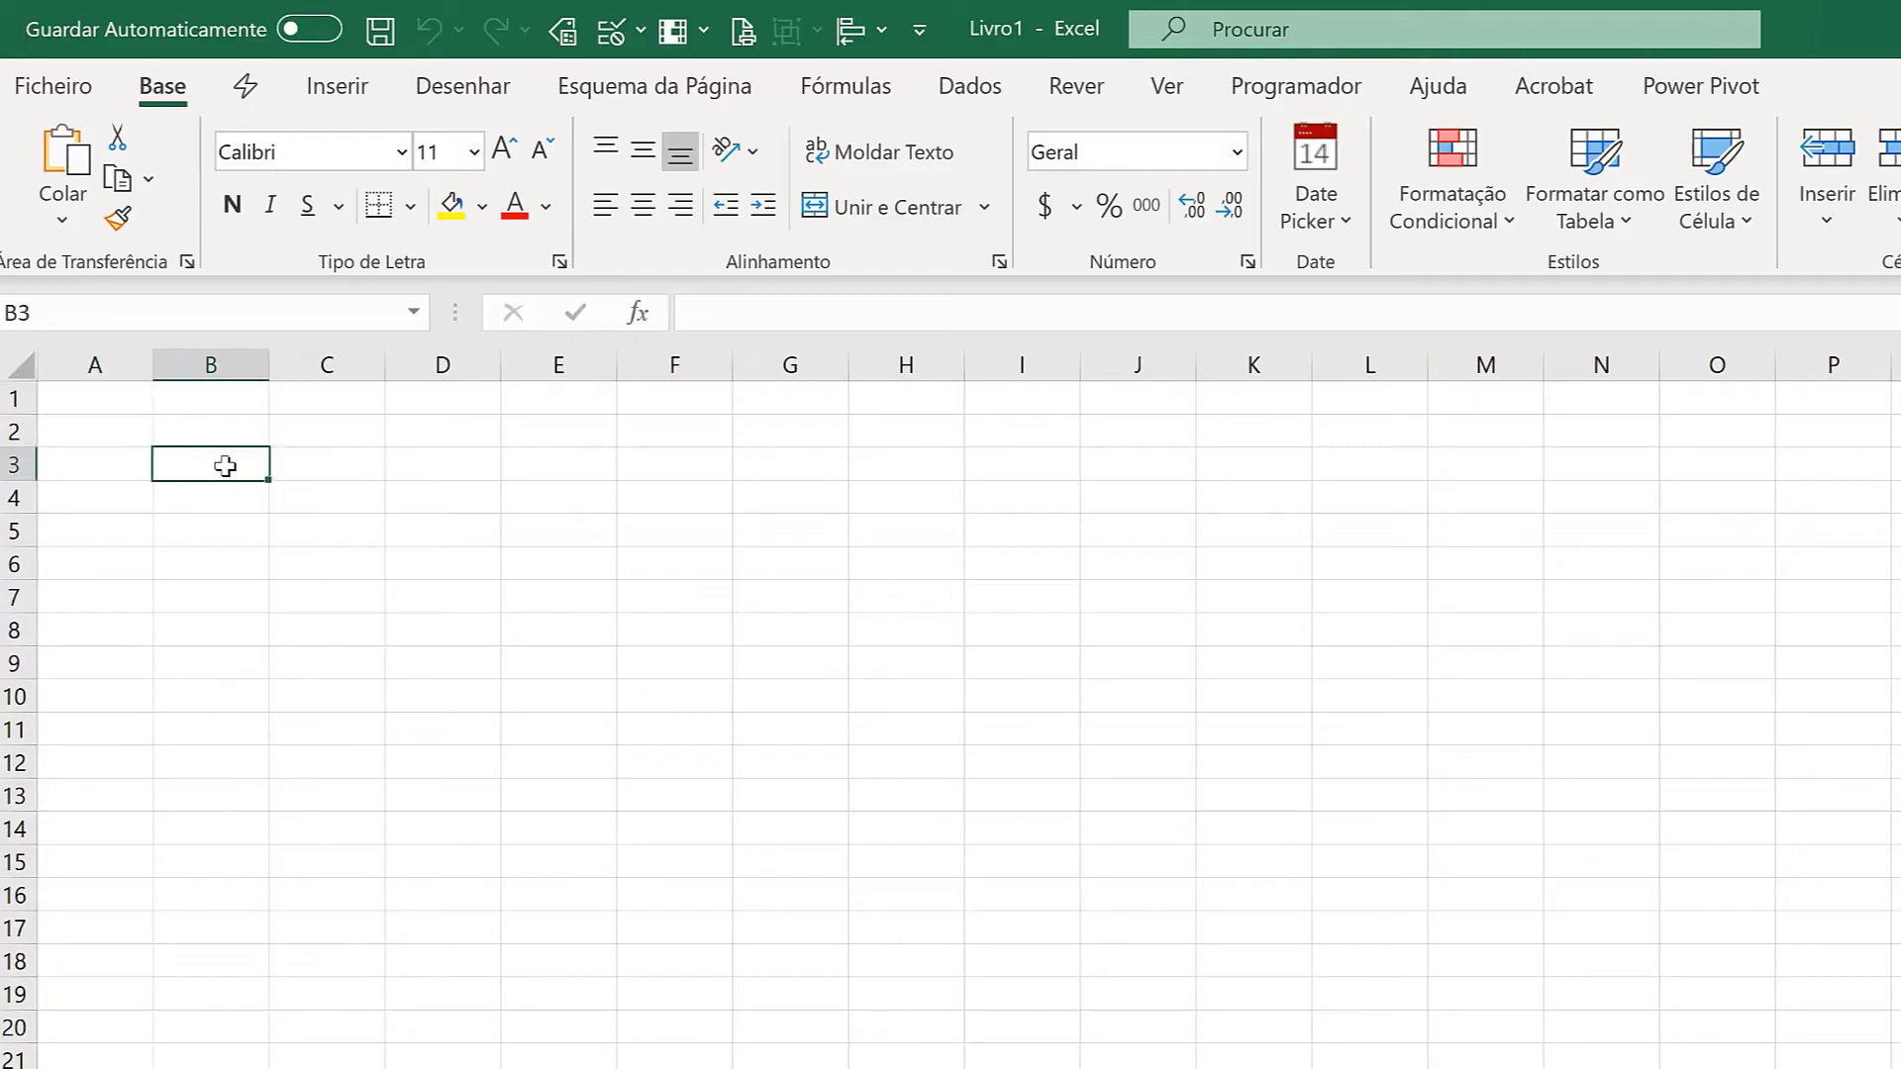
pyautogui.write('=')
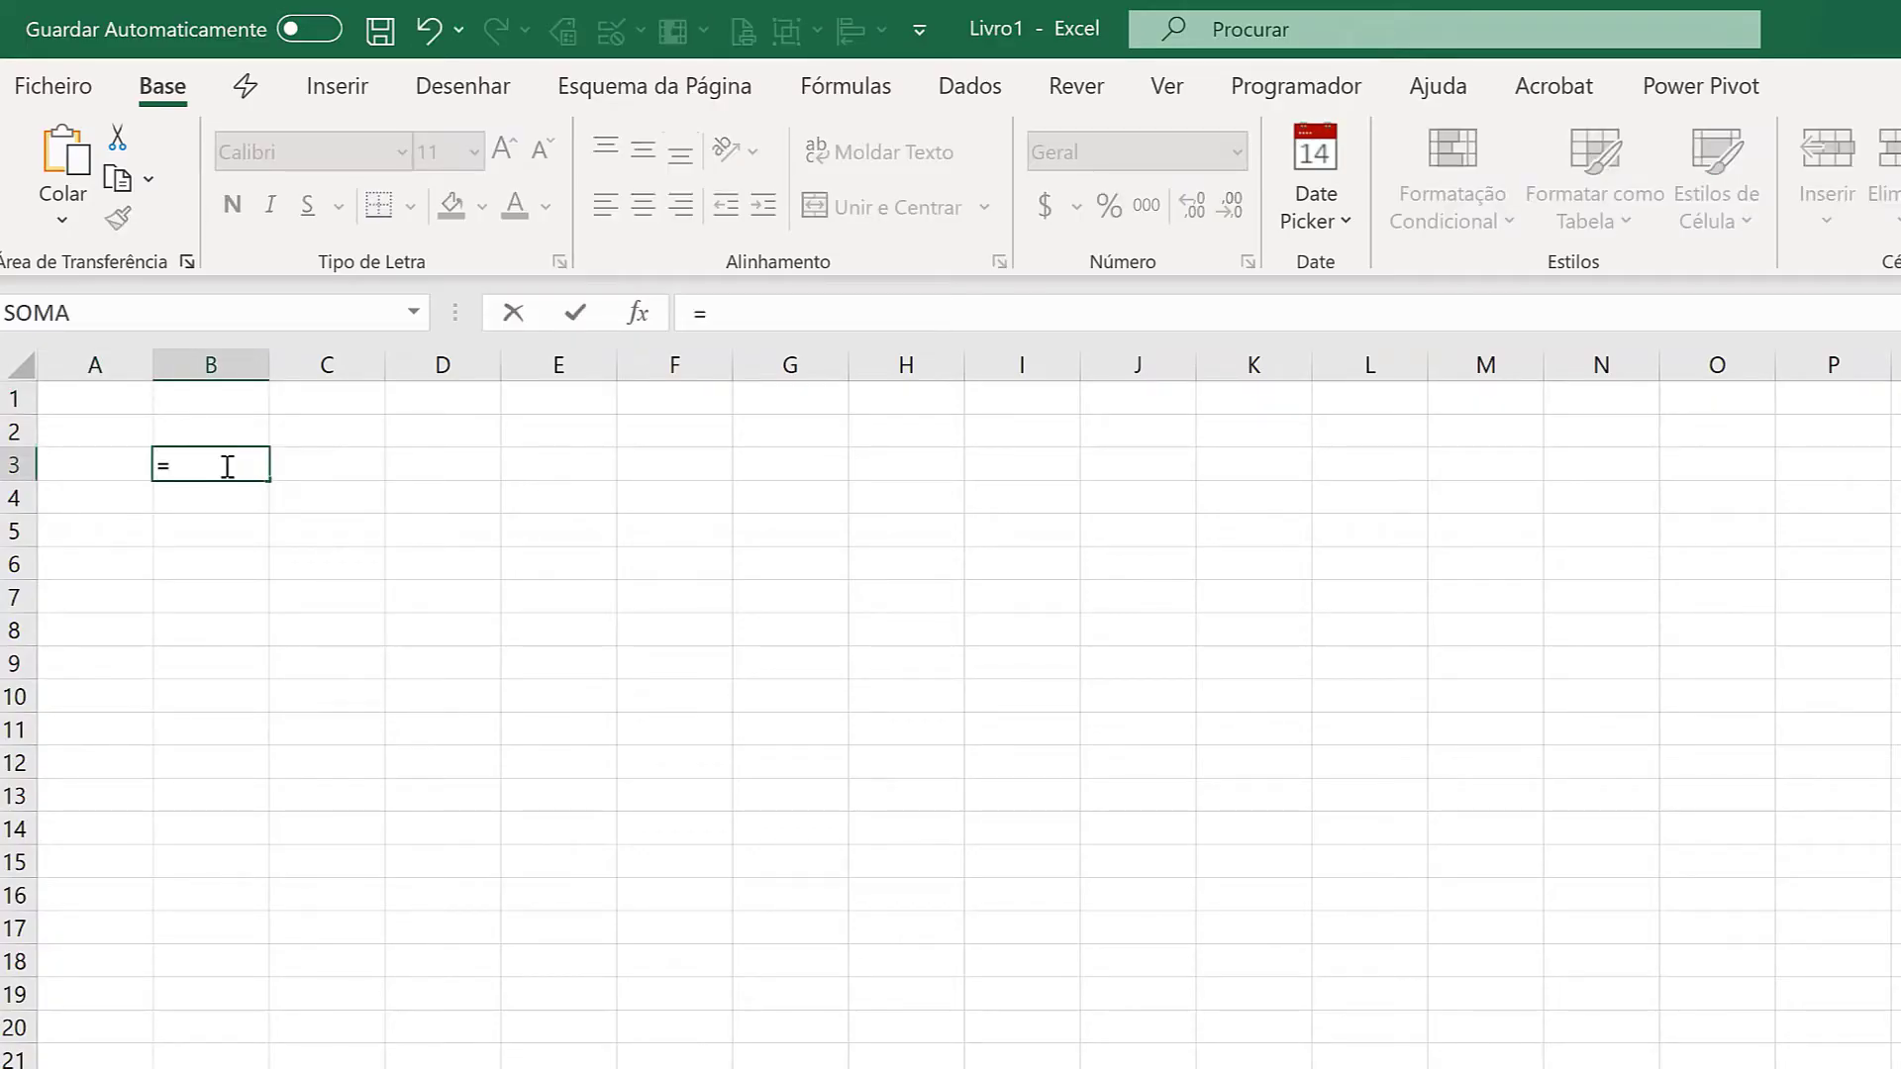
pyautogui.write('vlo')
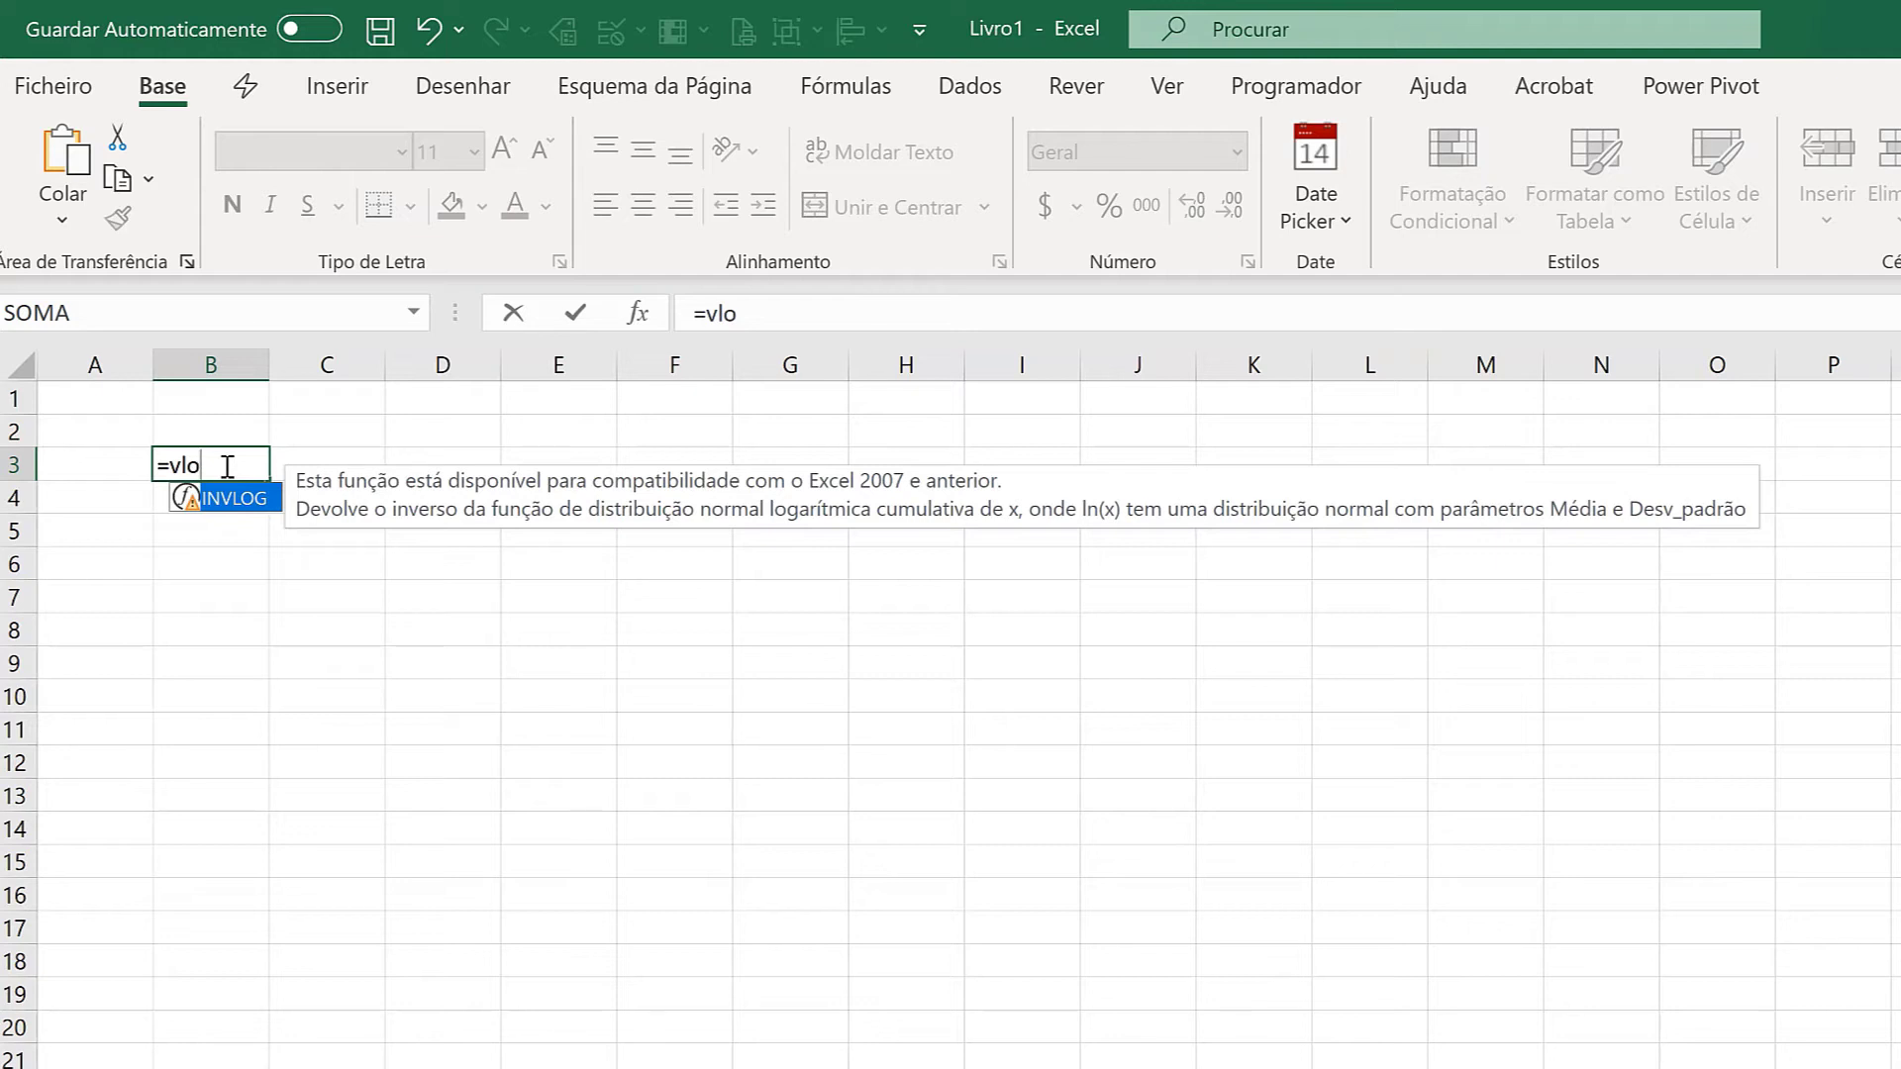
pyautogui.press('Backspace')
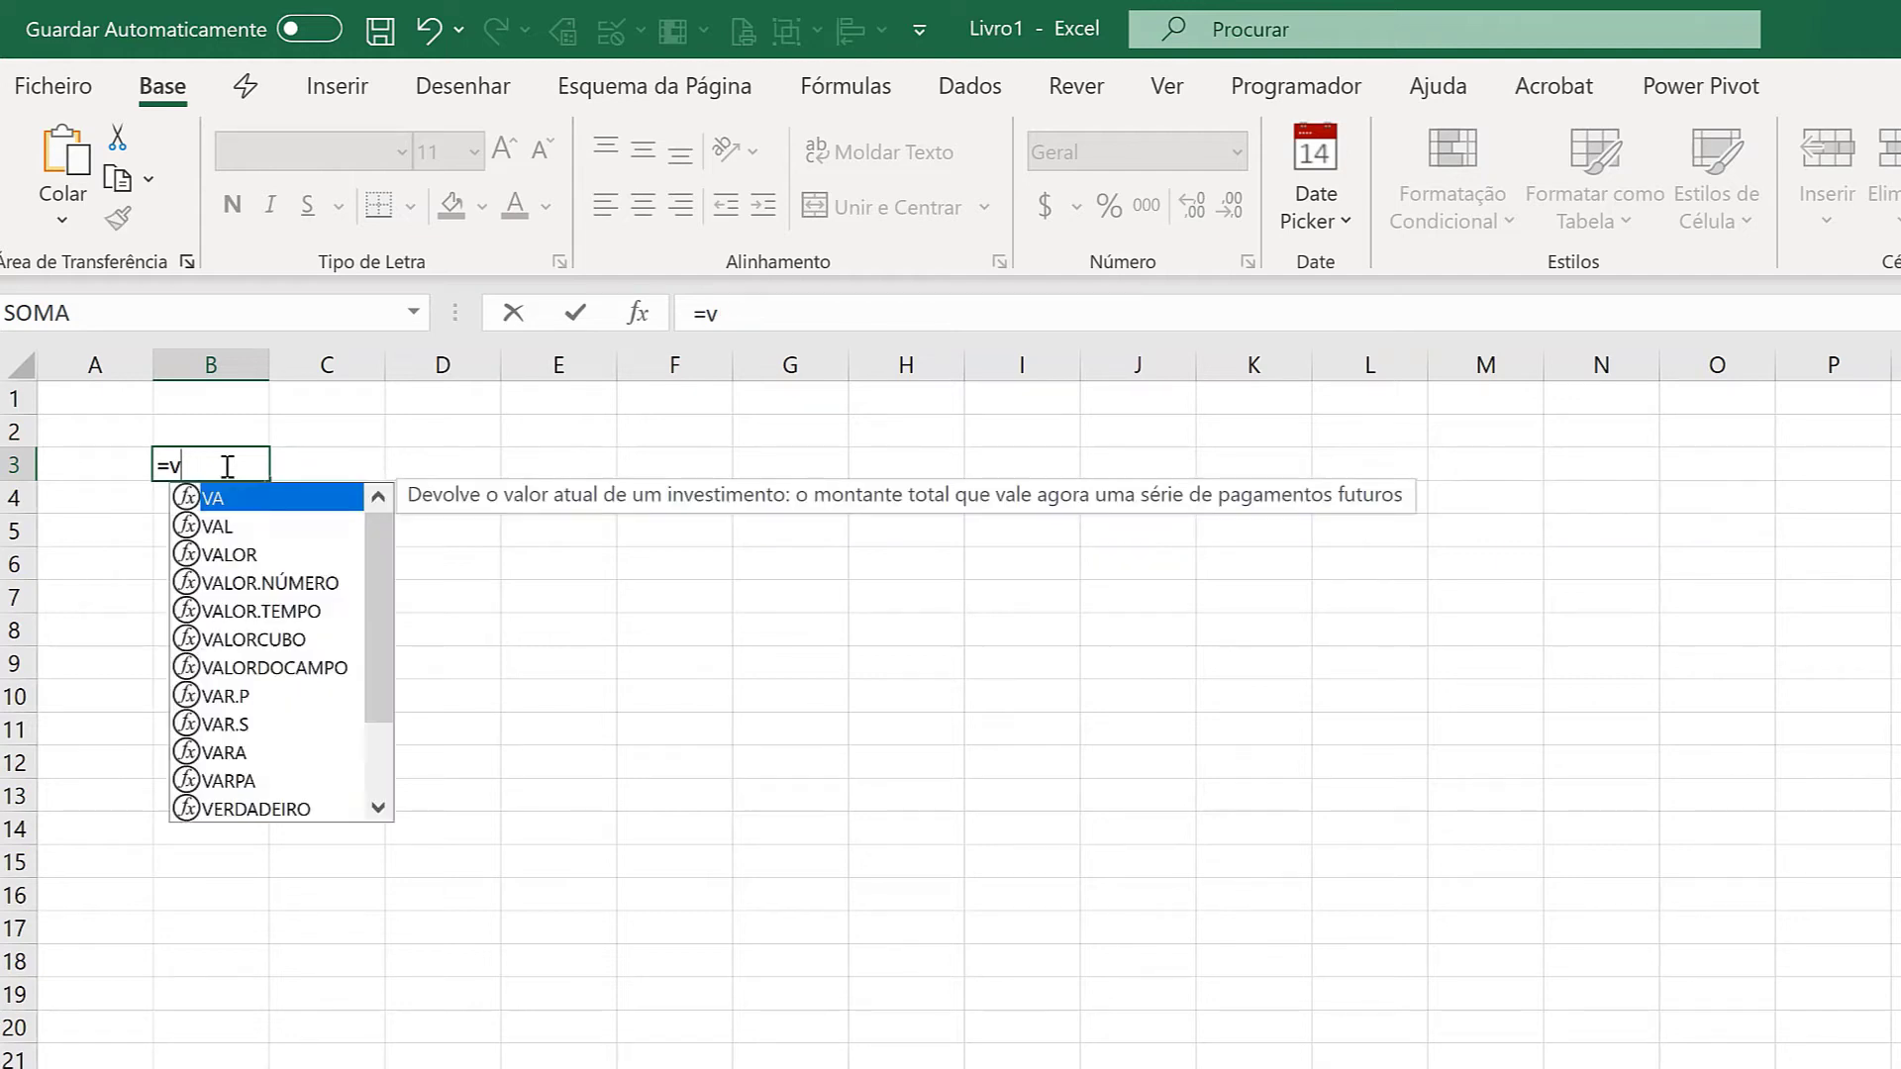
pyautogui.write('pro')
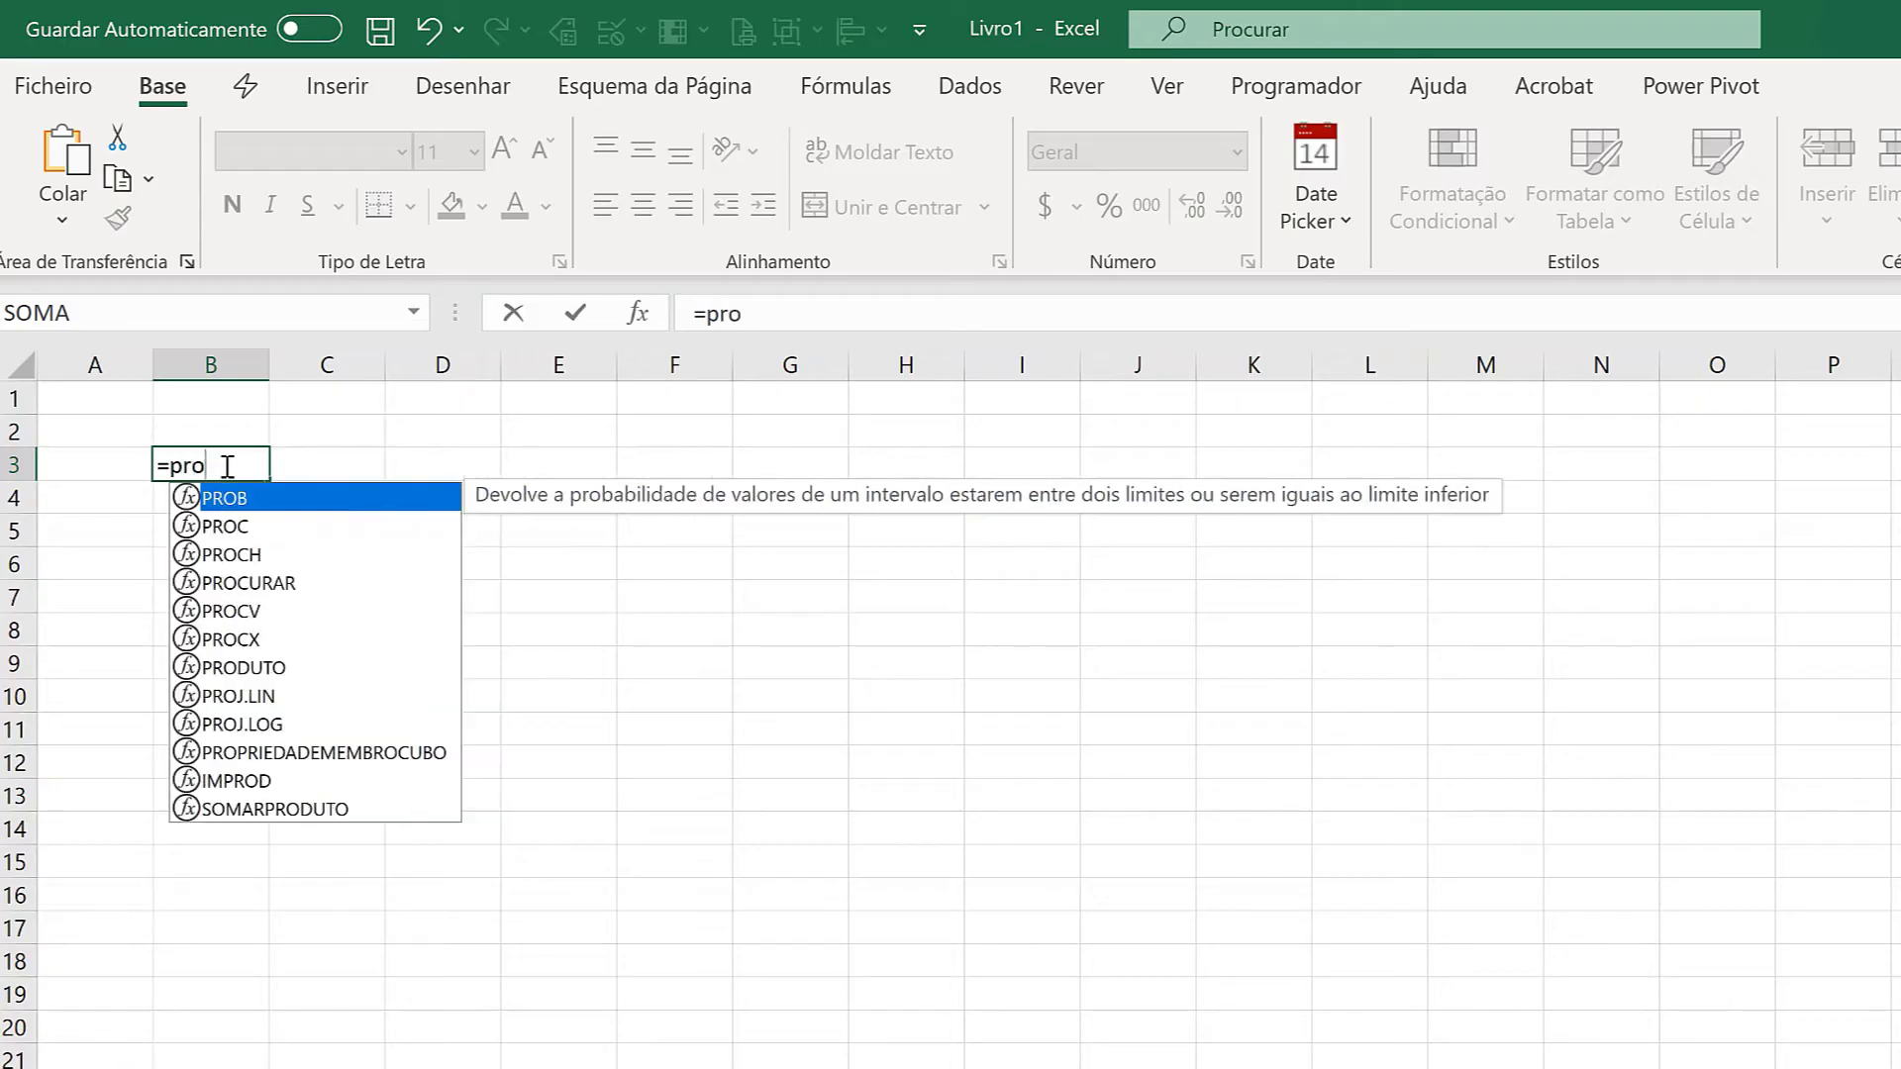
pyautogui.write('c')
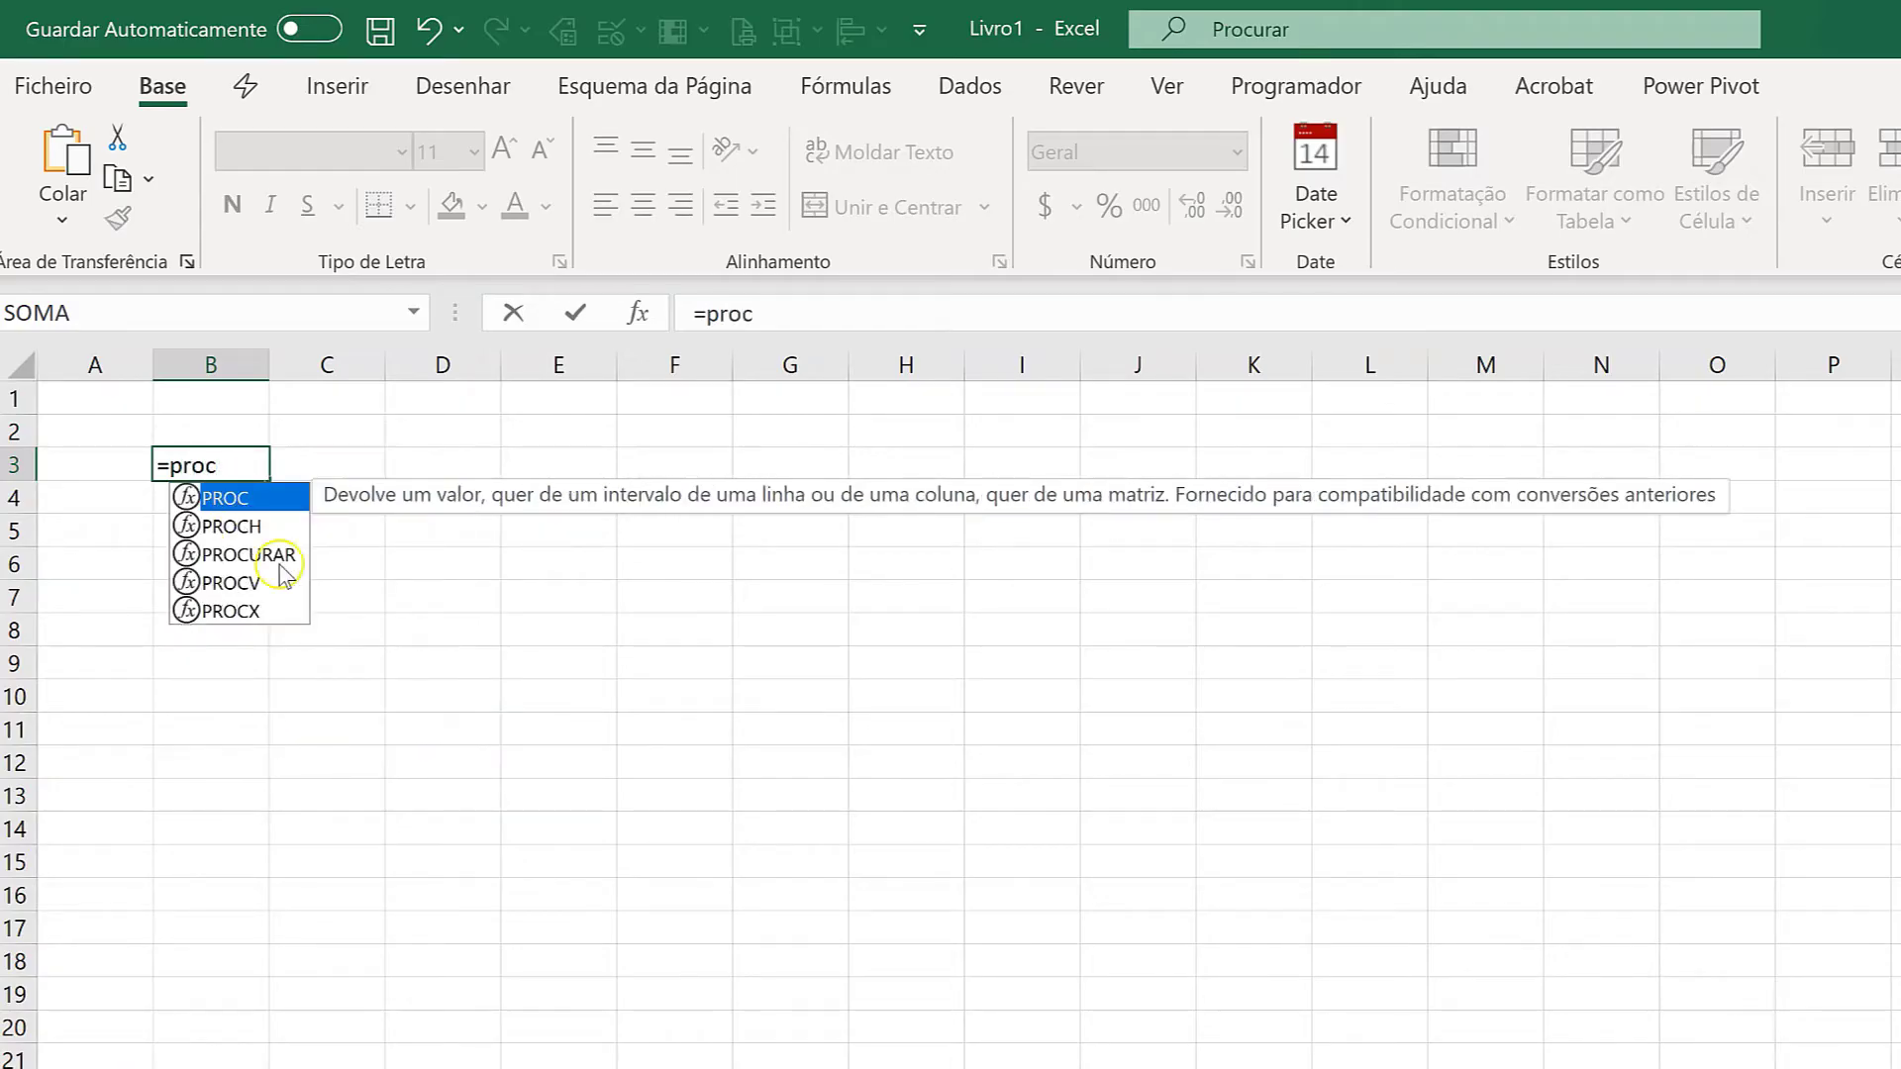
pyautogui.moveTo(256, 583)
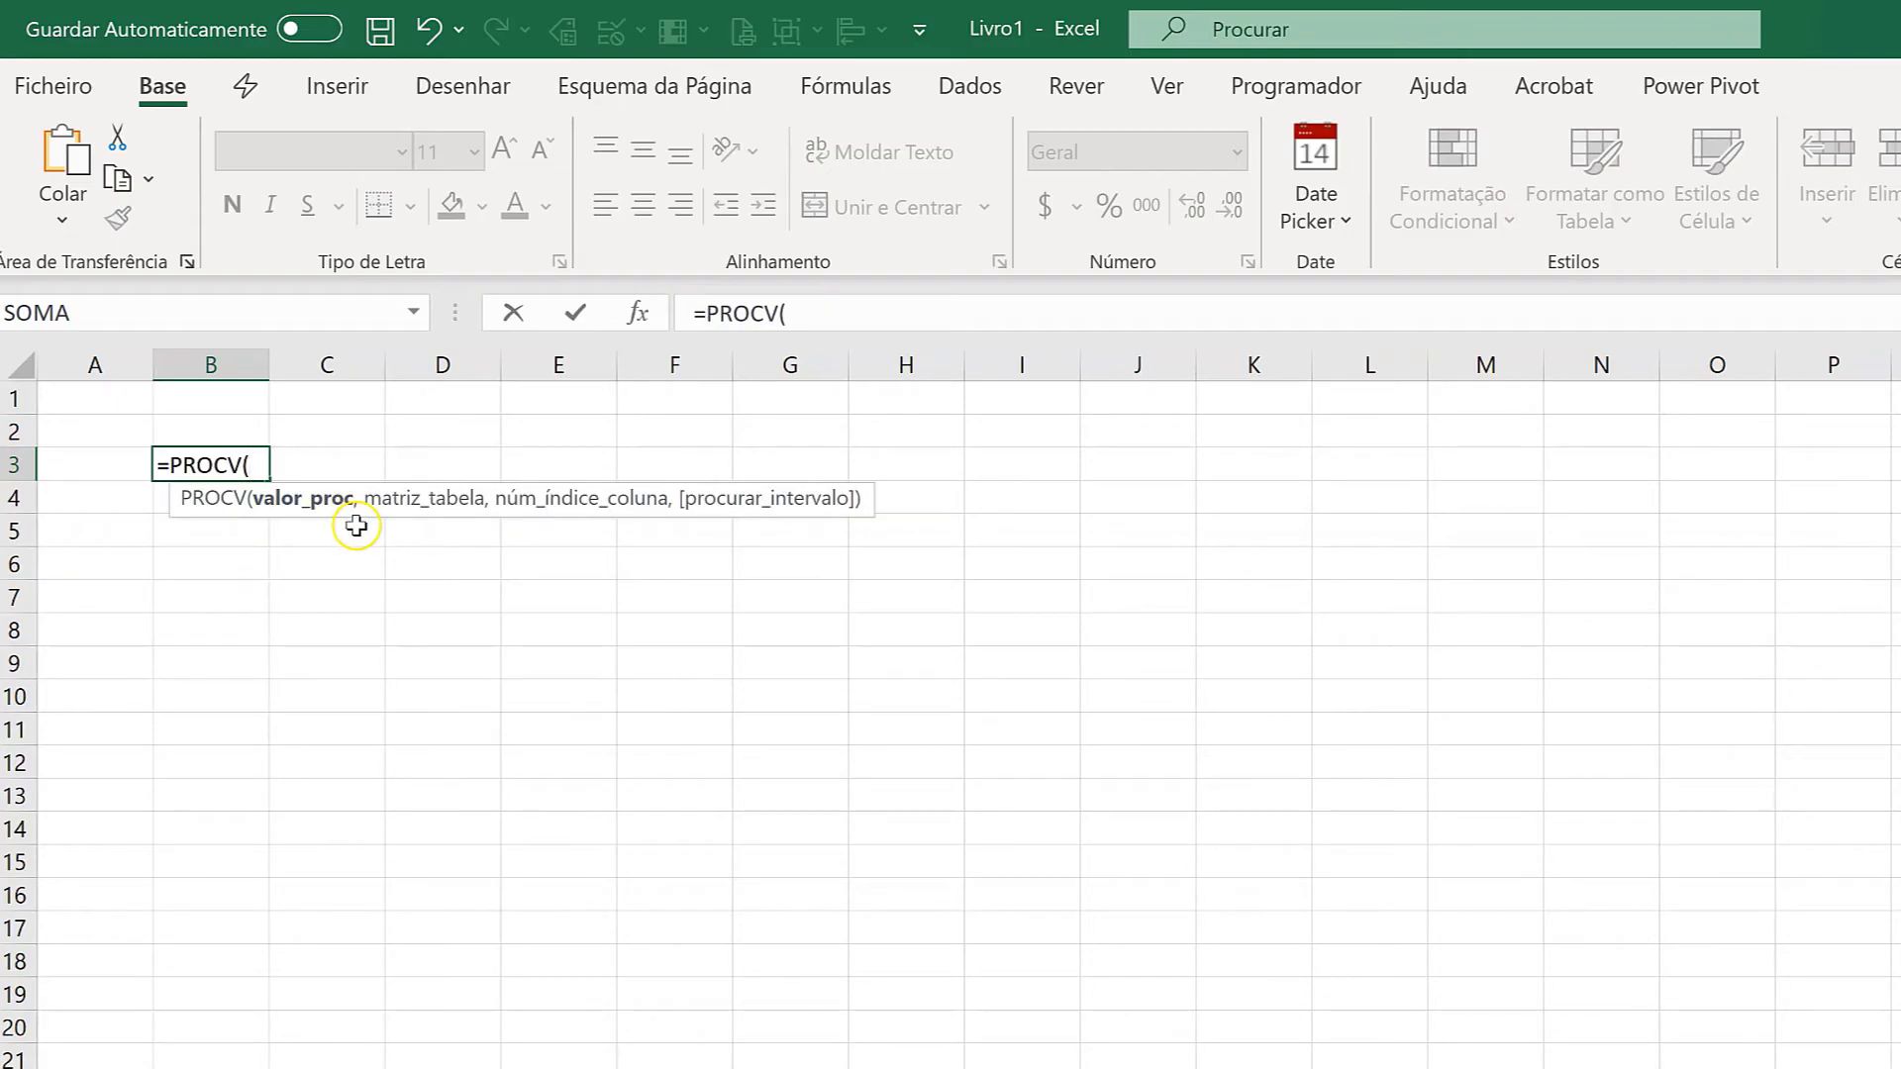
pyautogui.moveTo(358, 521)
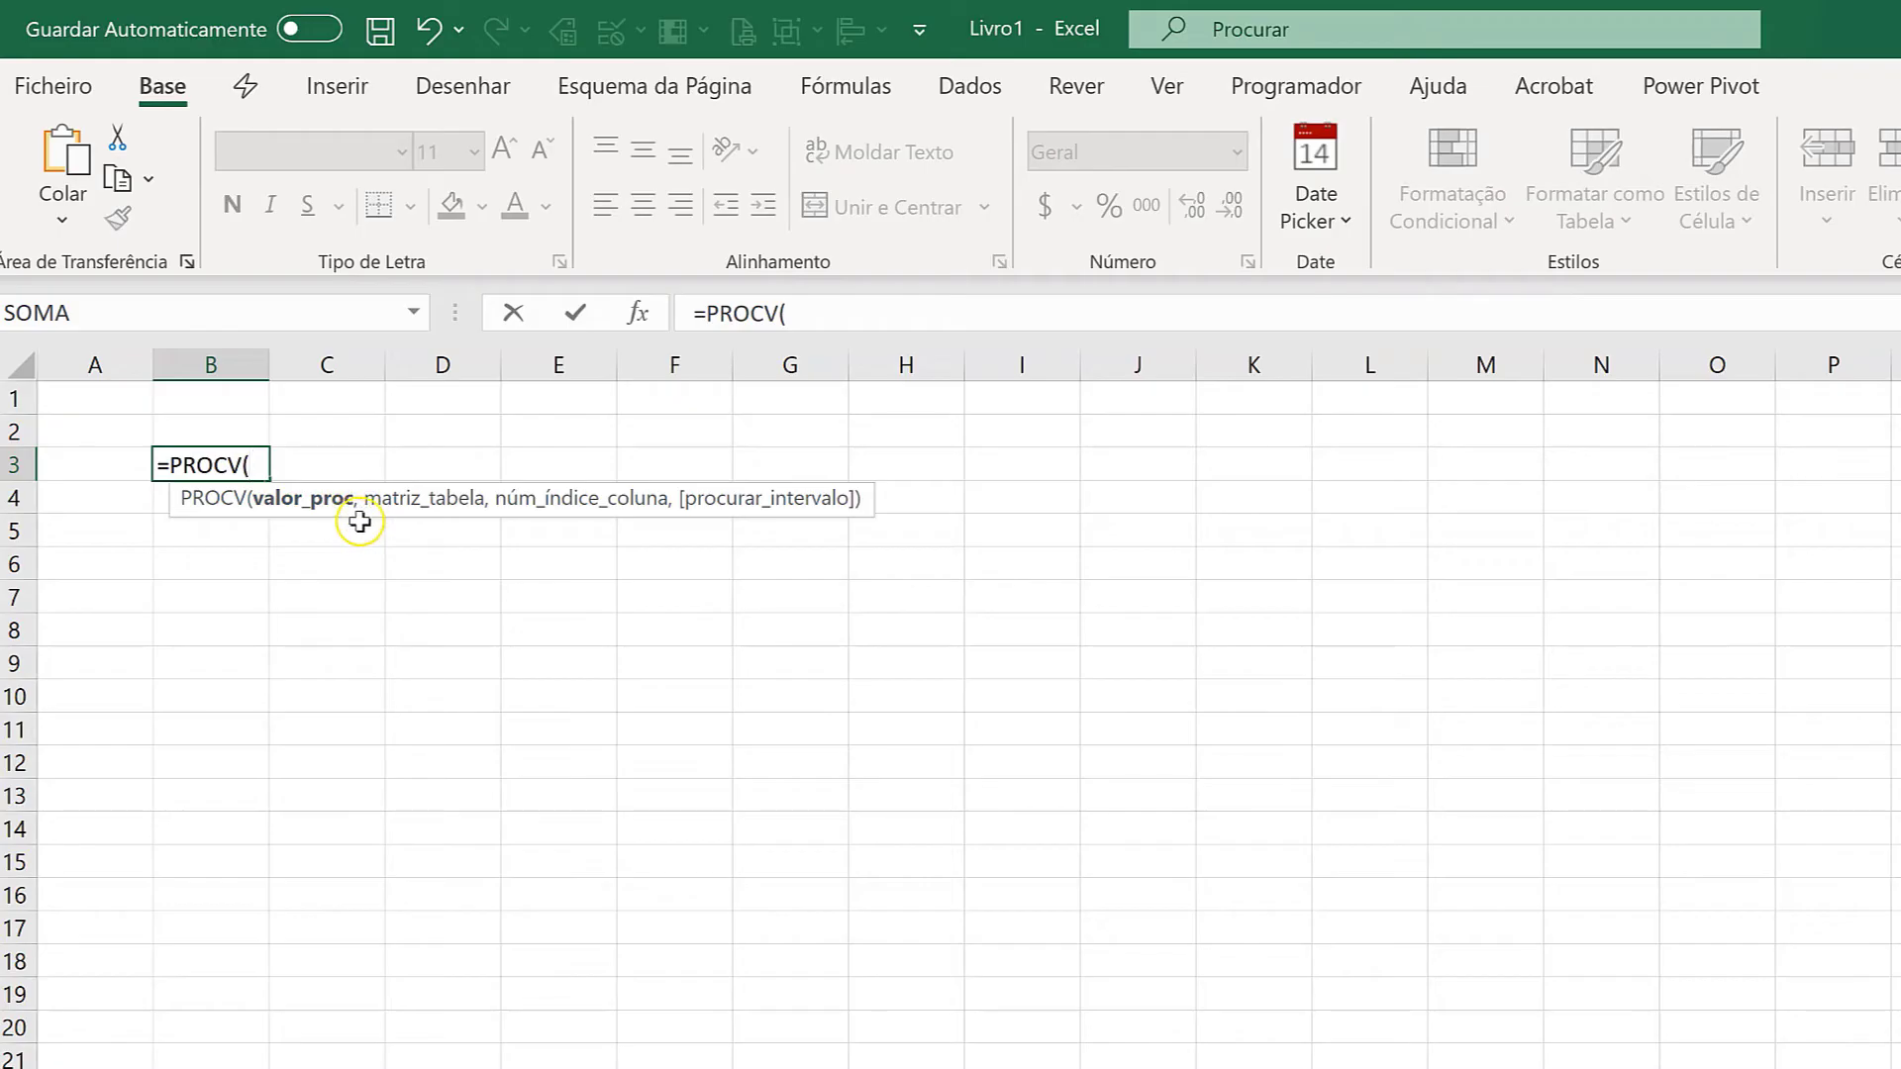
pyautogui.moveTo(570, 527)
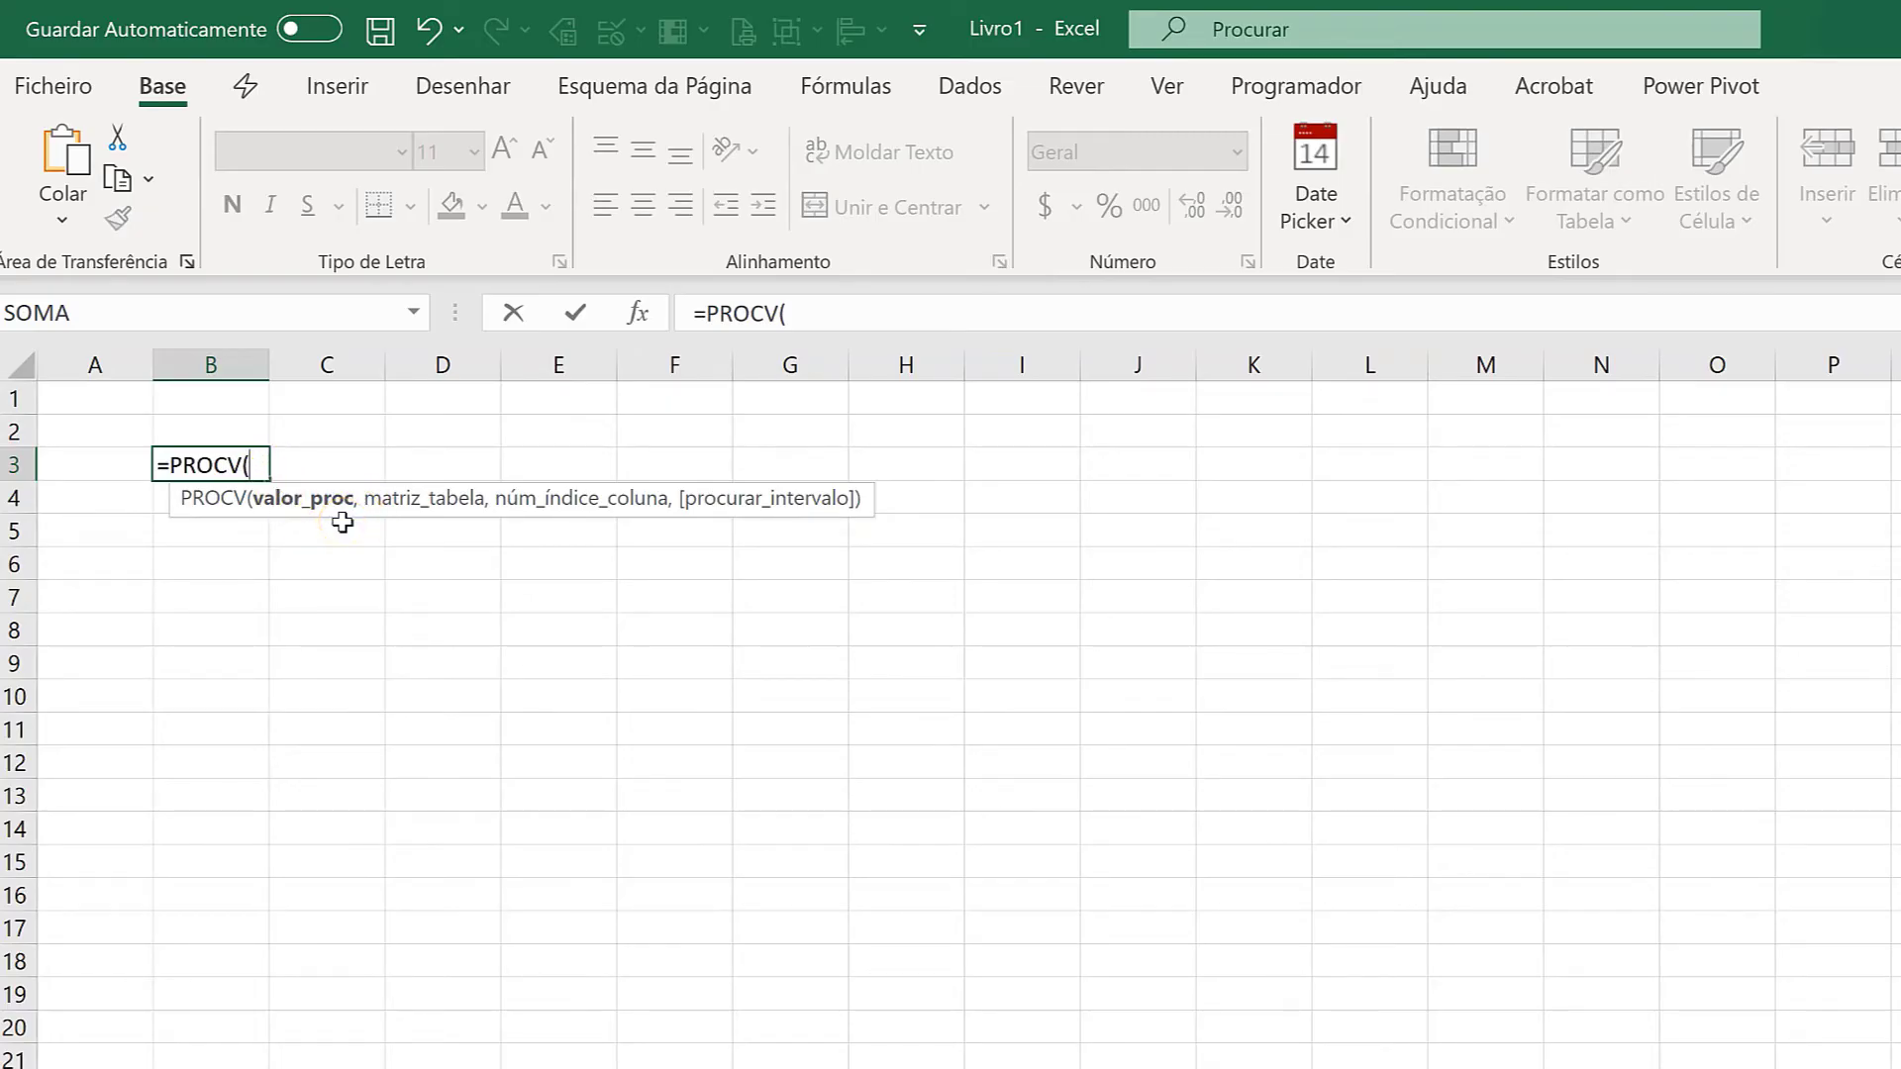
# Cancel the B3 formula and set advanced separators to comma decimal and dot thousands
pyautogui.press('Escape')
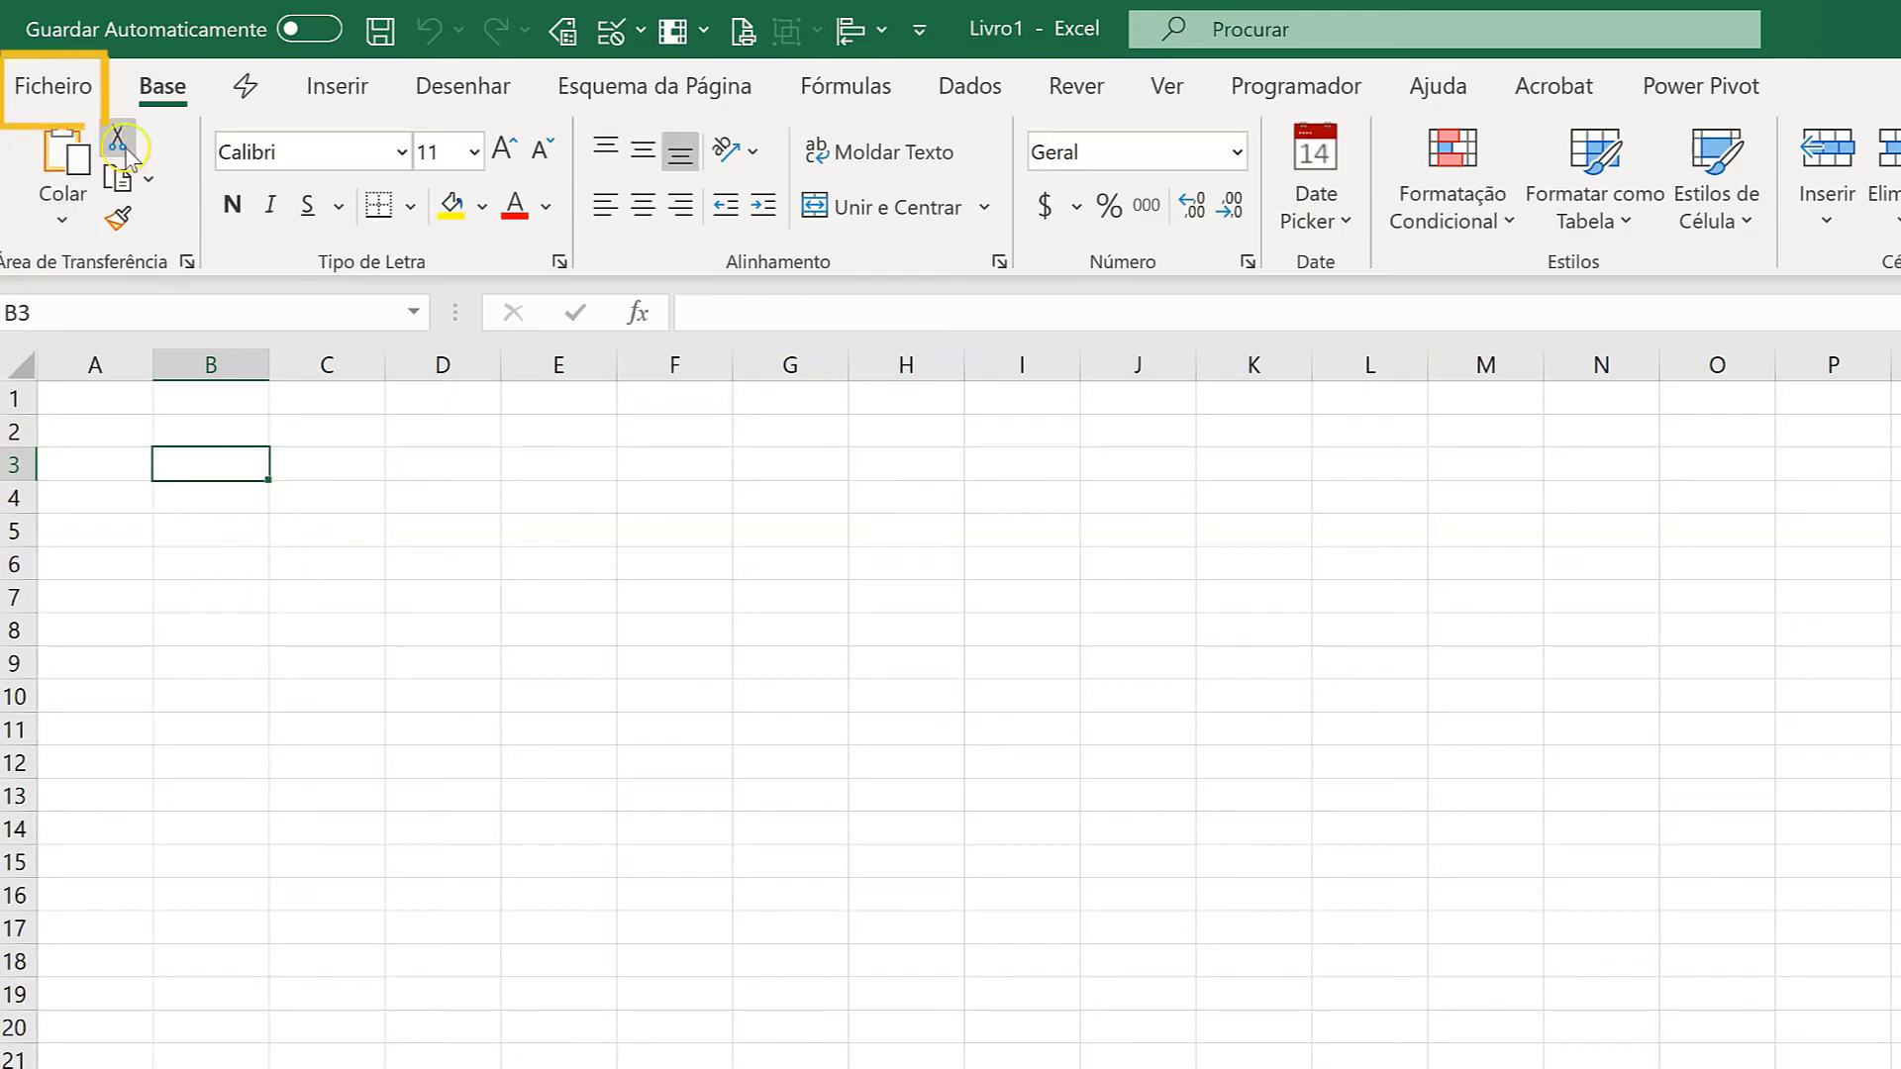
pyautogui.moveTo(81, 96)
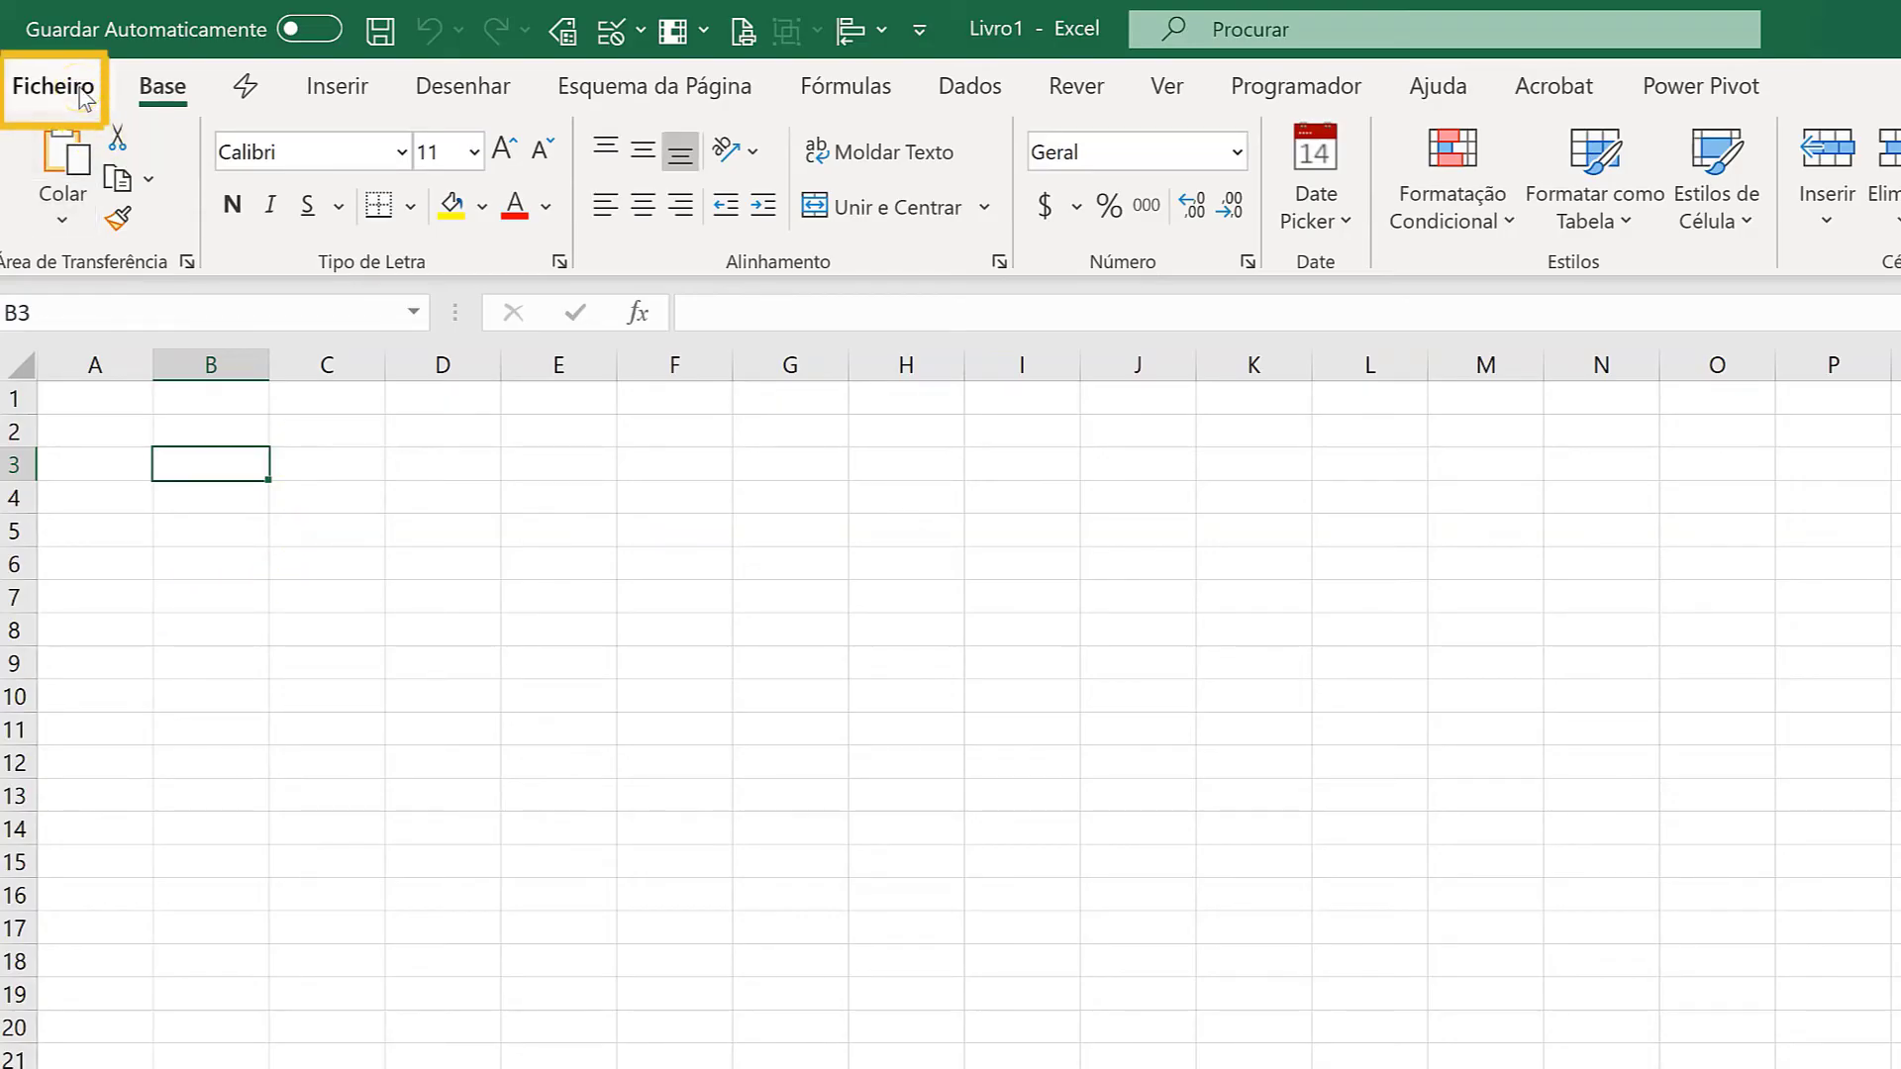
pyautogui.click(57, 88)
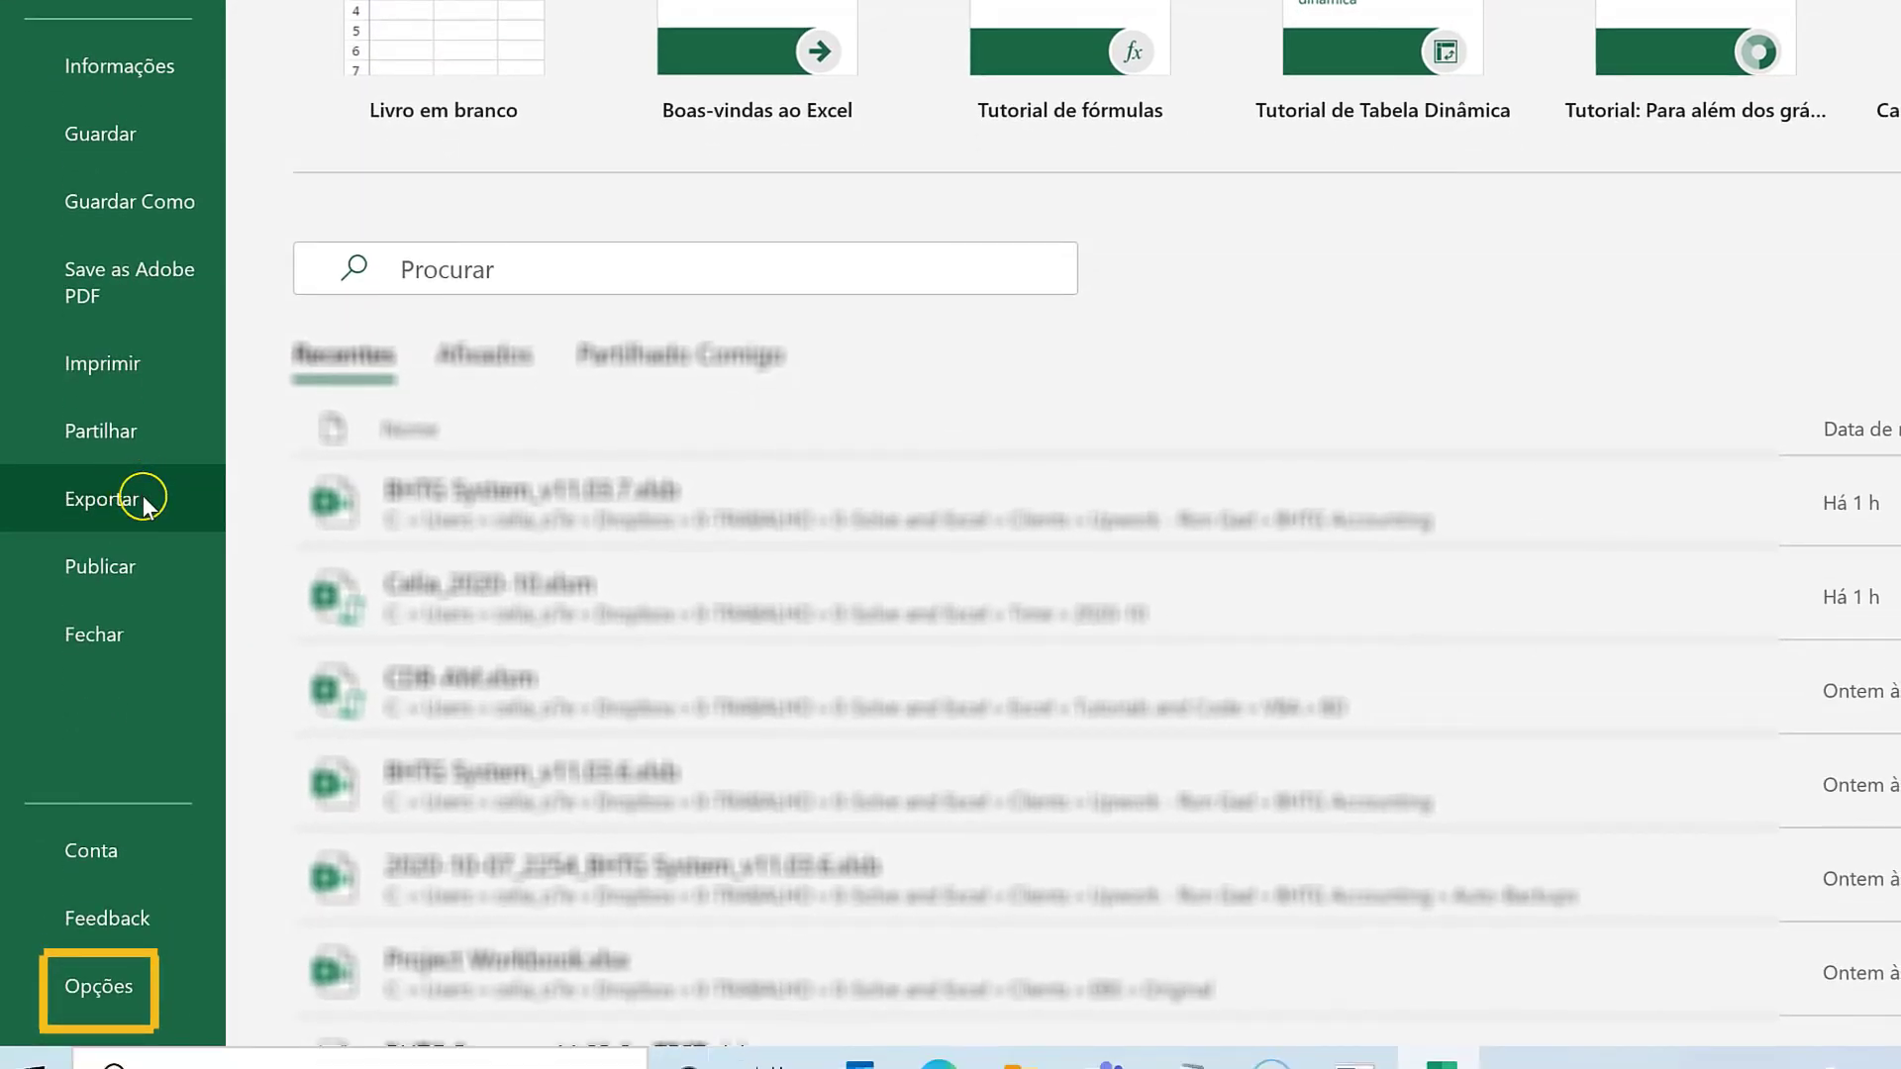
pyautogui.moveTo(127, 995)
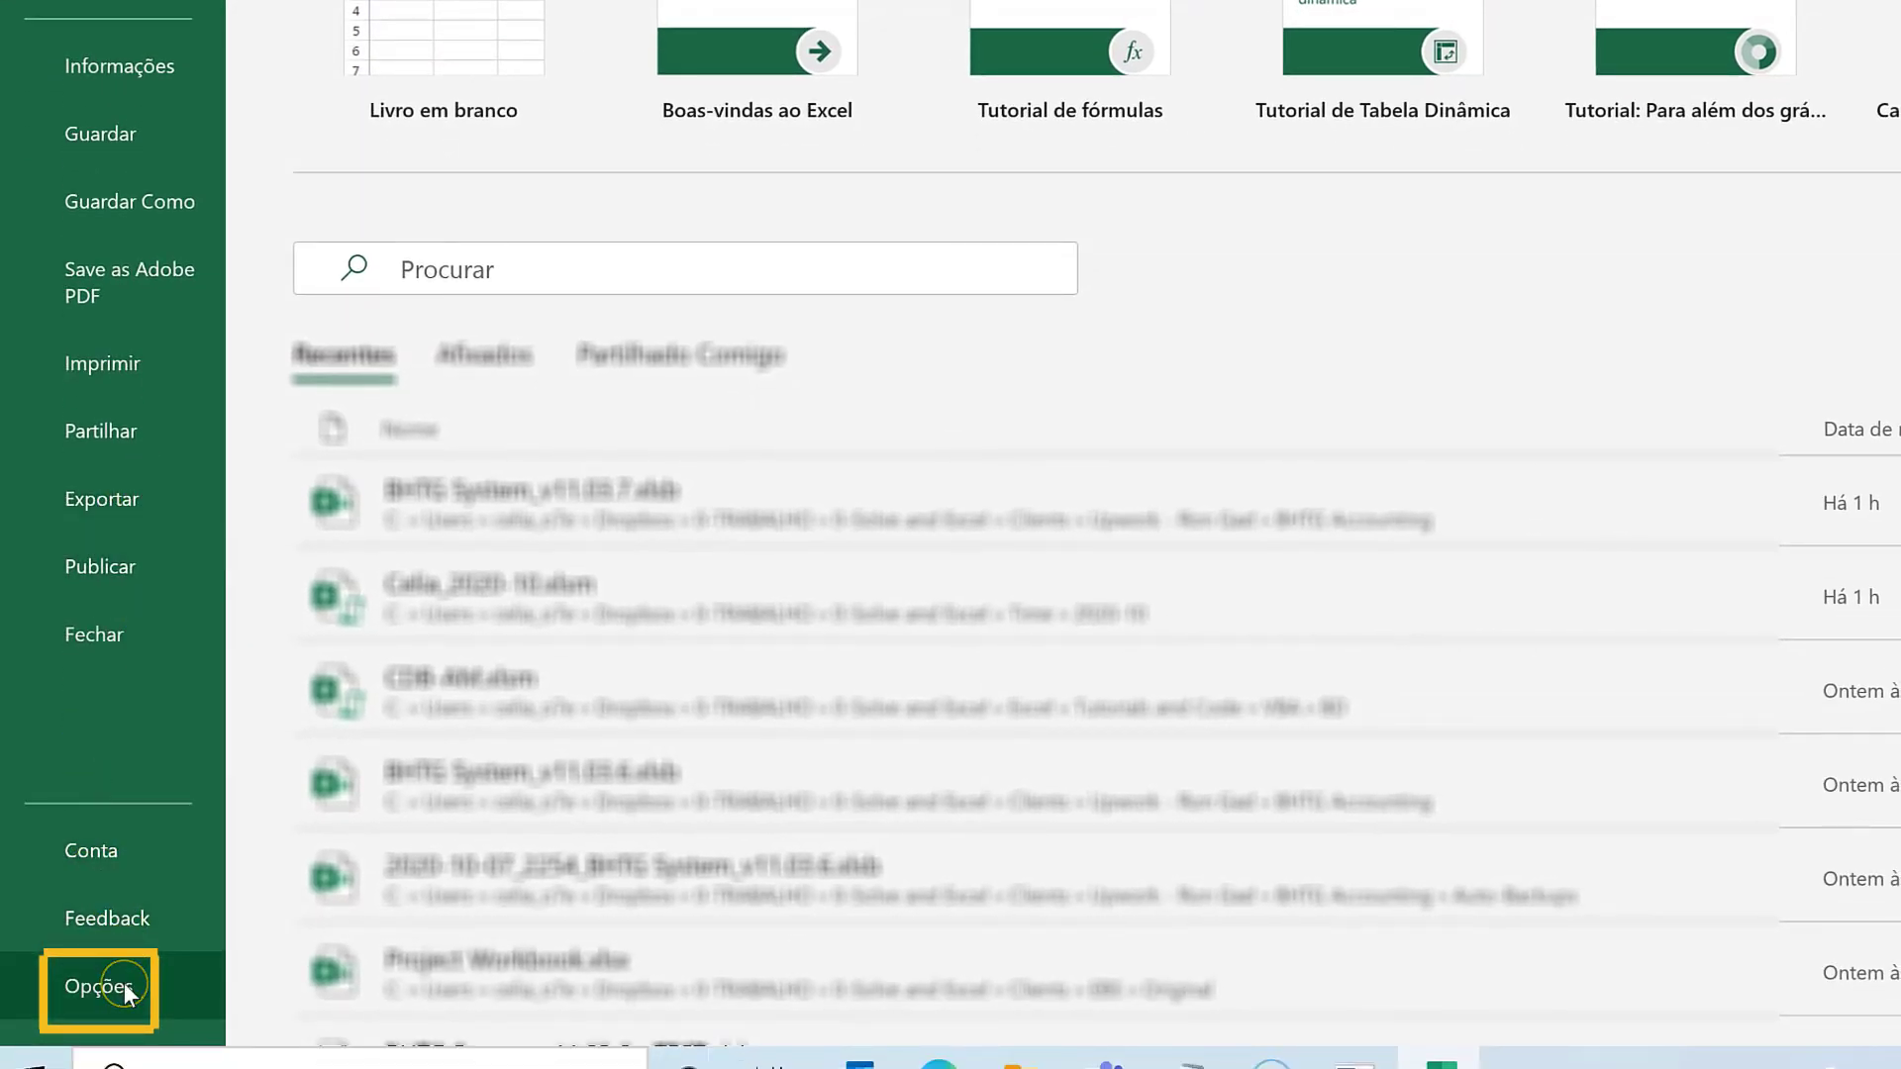
pyautogui.click(94, 985)
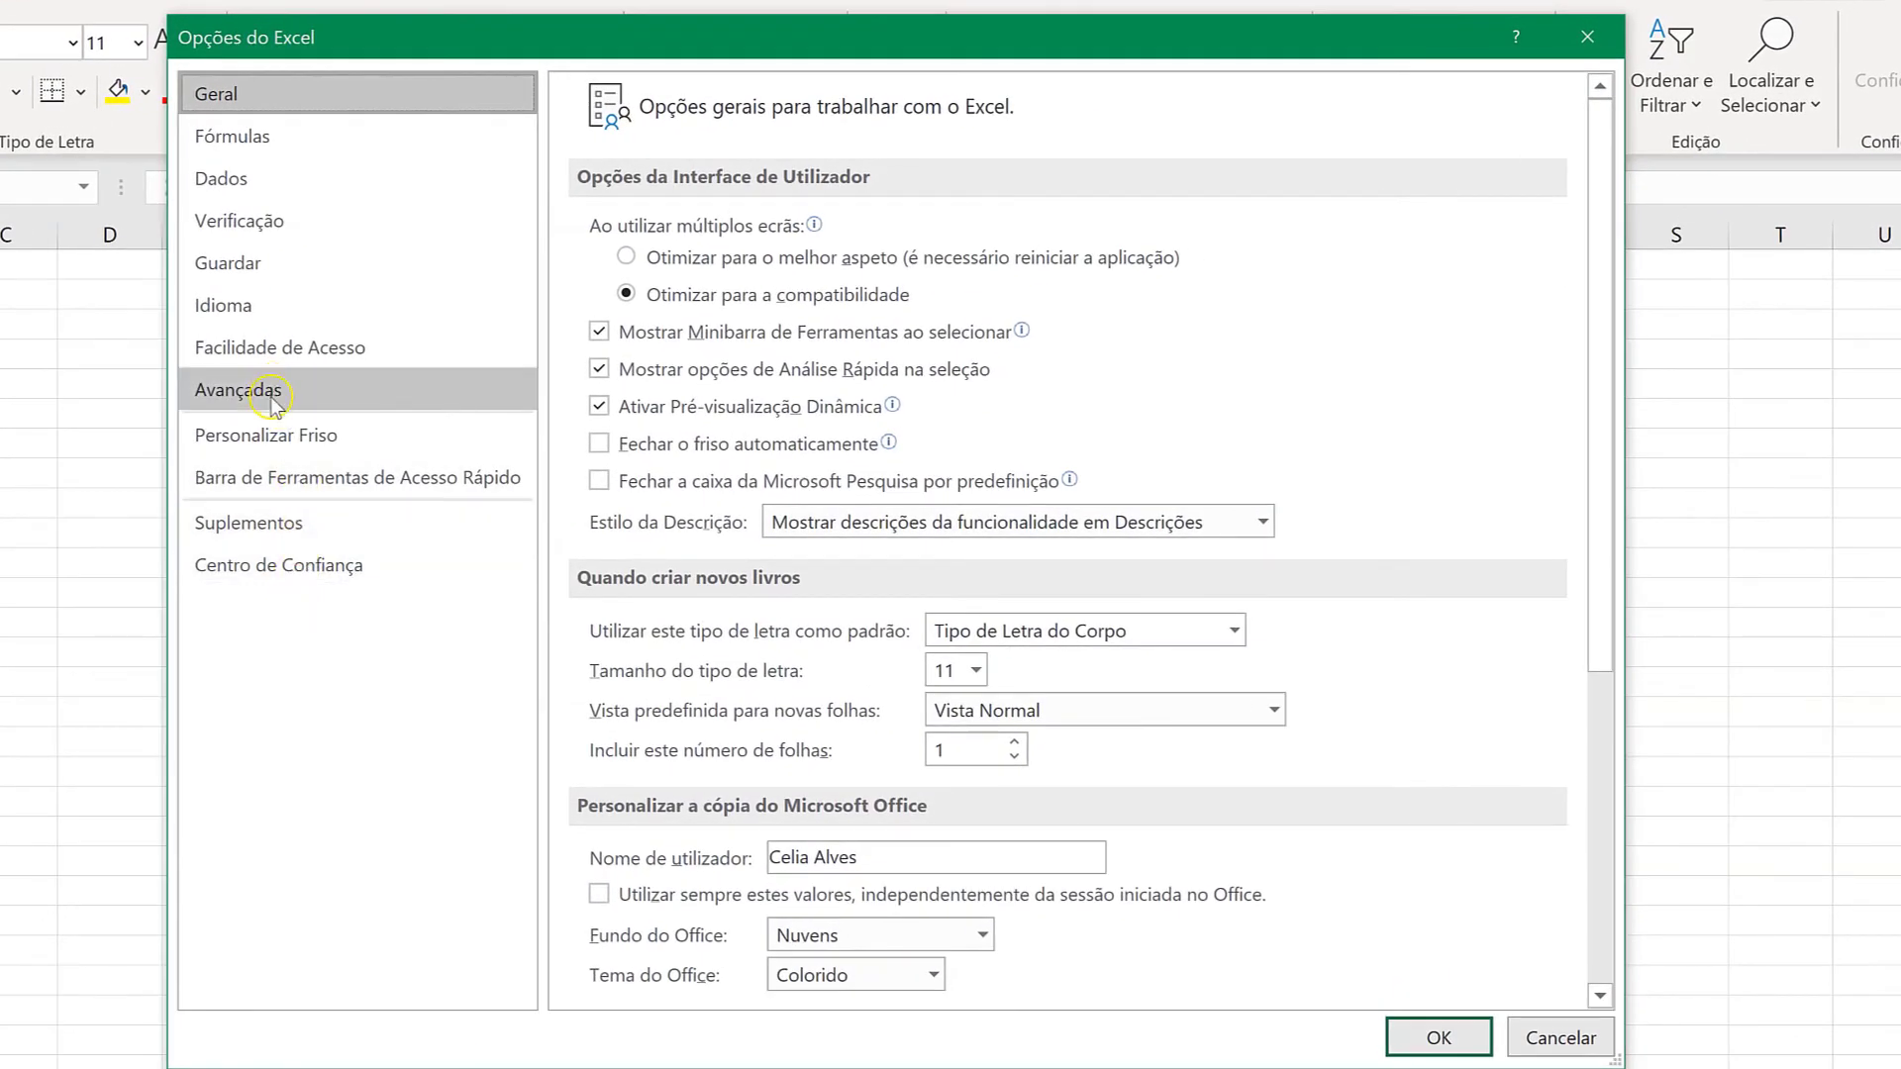
pyautogui.click(238, 390)
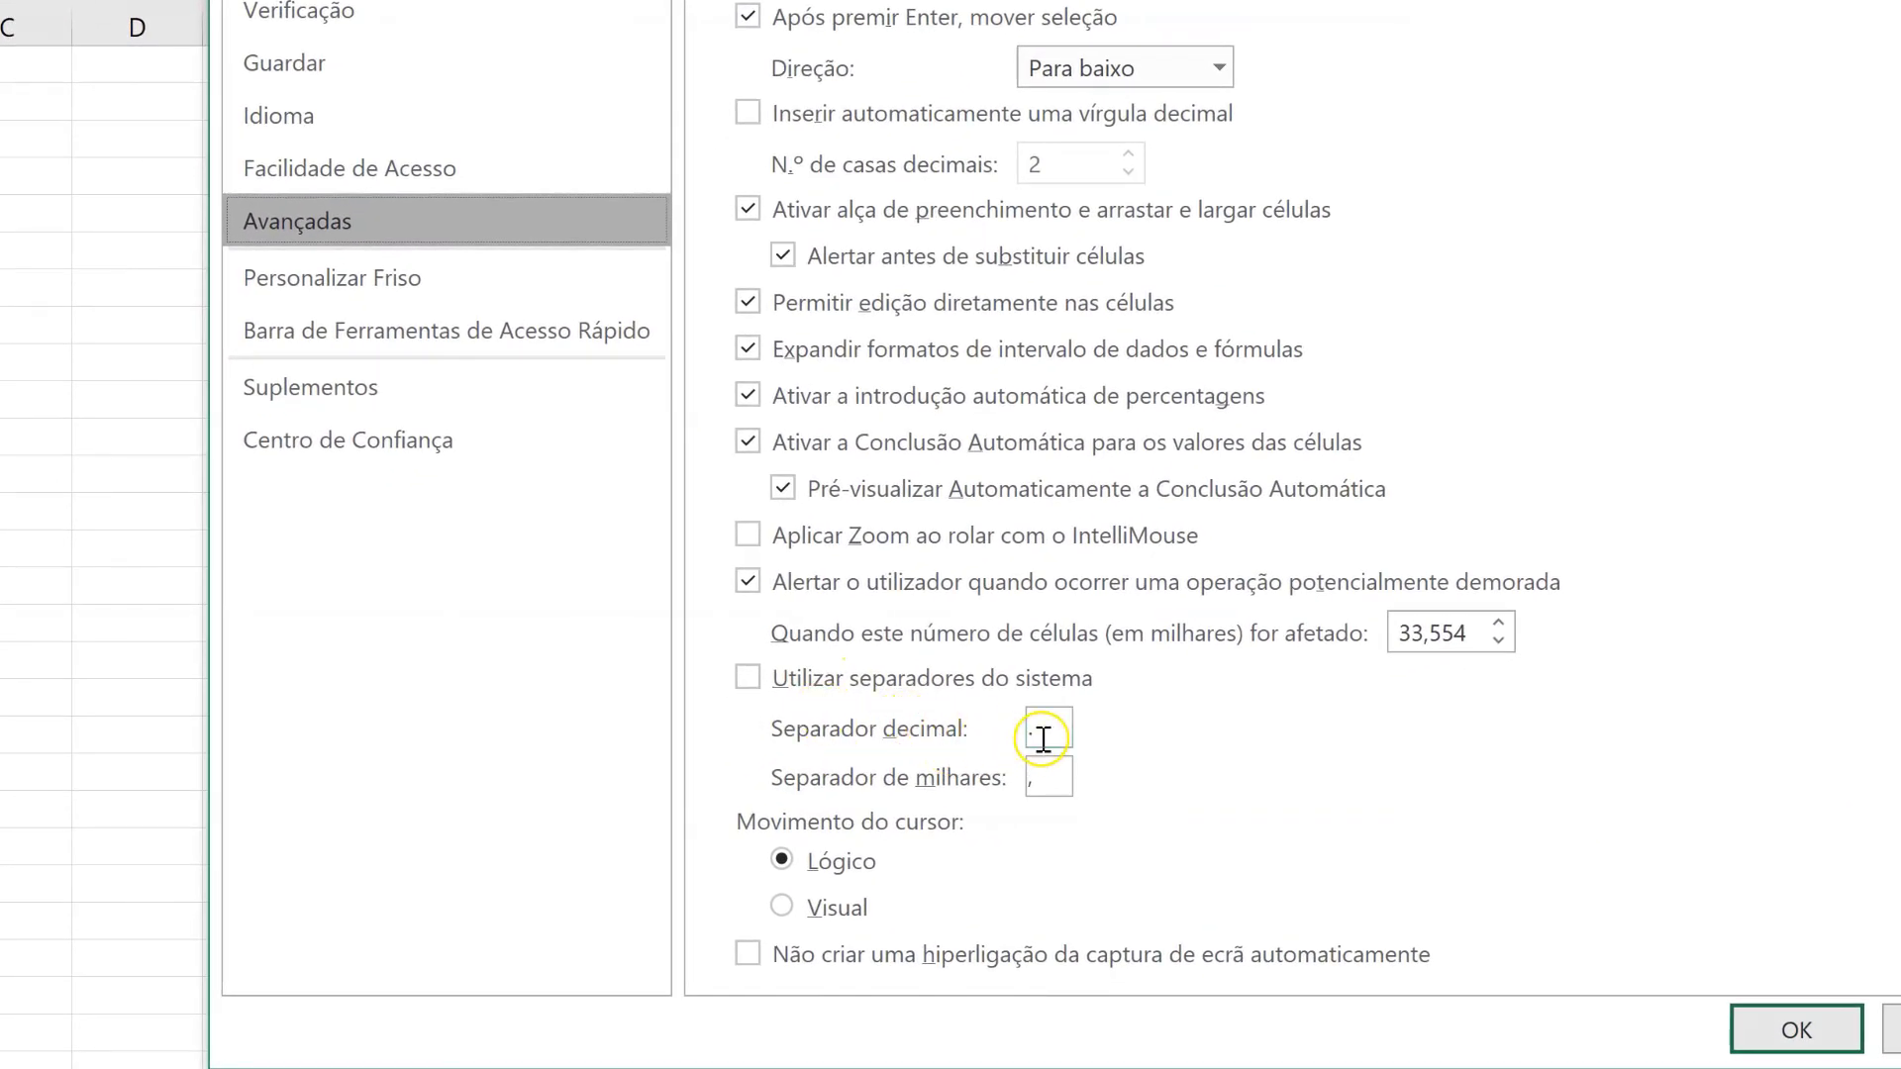
pyautogui.click(1047, 733)
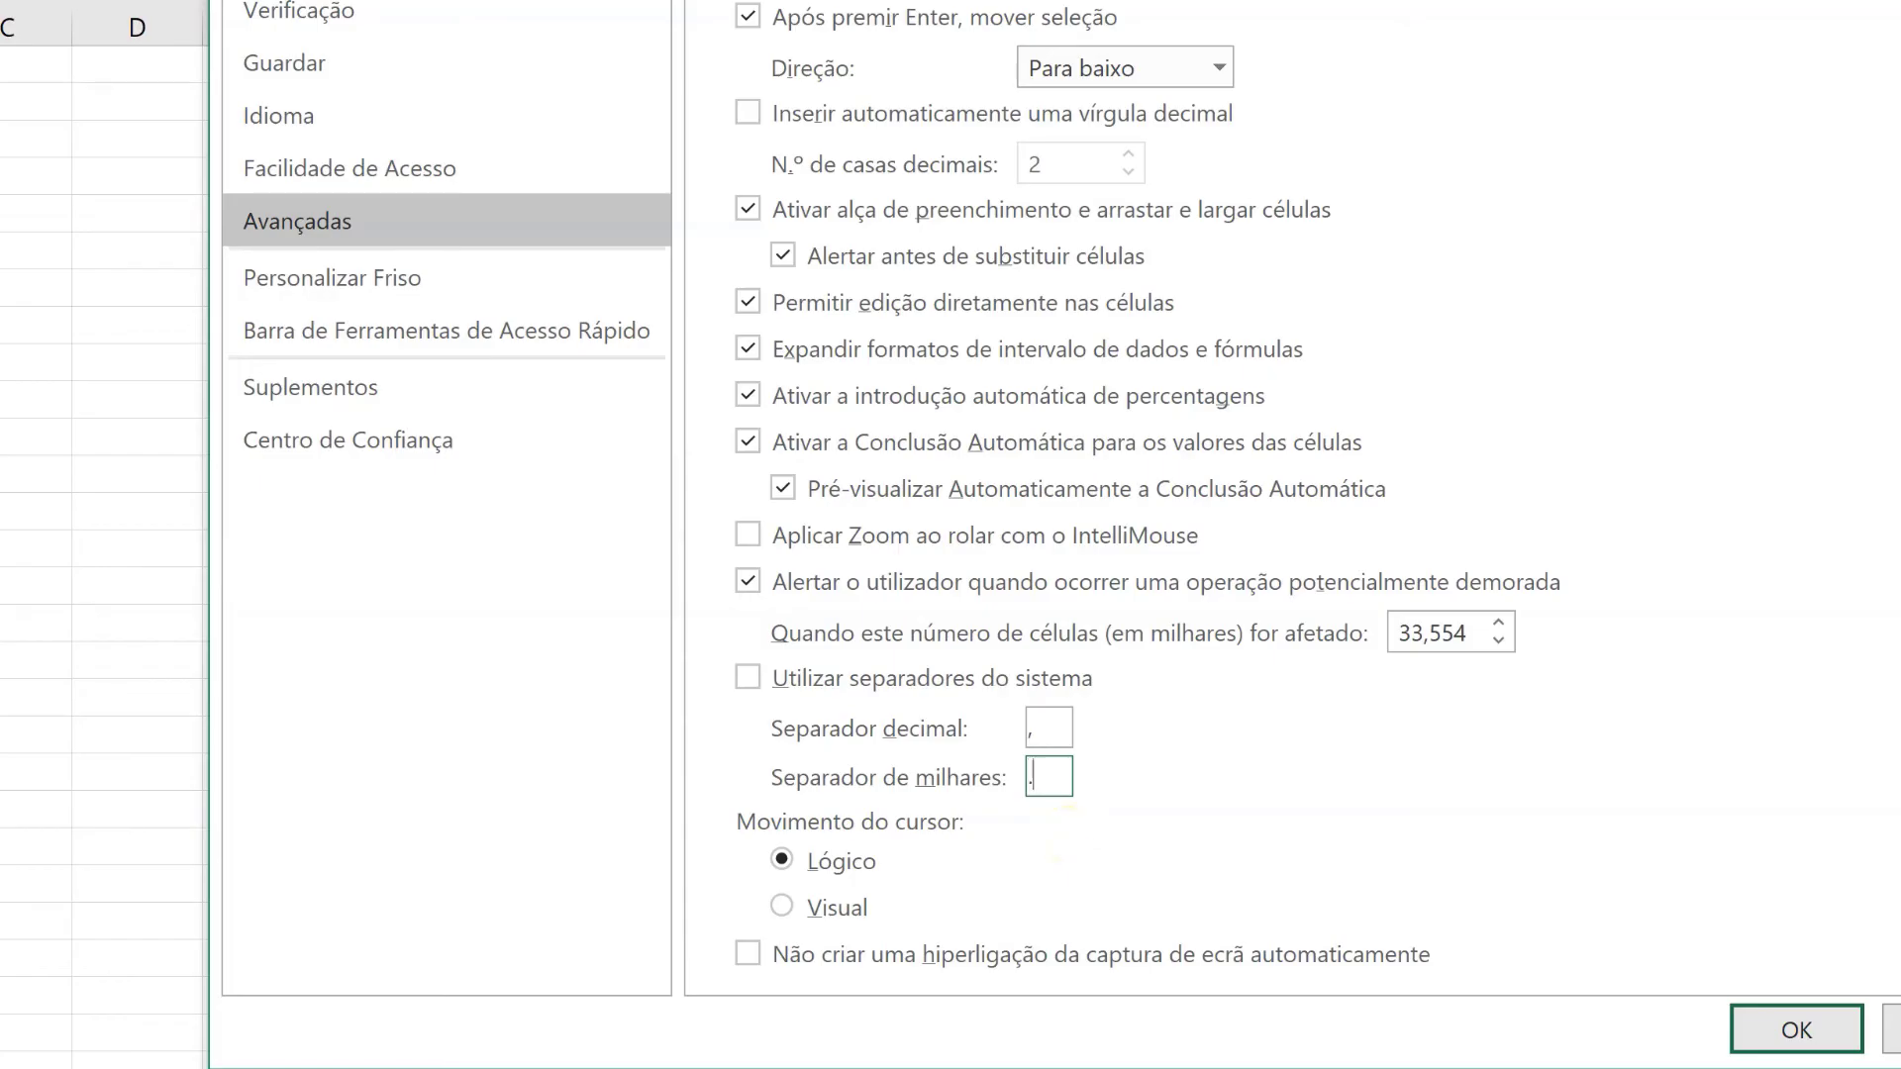
pyautogui.moveTo(1162, 736)
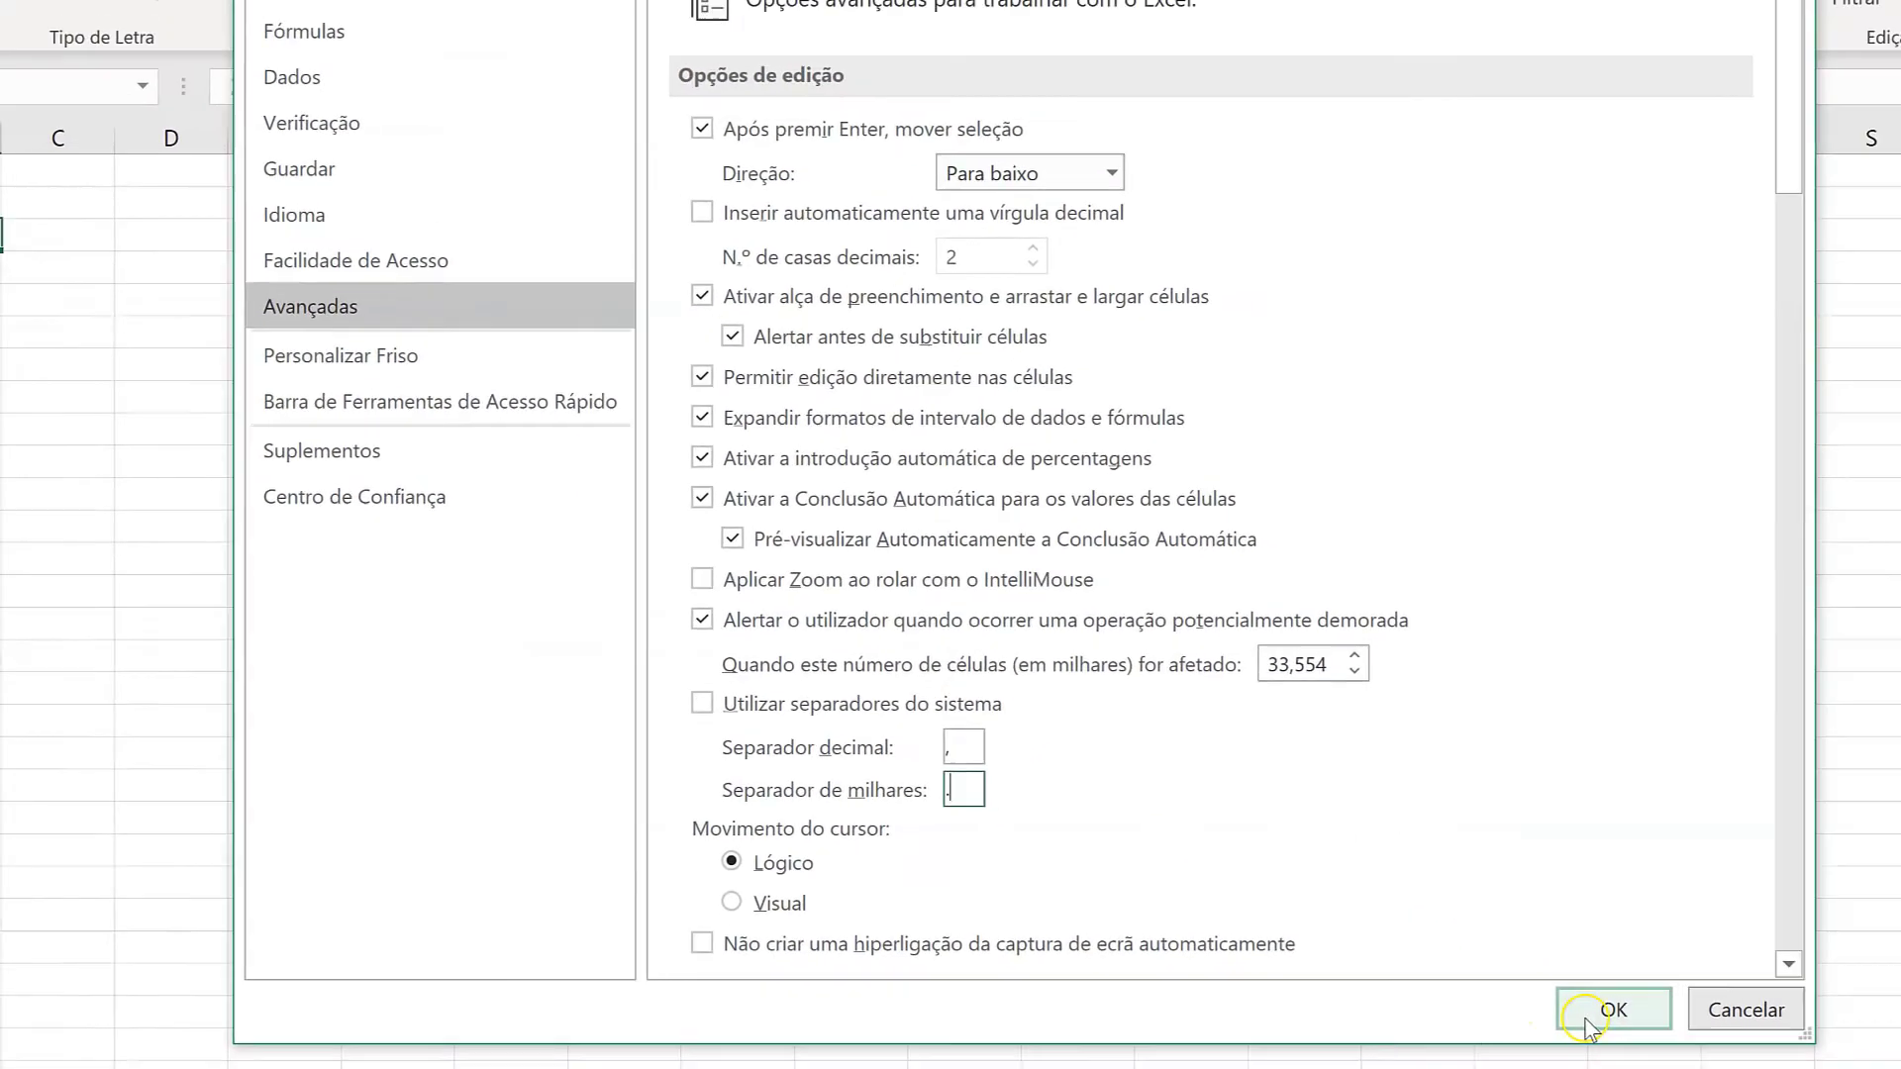
pyautogui.click(1610, 1009)
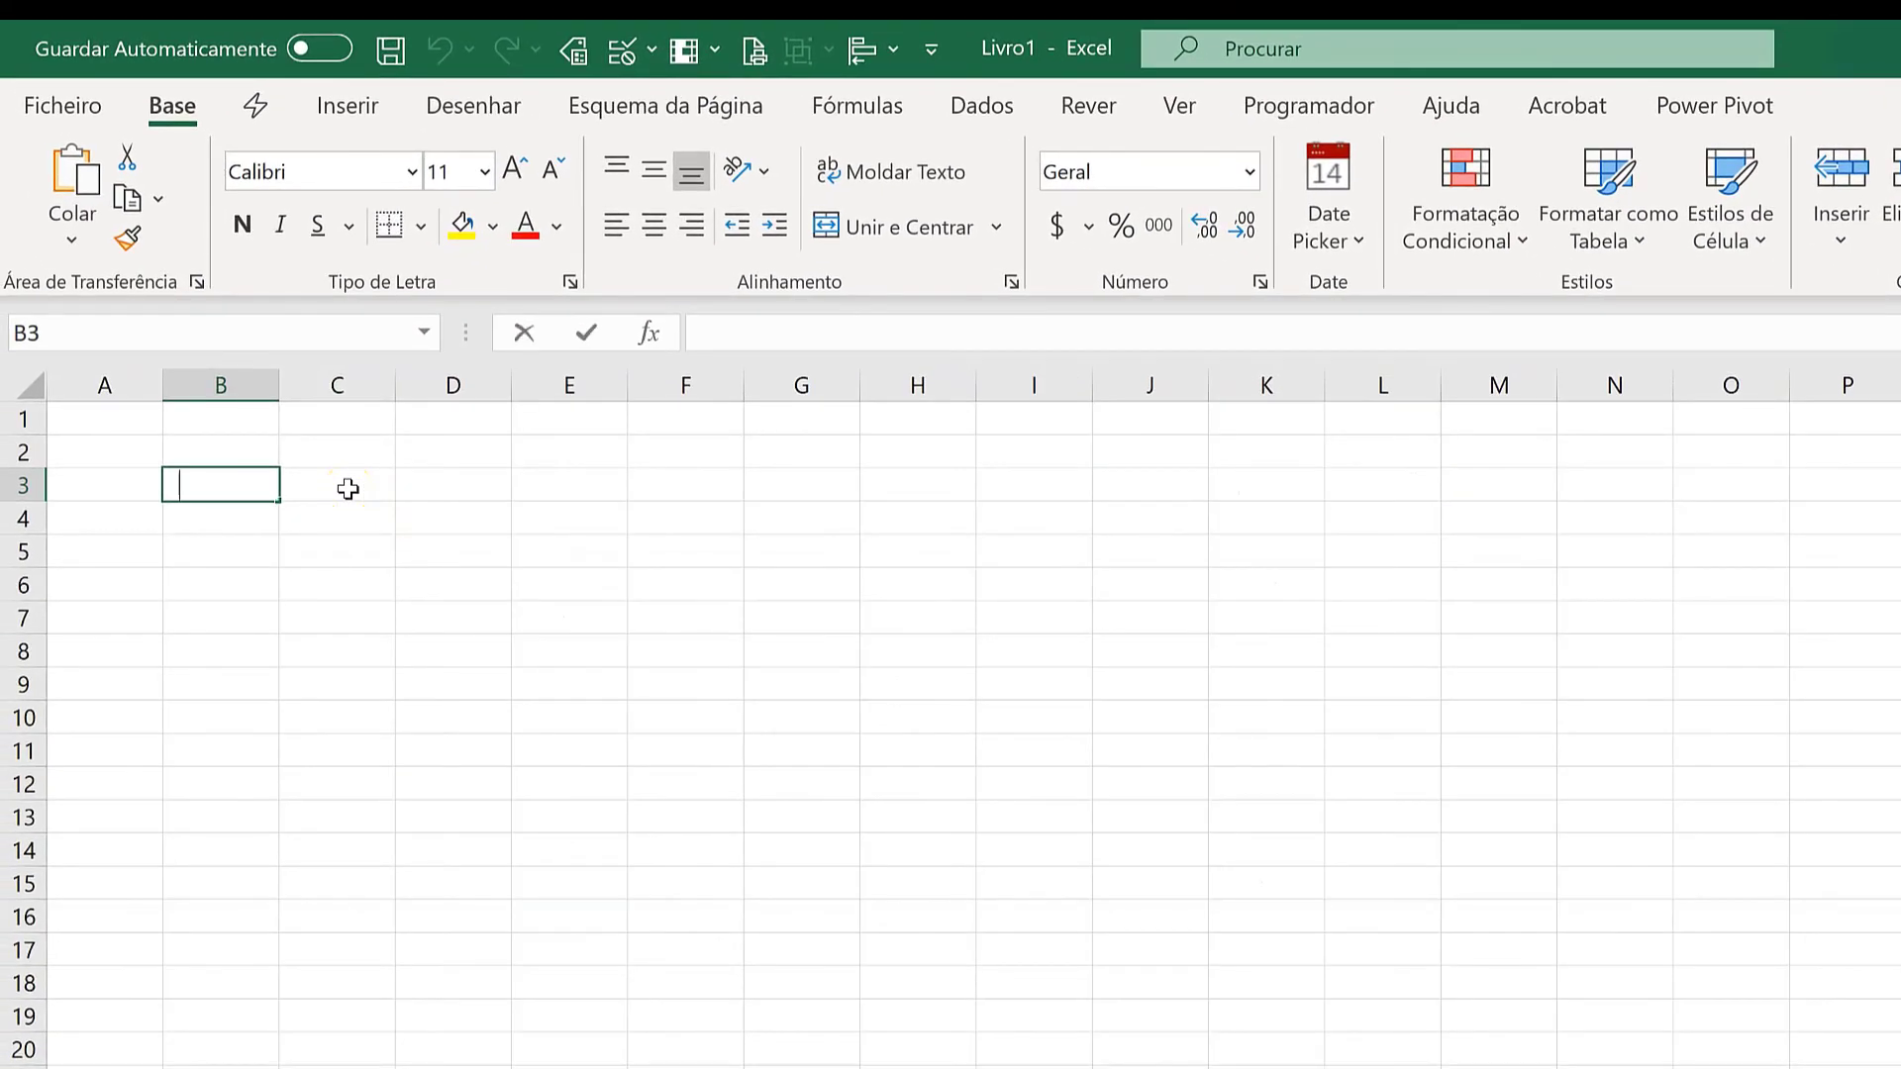
pyautogui.write('=PROCV(')
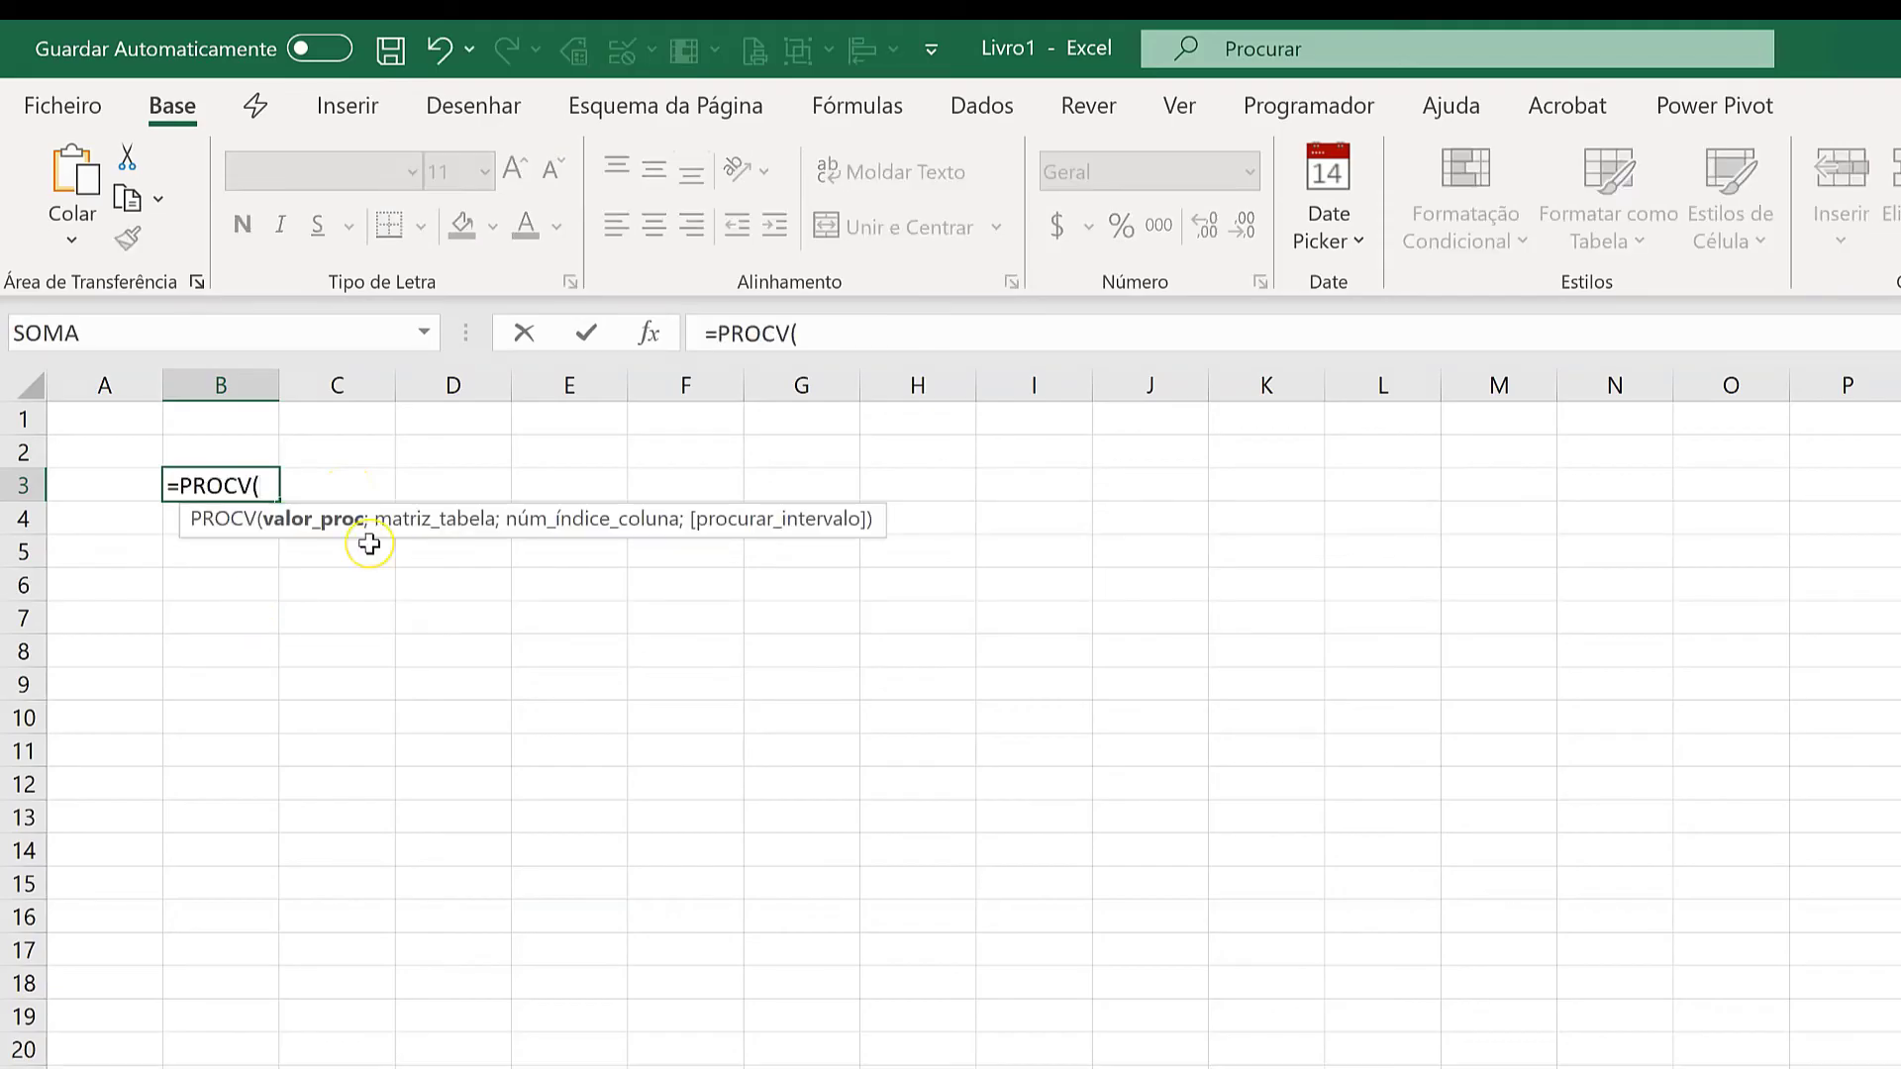
pyautogui.moveTo(370, 550)
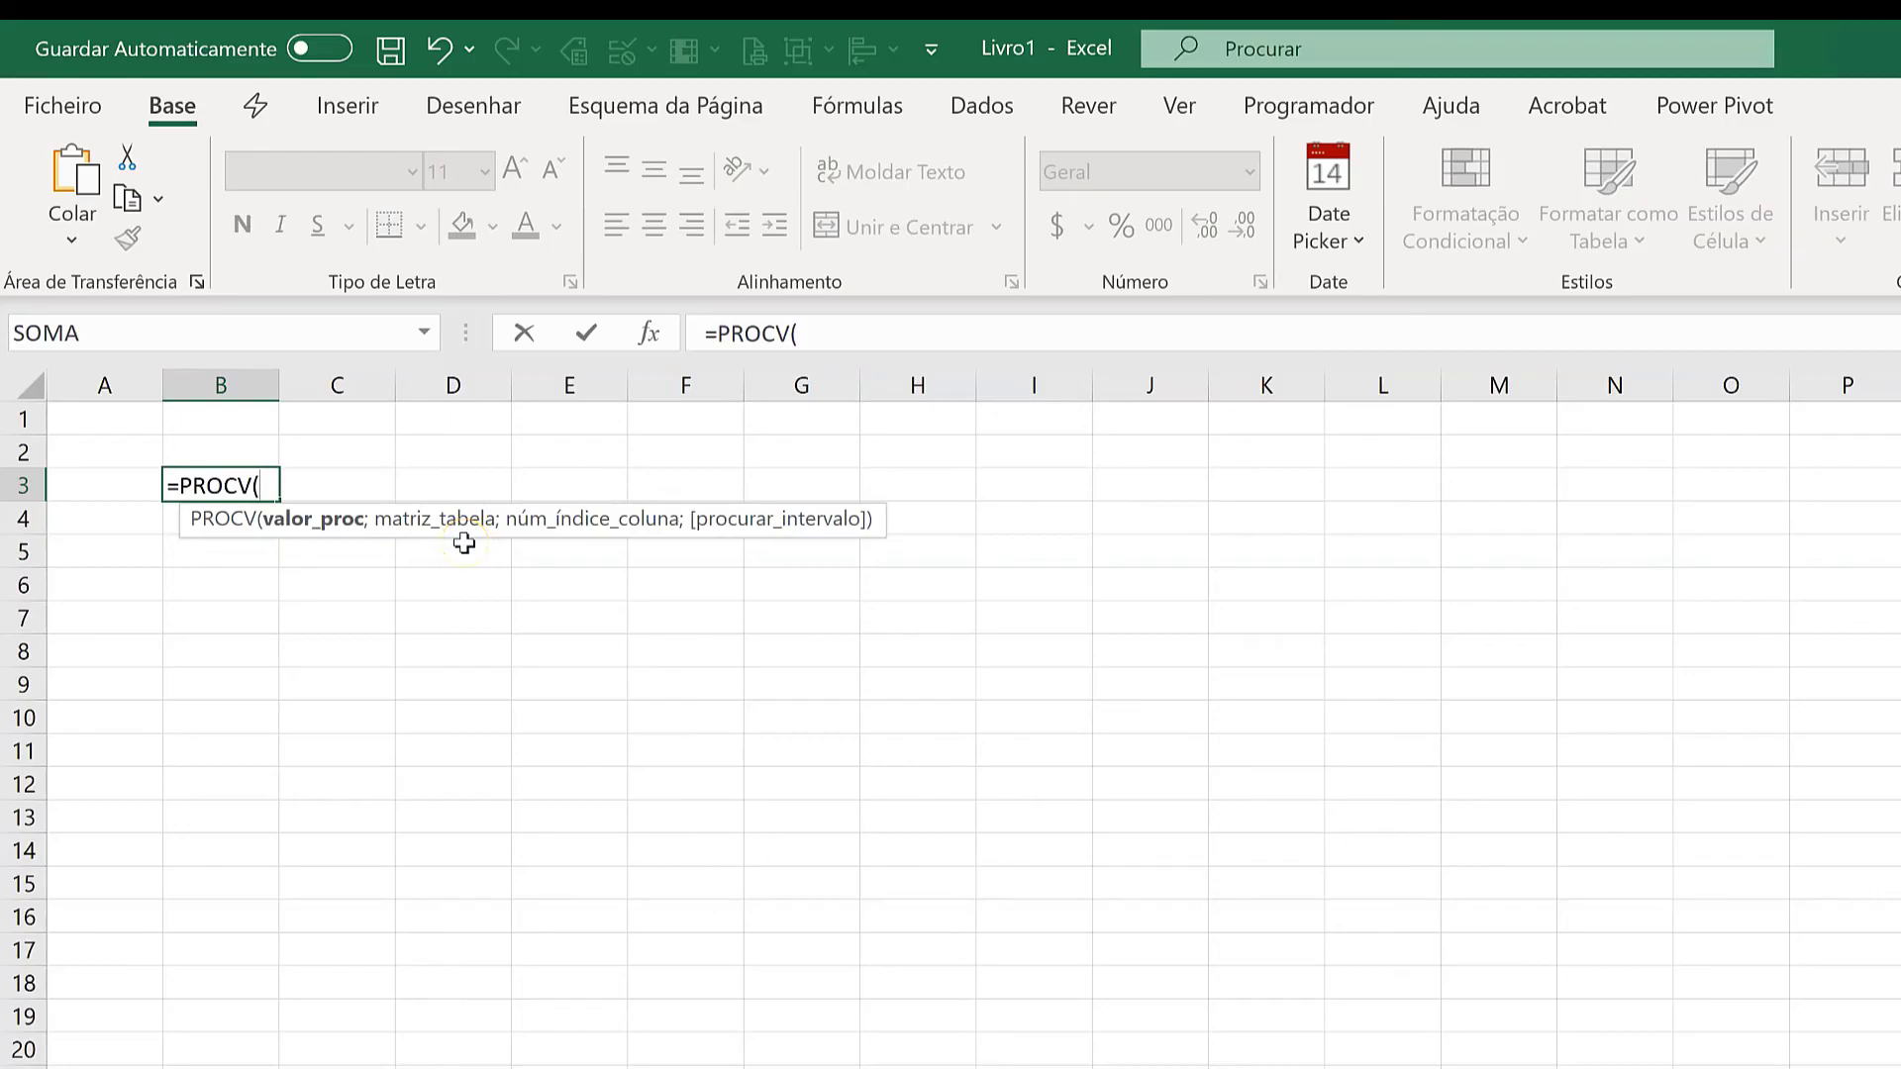
pyautogui.click(337, 418)
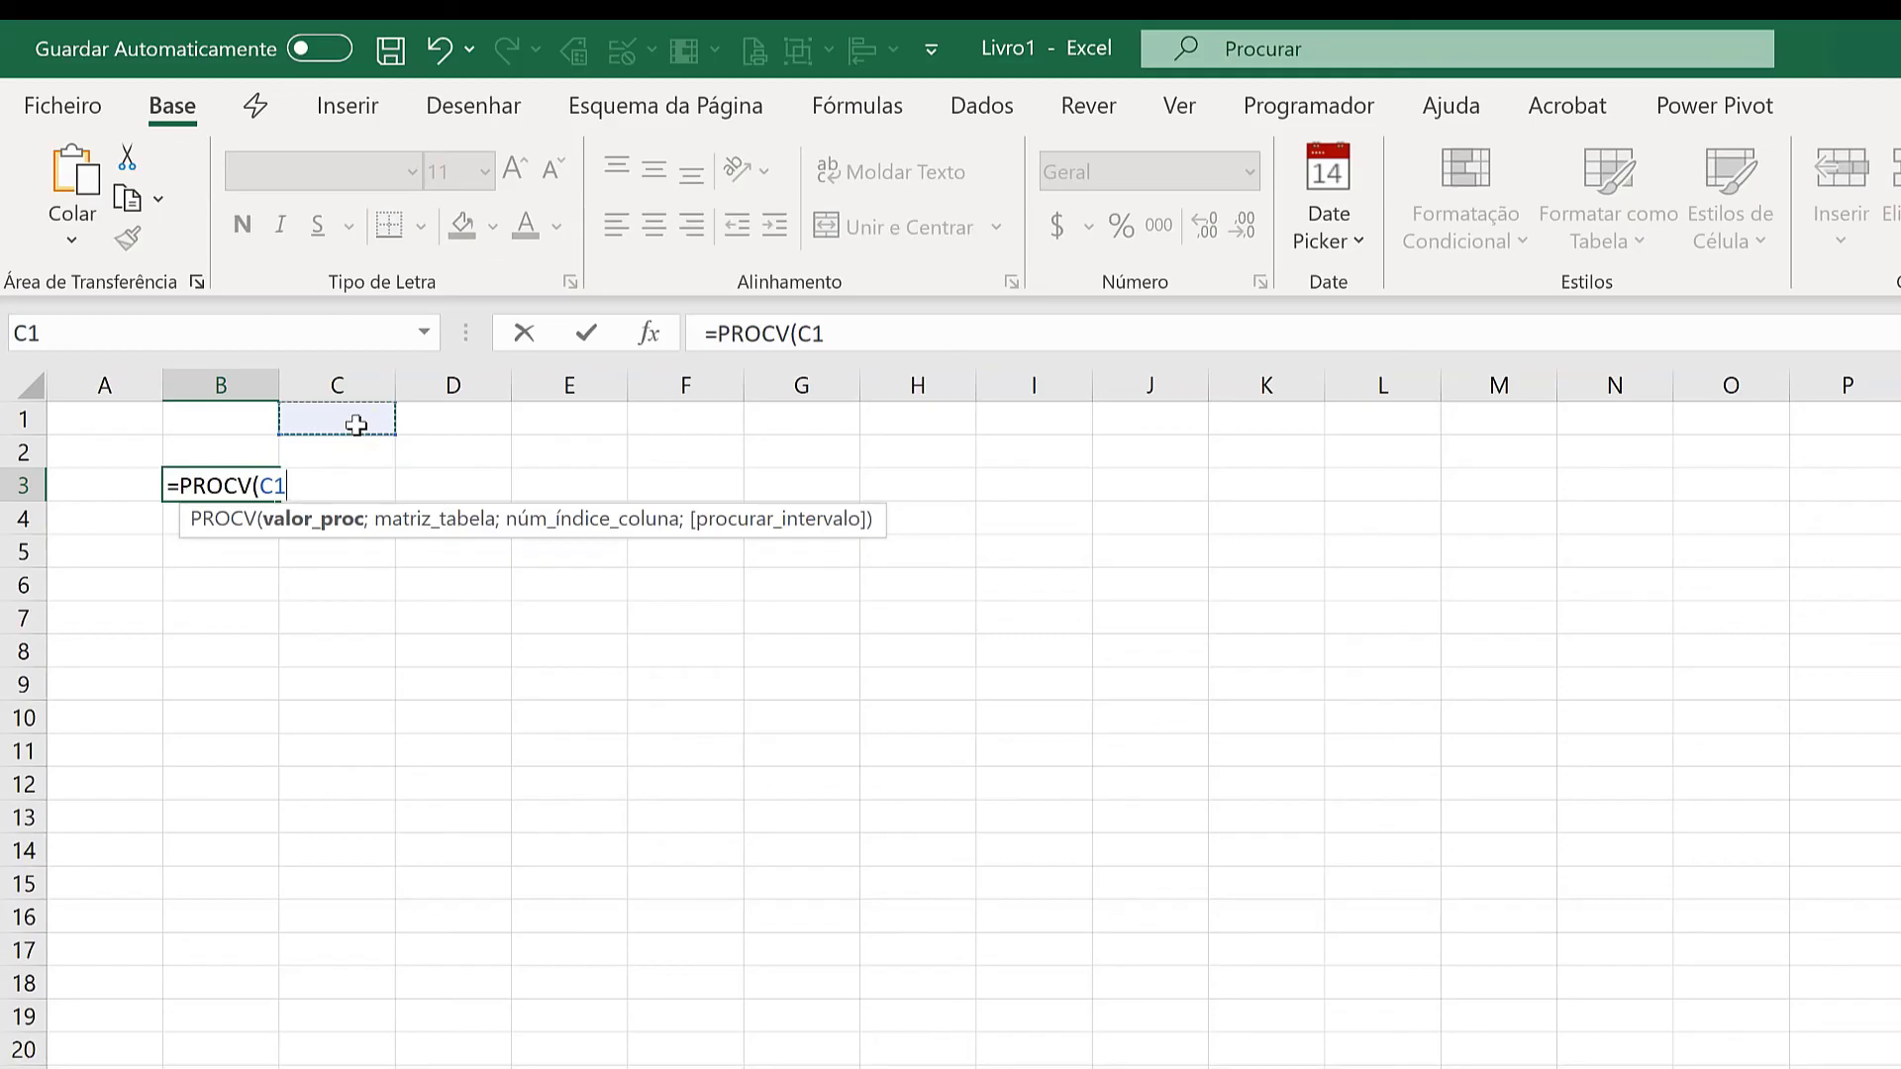
pyautogui.write(';')
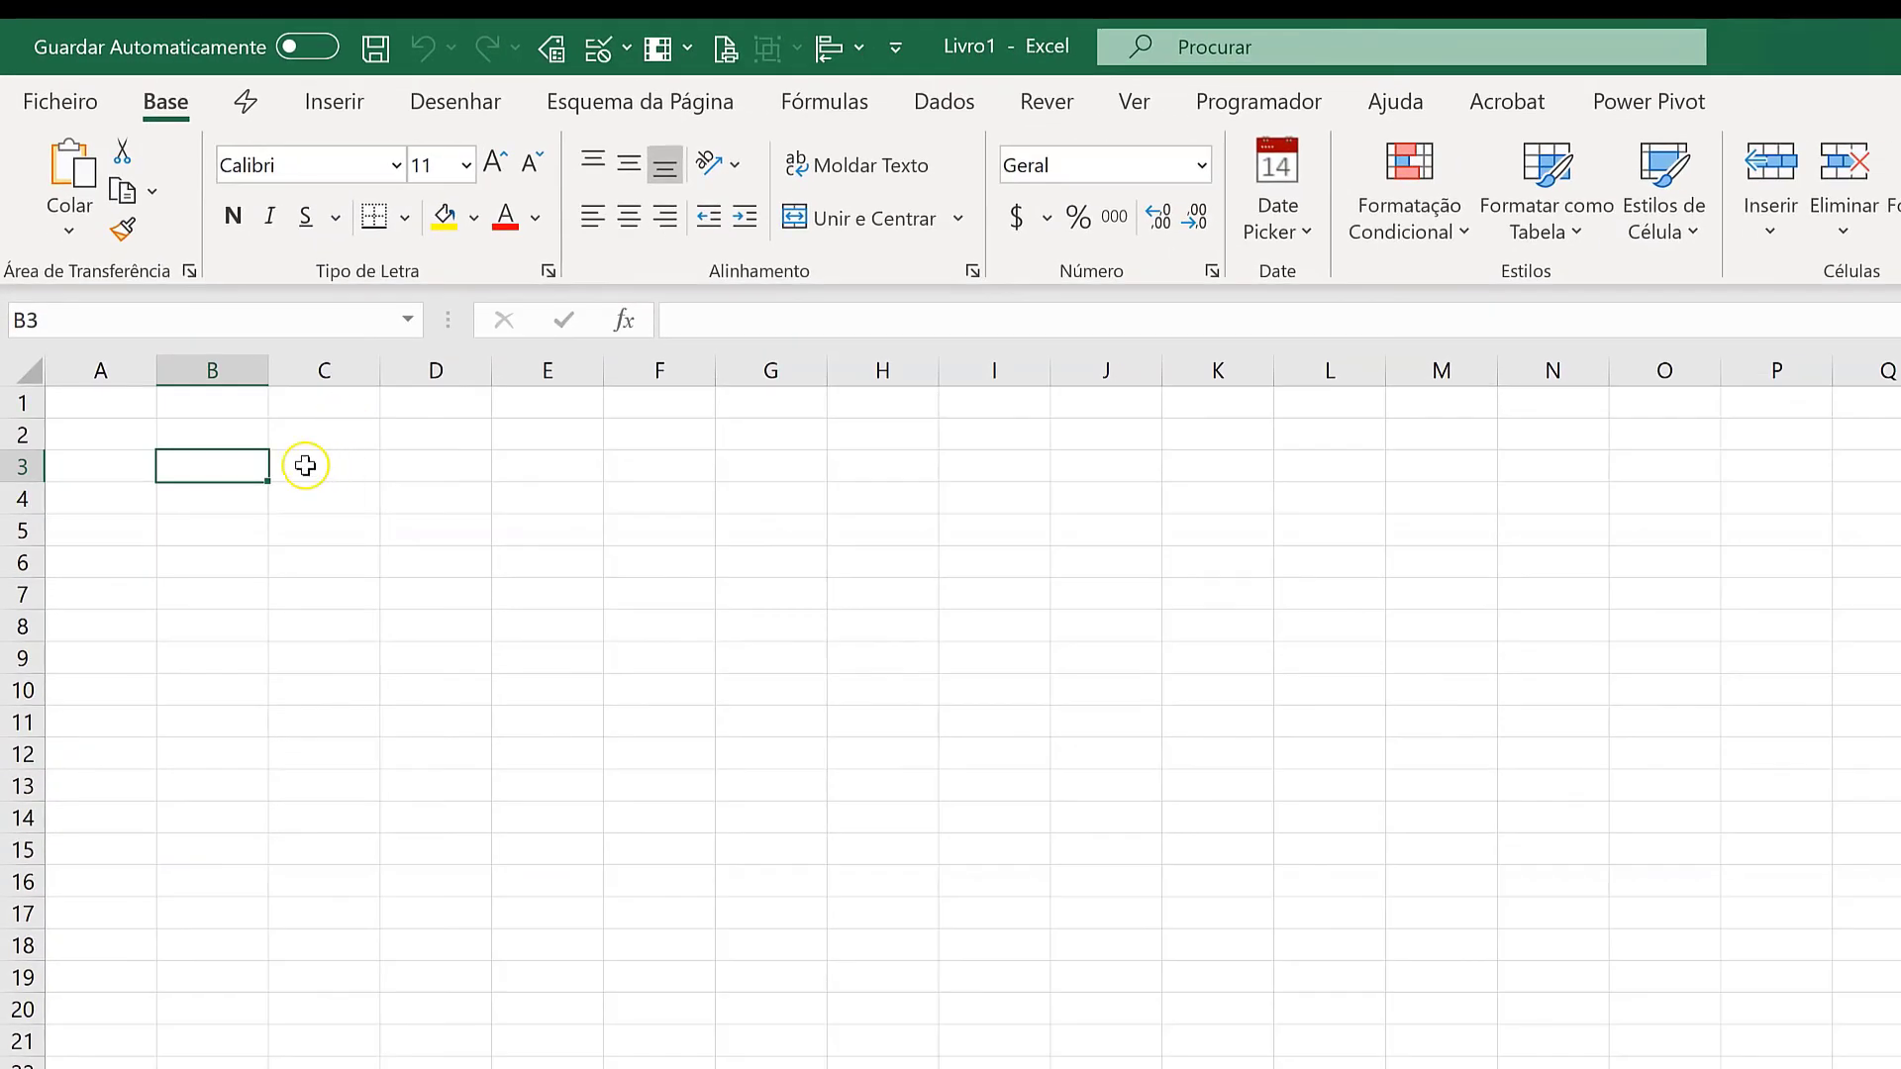
pyautogui.moveTo(233, 471)
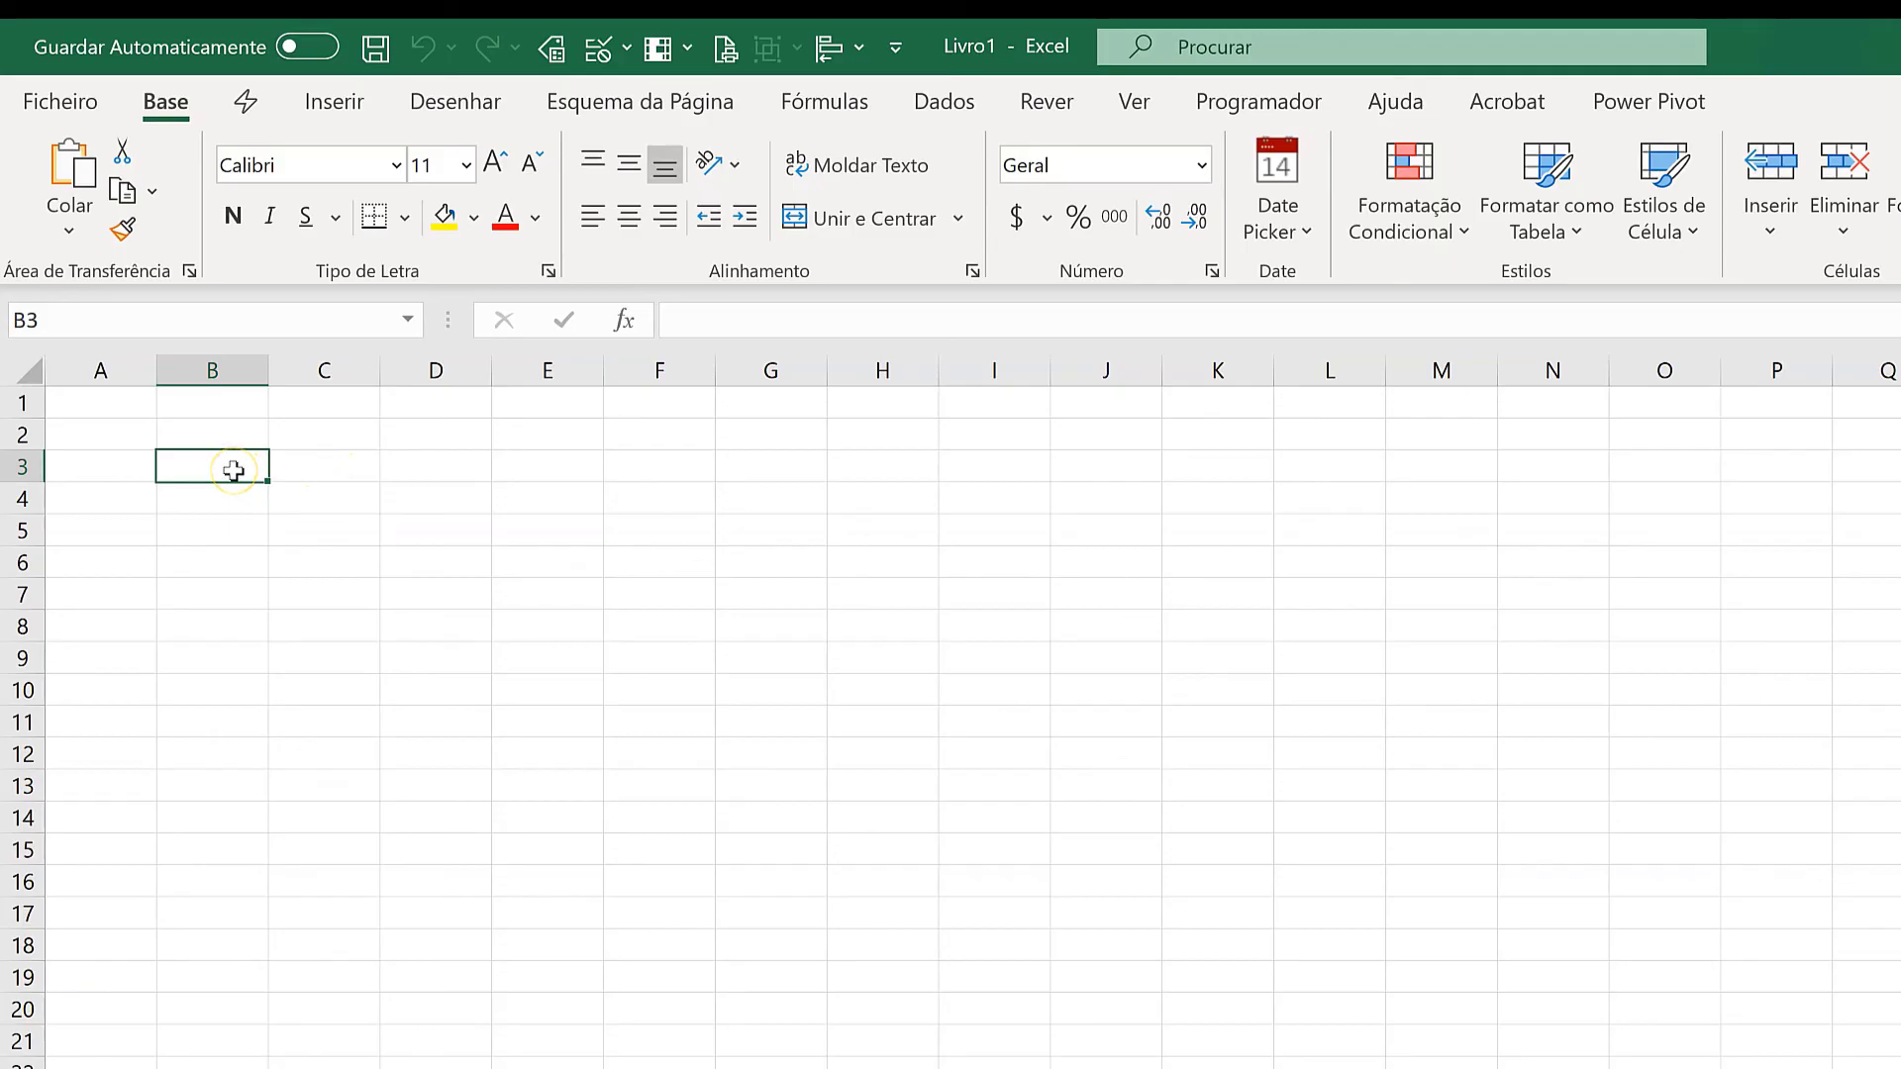